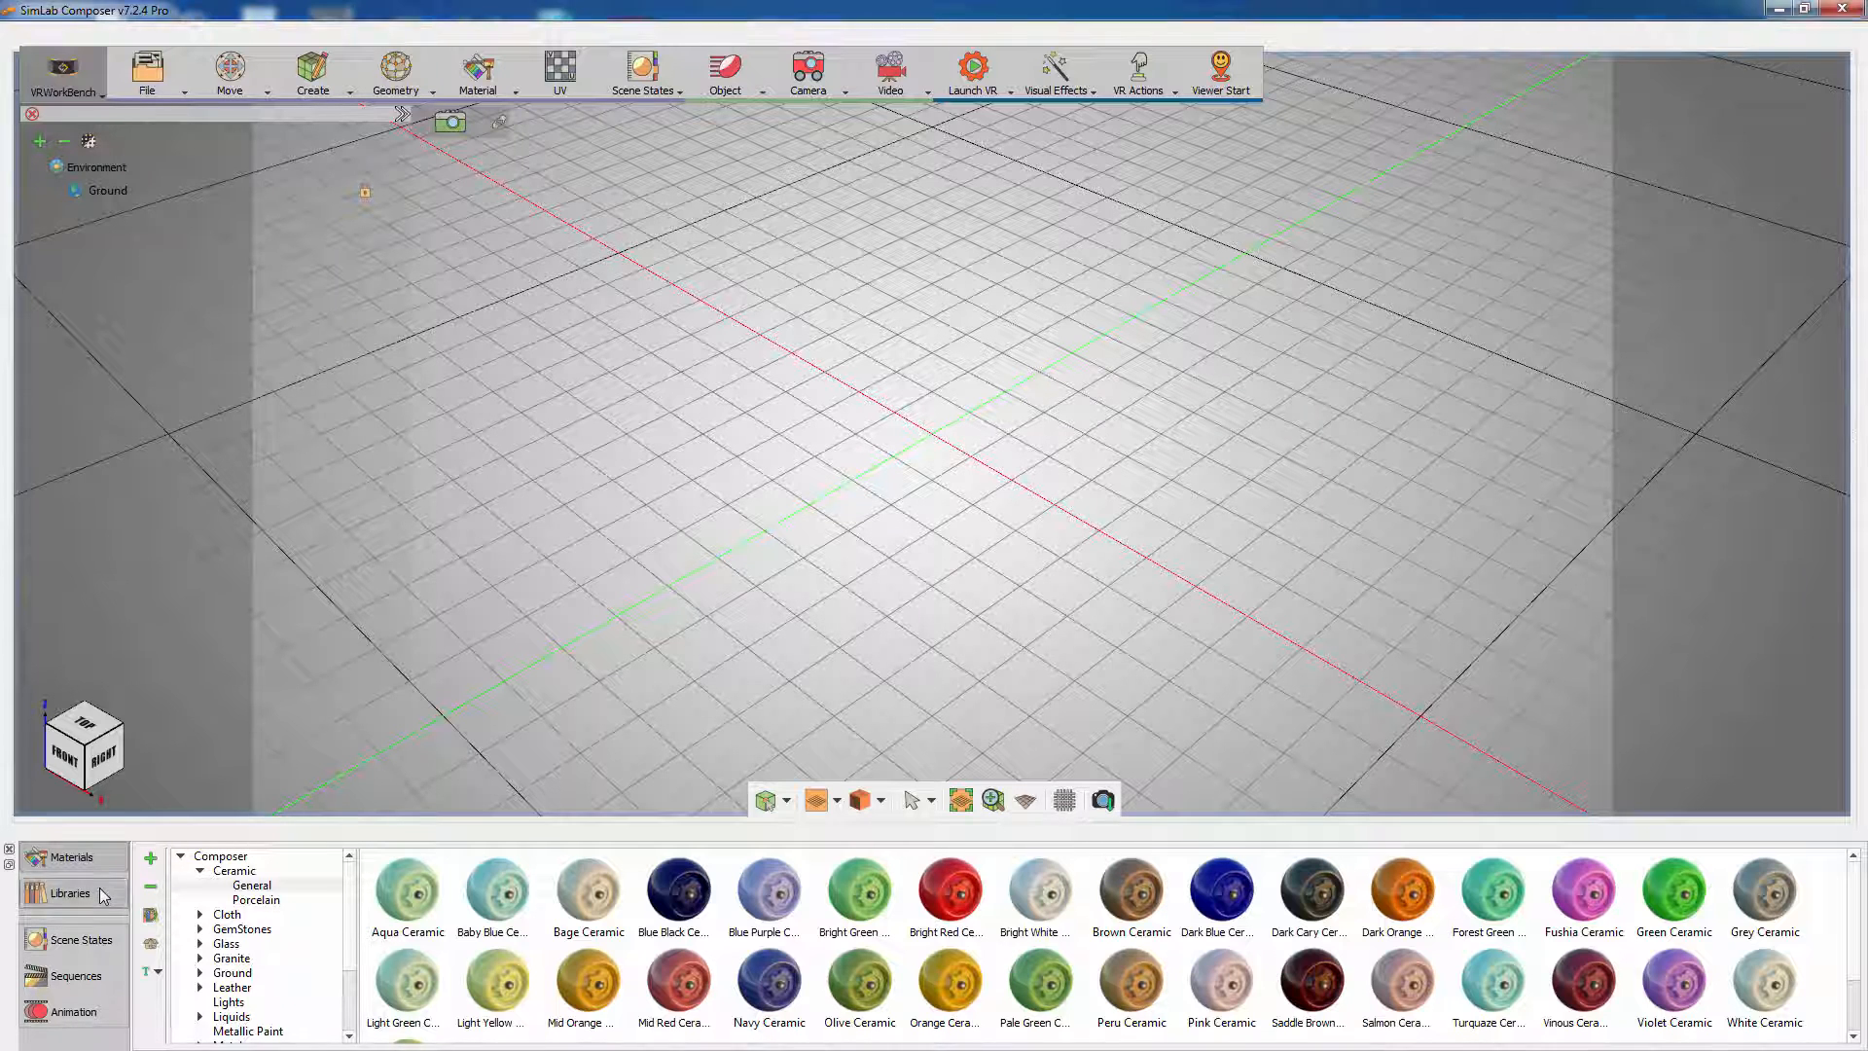
Step: Add Sidelamp_A, Sidelamp_B and Sidelamp_C from the 3D Models Lights library to the scene
{"action": "left_click", "coordinate": [70, 893]}
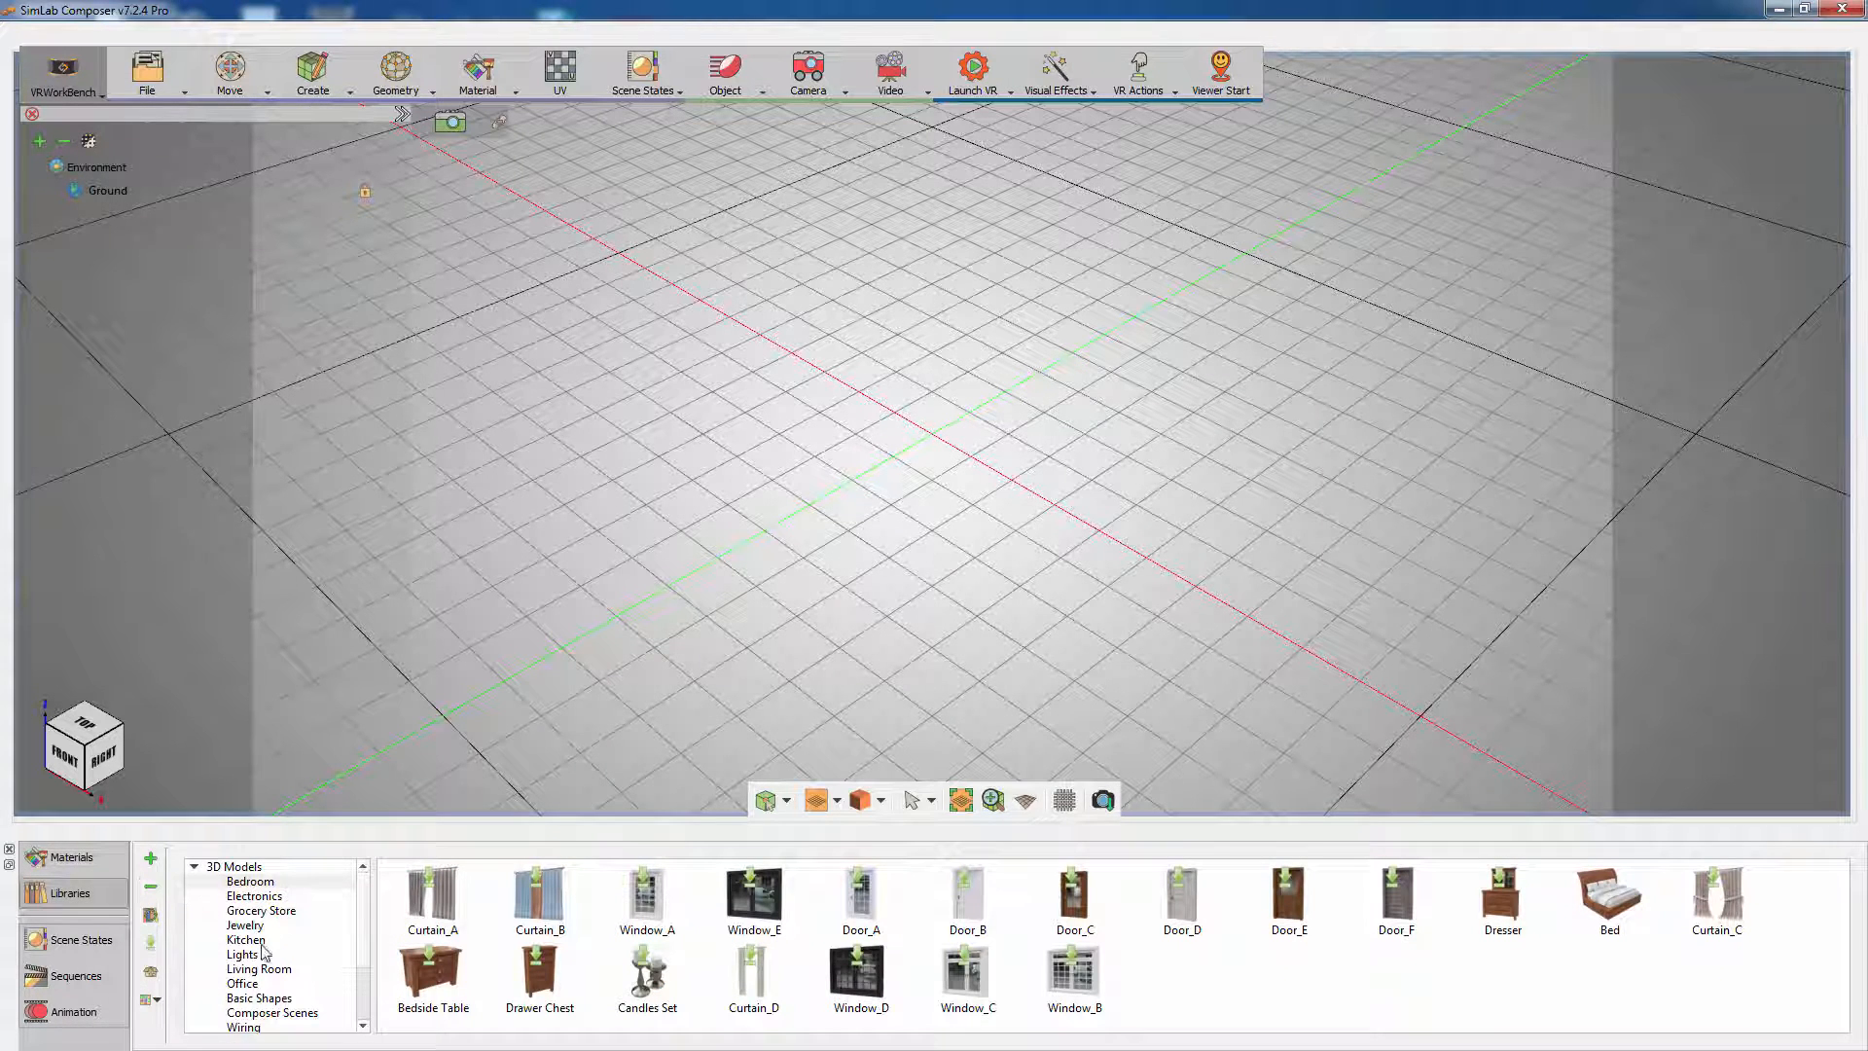
{"action": "left_click", "coordinate": [243, 954]}
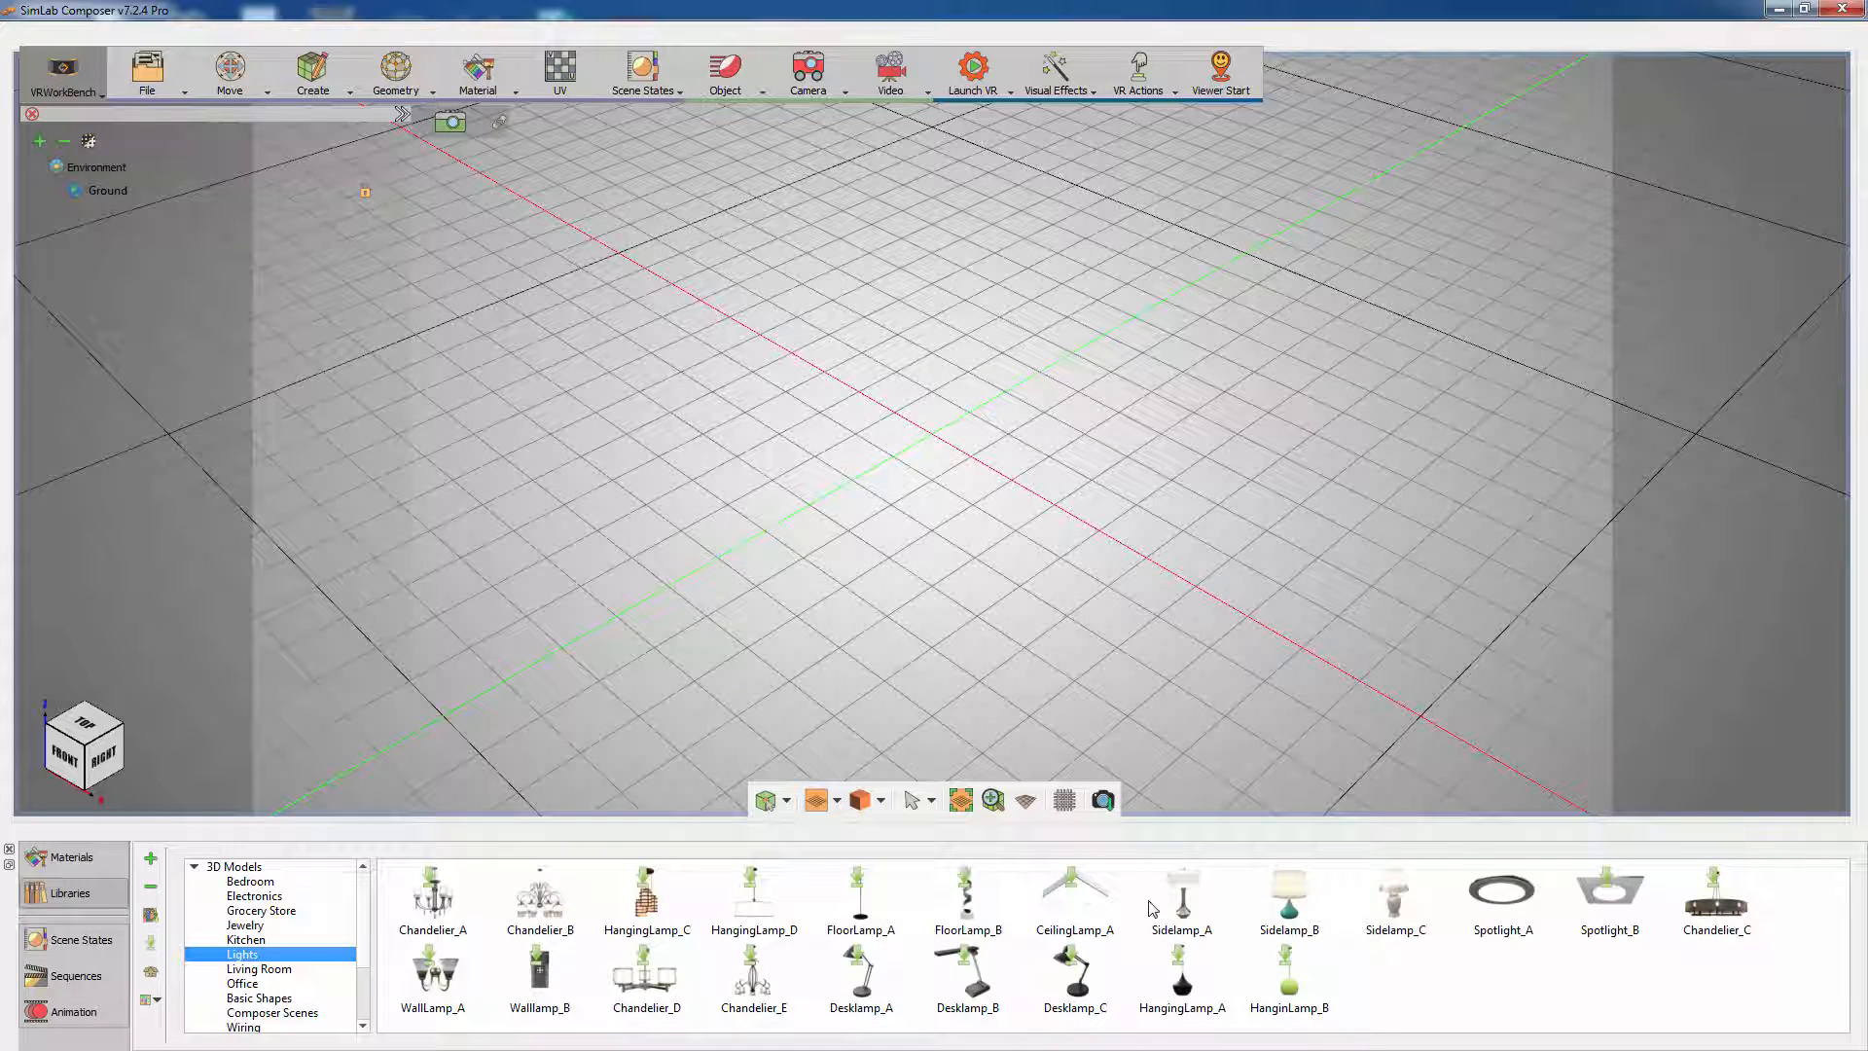
{"action": "double_click", "coordinate": [1179, 893]}
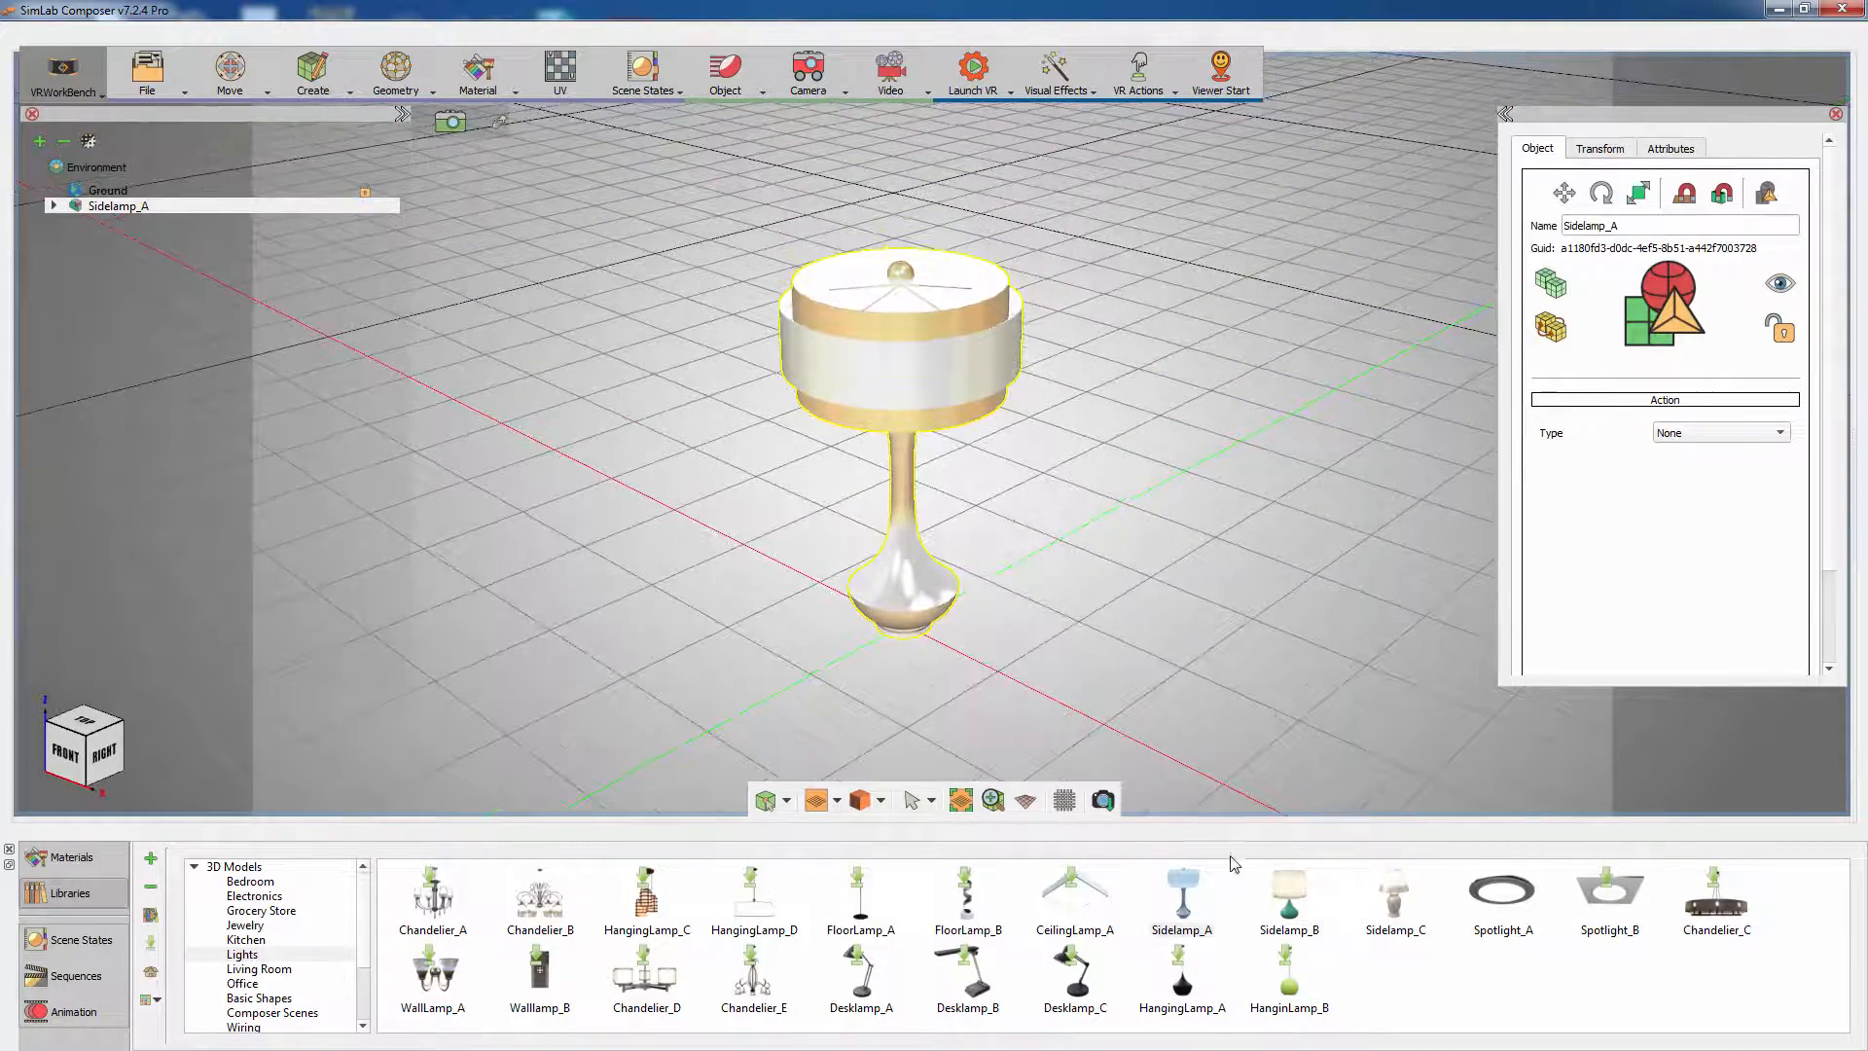
{"action": "left_click", "coordinate": [1290, 896]}
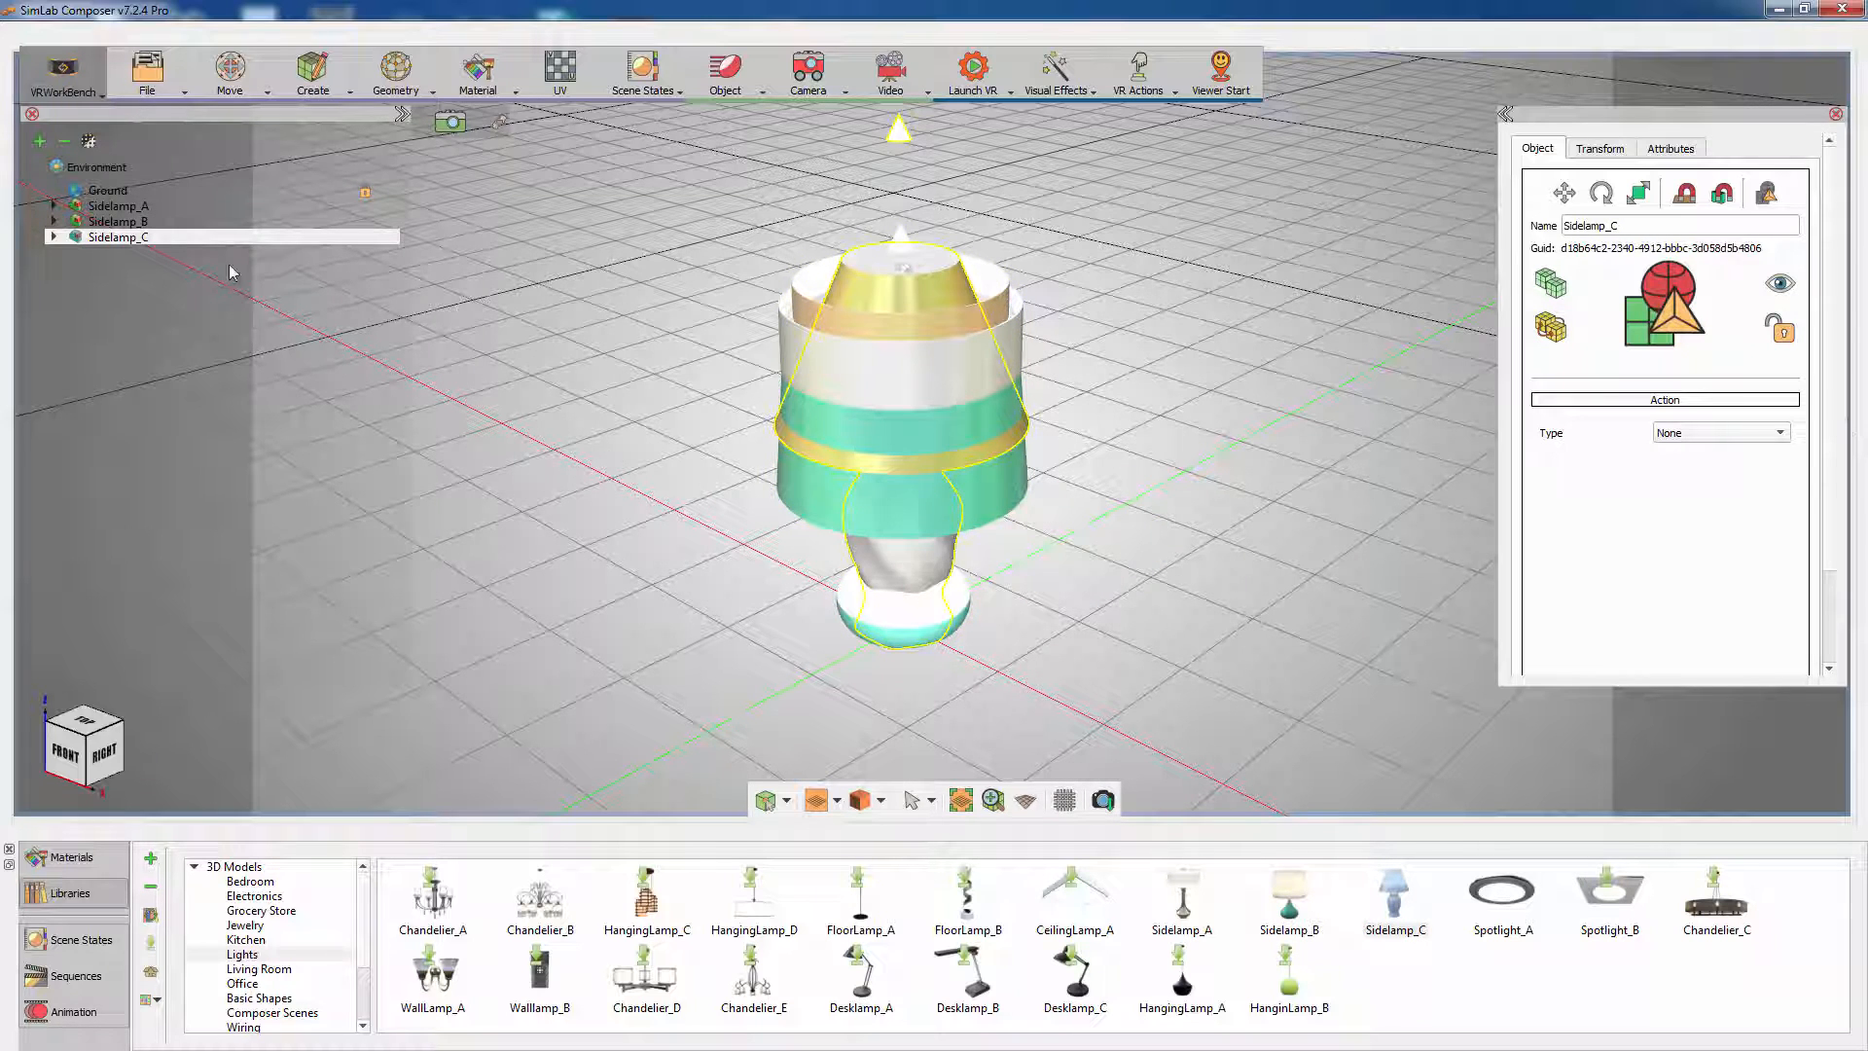
{"action": "mouse_move", "coordinate": [173, 262]}
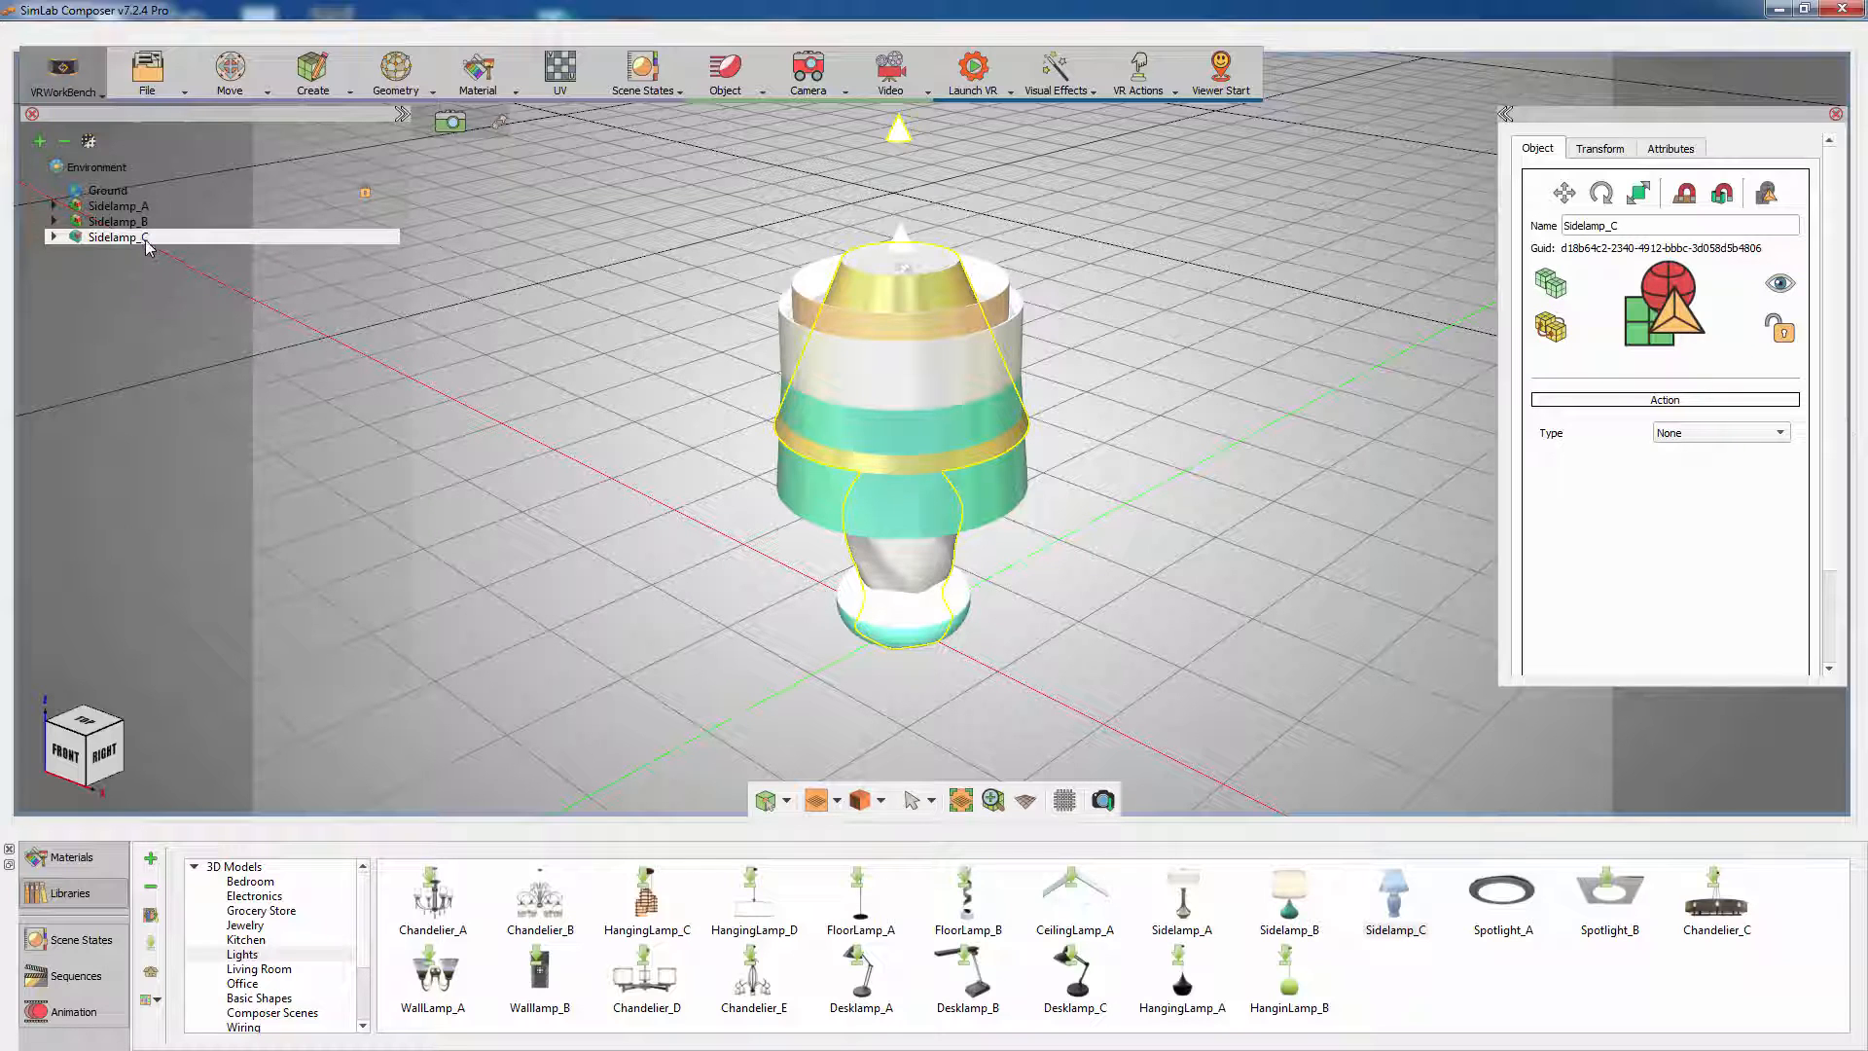
Step: Group the three side lamps as Lamps, then hide Sidelamp_B and Sidelamp_C
{"action": "left_click", "coordinate": [113, 205]}
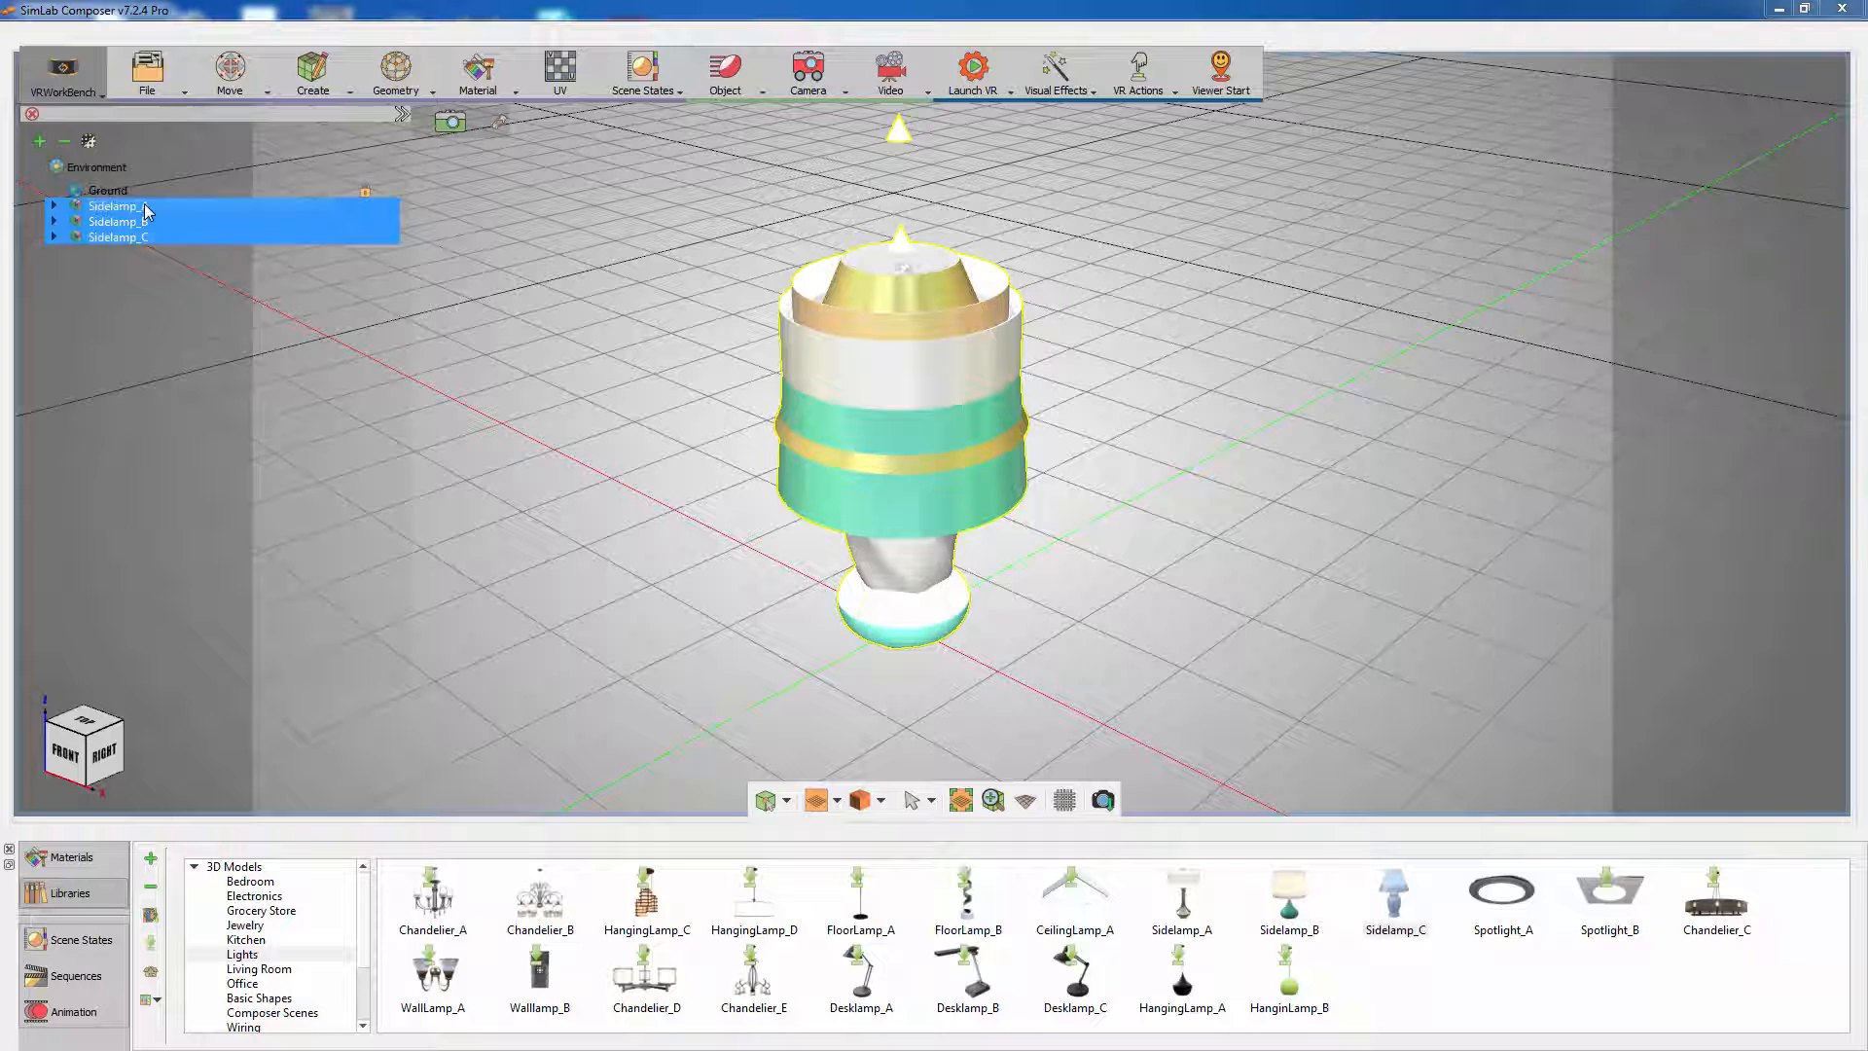
{"action": "right_click", "coordinate": [118, 220]}
{"action": "type", "text": "Lamps"}
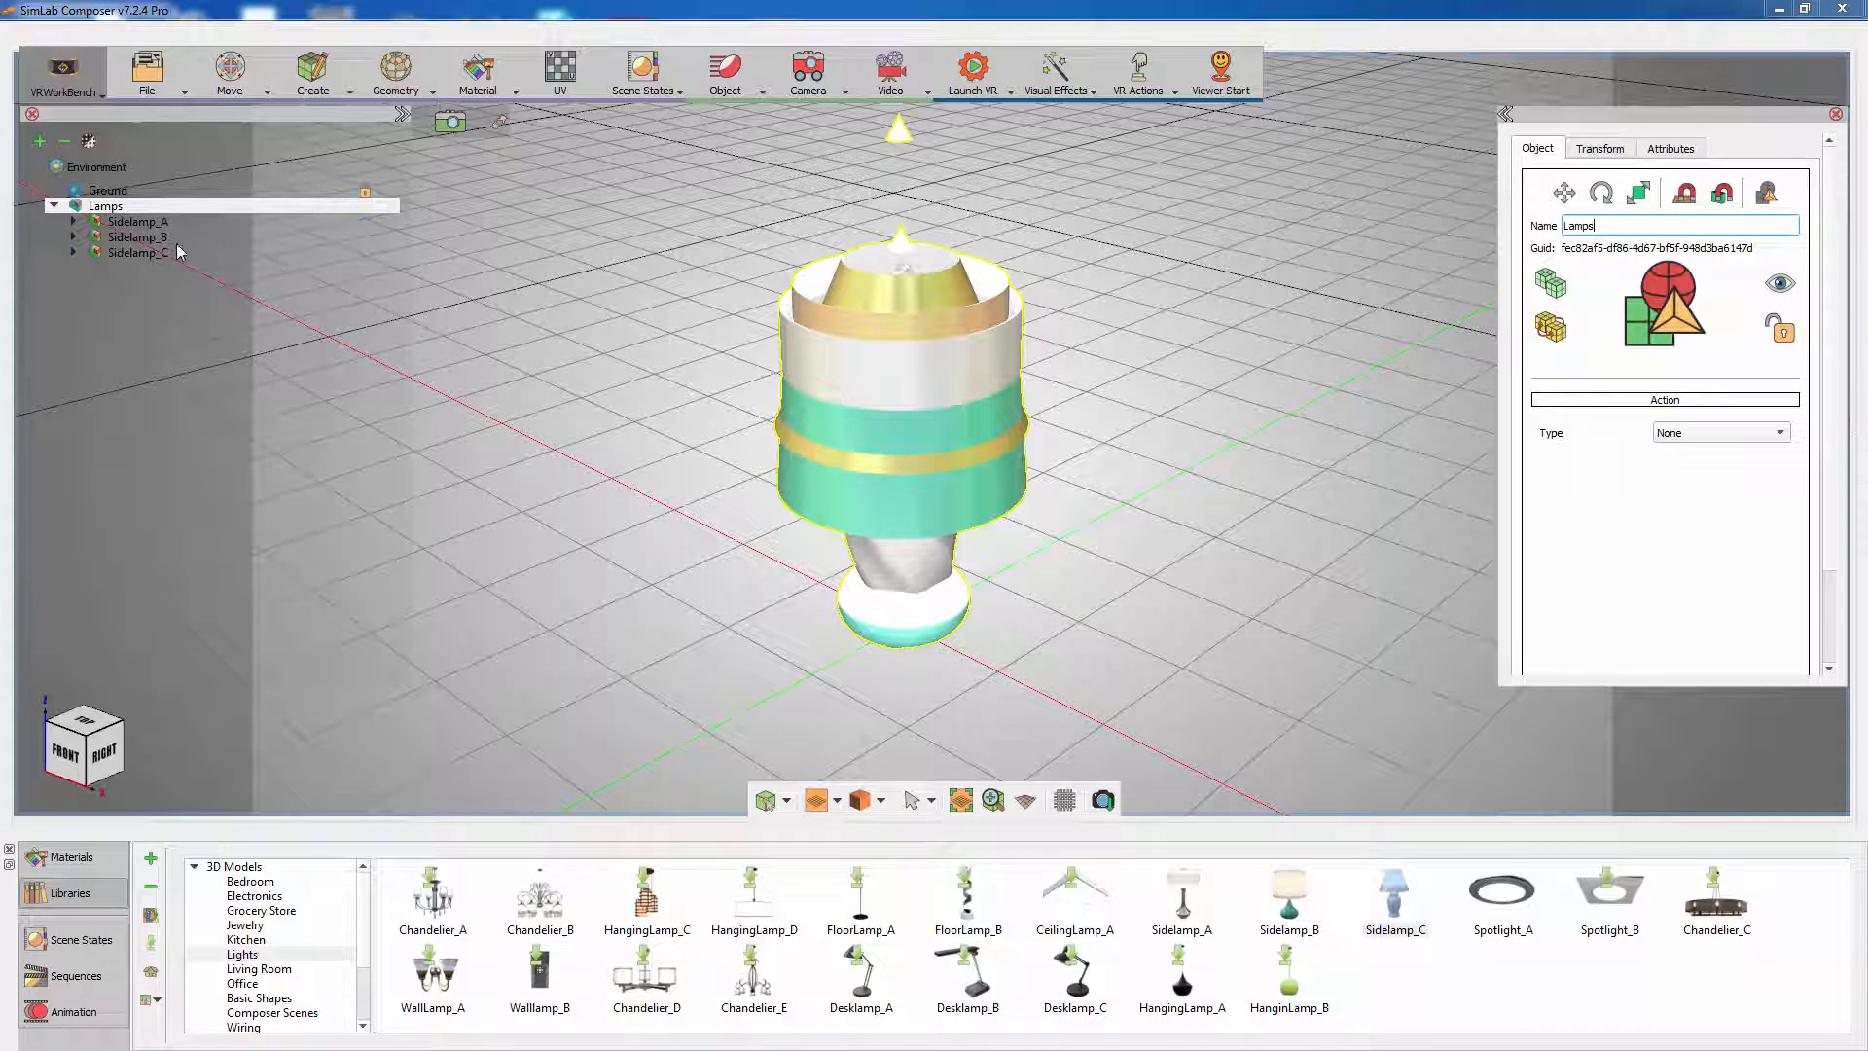
{"action": "left_click", "coordinate": [136, 238]}
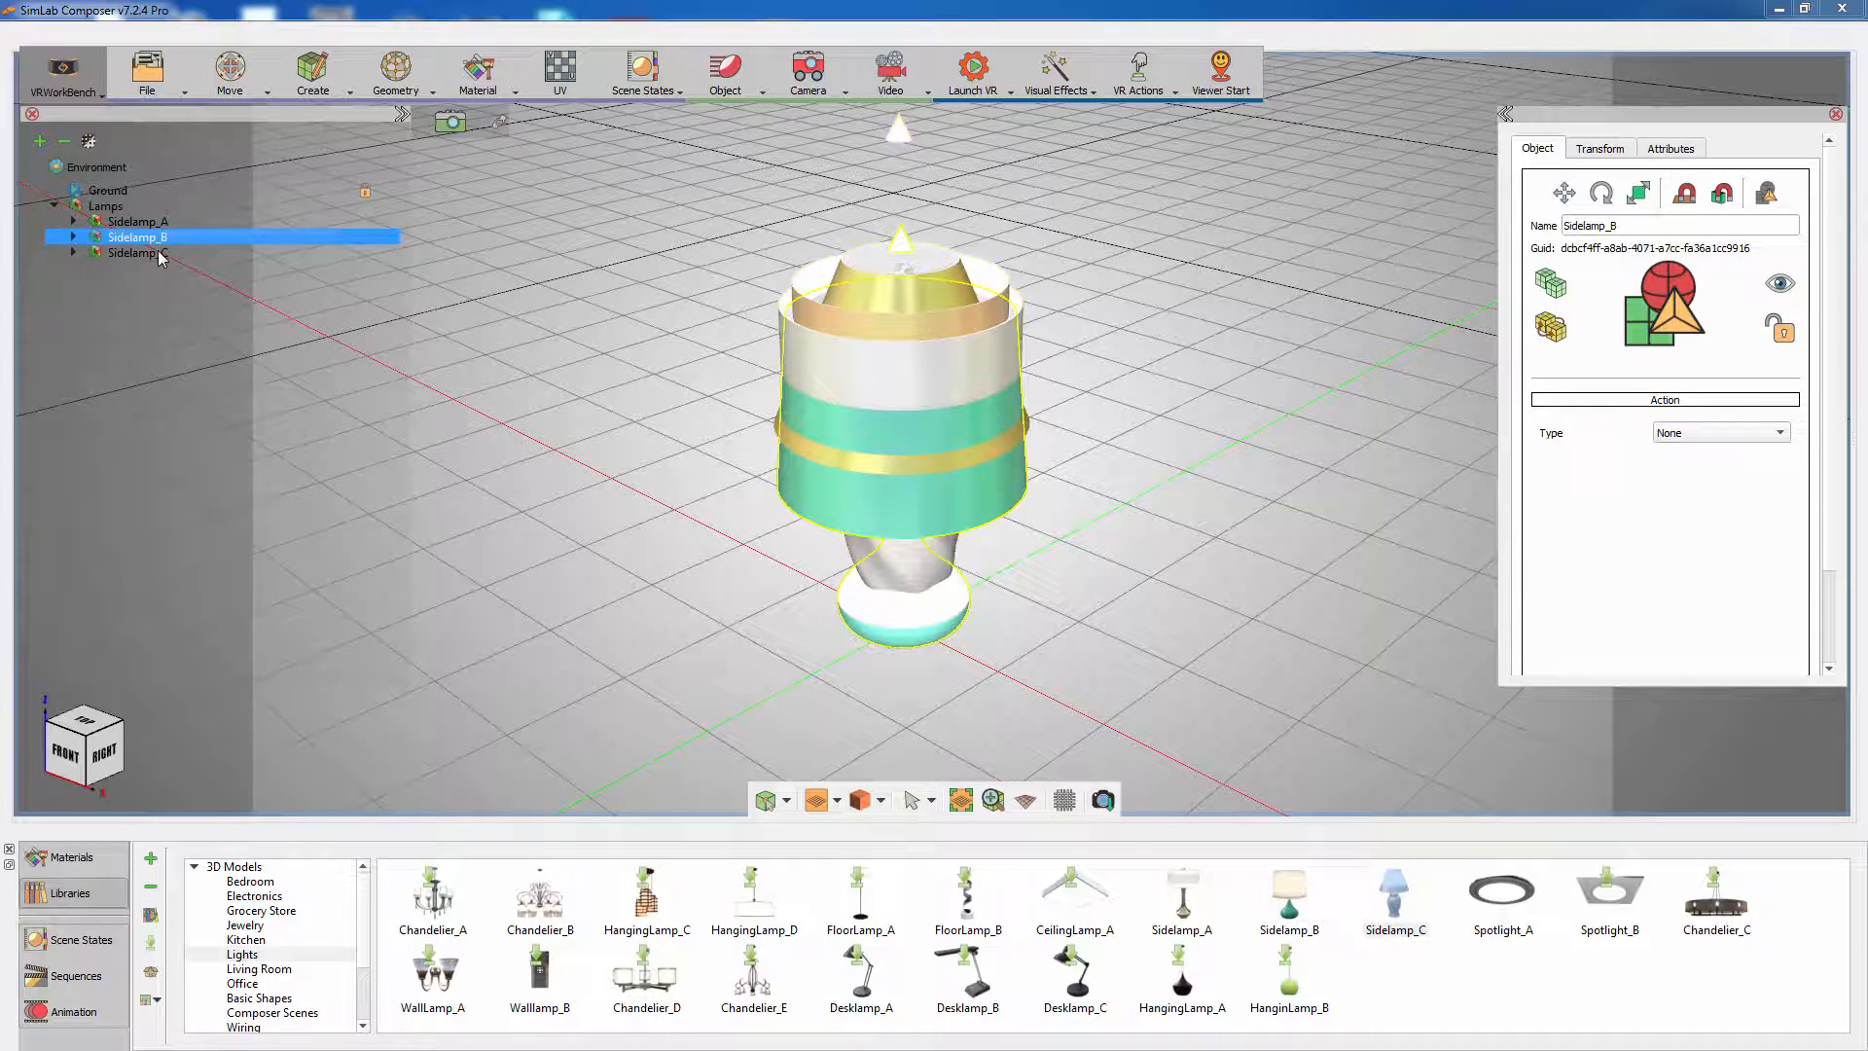
{"action": "left_click", "coordinate": [138, 253]}
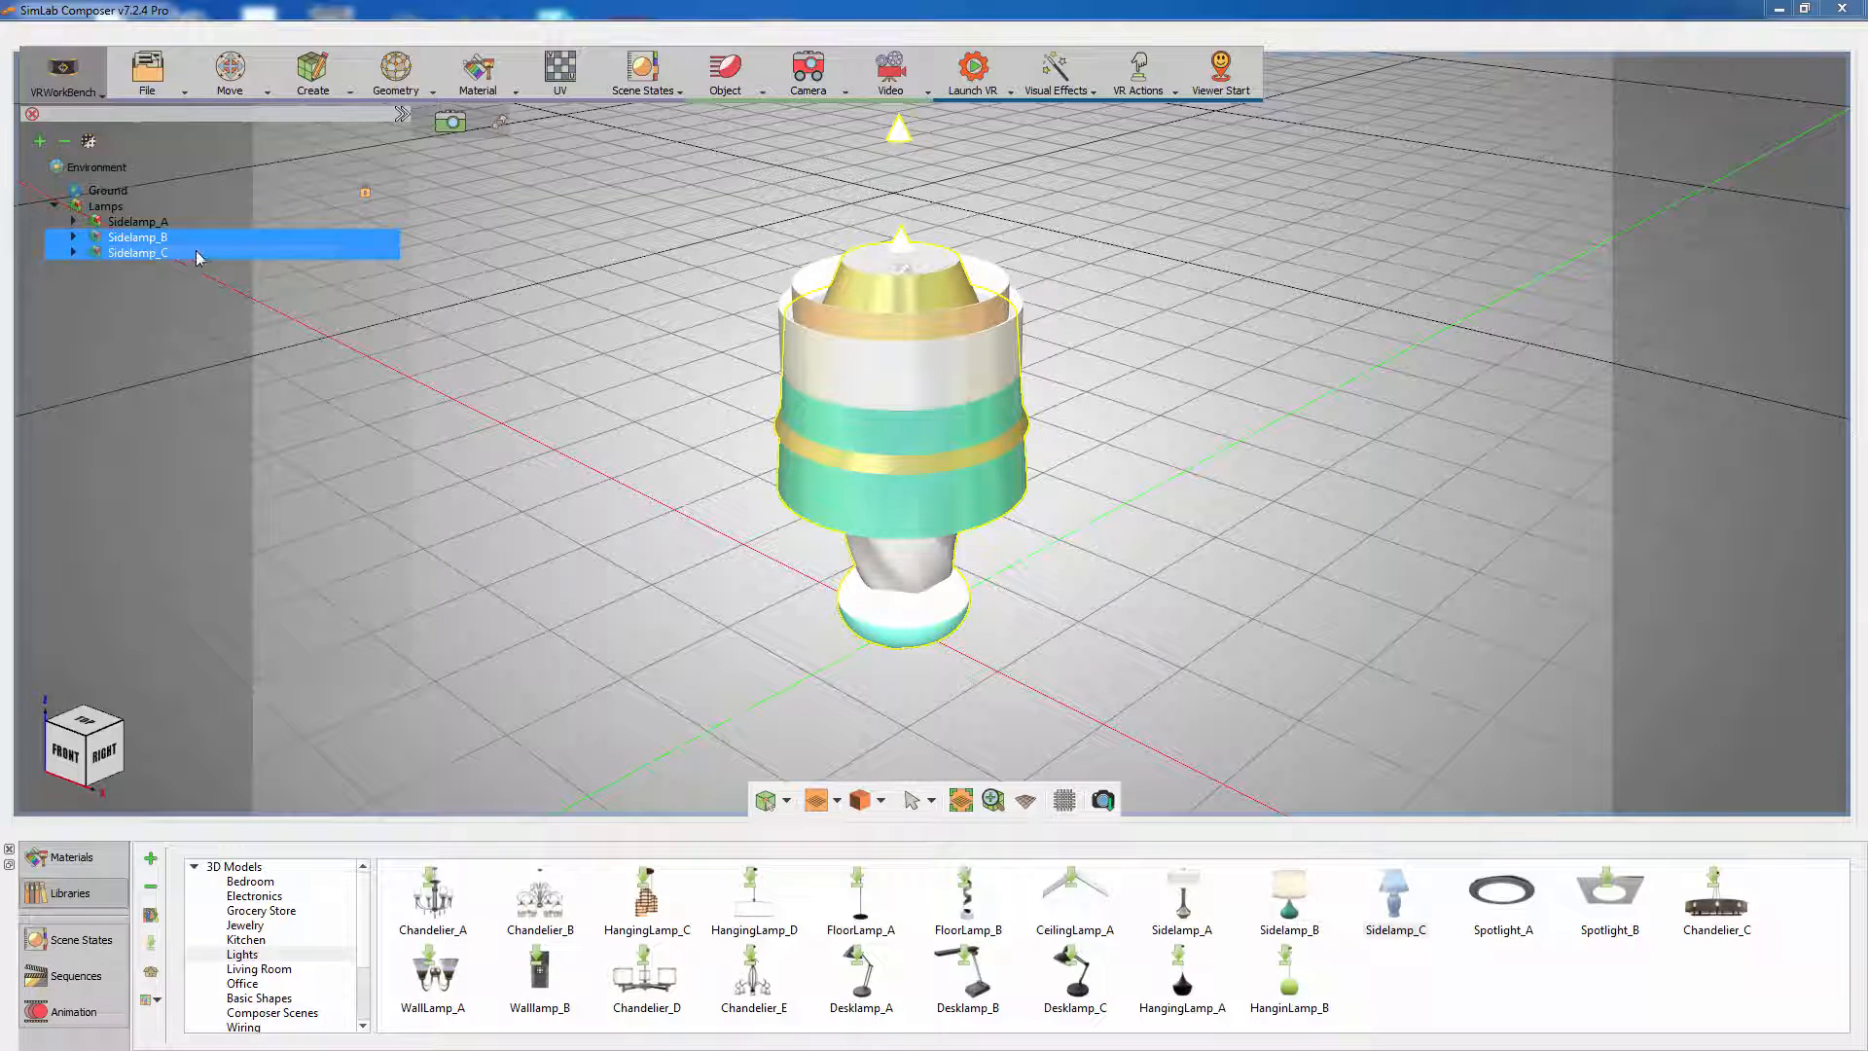
{"action": "left_click", "coordinate": [723, 73]}
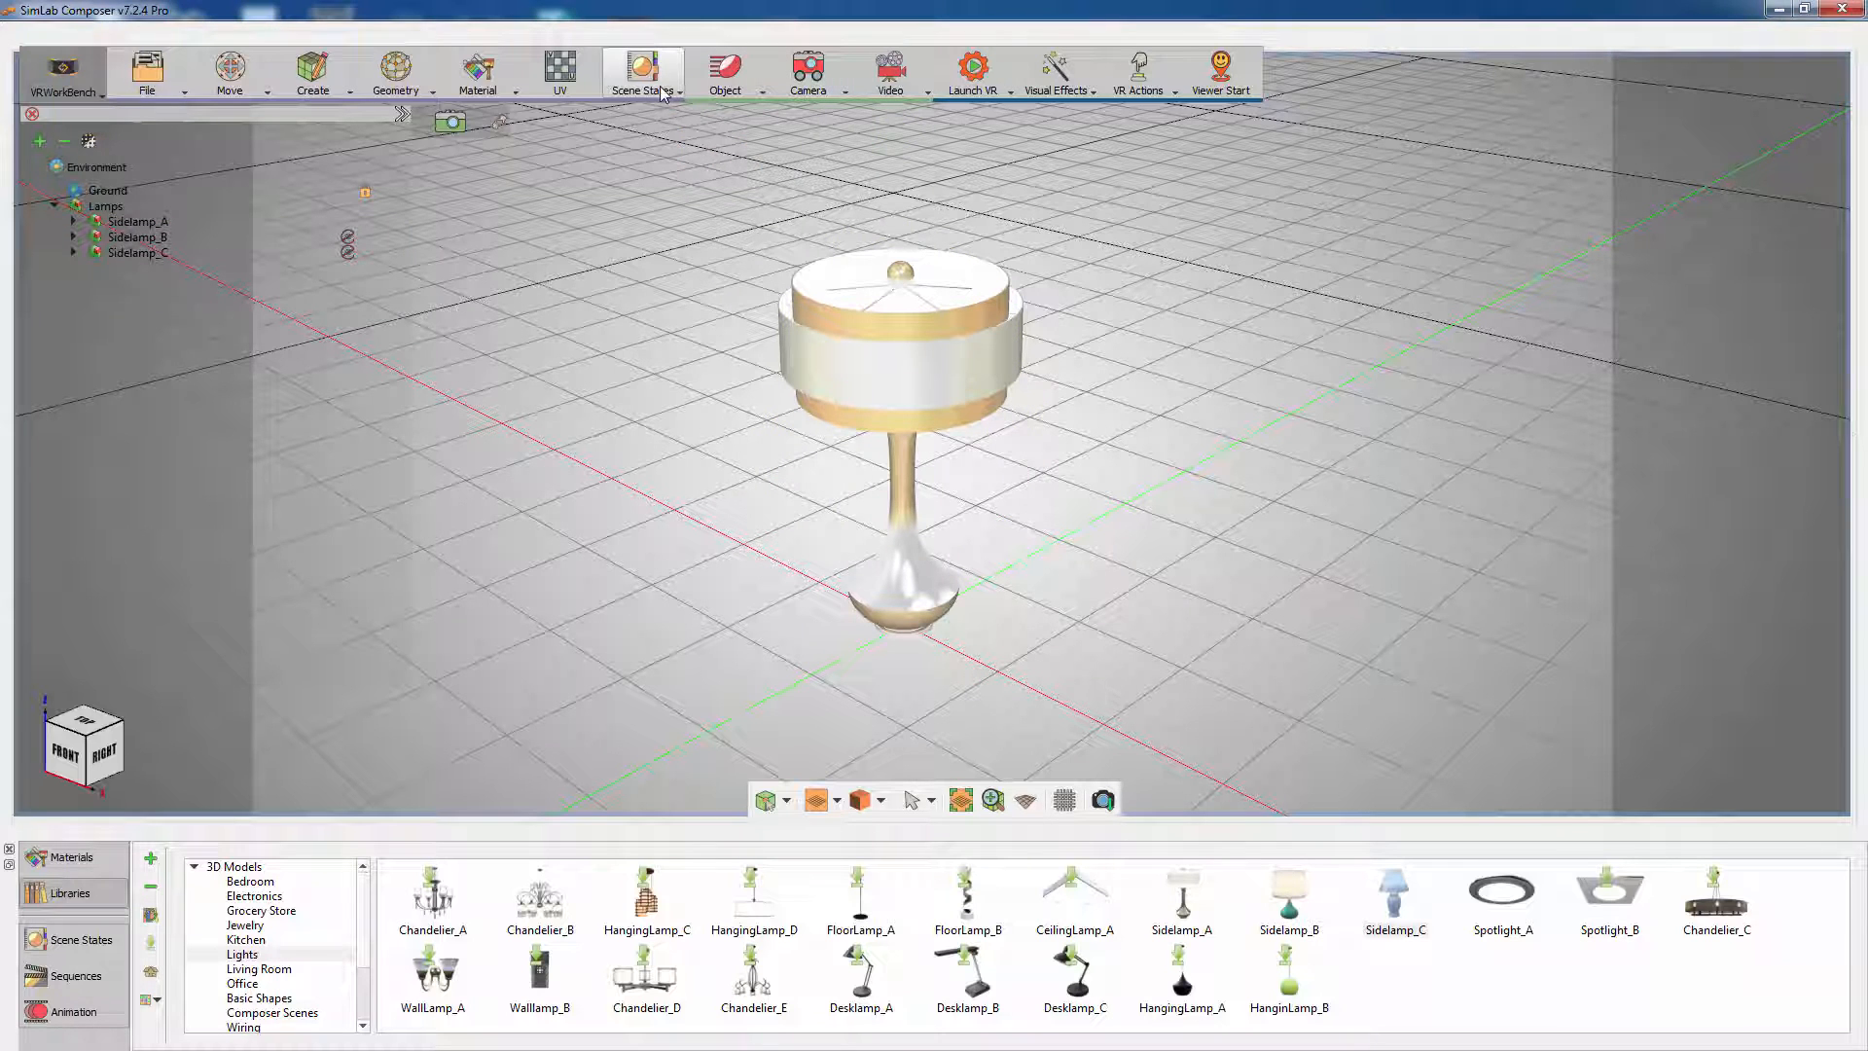
Step: Start a scene state capture including only Visibility, with the Lamps group selected
{"action": "left_click", "coordinate": [644, 73]}
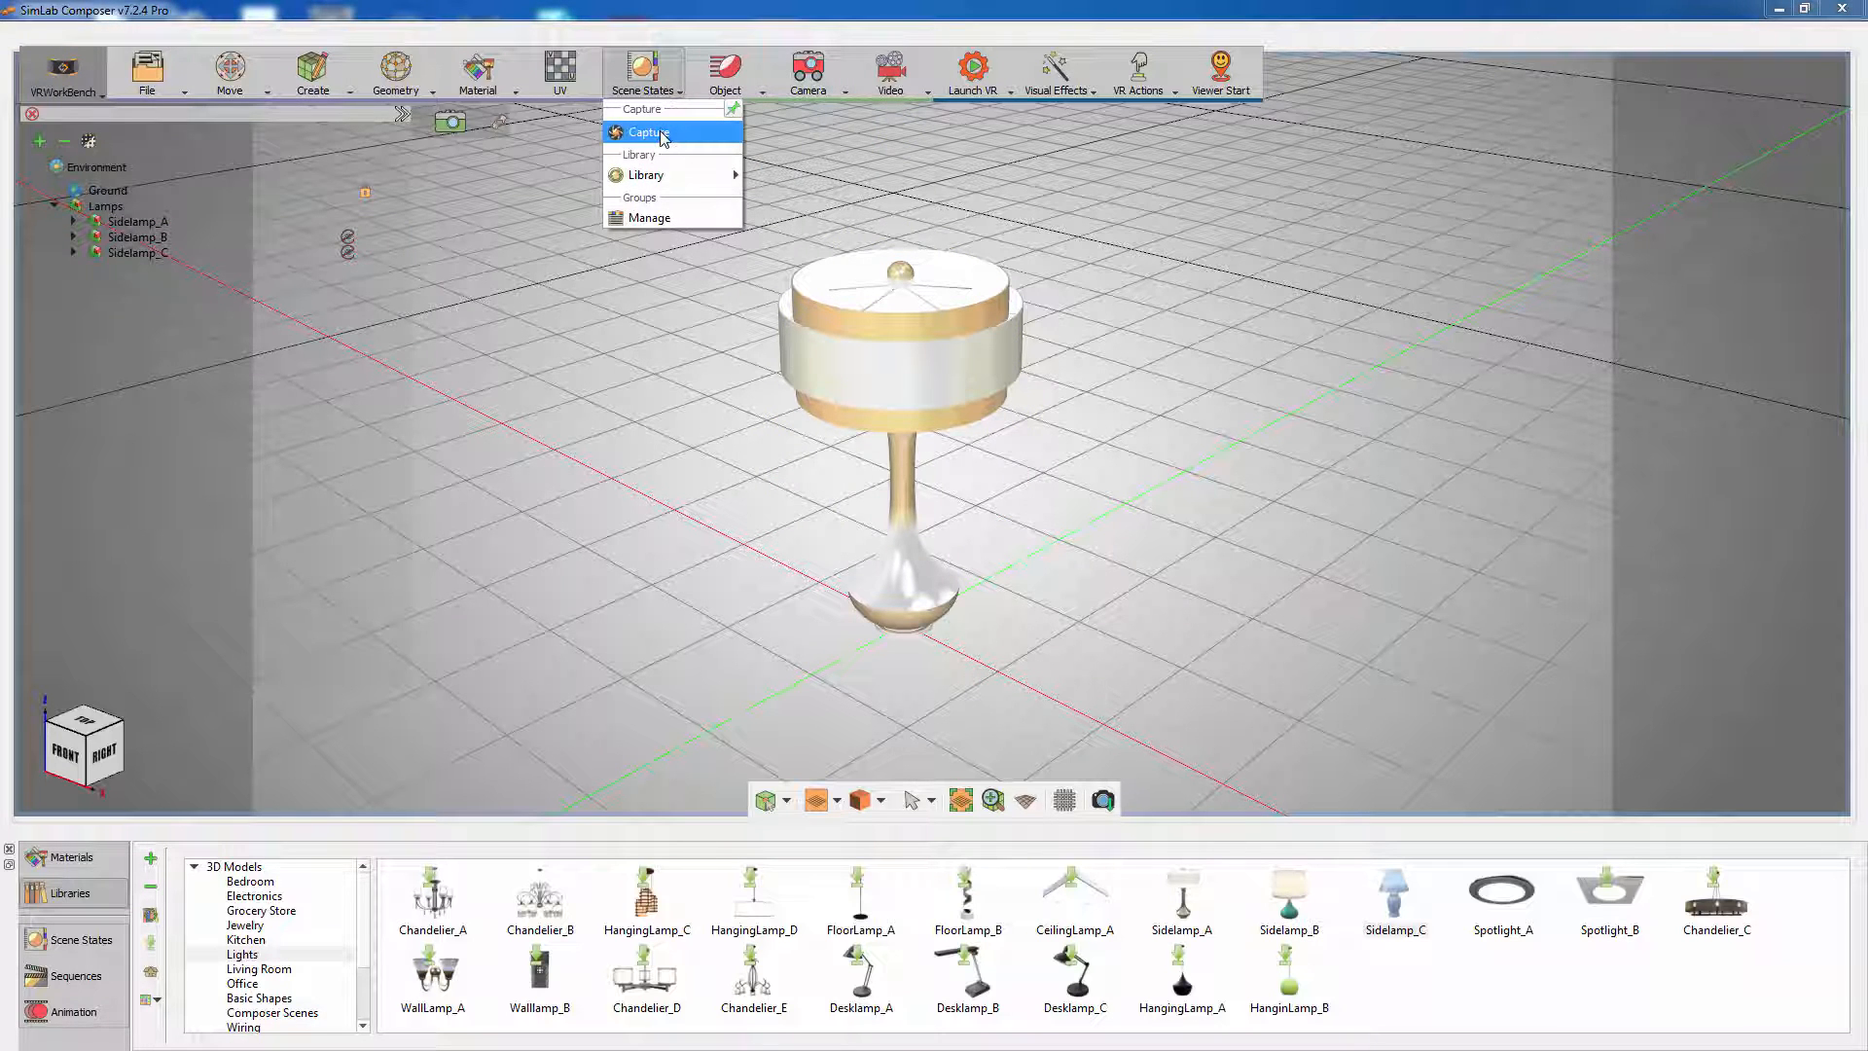
{"action": "left_click", "coordinate": [647, 131]}
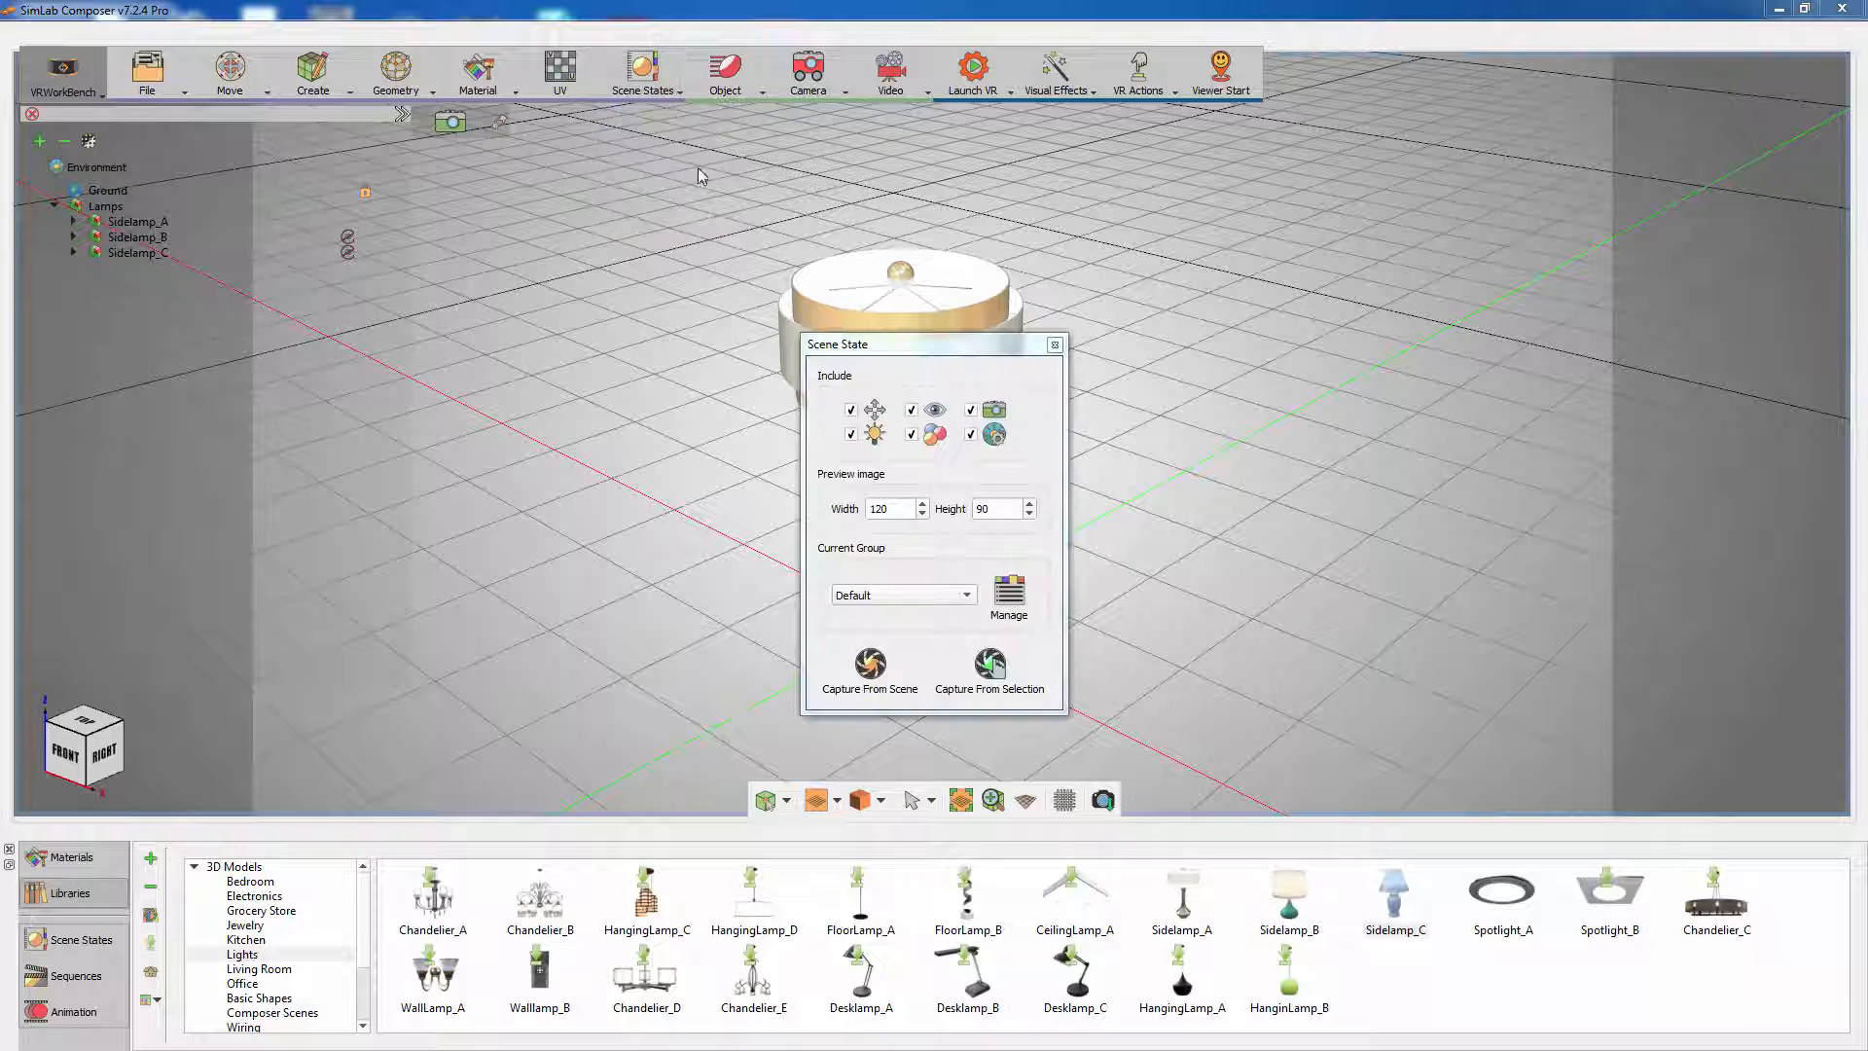
{"action": "left_click_drag", "start_coordinate": [838, 343], "coordinate": [1205, 260]}
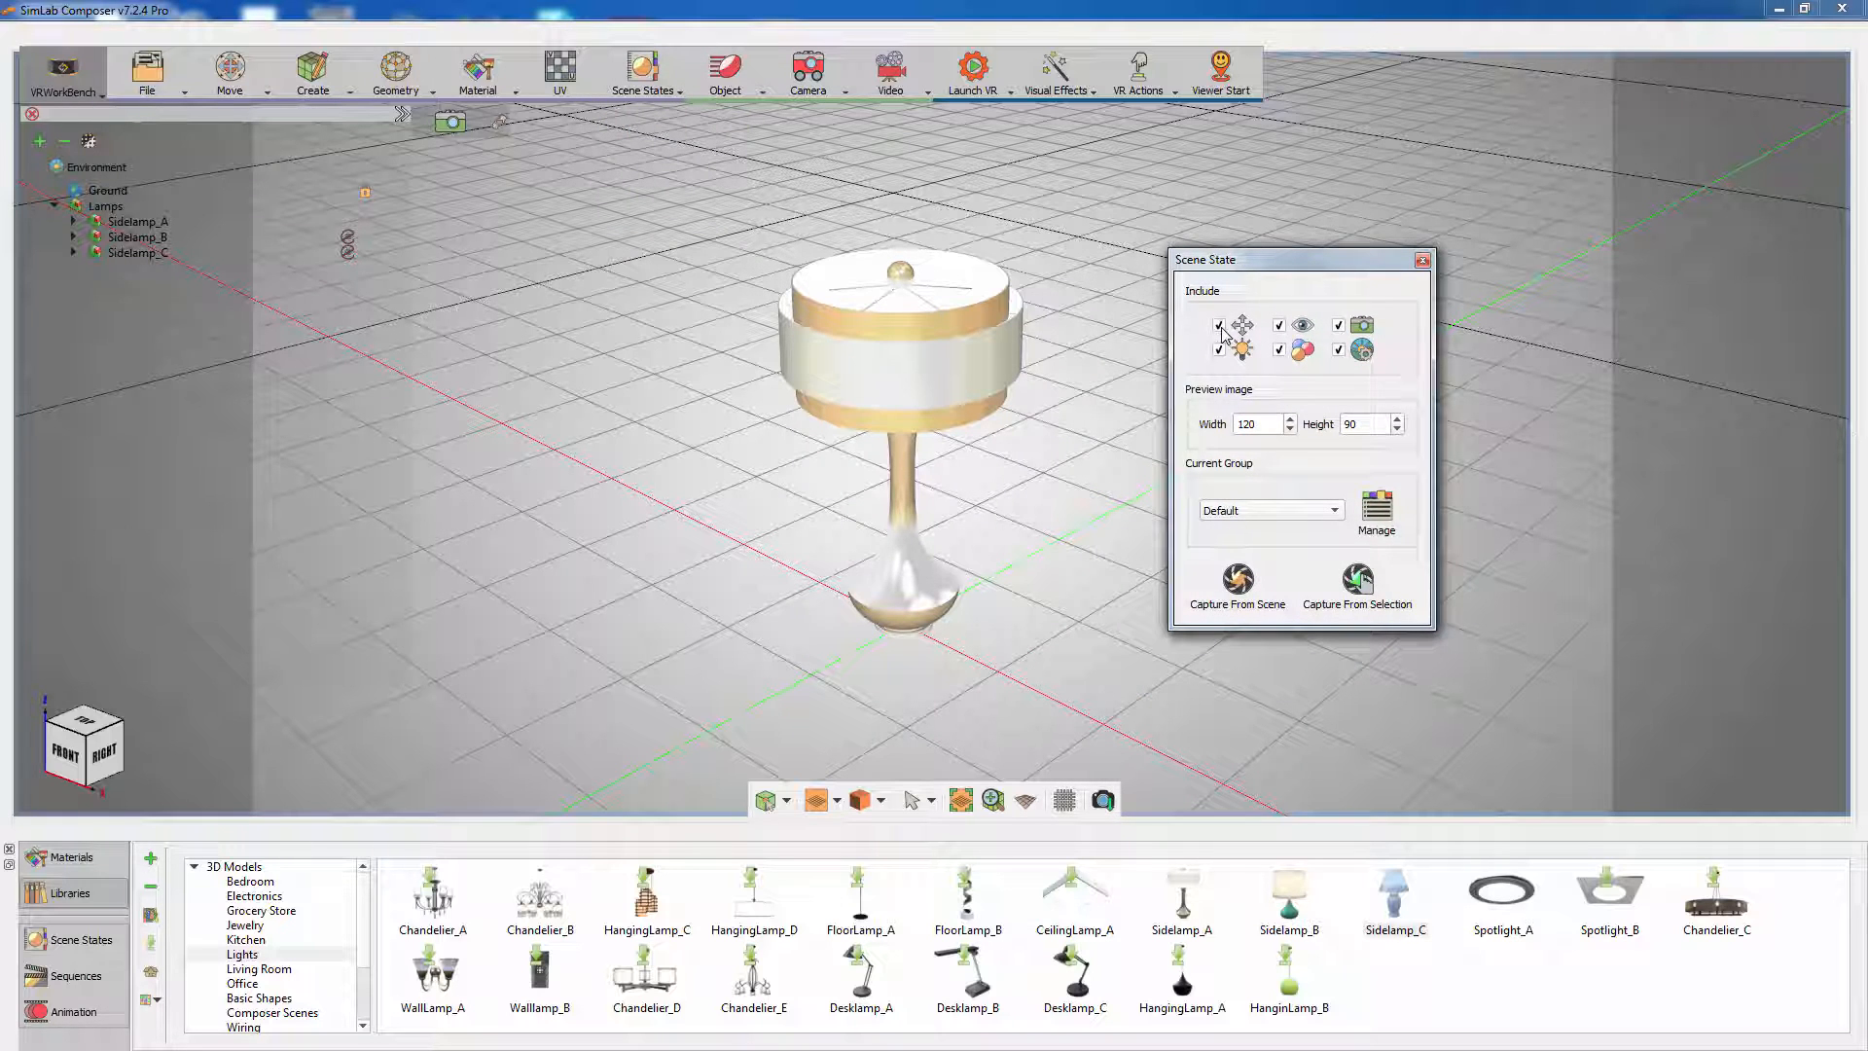
{"action": "left_click", "coordinate": [1219, 324]}
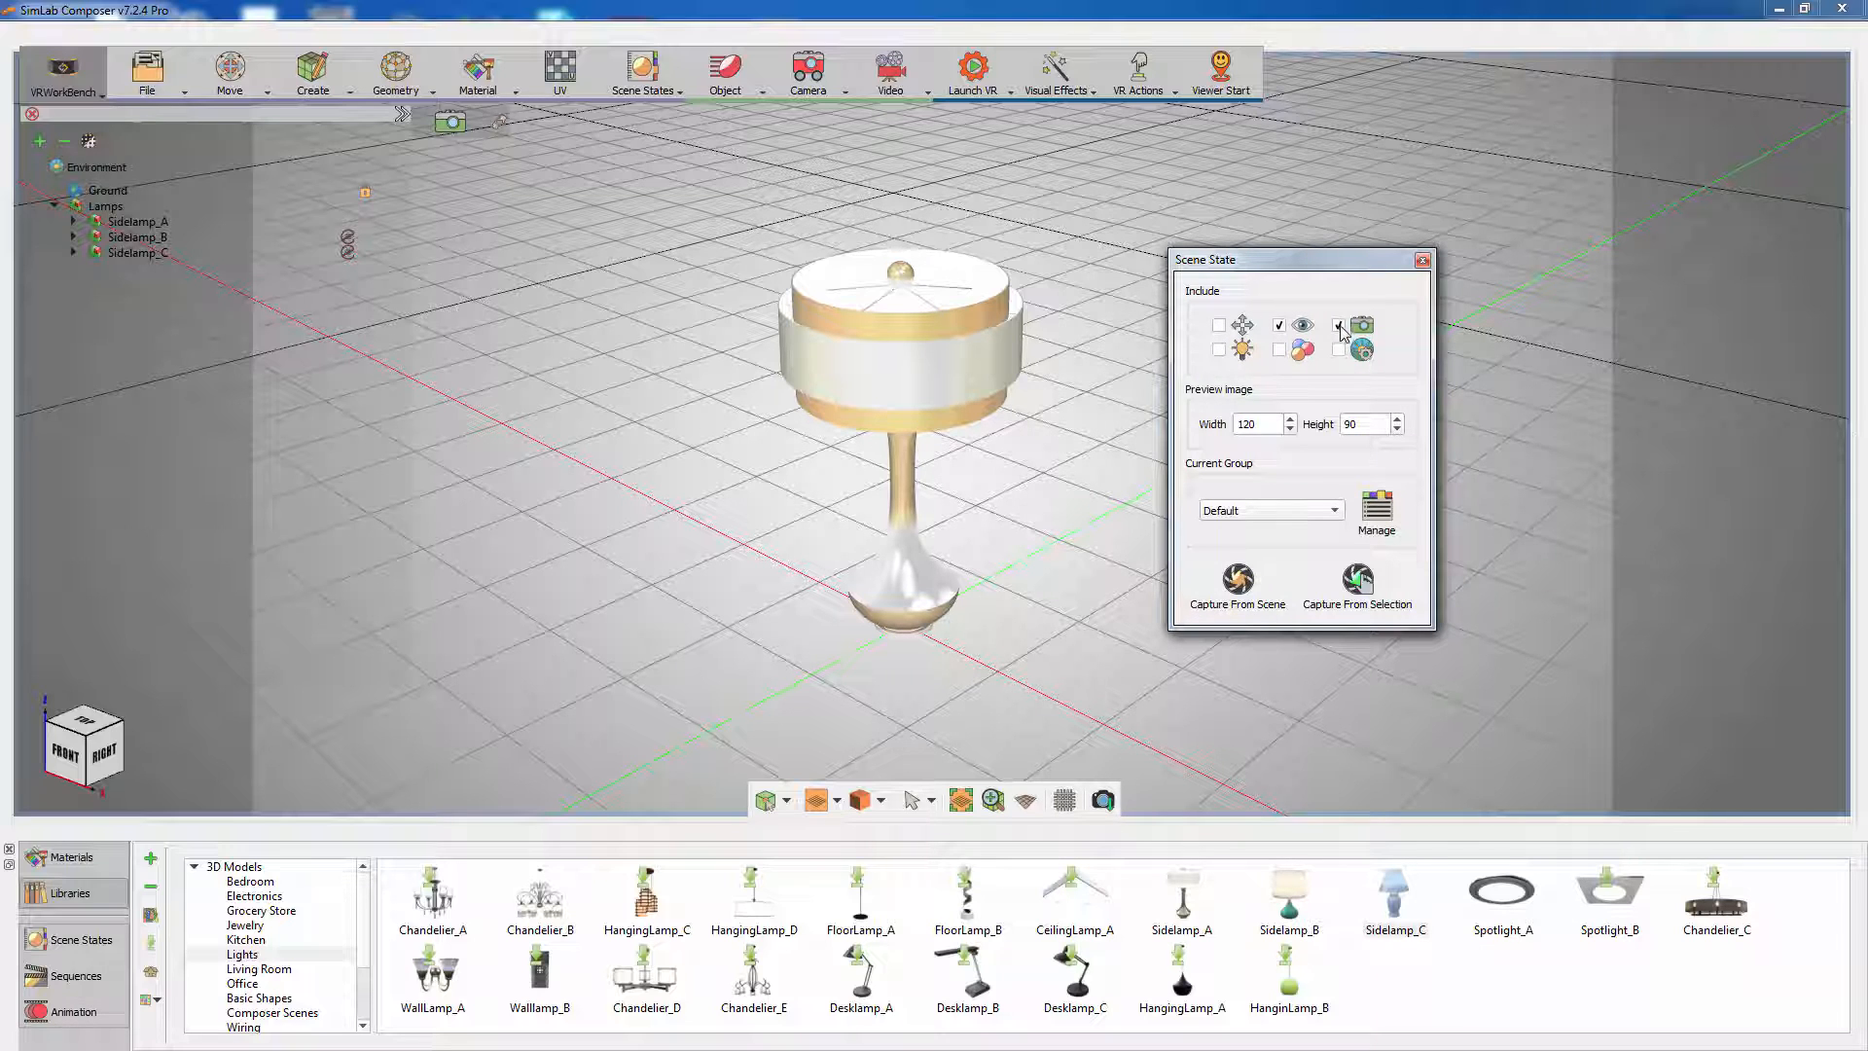
{"action": "left_click", "coordinate": [1339, 325]}
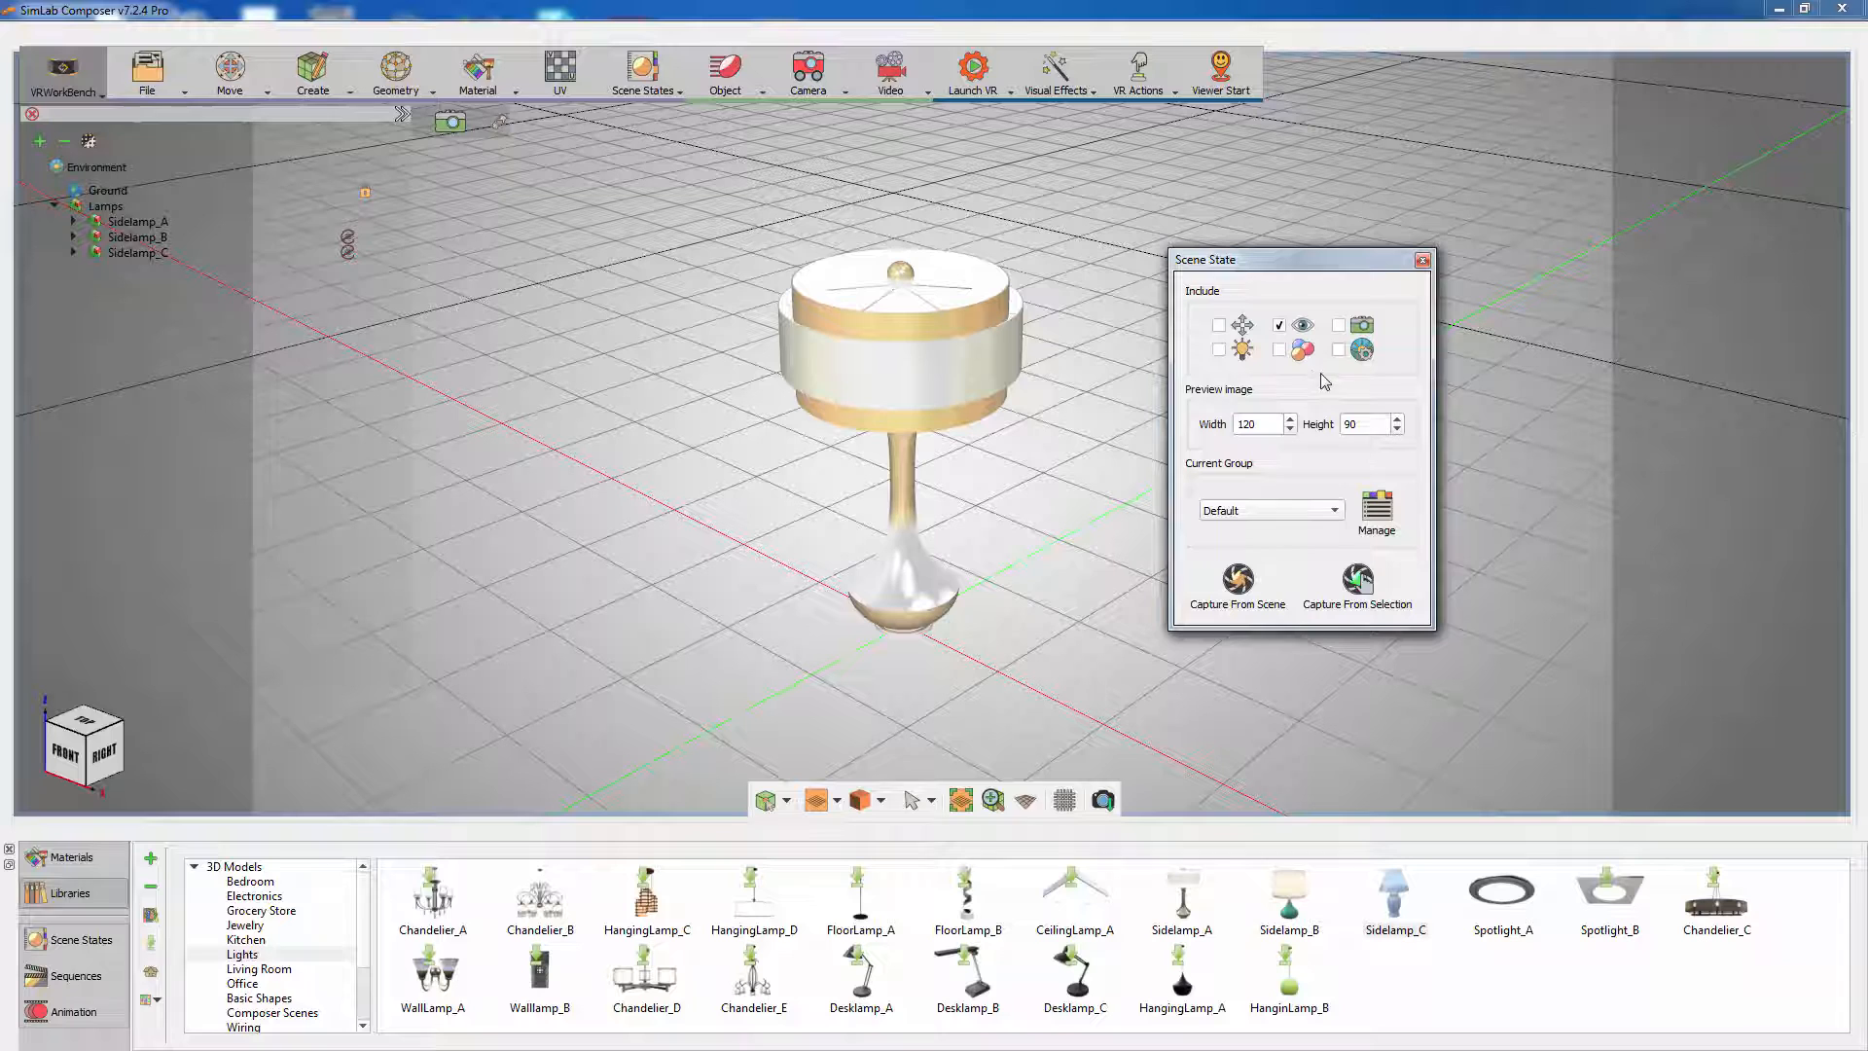
{"action": "left_click", "coordinate": [105, 205]}
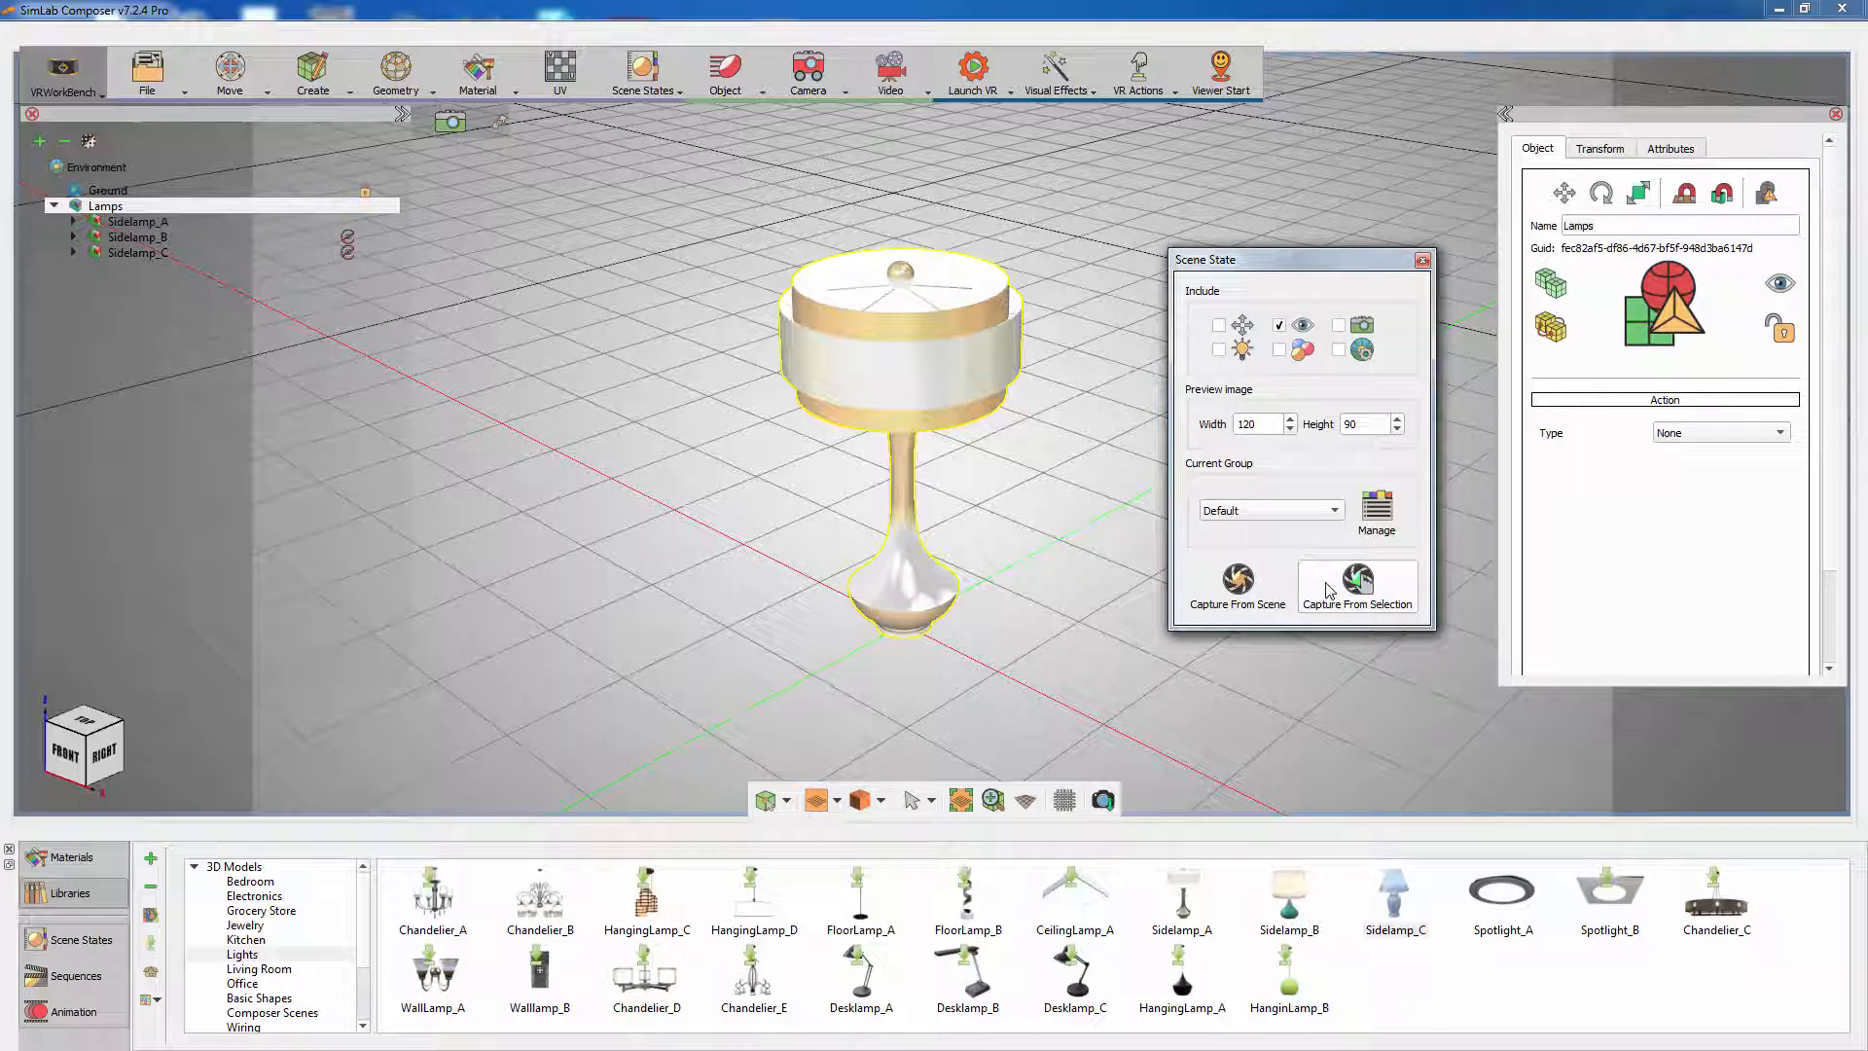
{"action": "mouse_move", "coordinate": [1239, 557]}
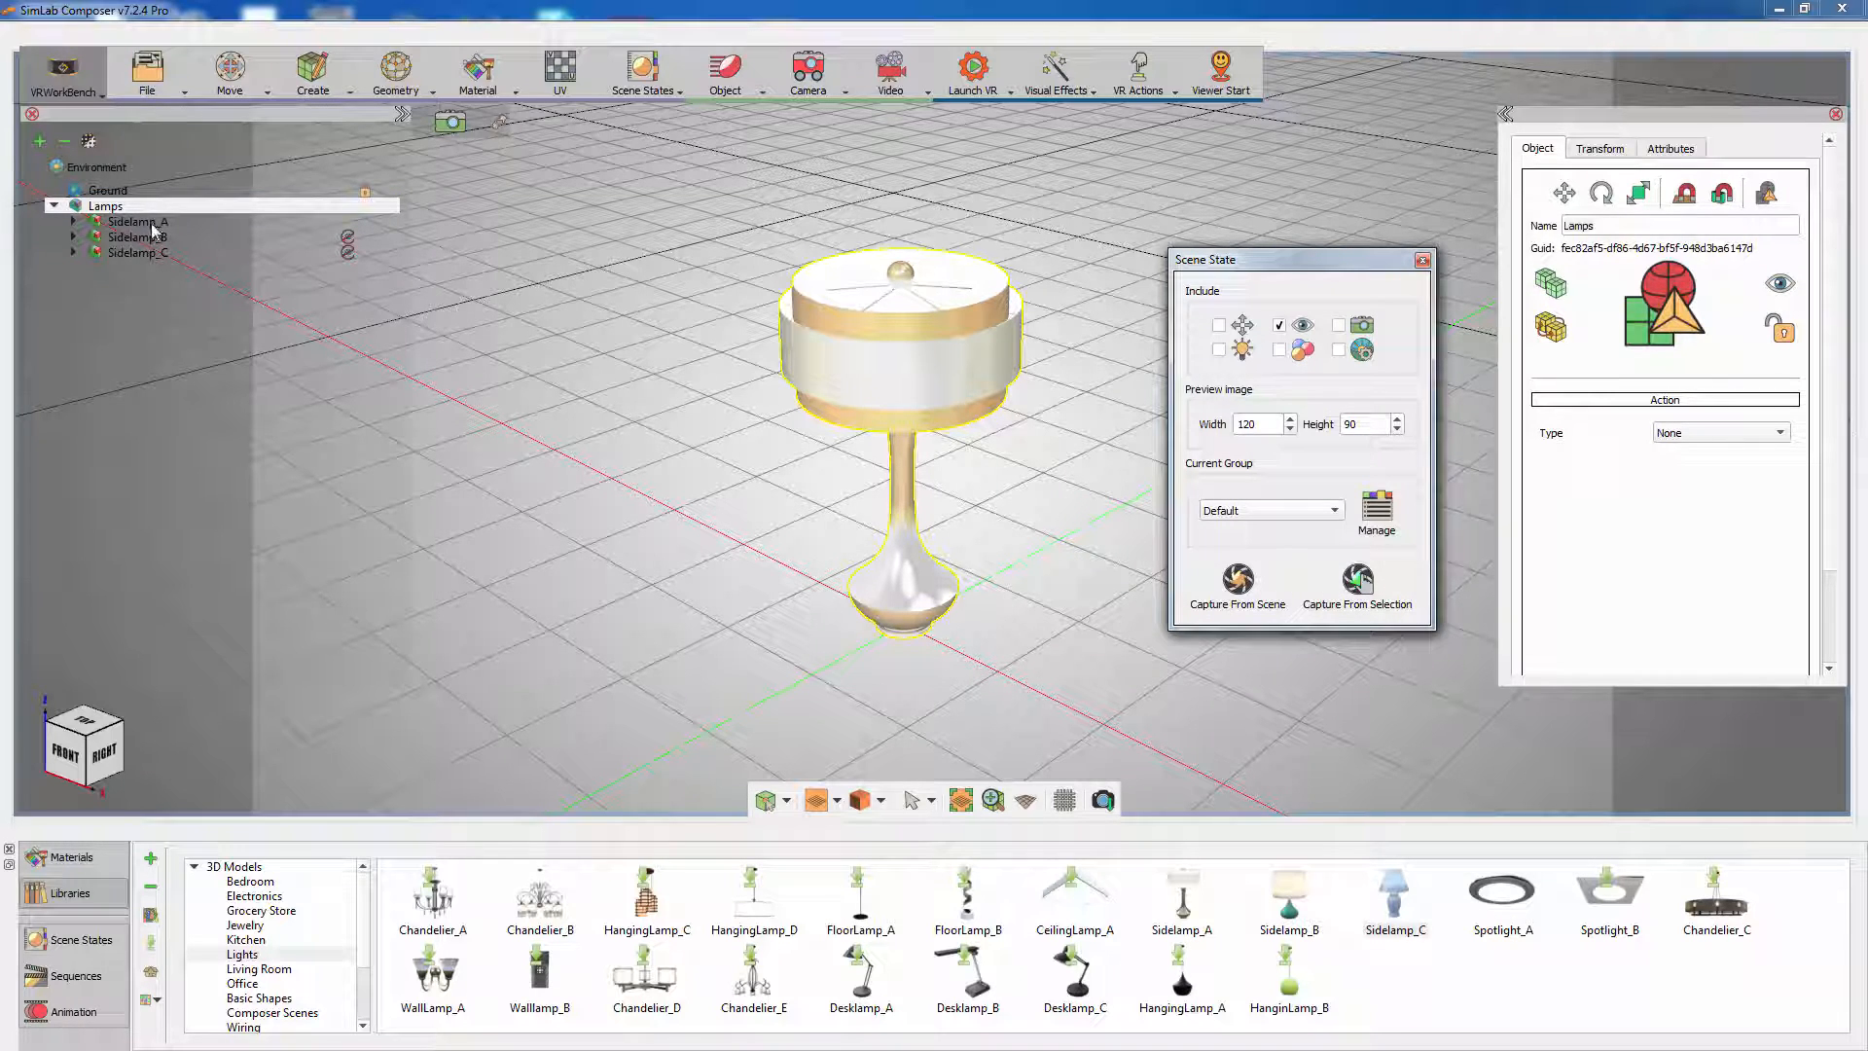
Step: Make Sidelamp_B visible, hide Sidelamp_A, and reselect the Lamps group
{"action": "left_click", "coordinate": [136, 237]}
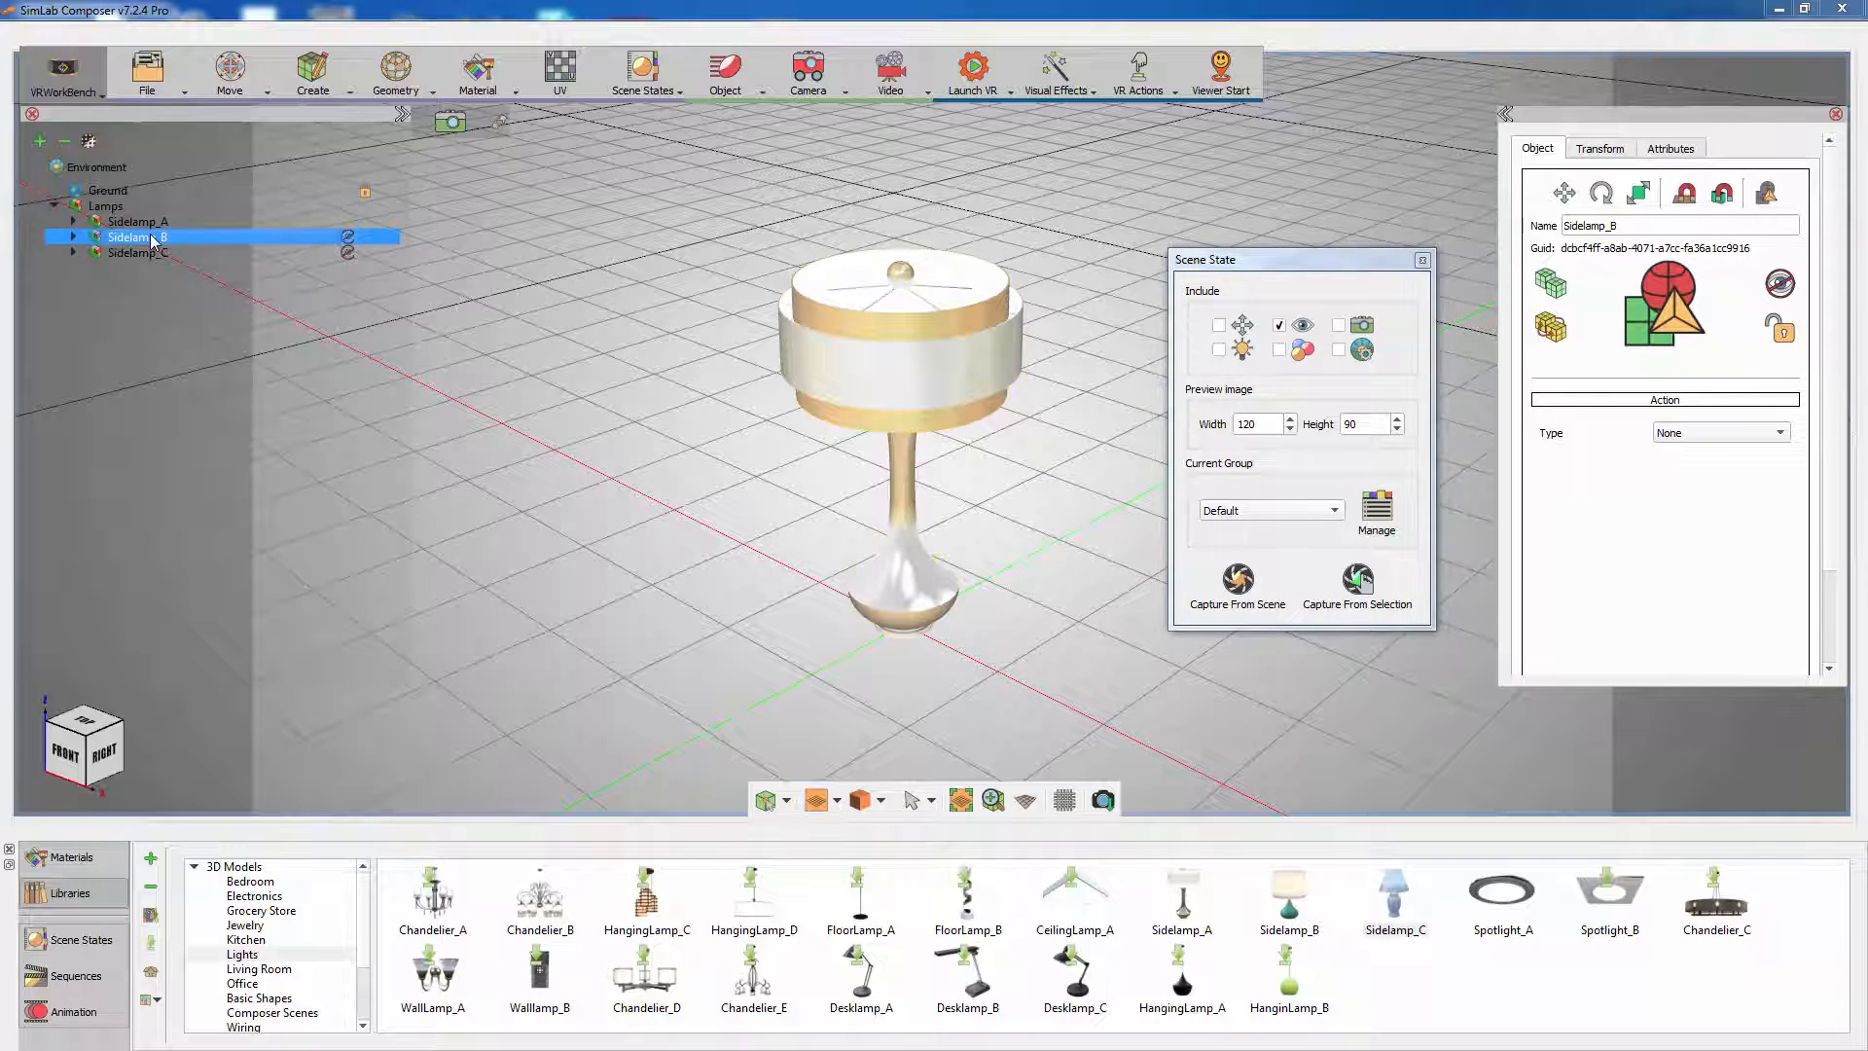
{"action": "left_click", "coordinate": [723, 73]}
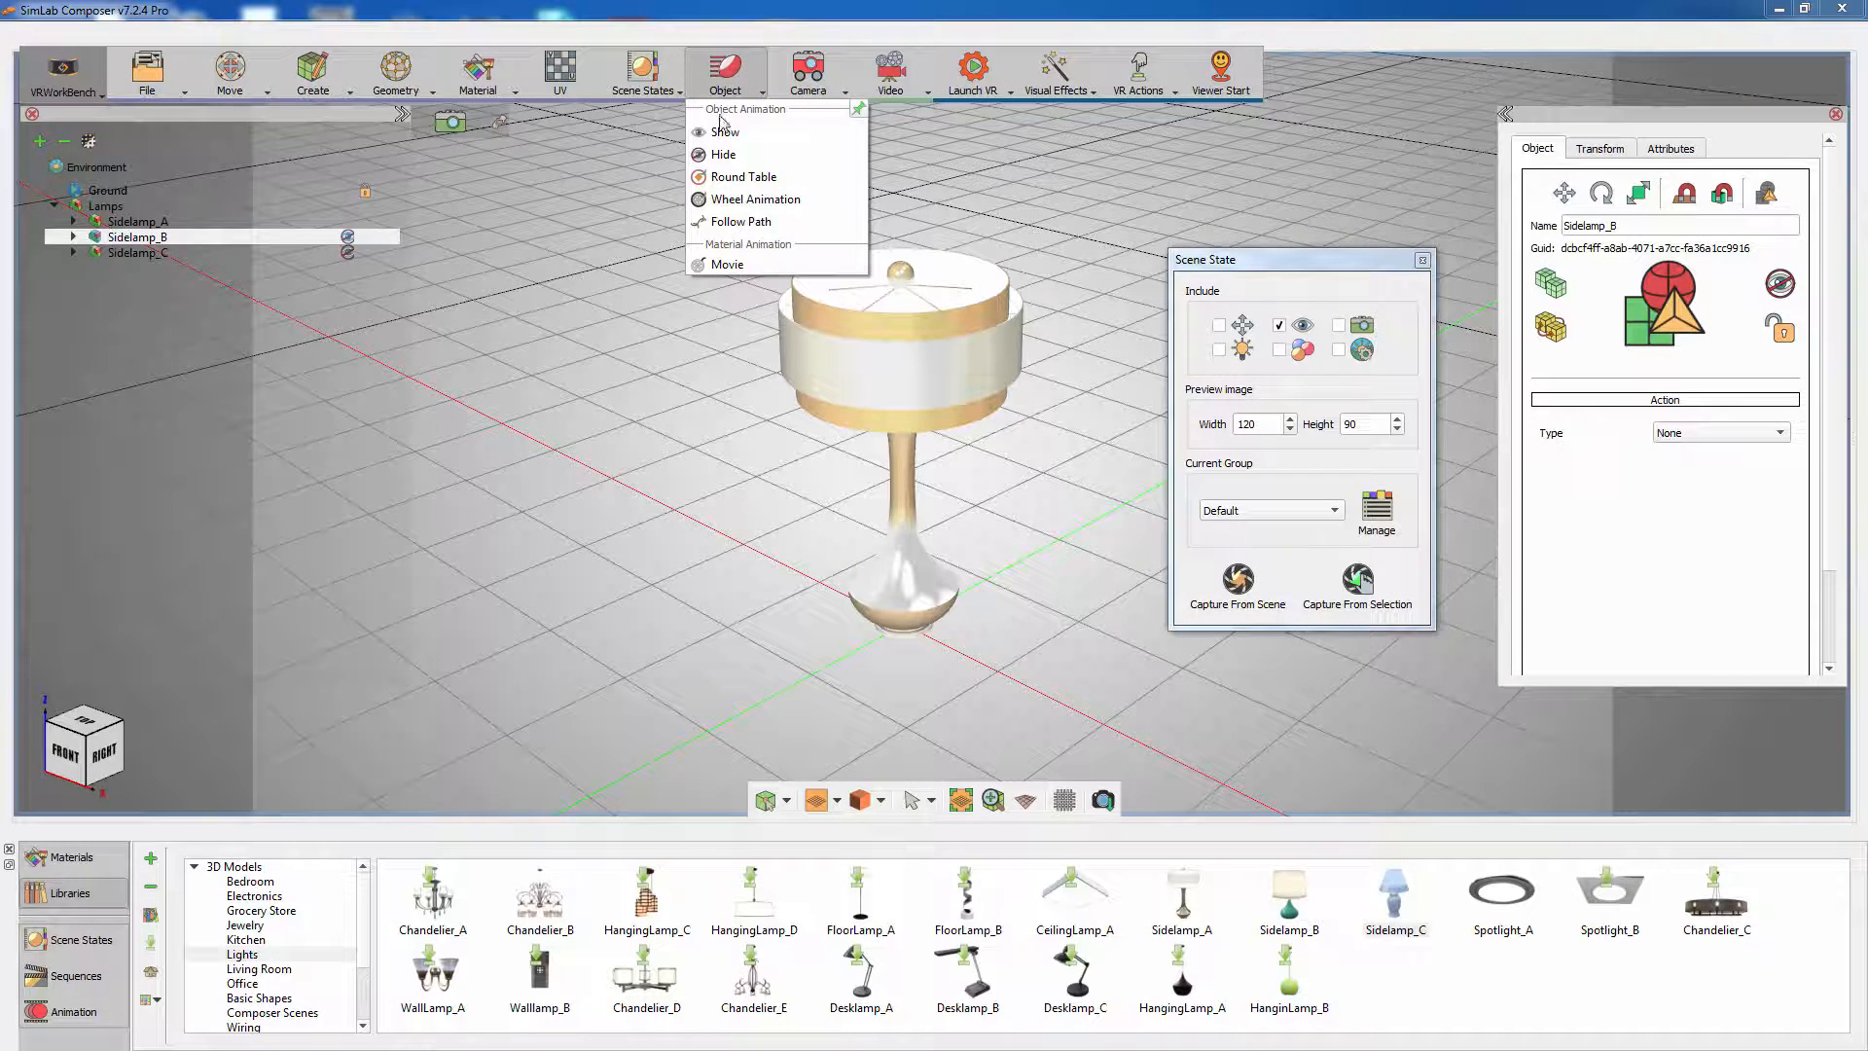
{"action": "mouse_move", "coordinate": [724, 132]}
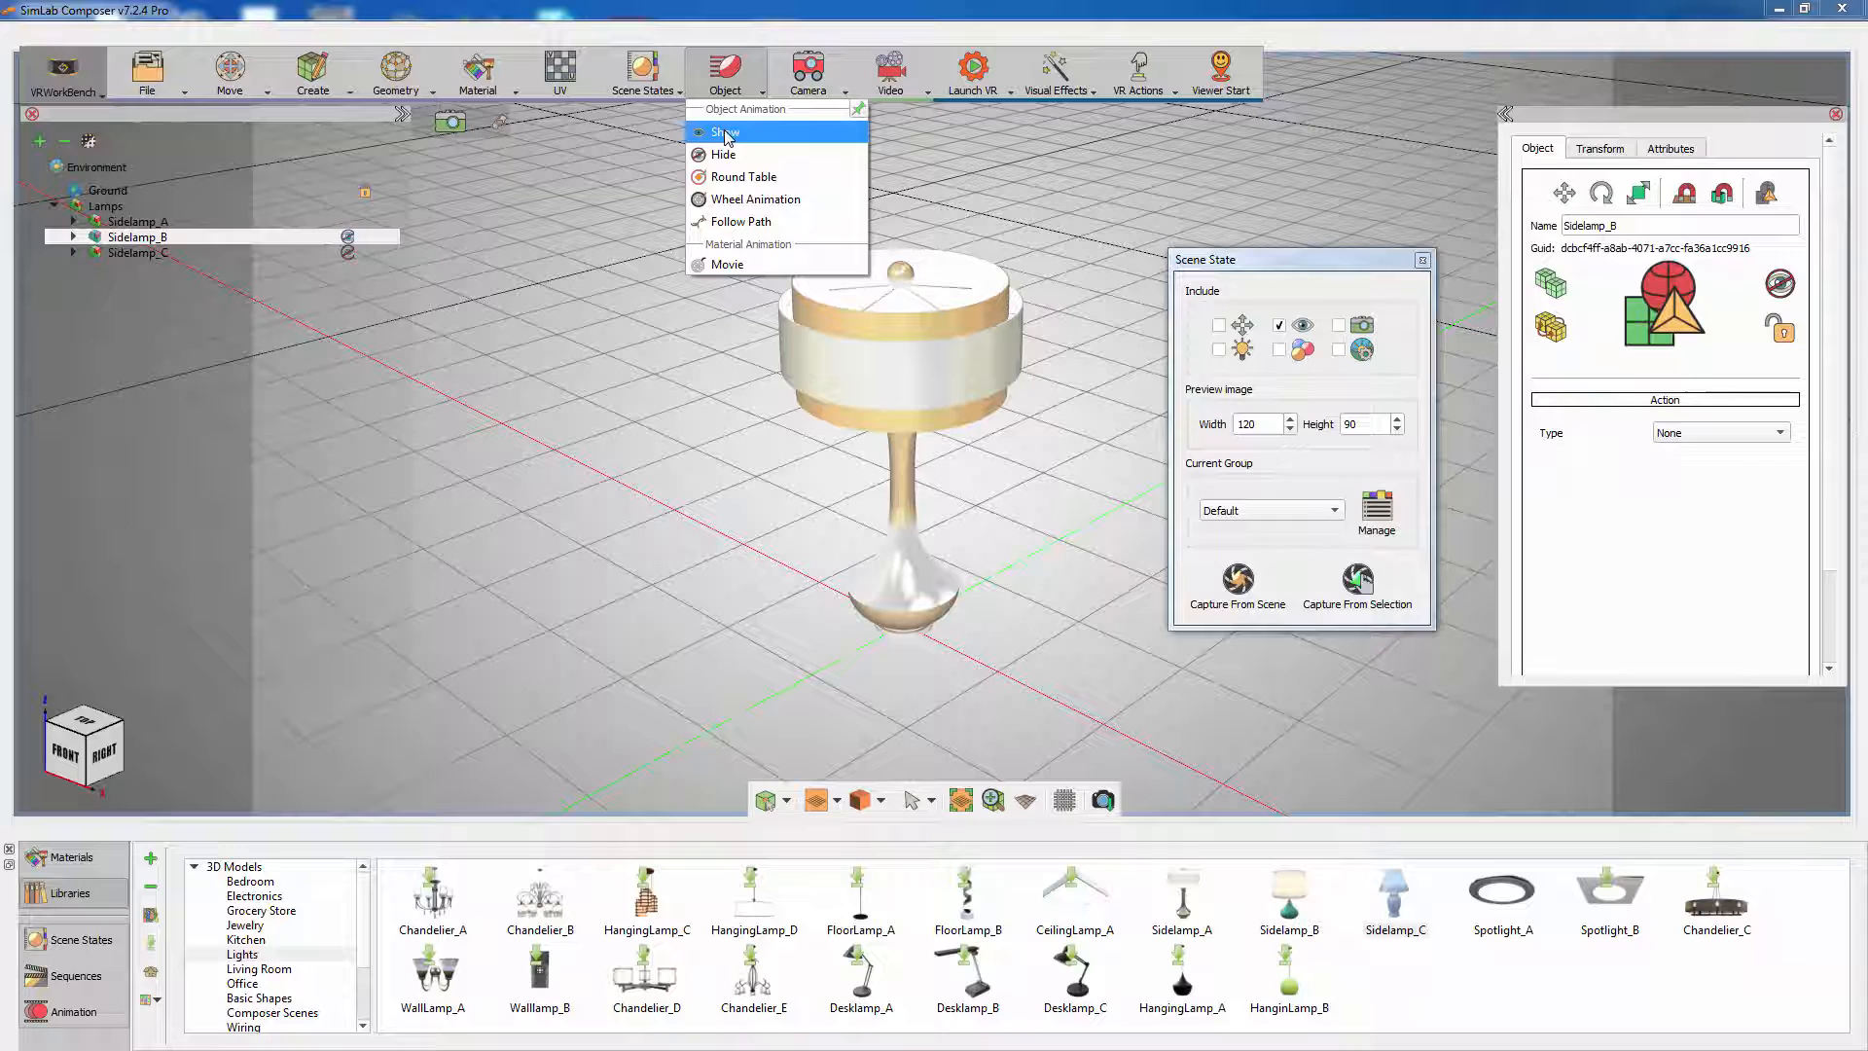
{"action": "left_click", "coordinate": [726, 133]}
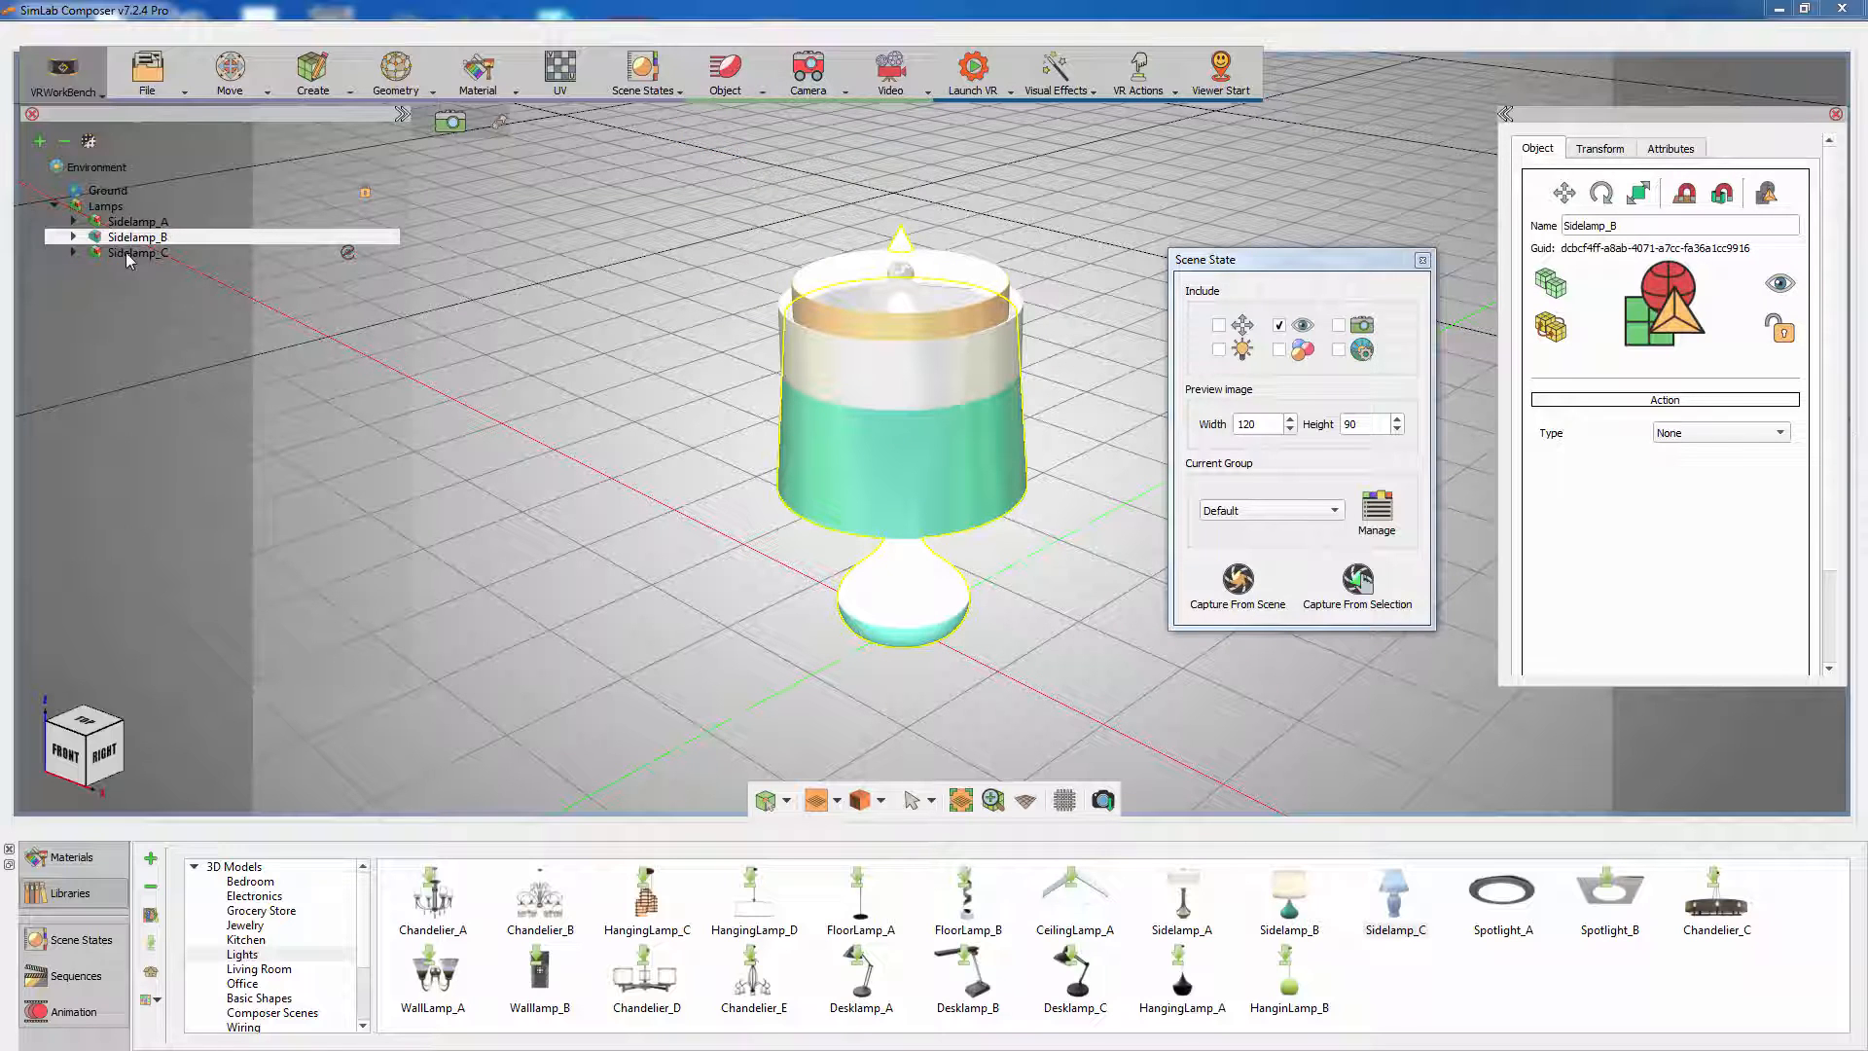
{"action": "left_click", "coordinate": [138, 222]}
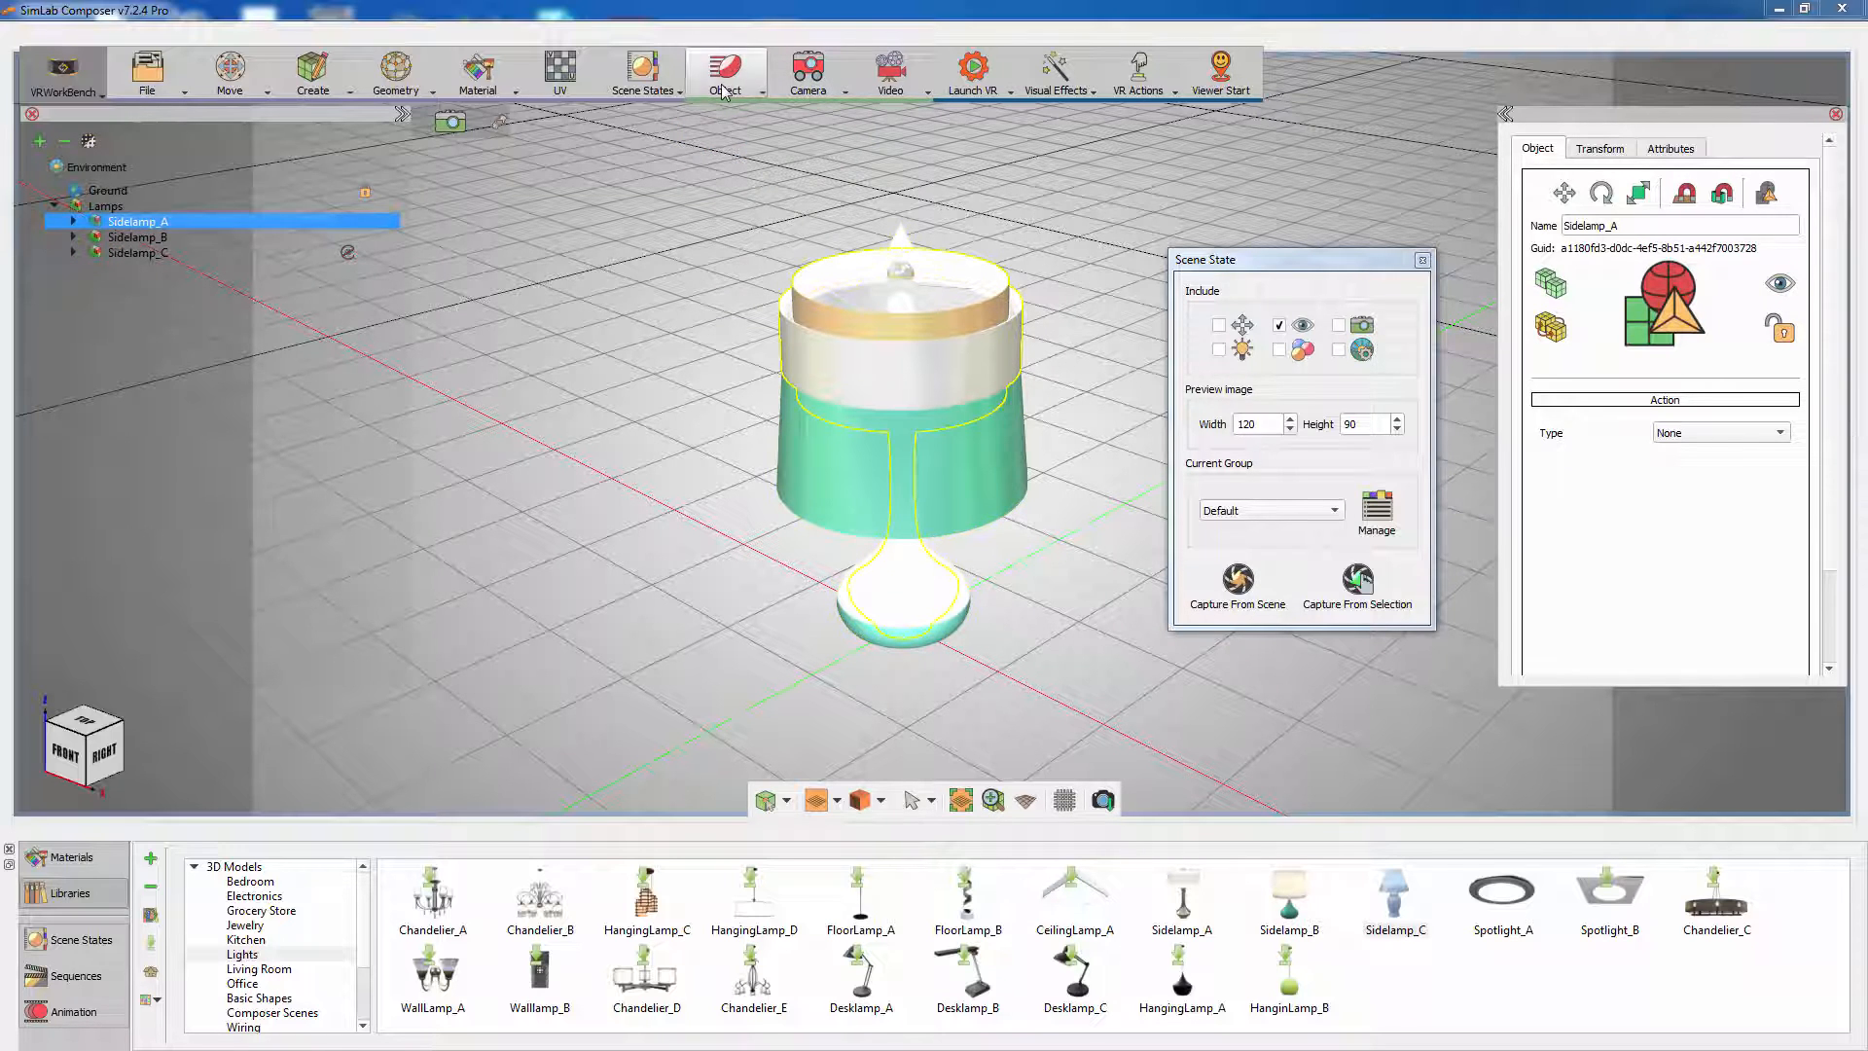
{"action": "left_click", "coordinate": [723, 73]}
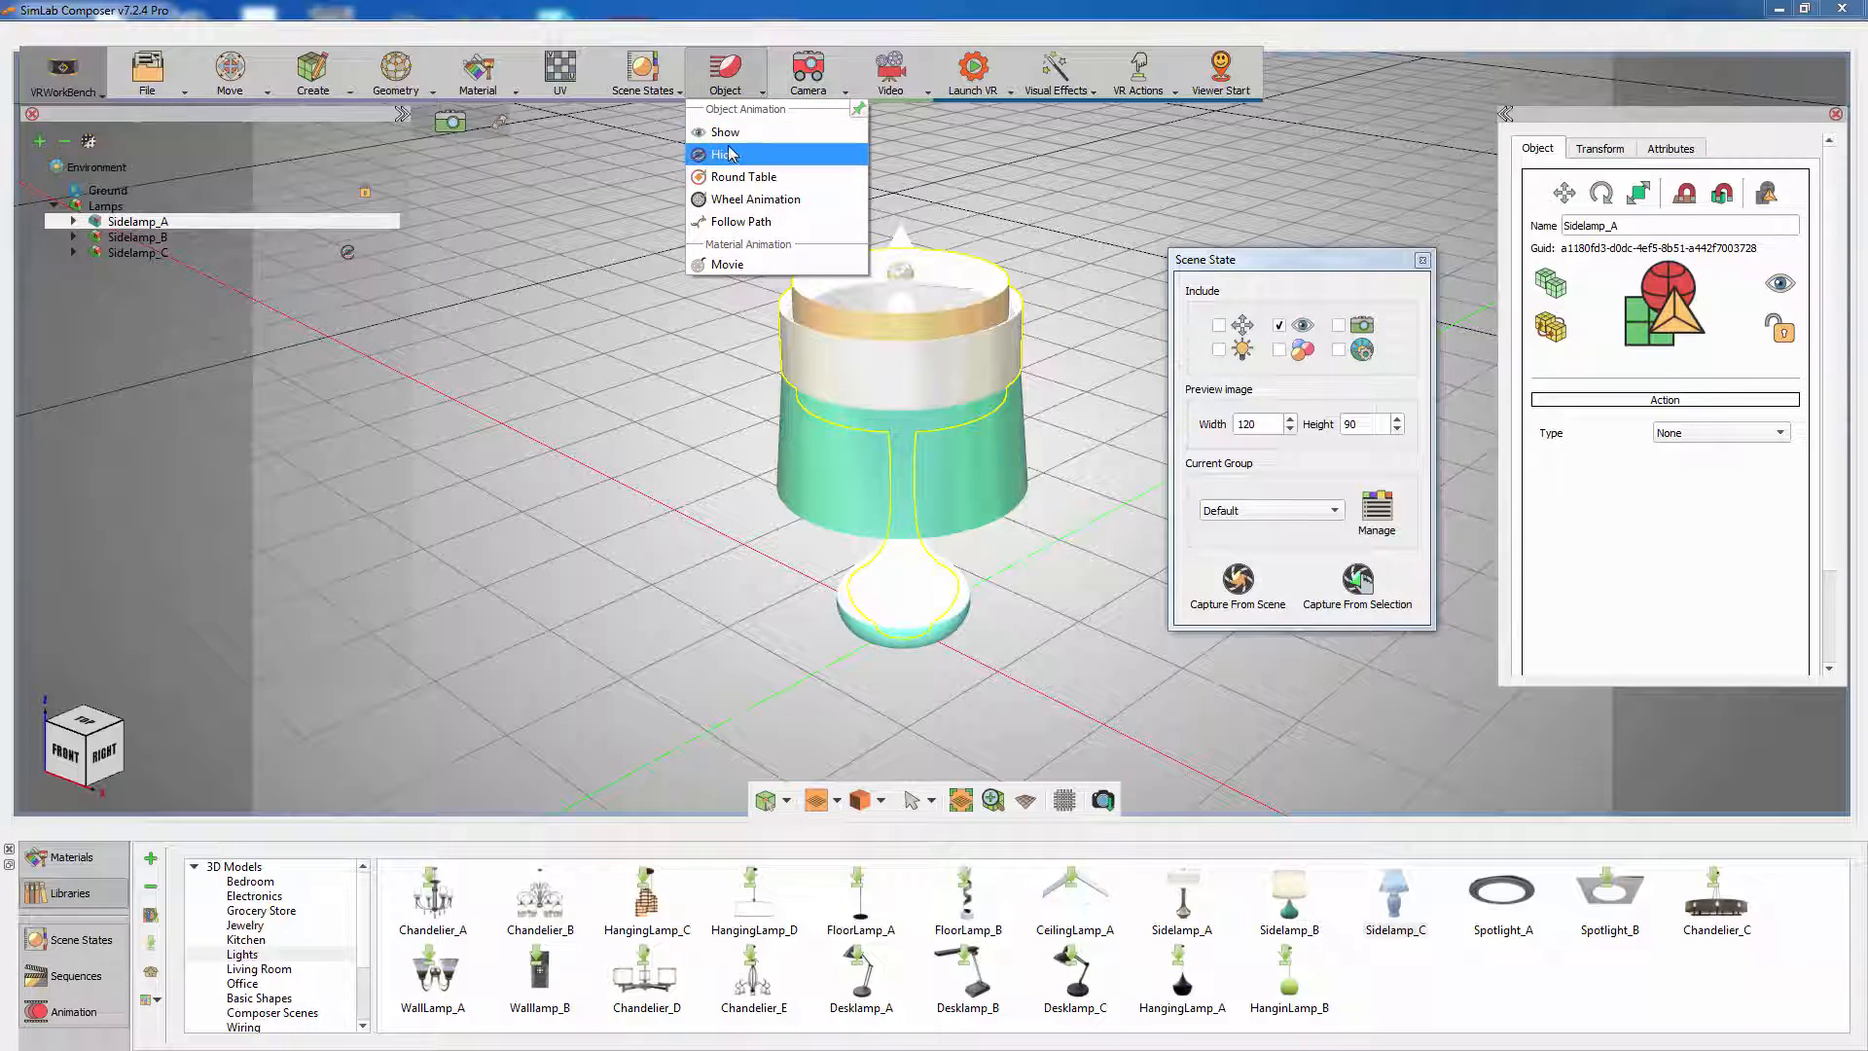
{"action": "left_click", "coordinate": [721, 153]}
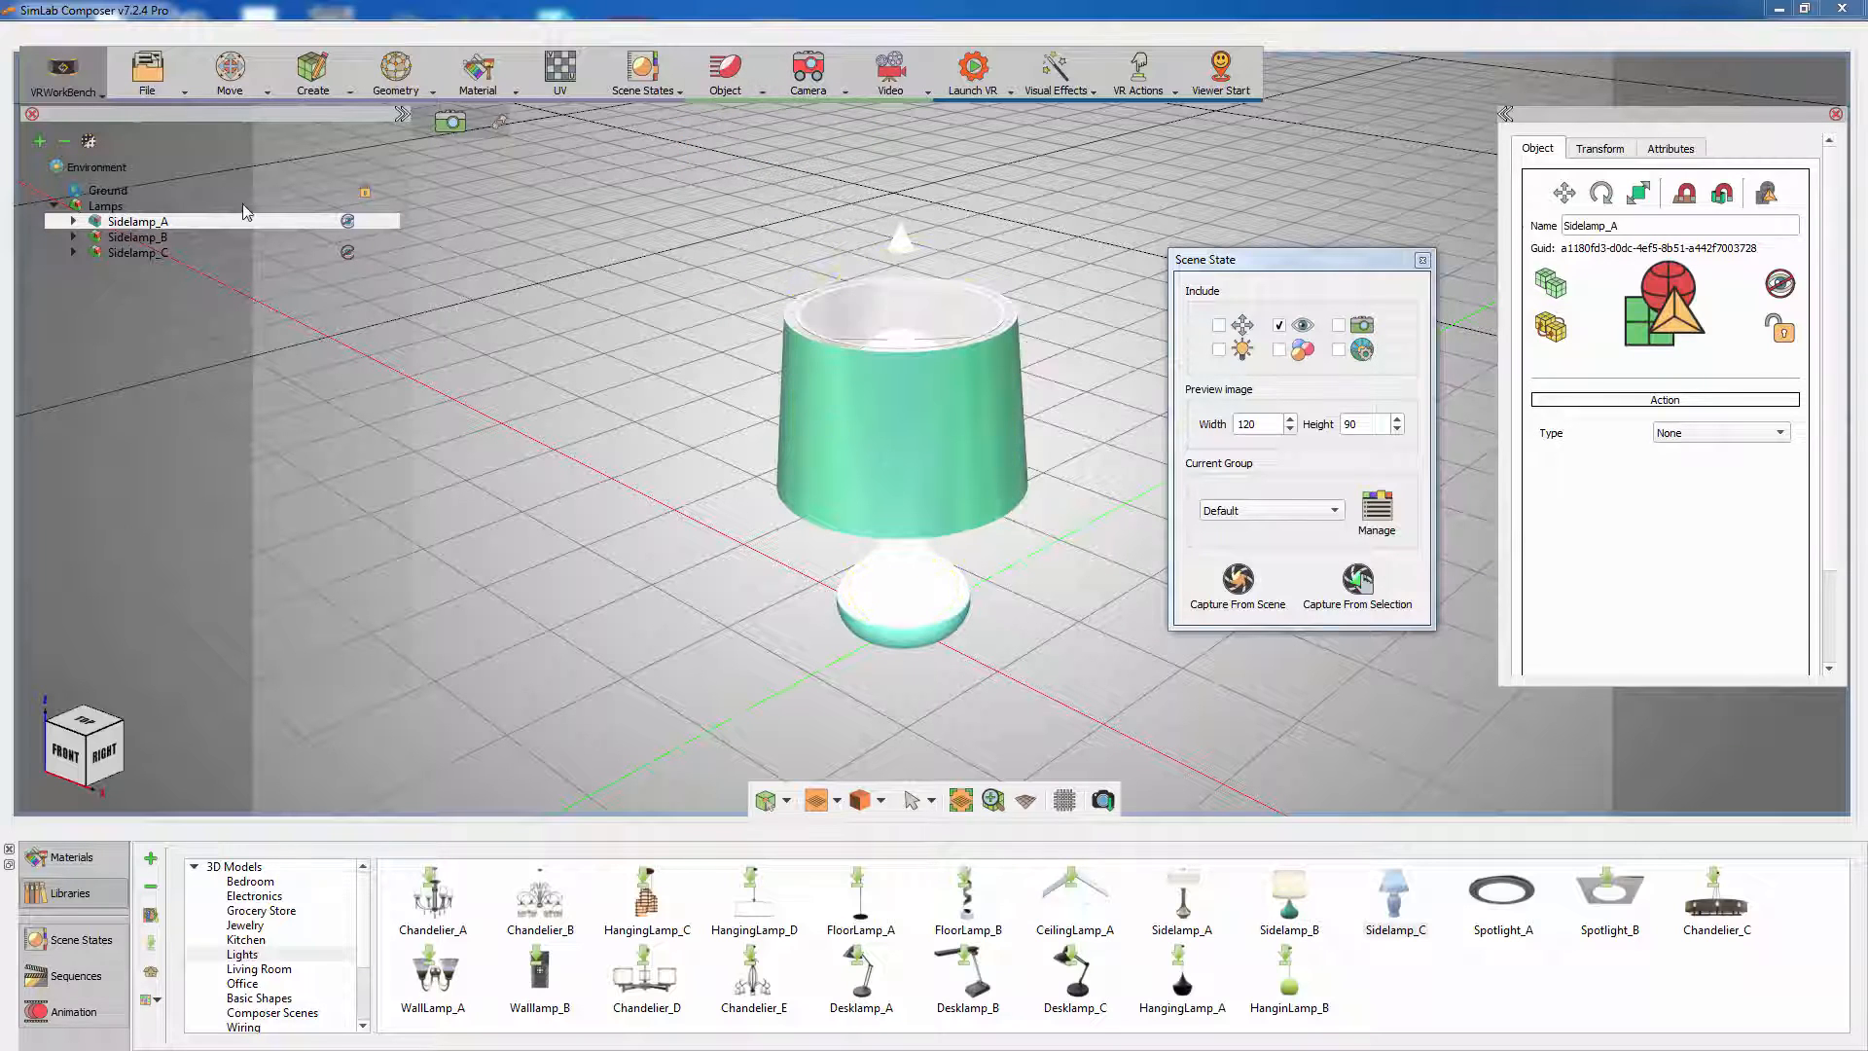
{"action": "left_click", "coordinate": [107, 205]}
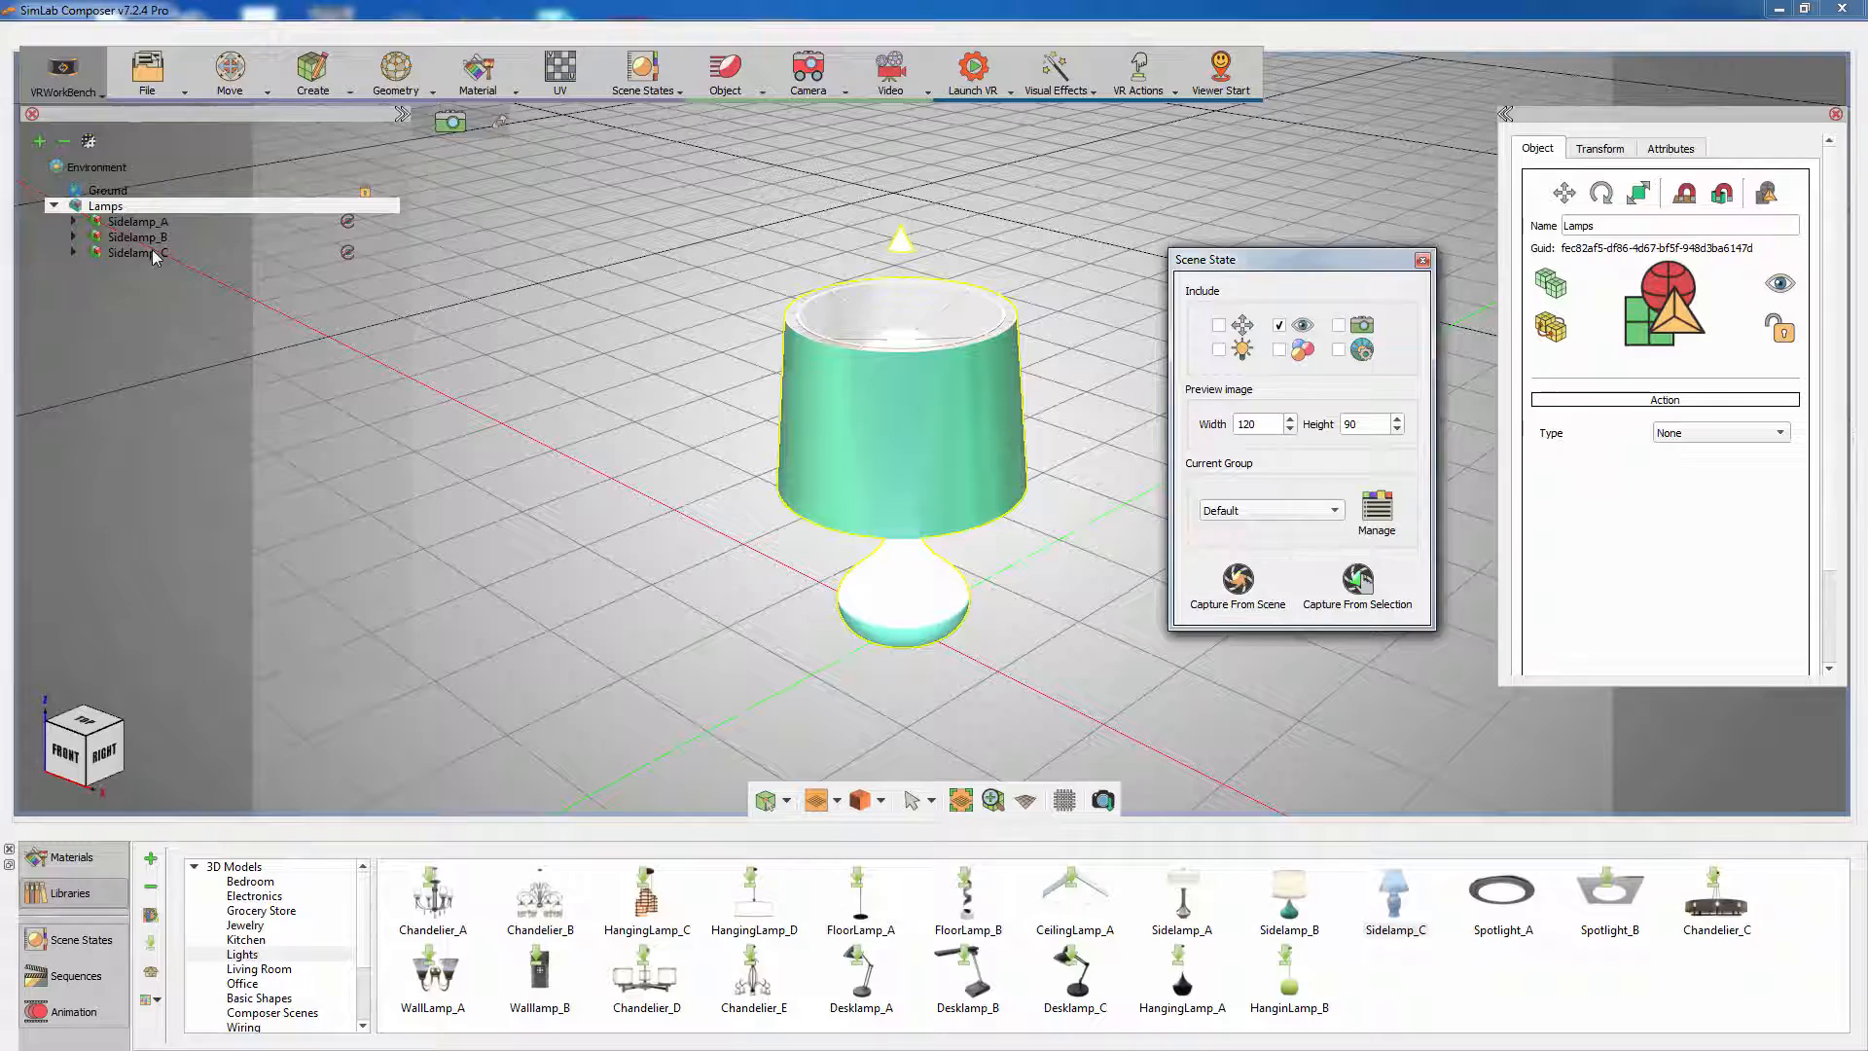
Step: Capture states from the Sidelamp_C, Sidelamp_B and Lamps selections, then close the Scene State dialog
{"action": "left_click", "coordinate": [137, 253]}
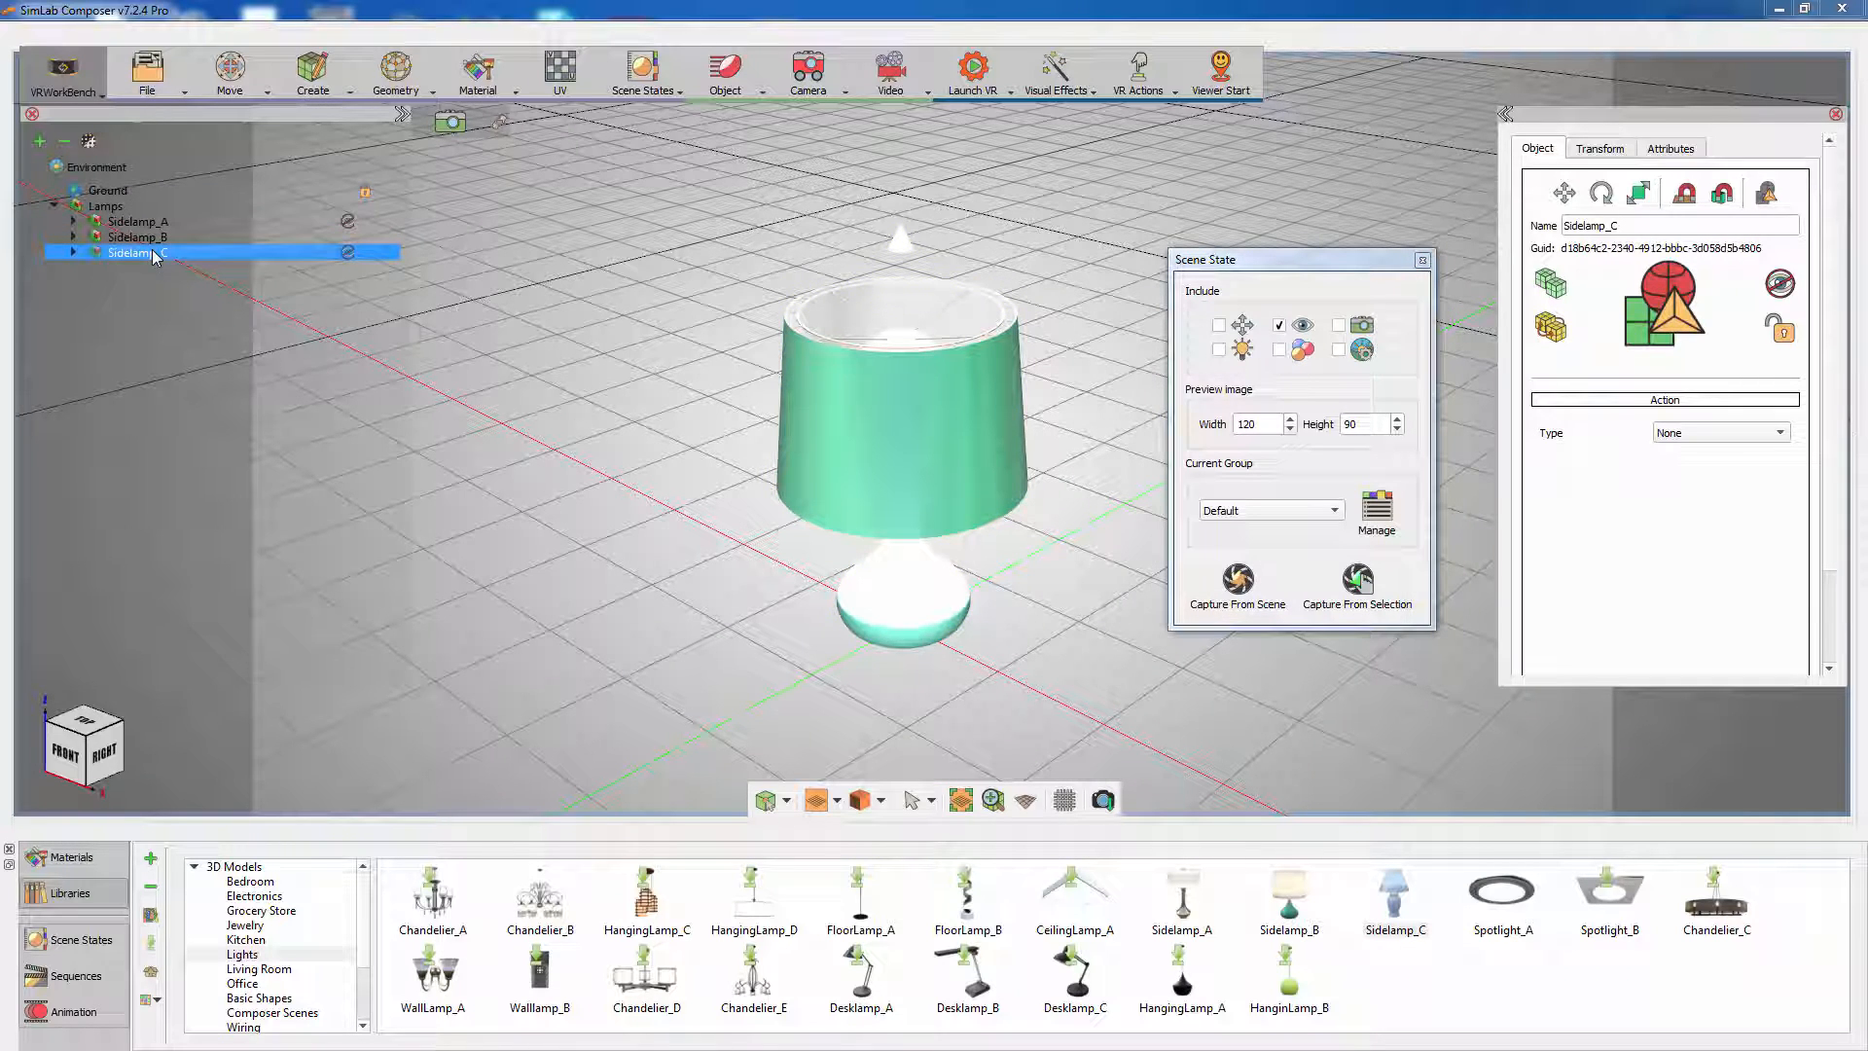
{"action": "left_click", "coordinate": [134, 237]}
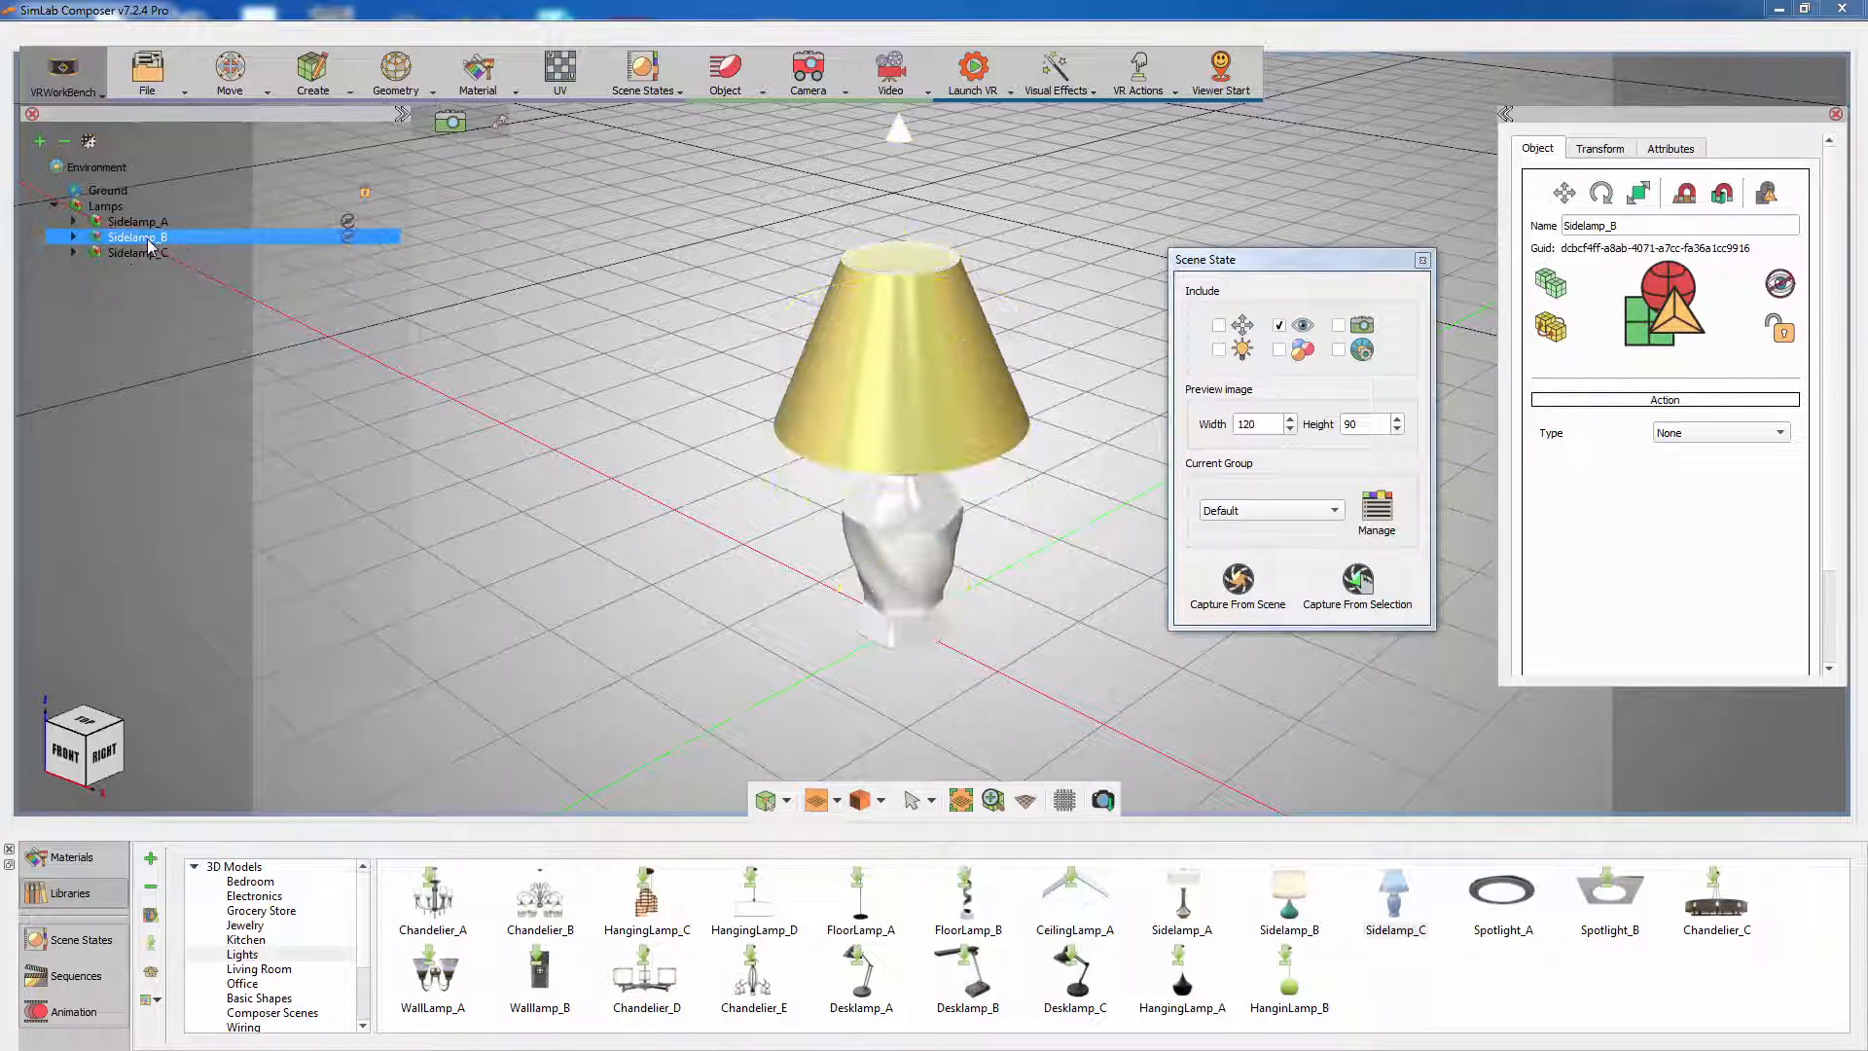
{"action": "left_click", "coordinate": [106, 206]}
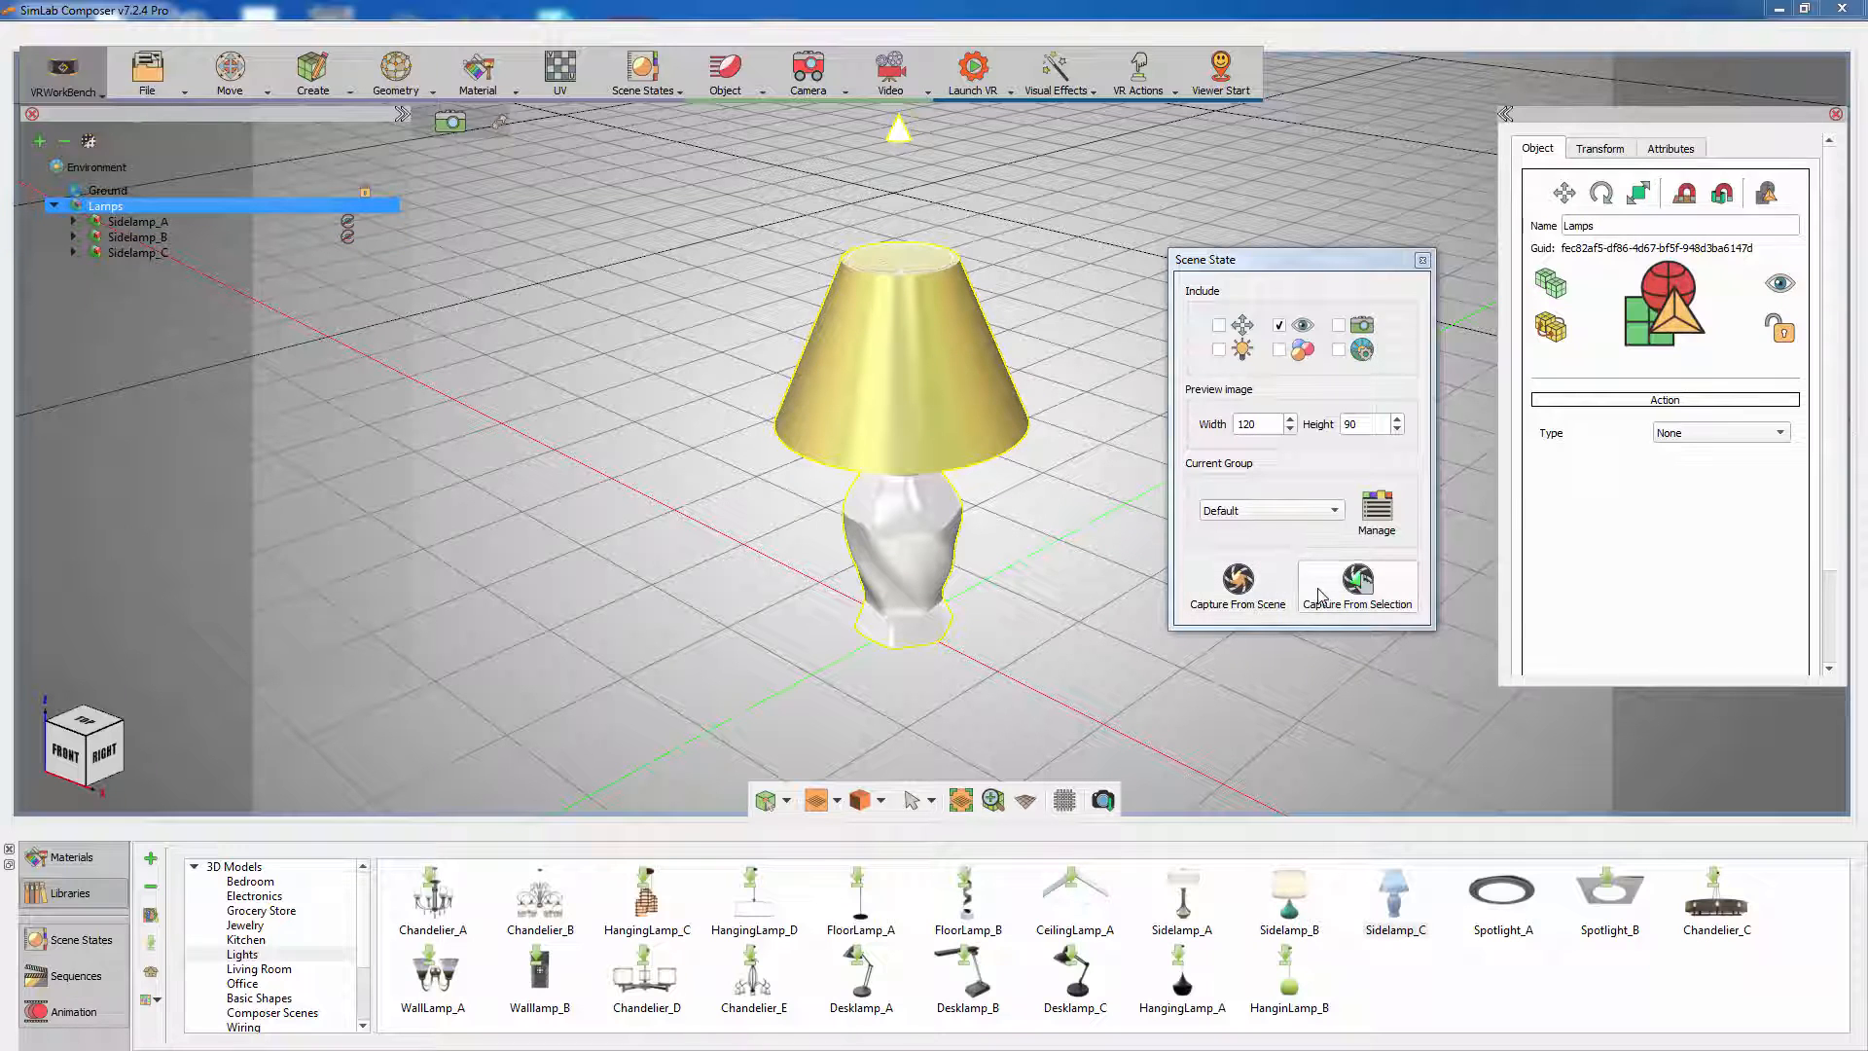
{"action": "mouse_move", "coordinate": [1357, 586]}
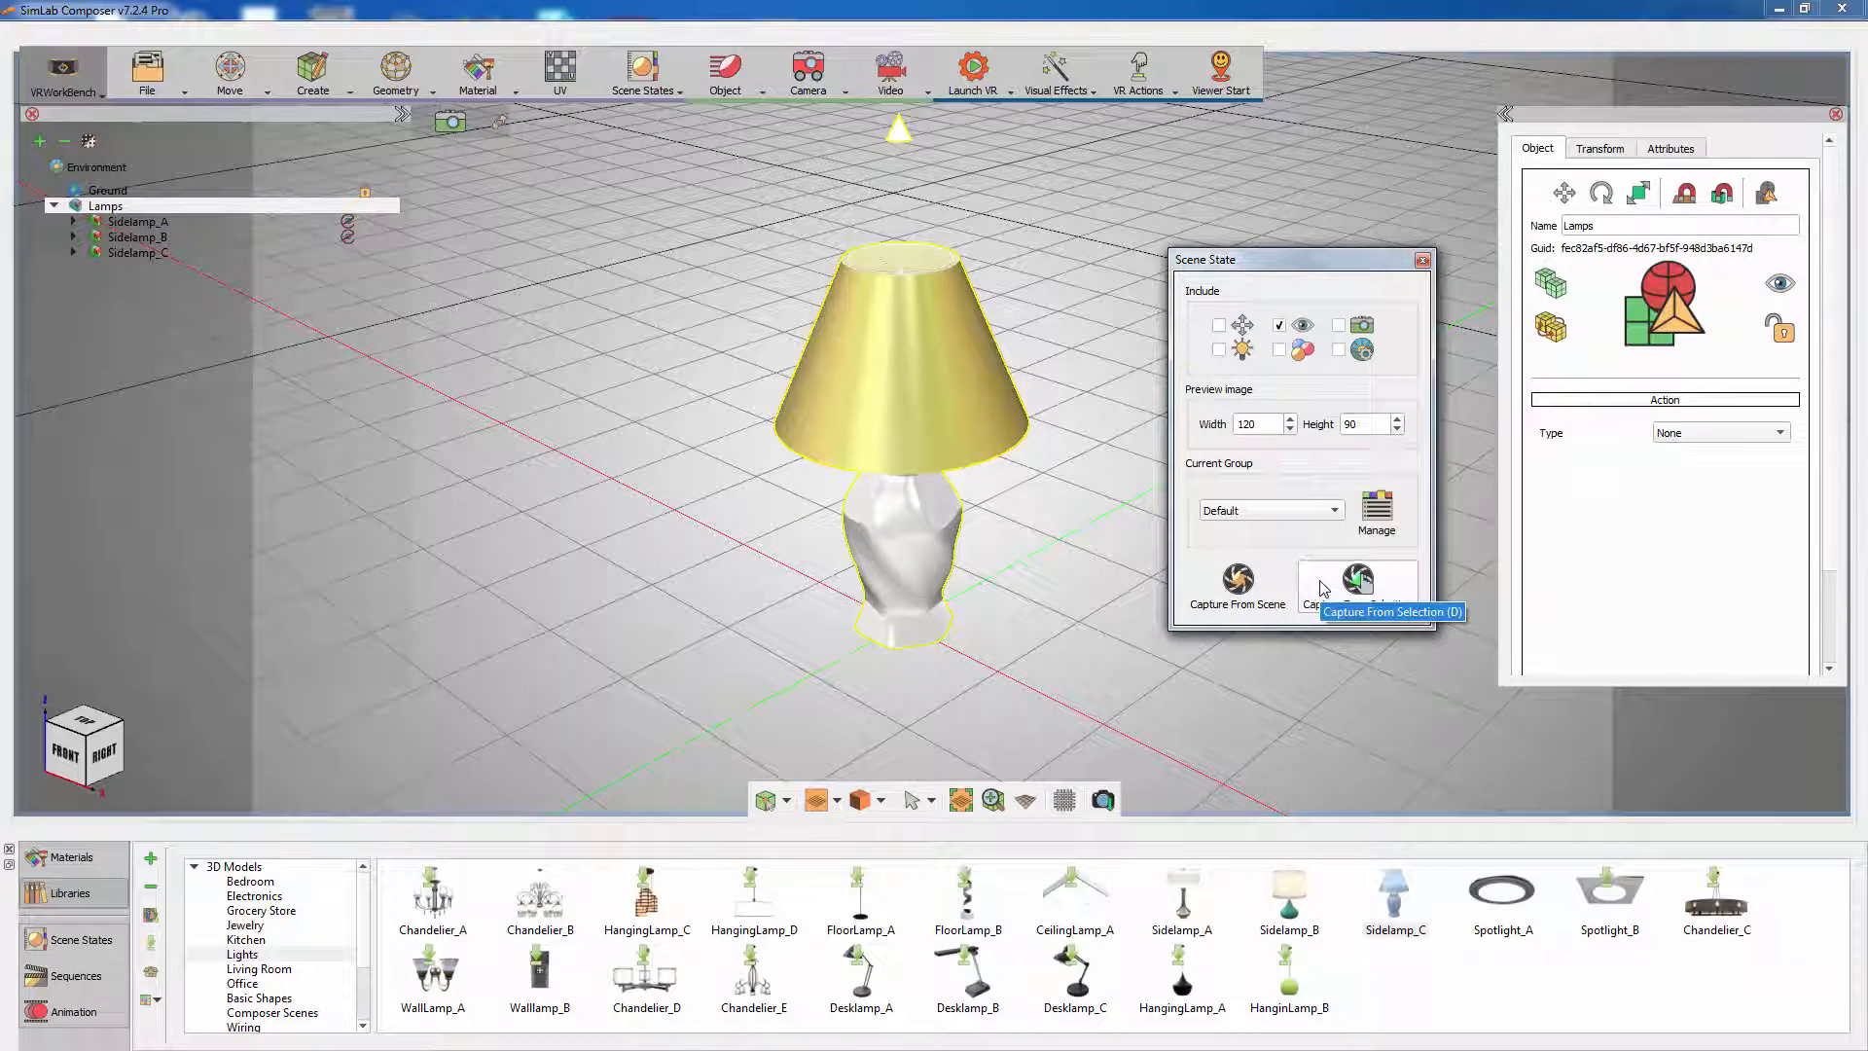
{"action": "mouse_move", "coordinate": [1422, 279]}
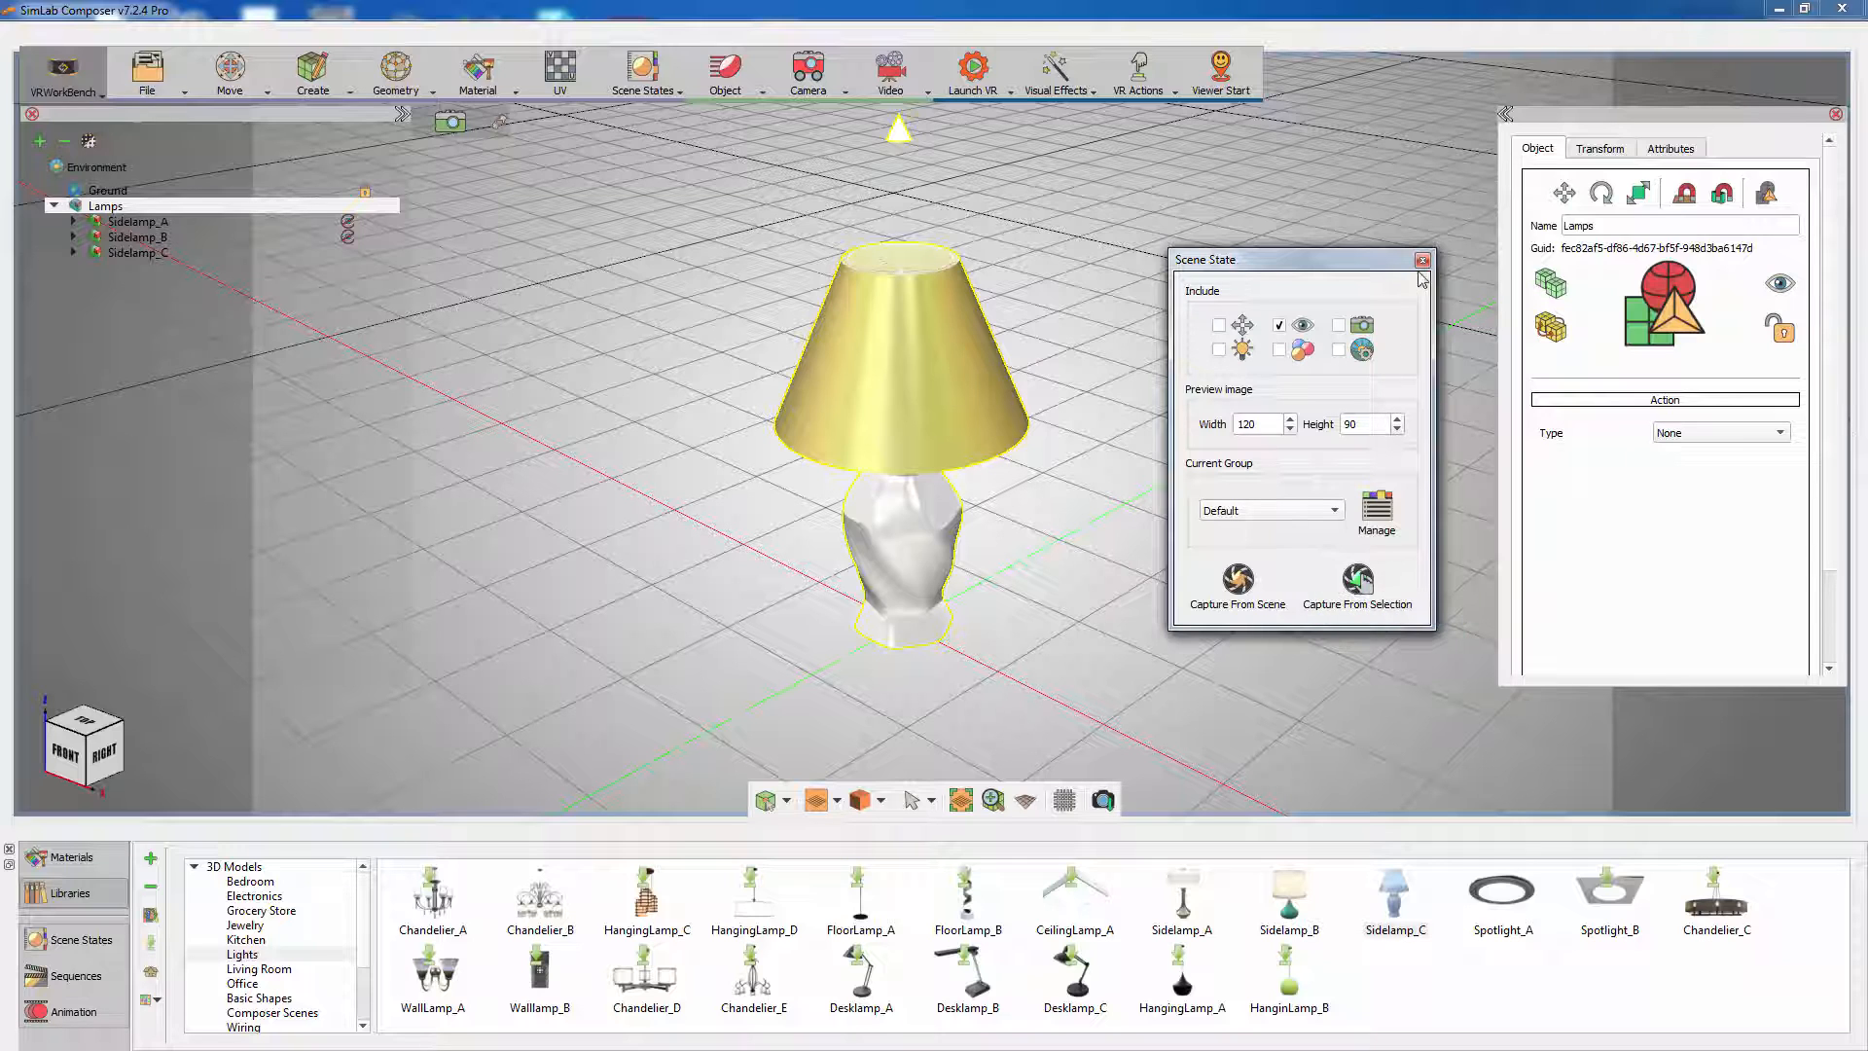
{"action": "left_click", "coordinate": [1422, 259]}
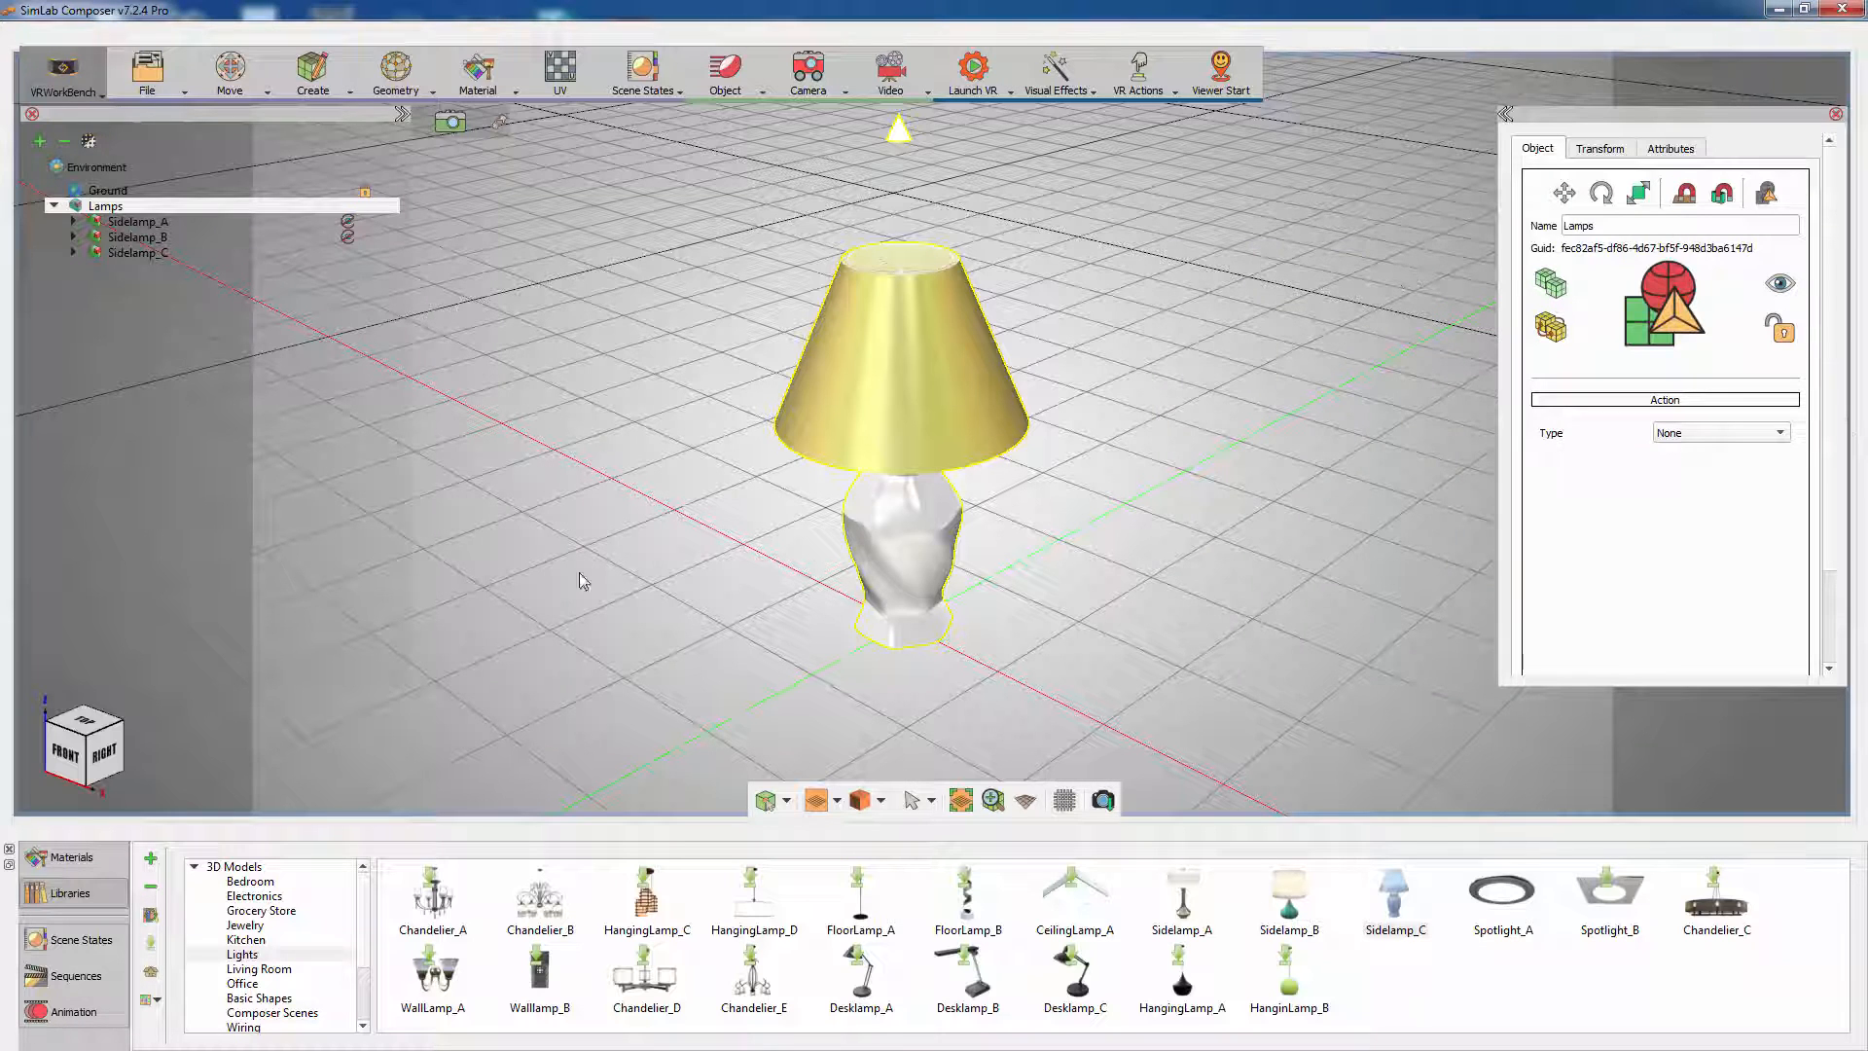
Step: In the Scene States panel, rename Scene1 to Lamp_1 and the others to Lamp_2 and Lamp_3
{"action": "left_click", "coordinate": [80, 939]}
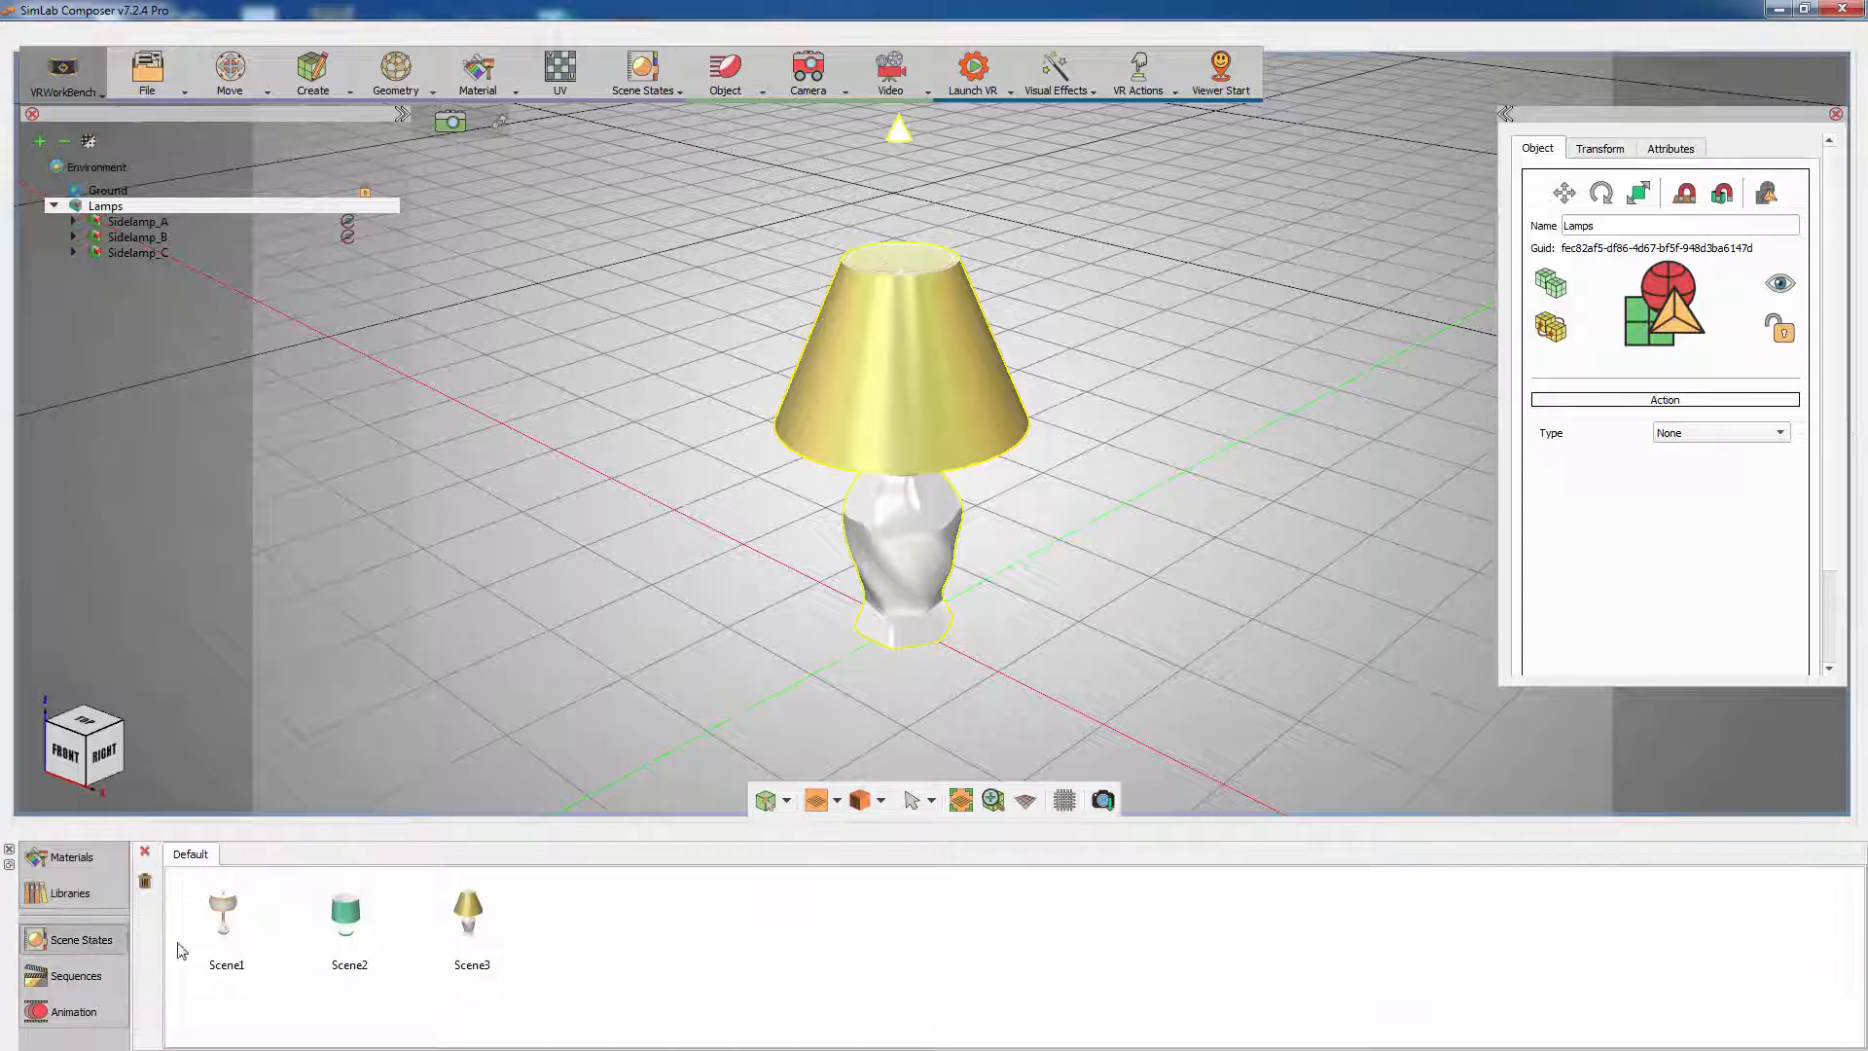
{"action": "left_click", "coordinate": [225, 908]}
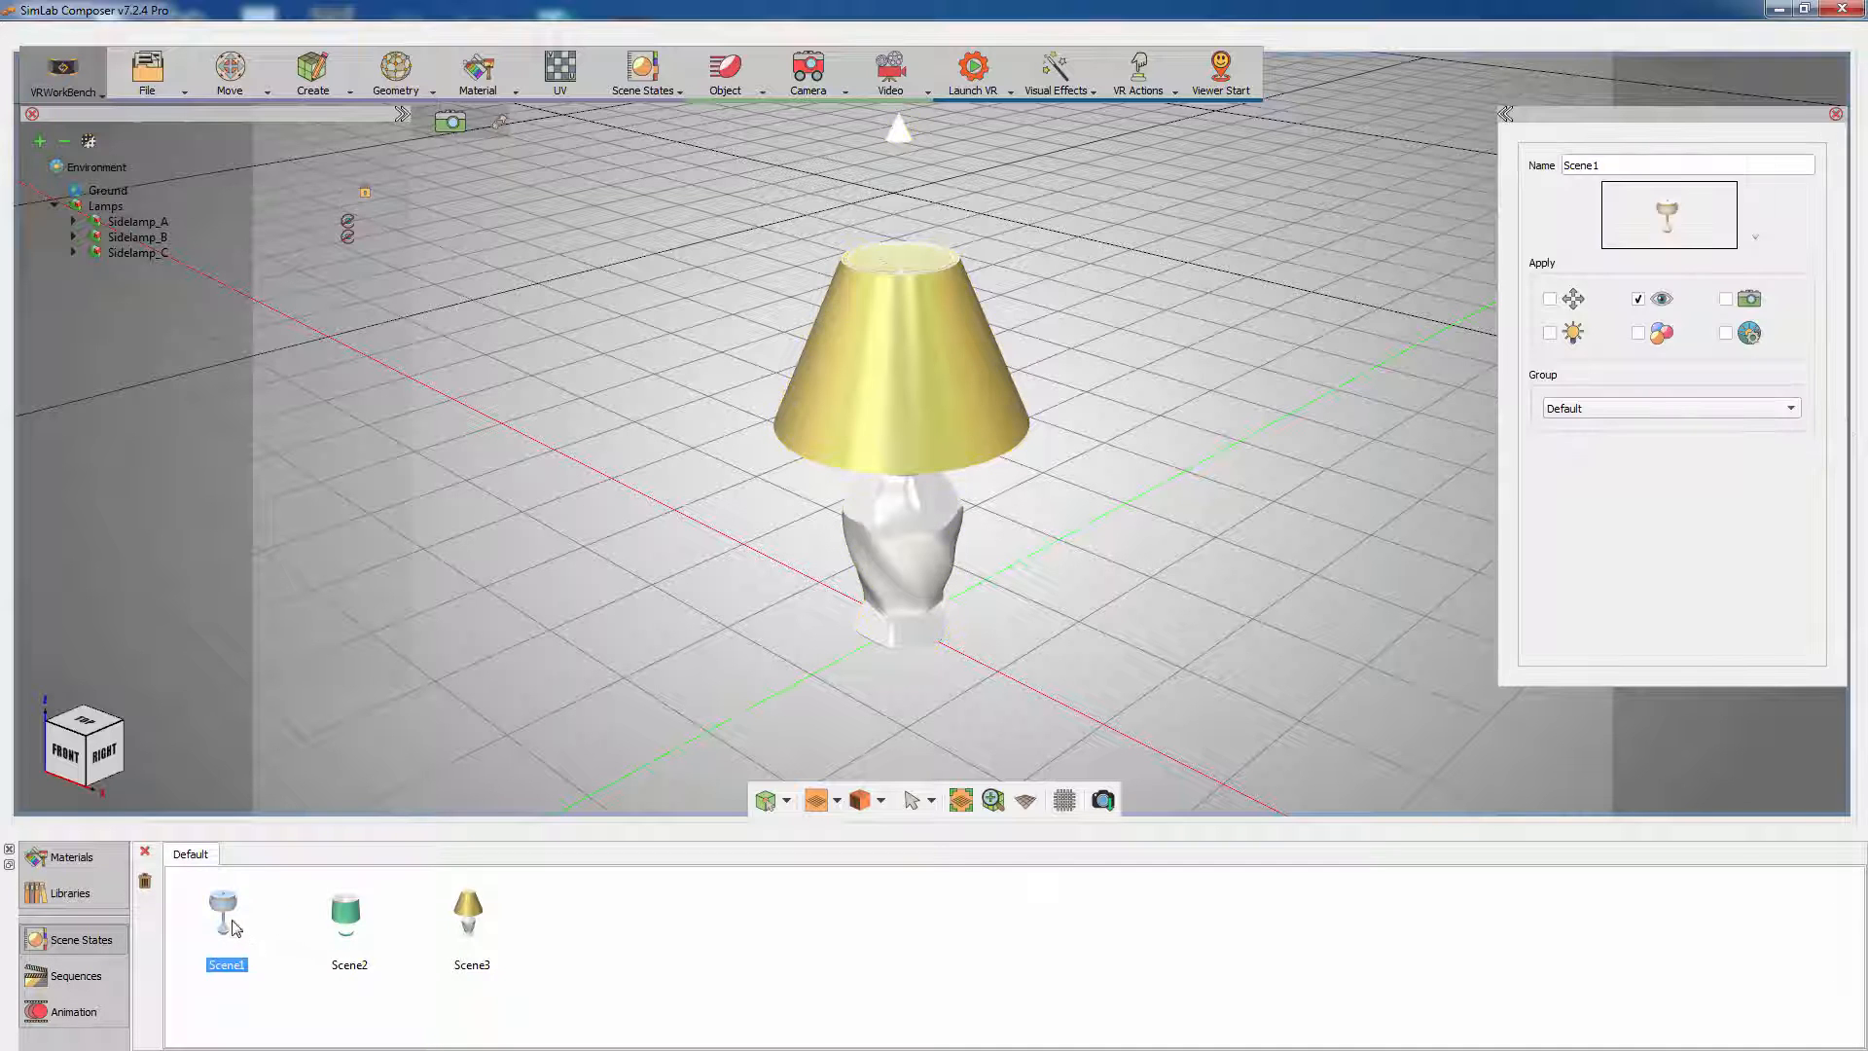
{"action": "left_click", "coordinate": [347, 911]}
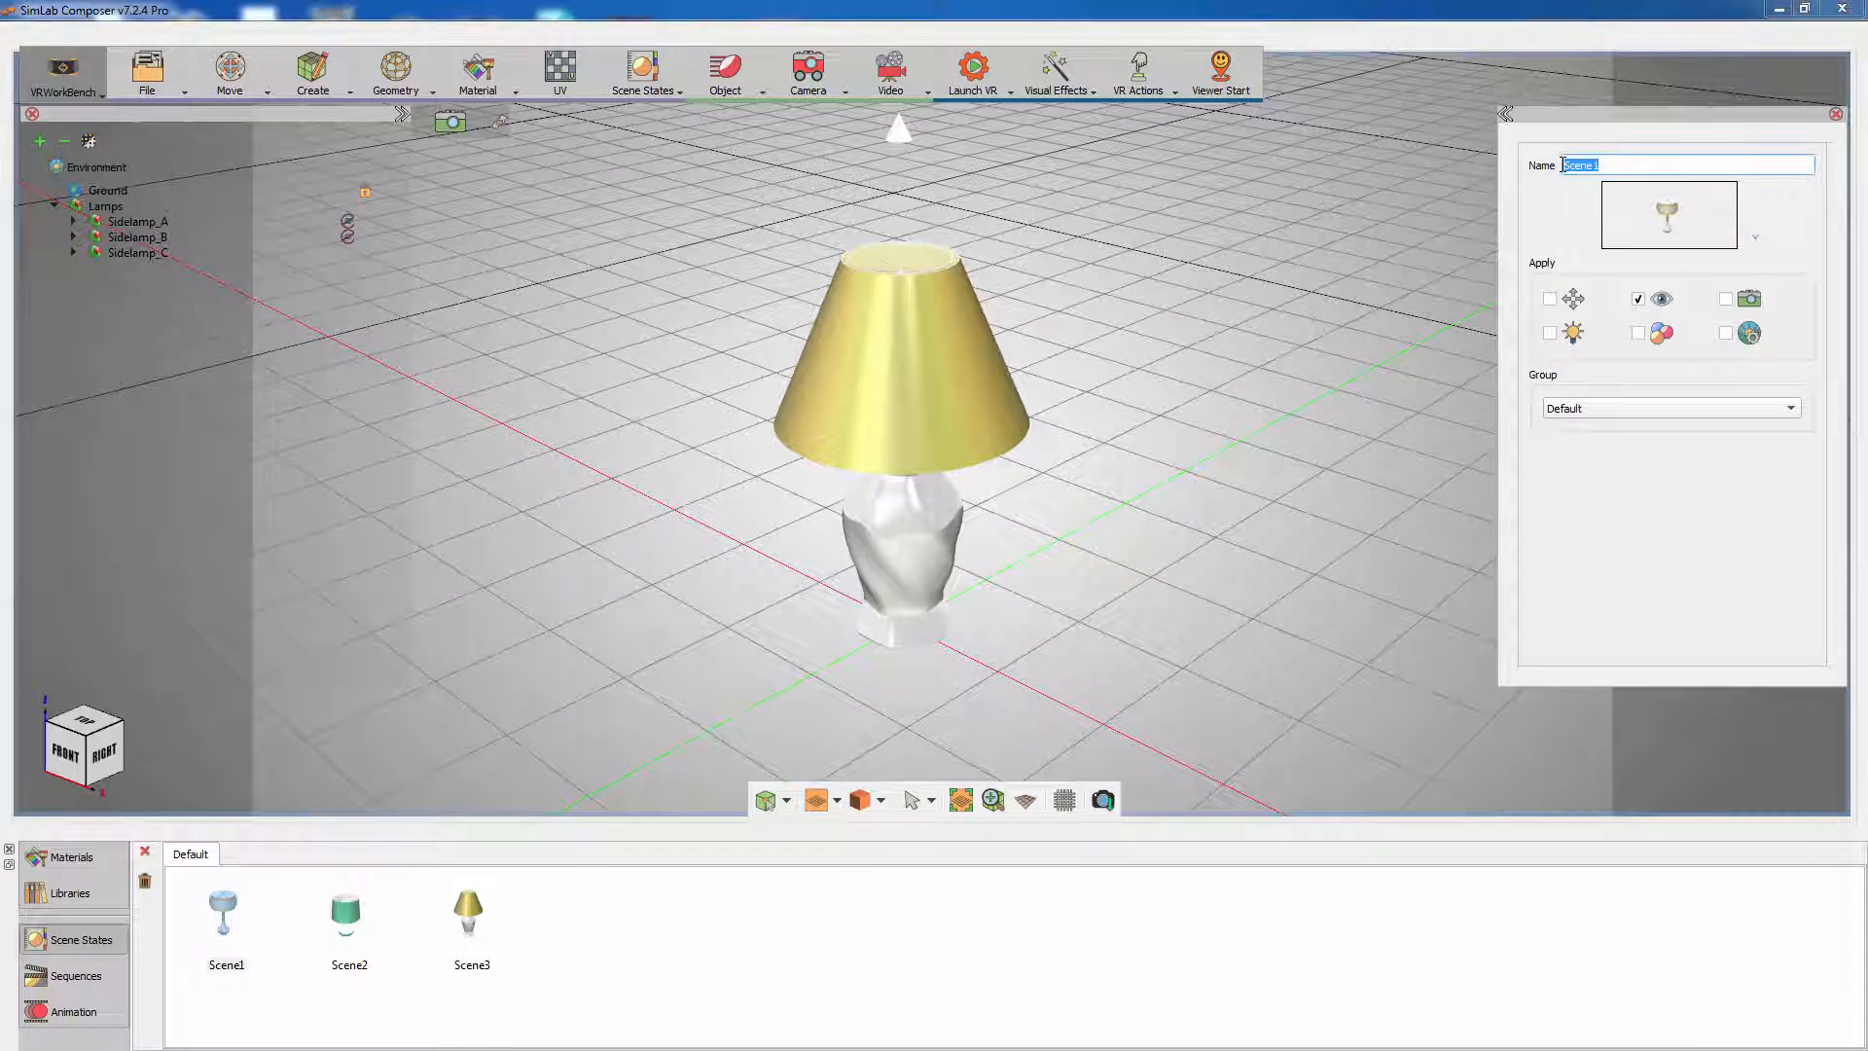
{"action": "type", "text": "Lamp_1"}
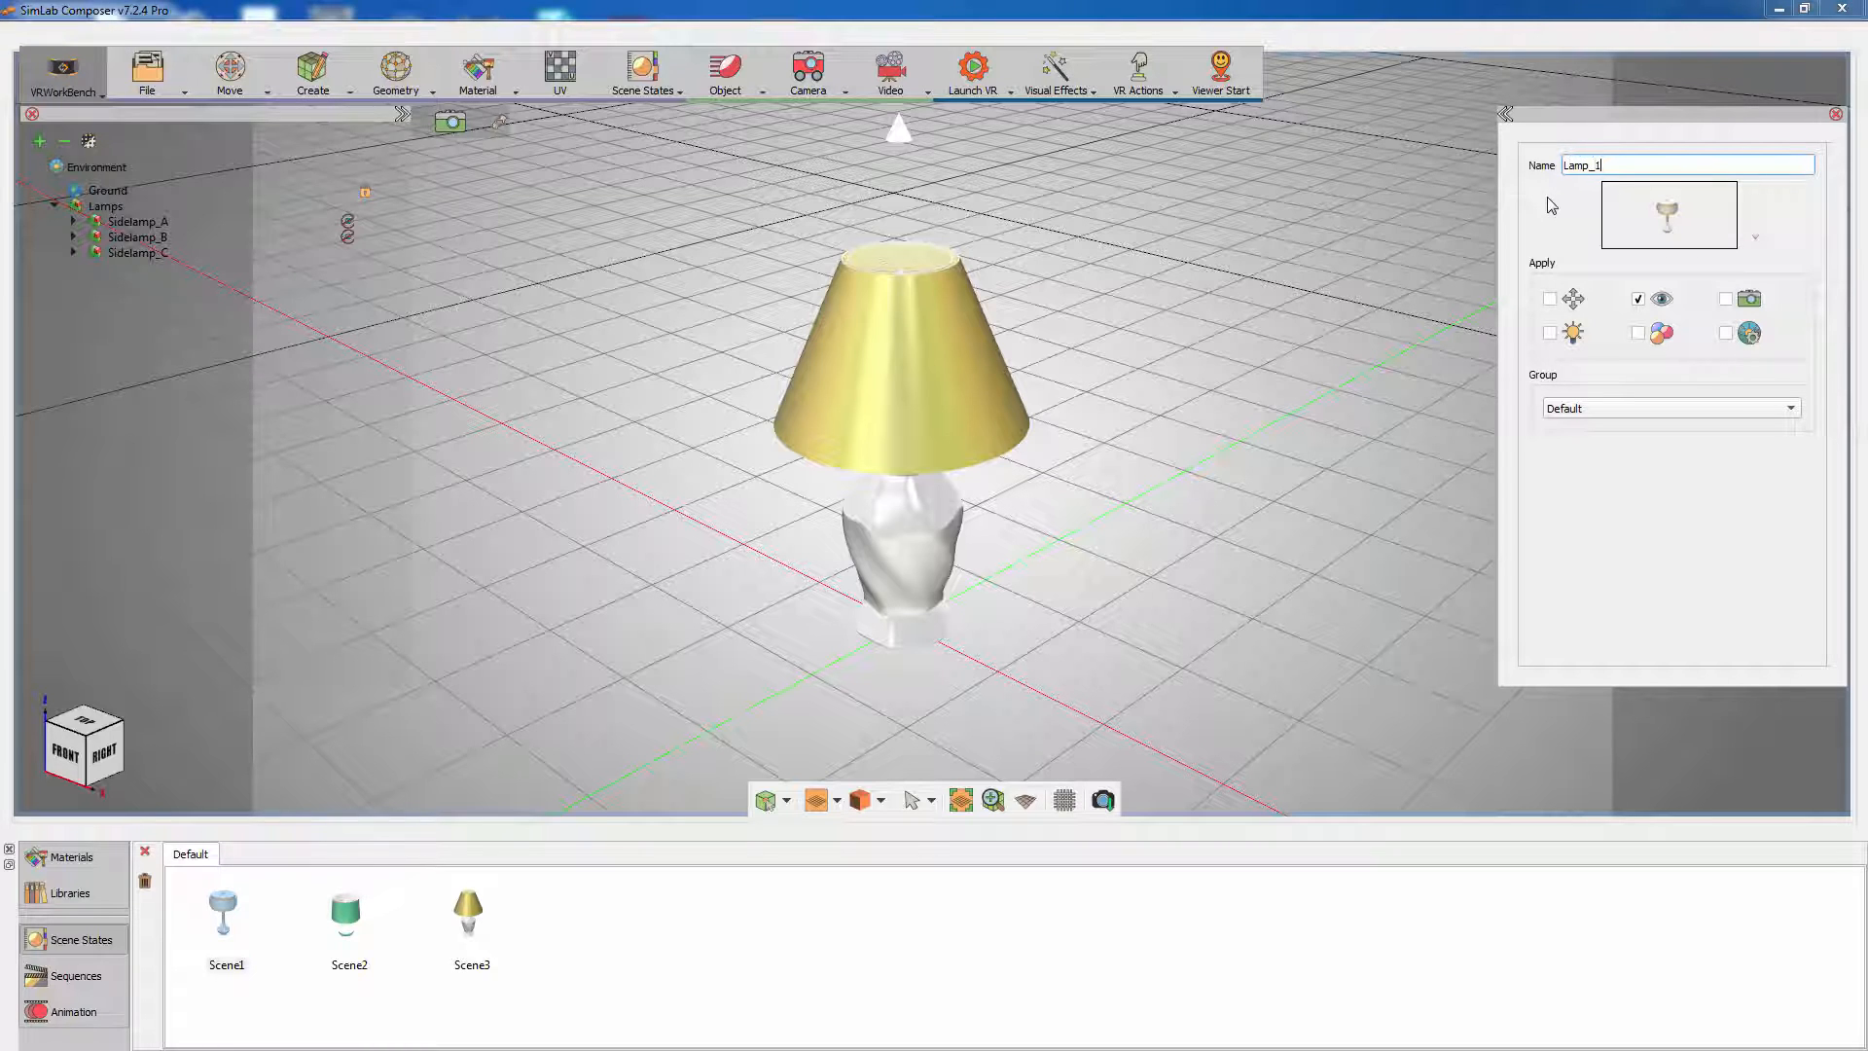
{"action": "left_click", "coordinate": [346, 912]}
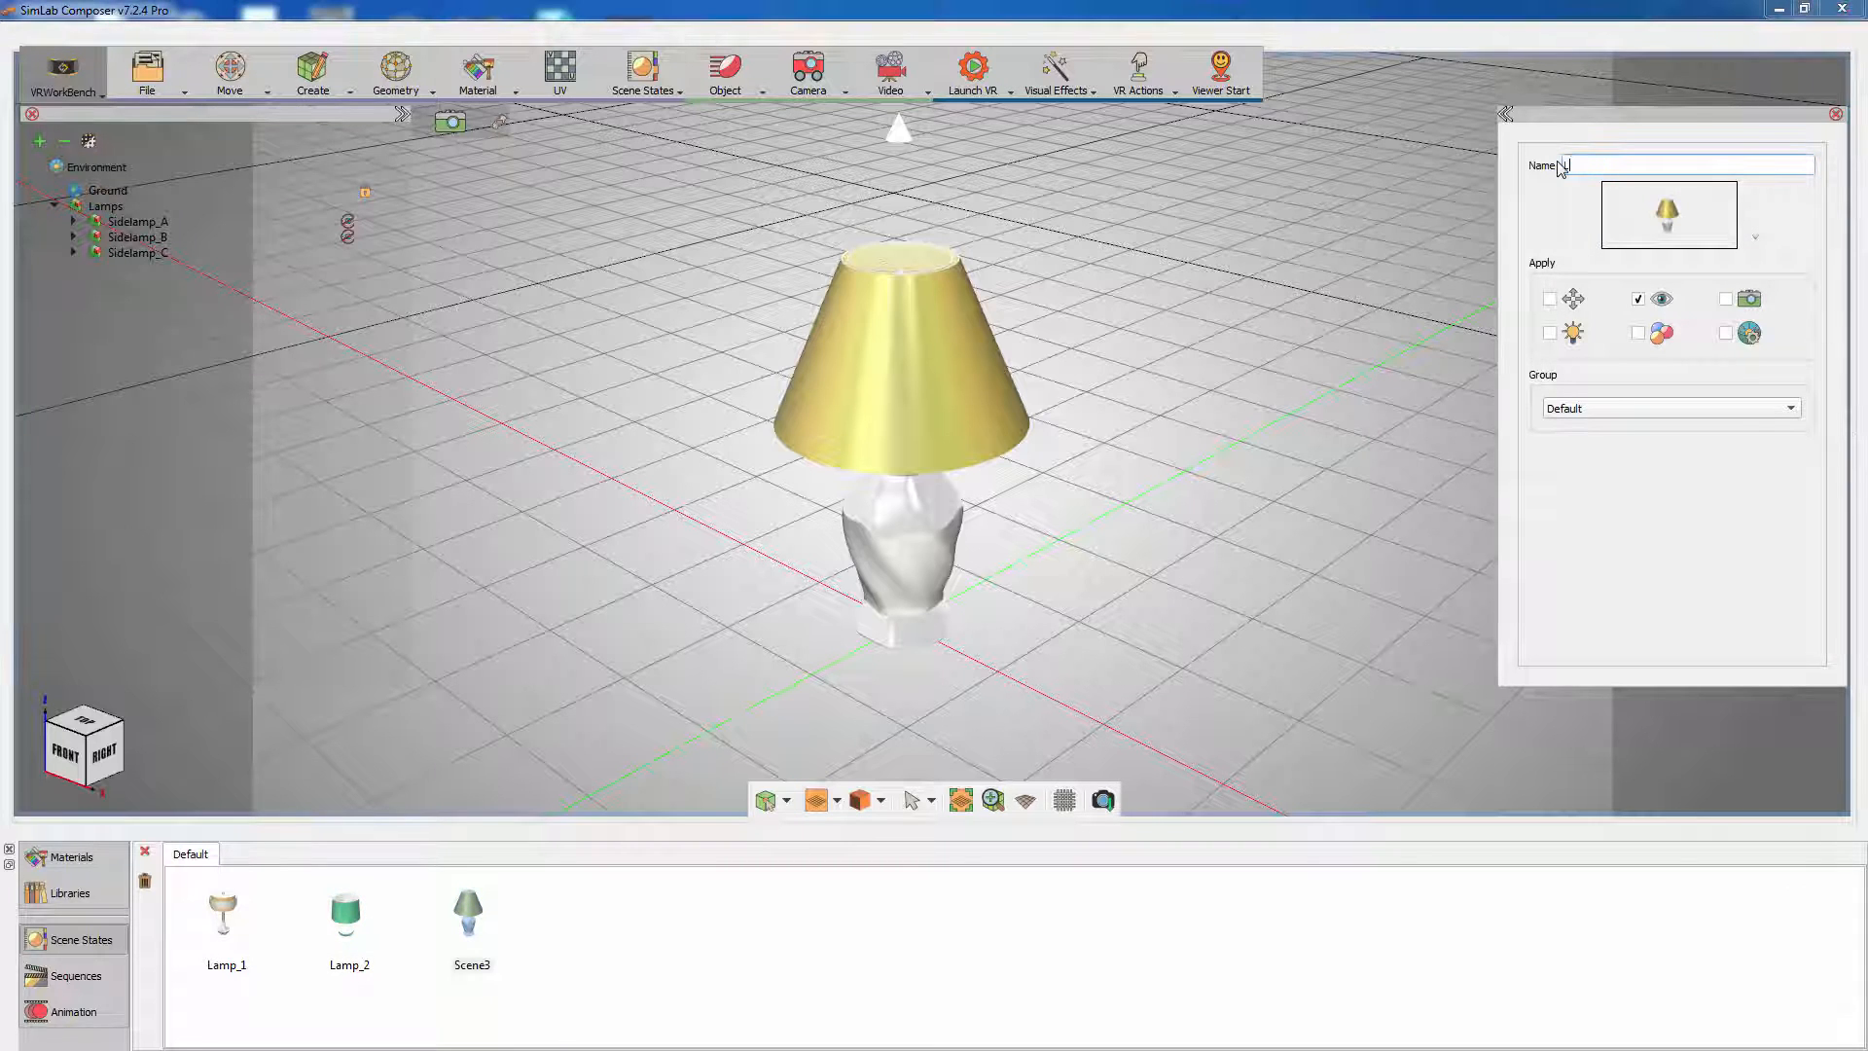
{"action": "type", "text": "Lamp_3"}
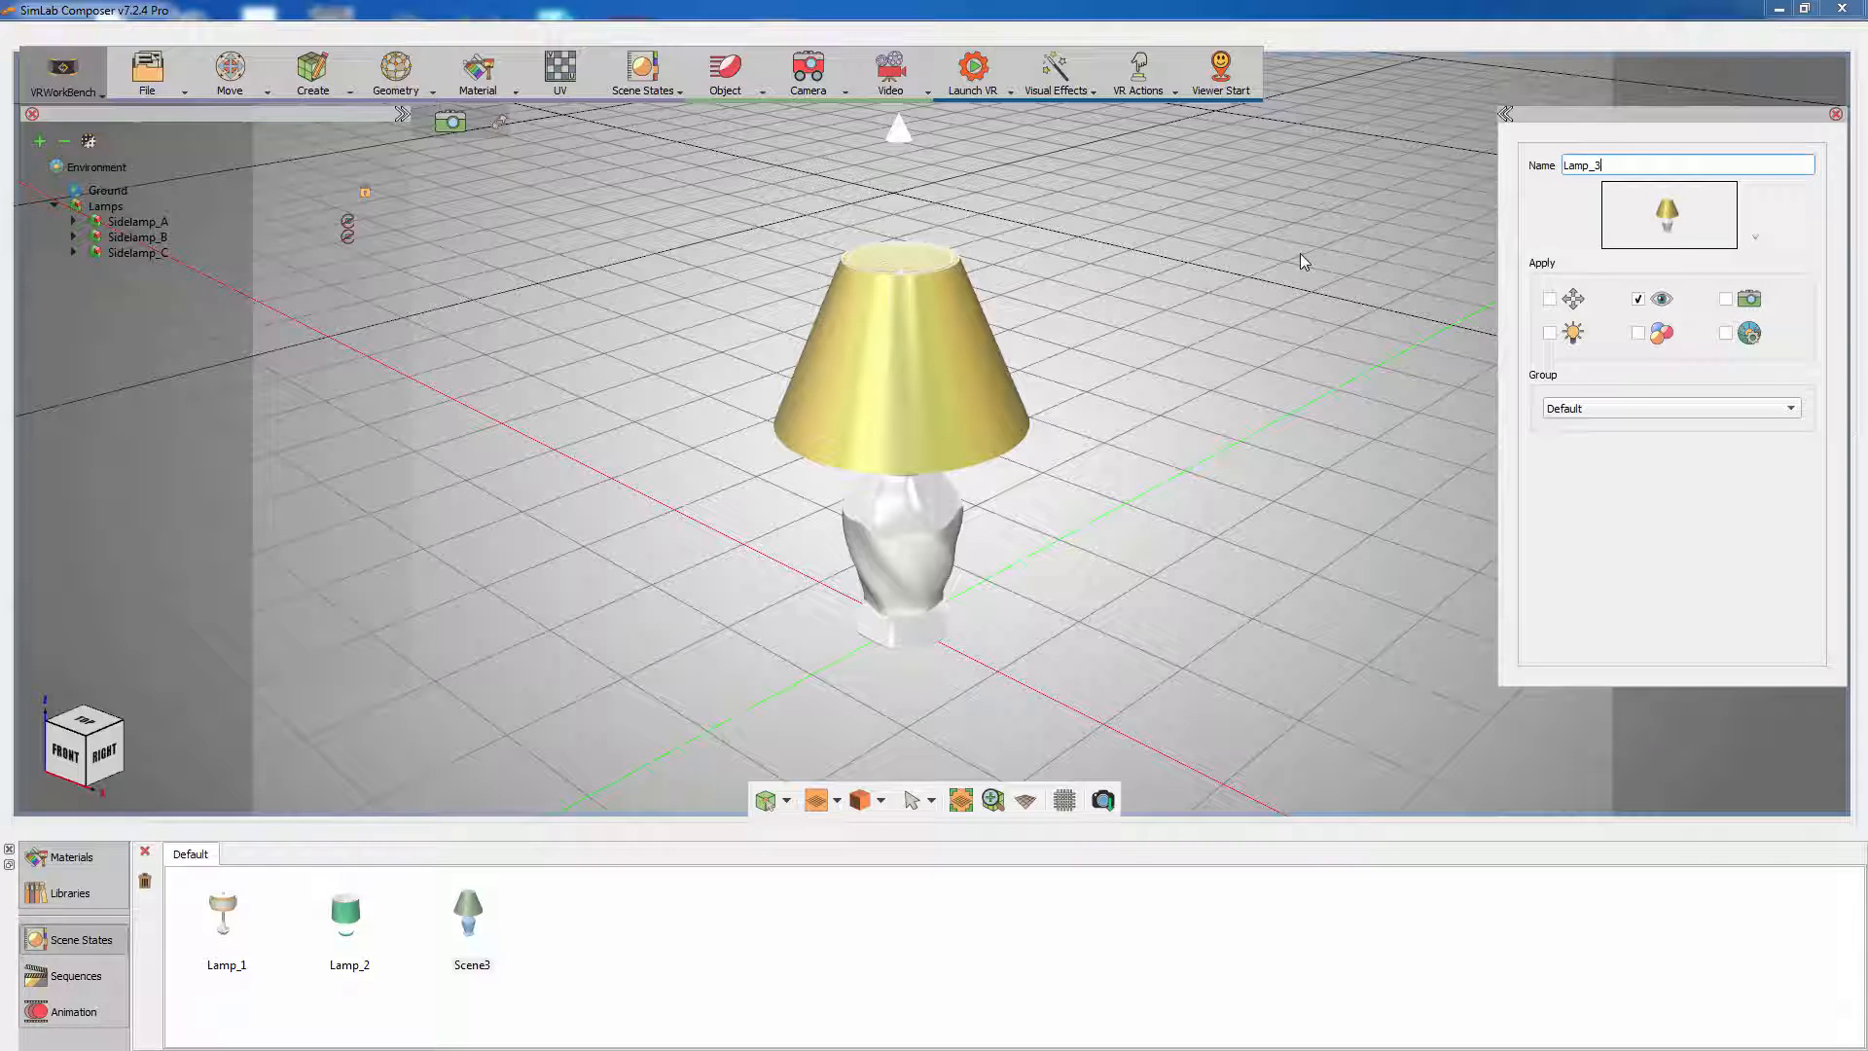
{"action": "left_click", "coordinate": [105, 207]}
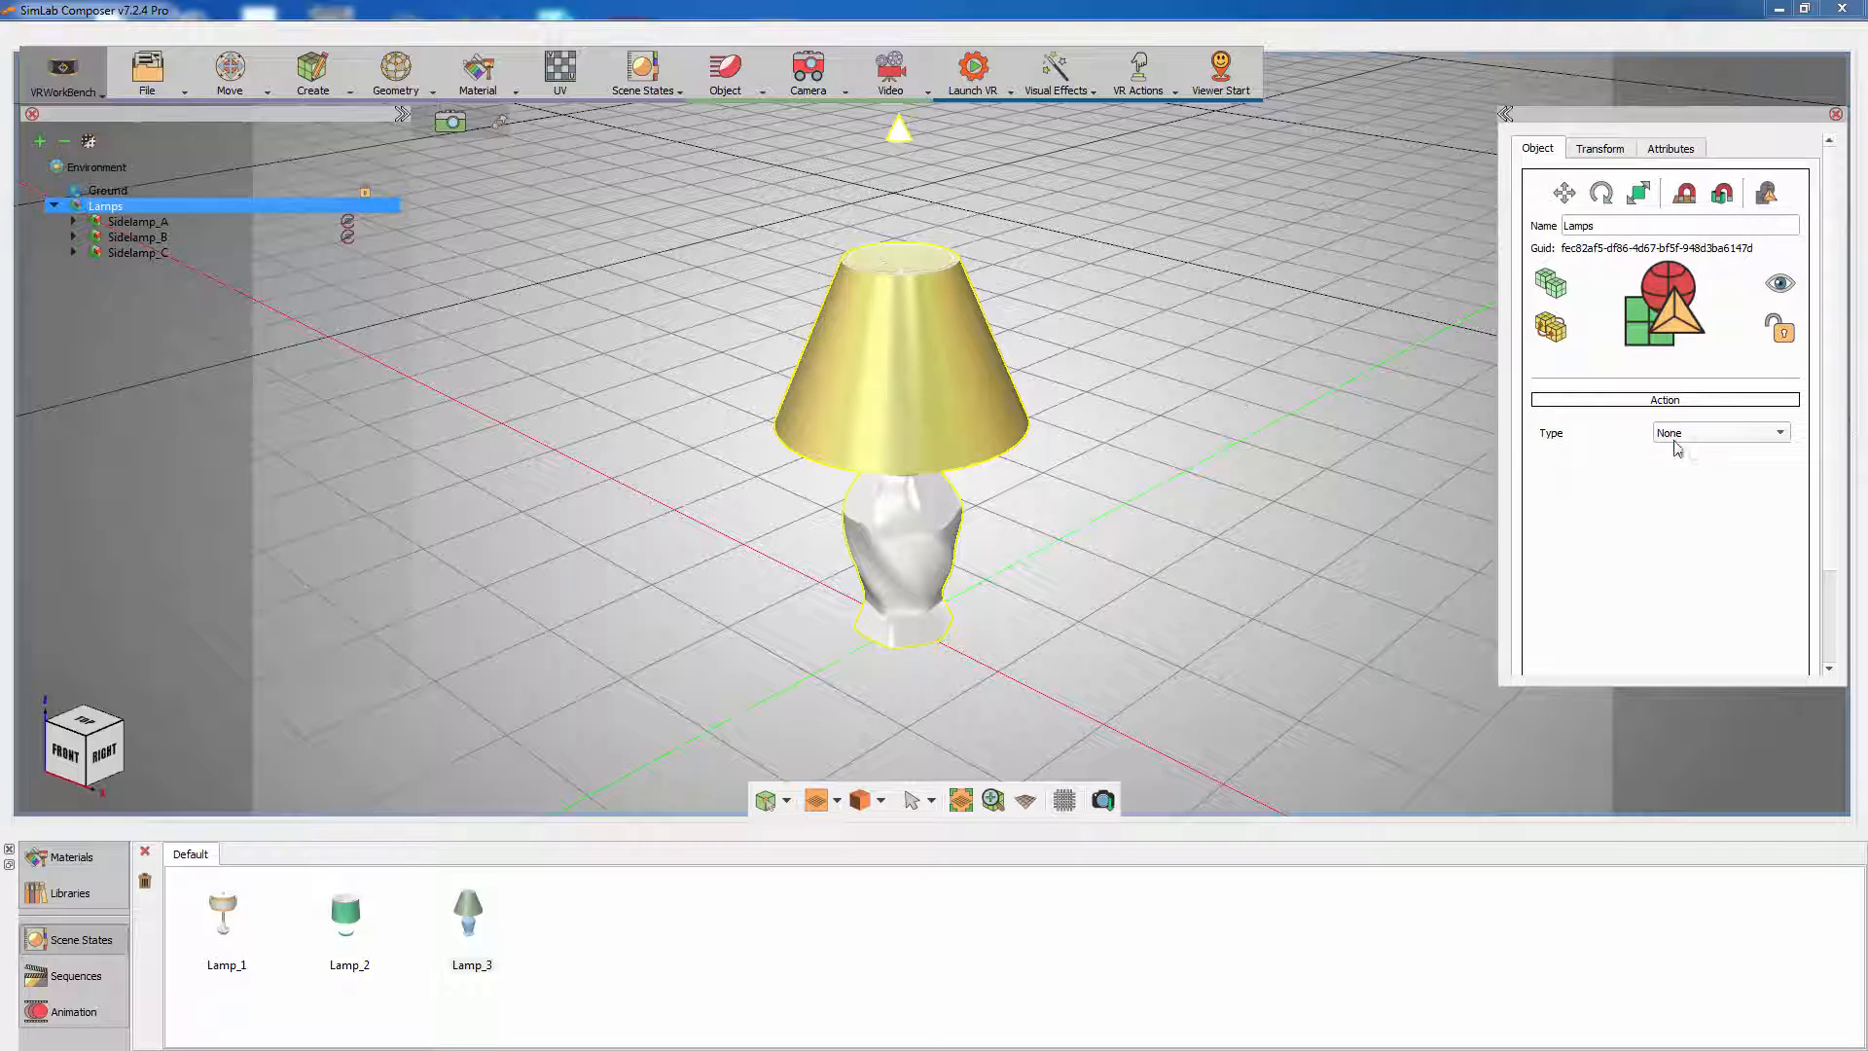
Step: Set the Lamps group's action type to looping Multi Actions and open its Actions List
{"action": "left_click", "coordinate": [1774, 431]}
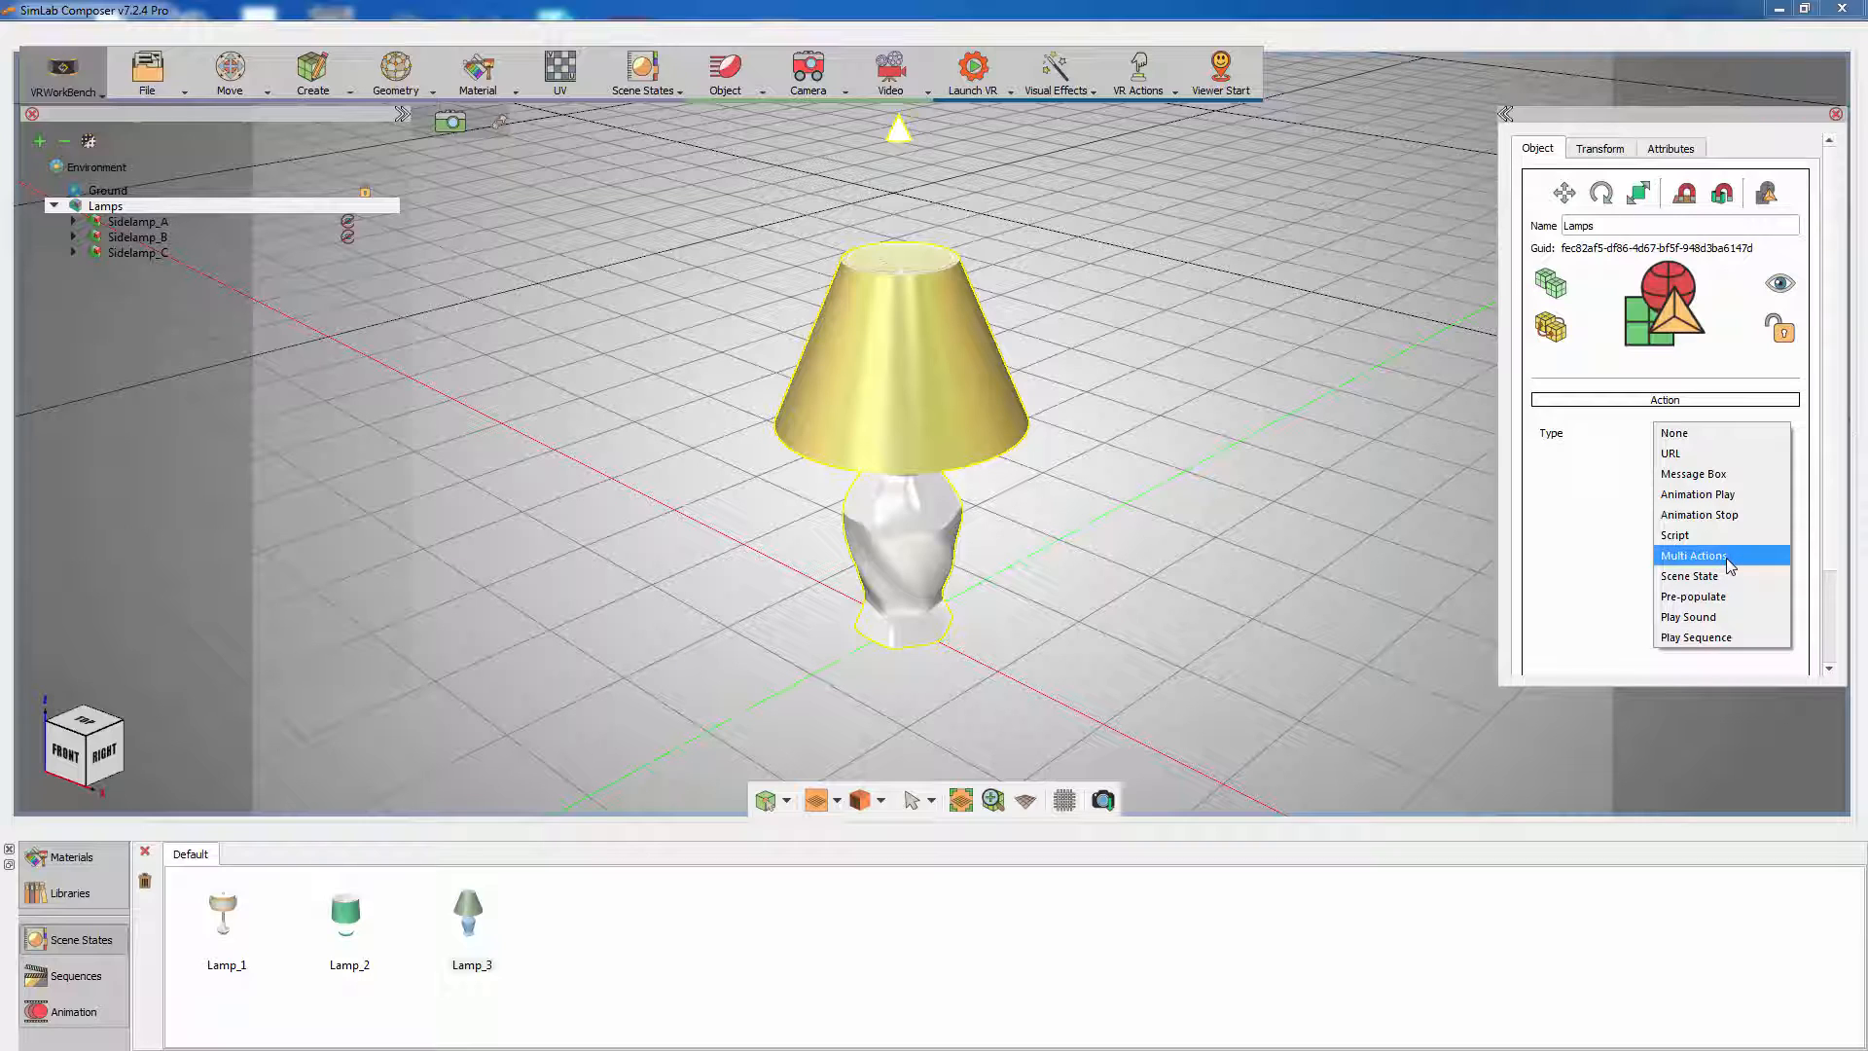
{"action": "left_click", "coordinate": [1694, 556]}
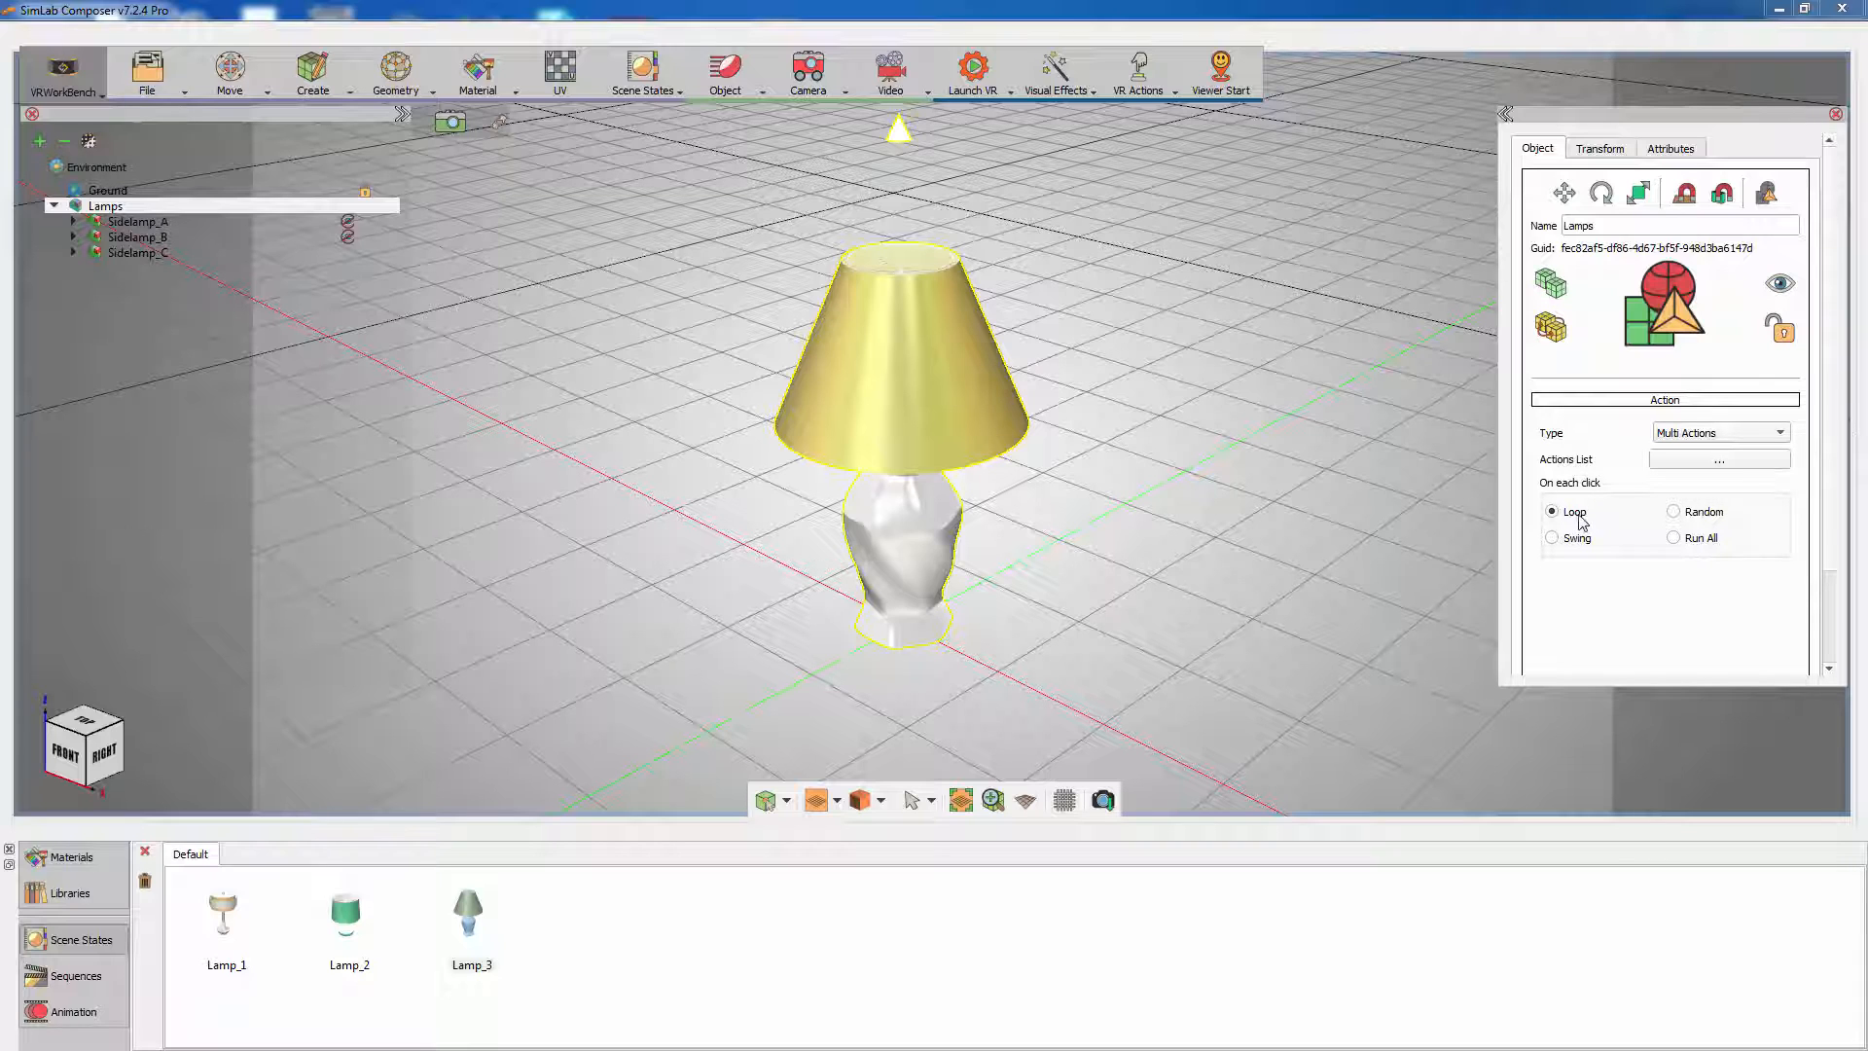
{"action": "left_click", "coordinate": [1718, 459]}
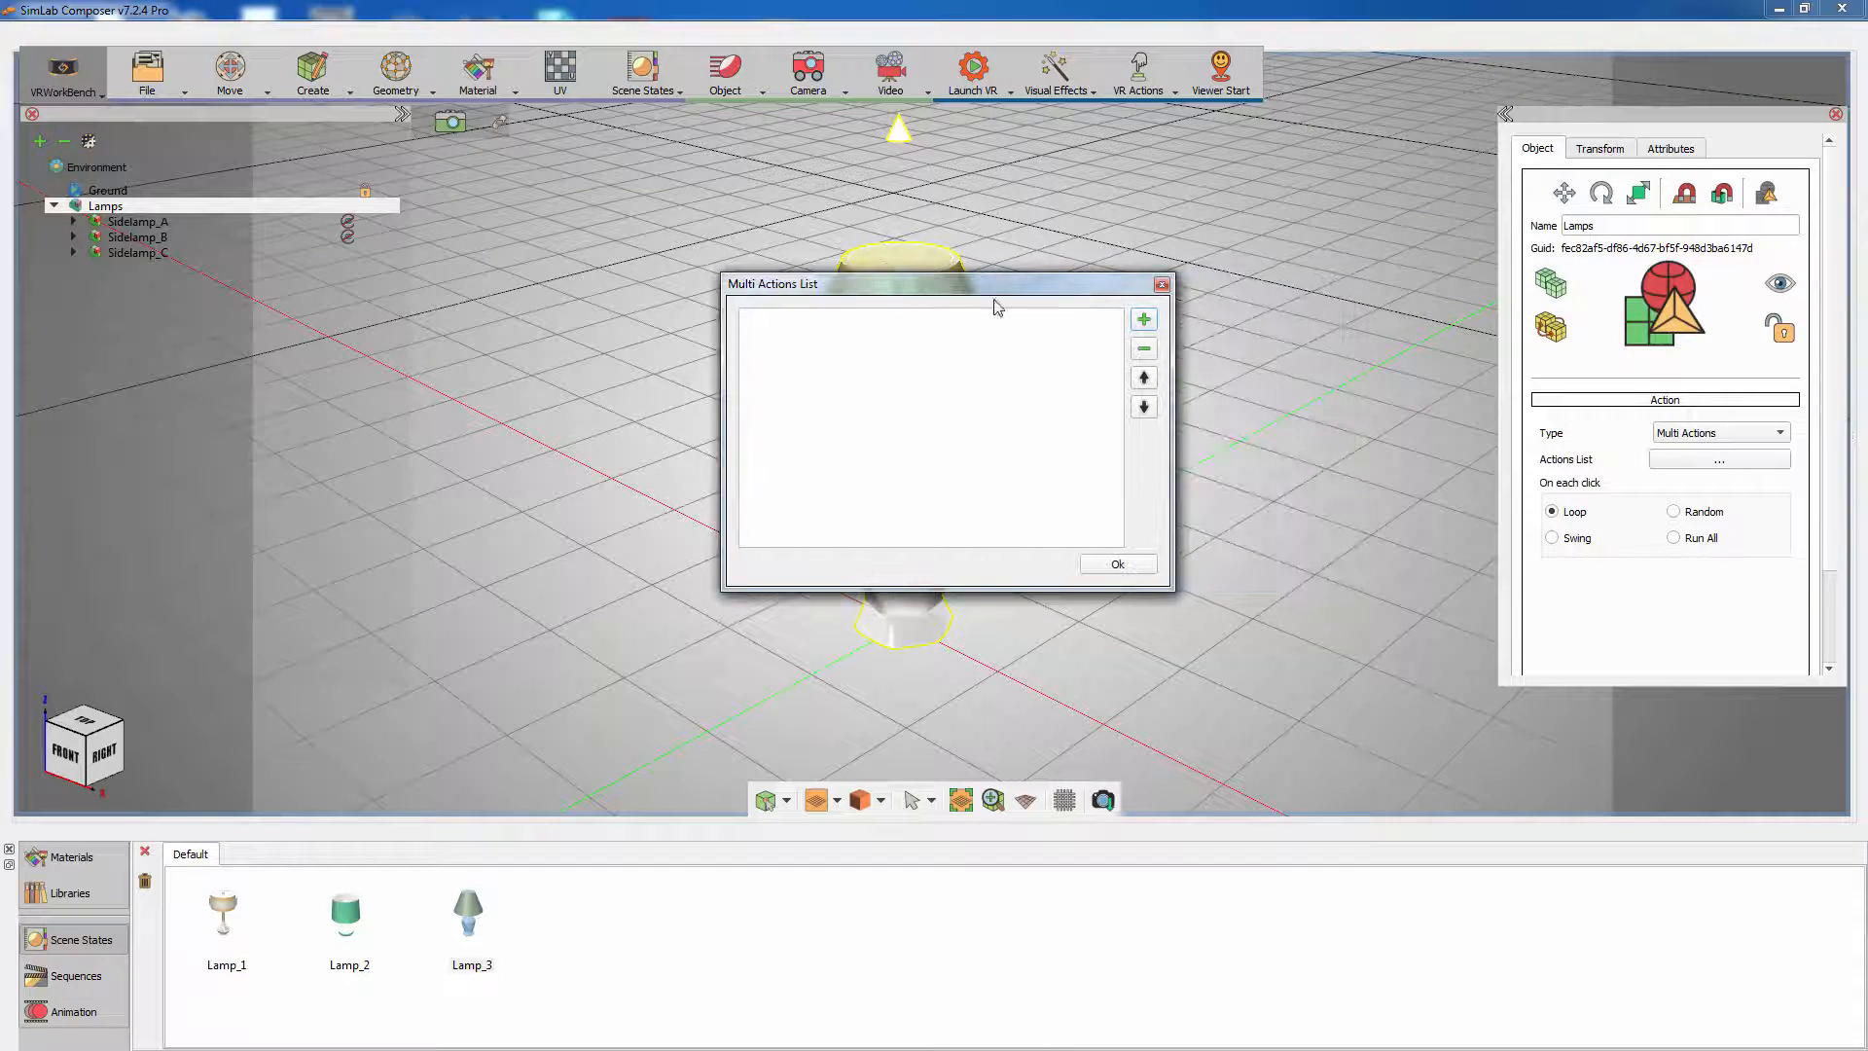
Step: Add Scene State actions Lamp_1, Lamp_2 and Lamp_3 to the Multi Actions list
{"action": "left_click", "coordinate": [1141, 319]}
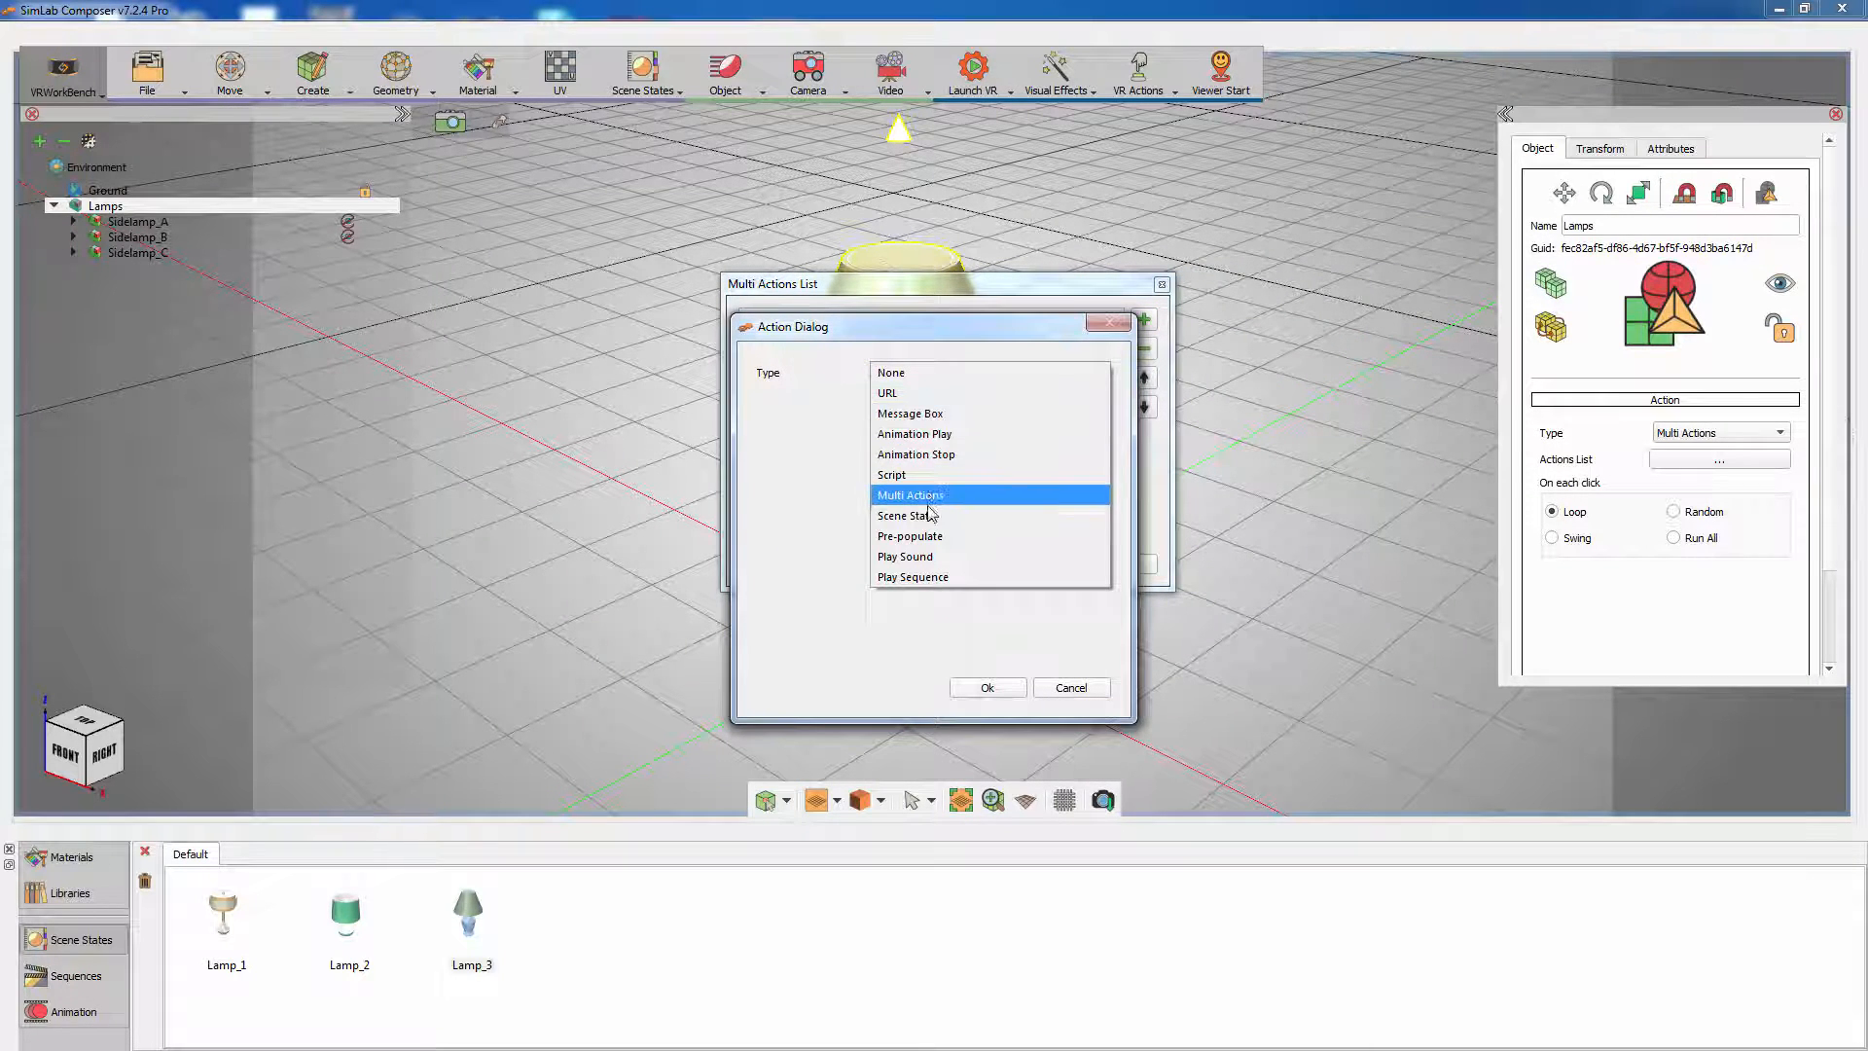
{"action": "left_click", "coordinate": [907, 515]}
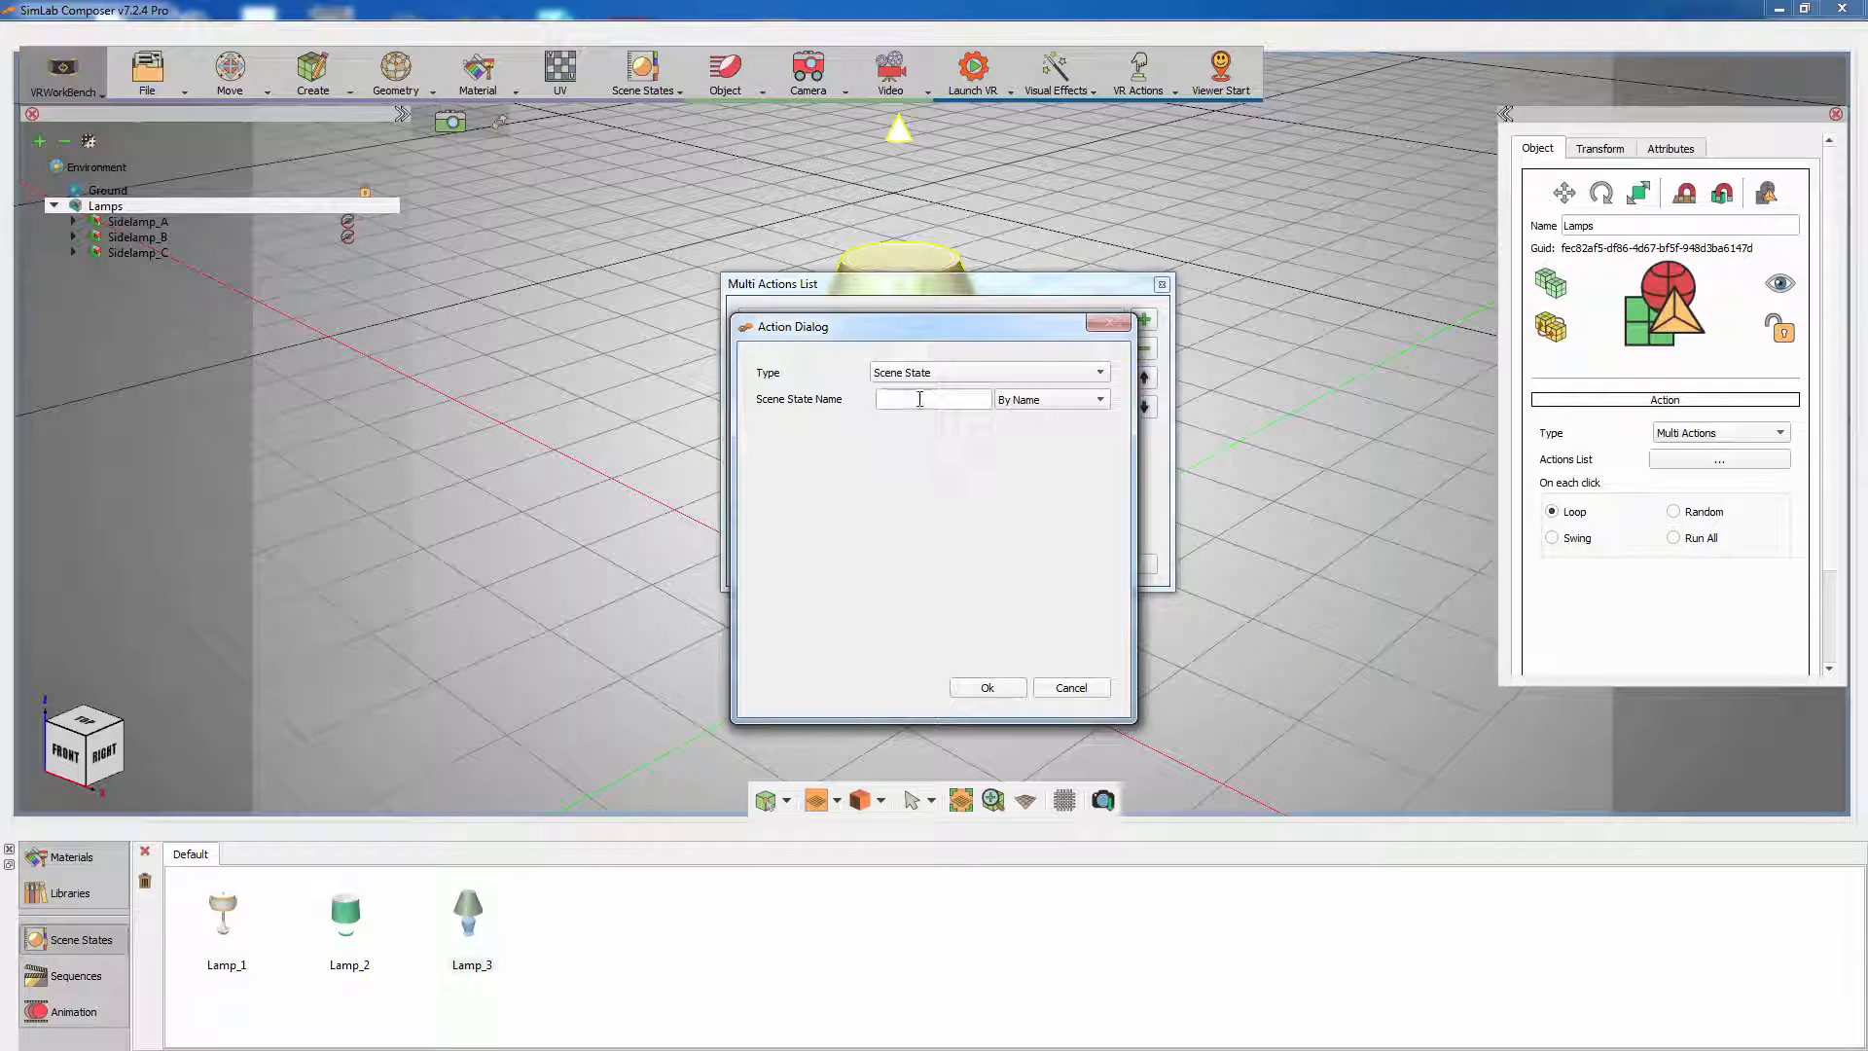
{"action": "type", "text": "Lamp_"}
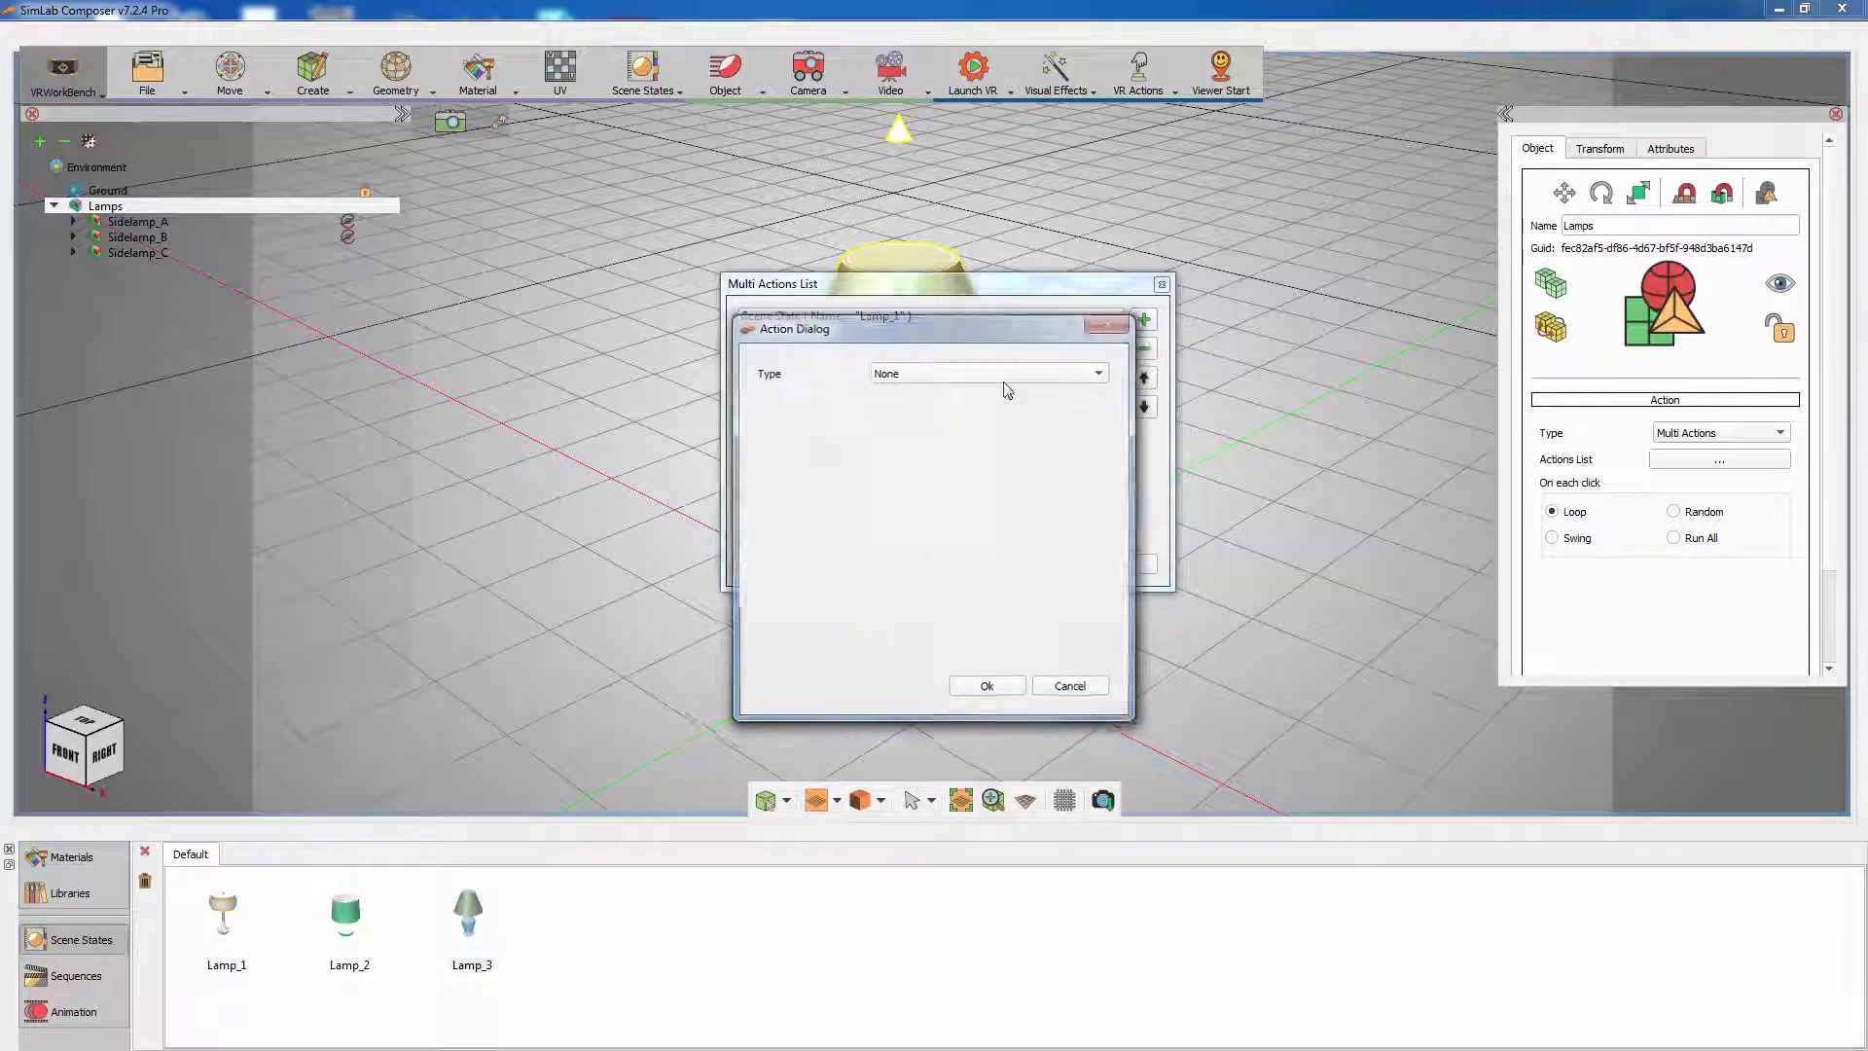
{"action": "left_click", "coordinate": [1096, 373]}
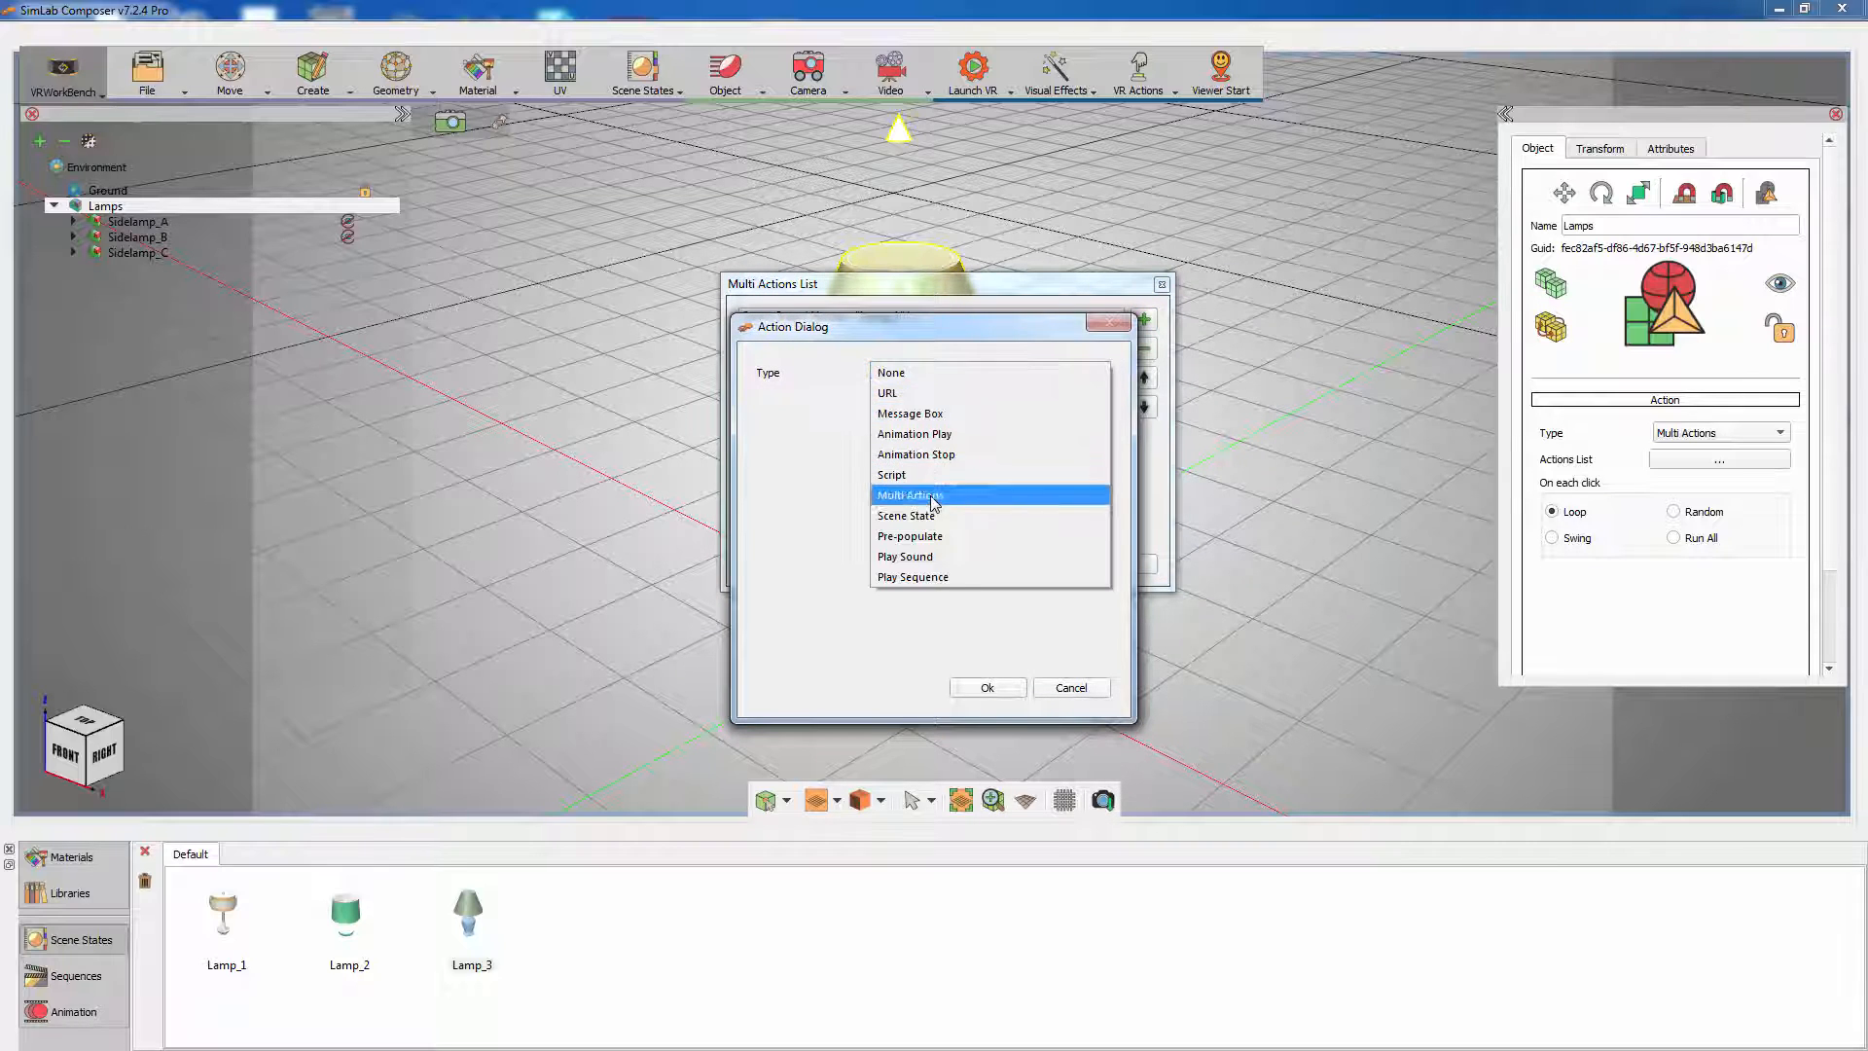
{"action": "left_click", "coordinate": [907, 515]}
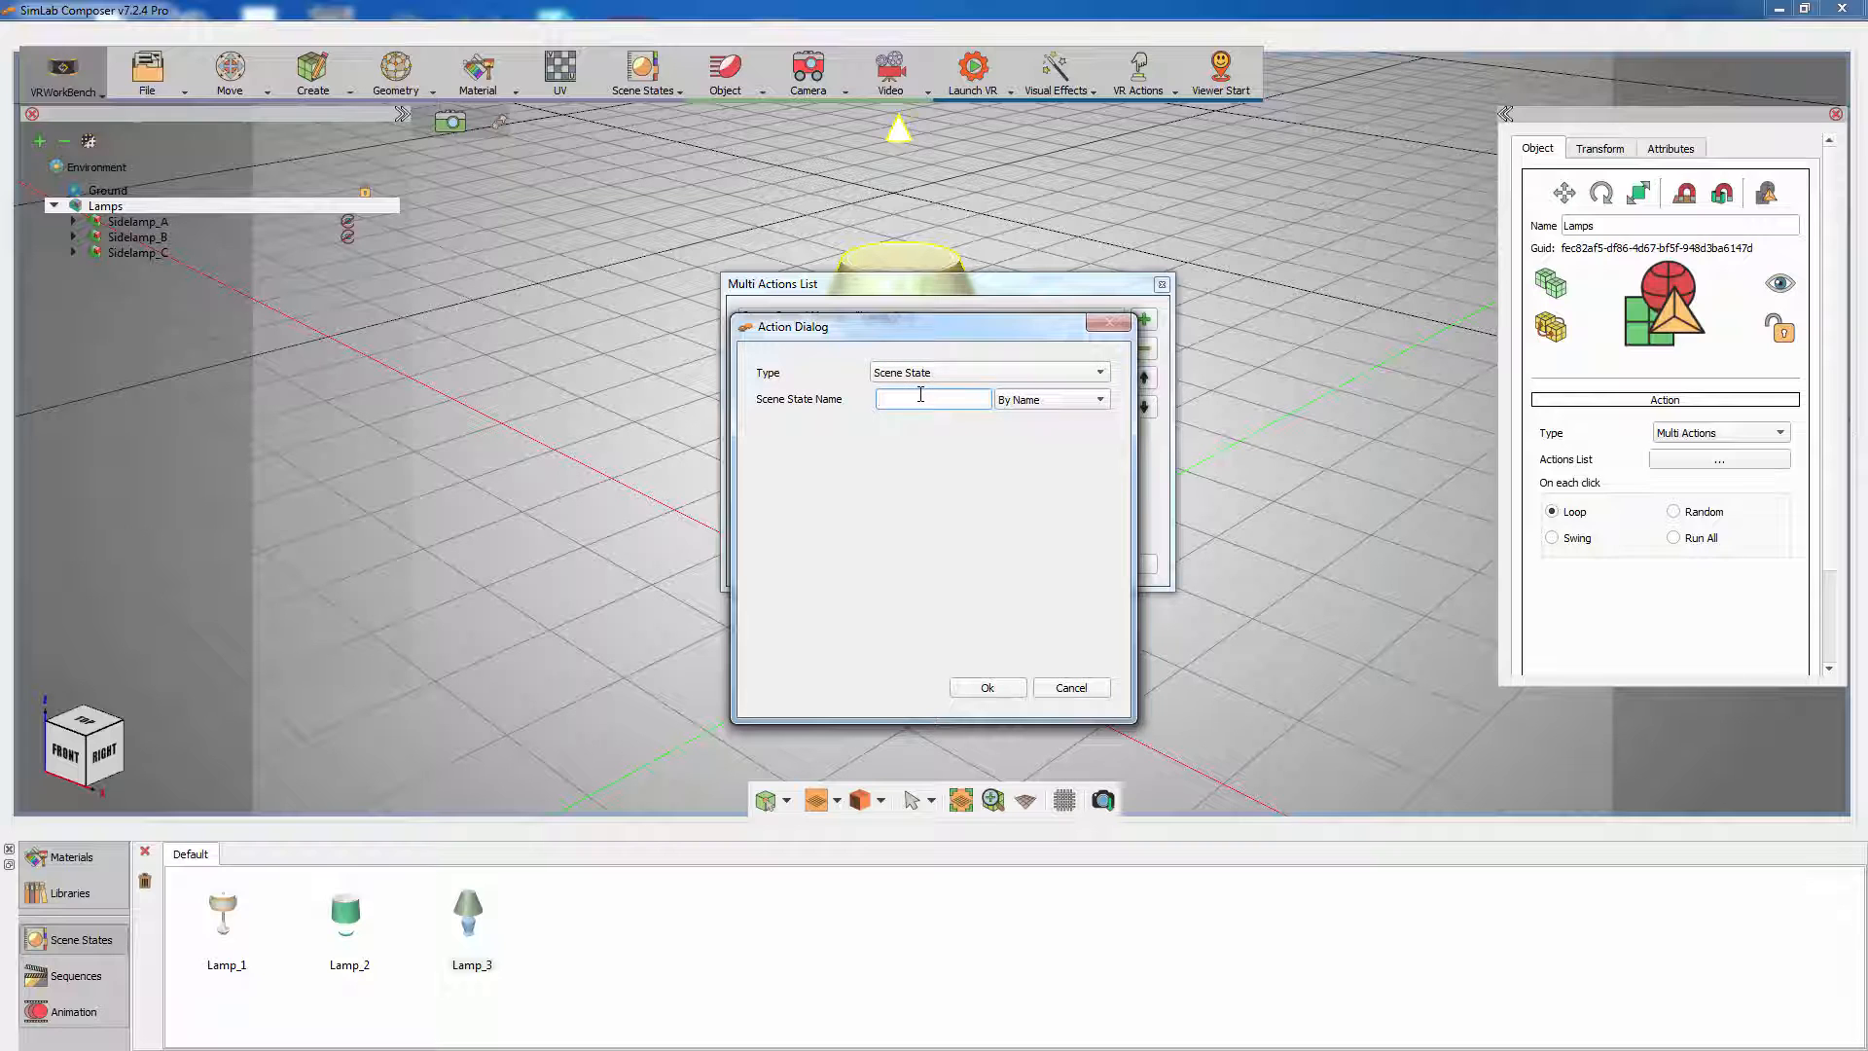
{"action": "type", "text": "Lamp_2"}
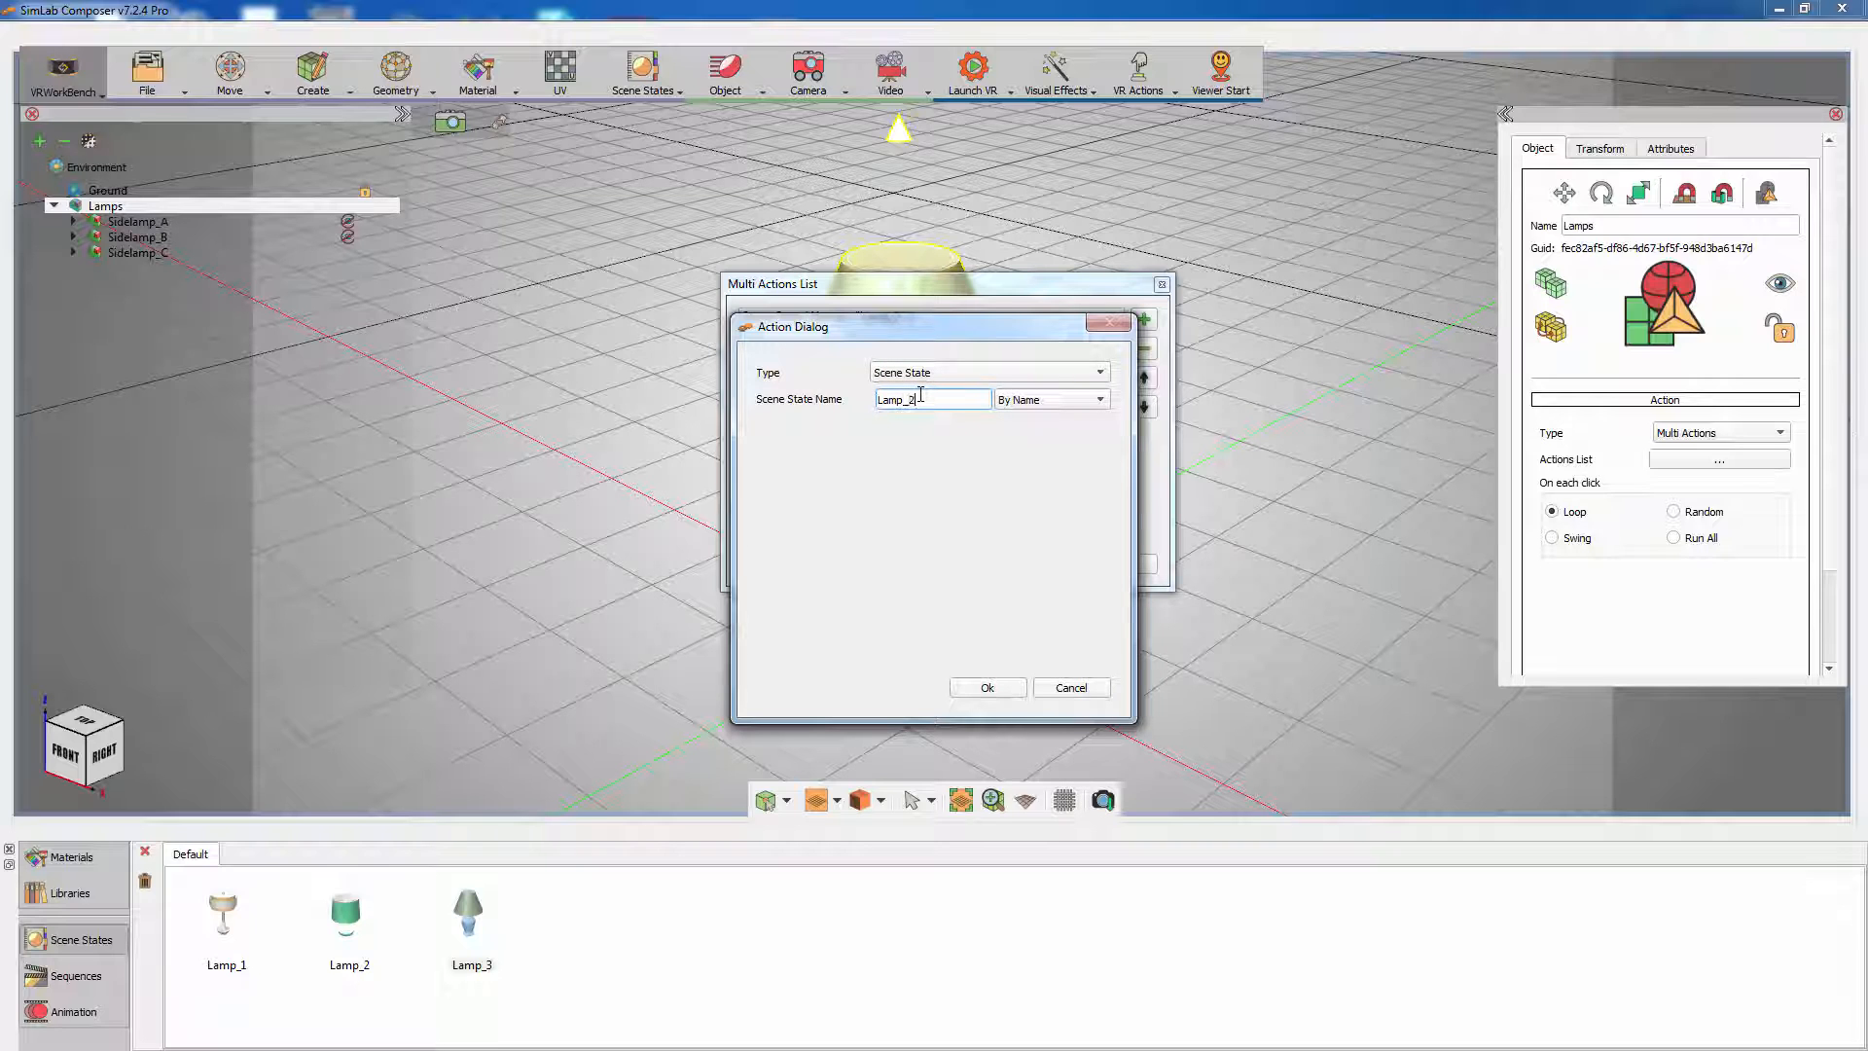
{"action": "left_click", "coordinate": [986, 686]}
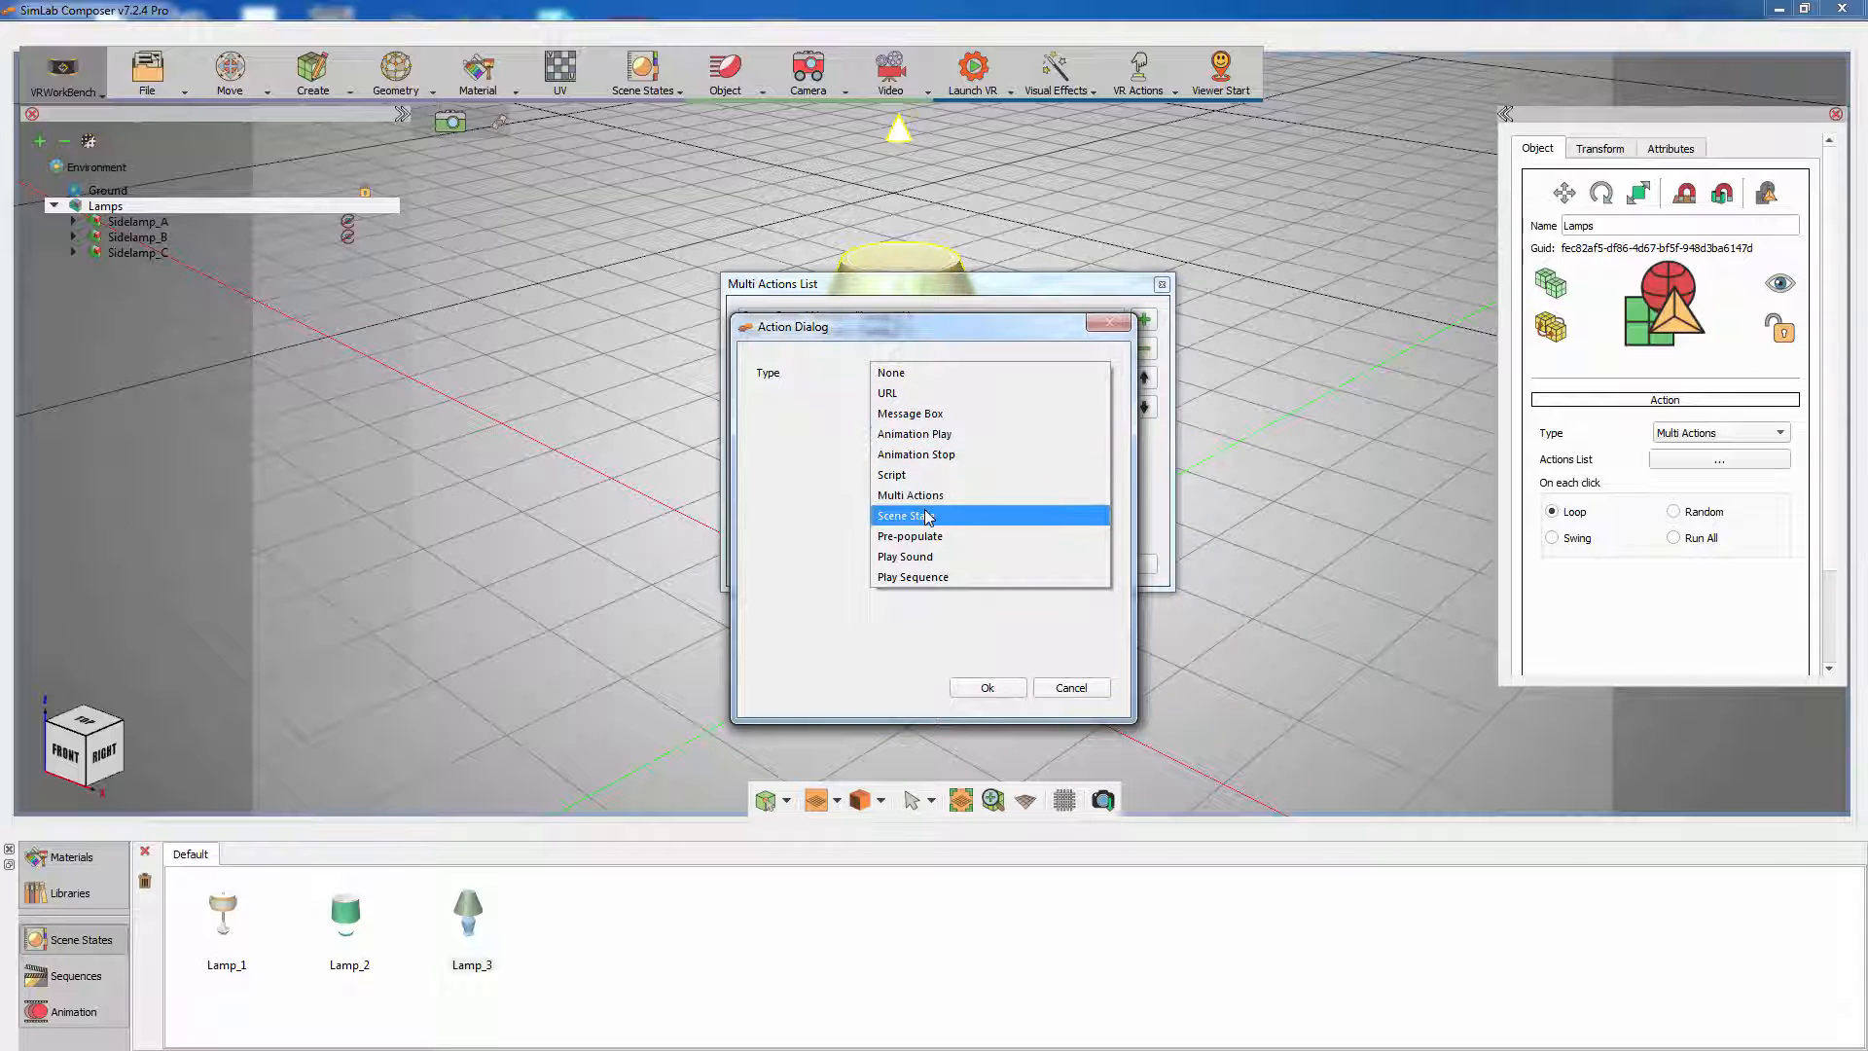
{"action": "left_click", "coordinate": [903, 514]}
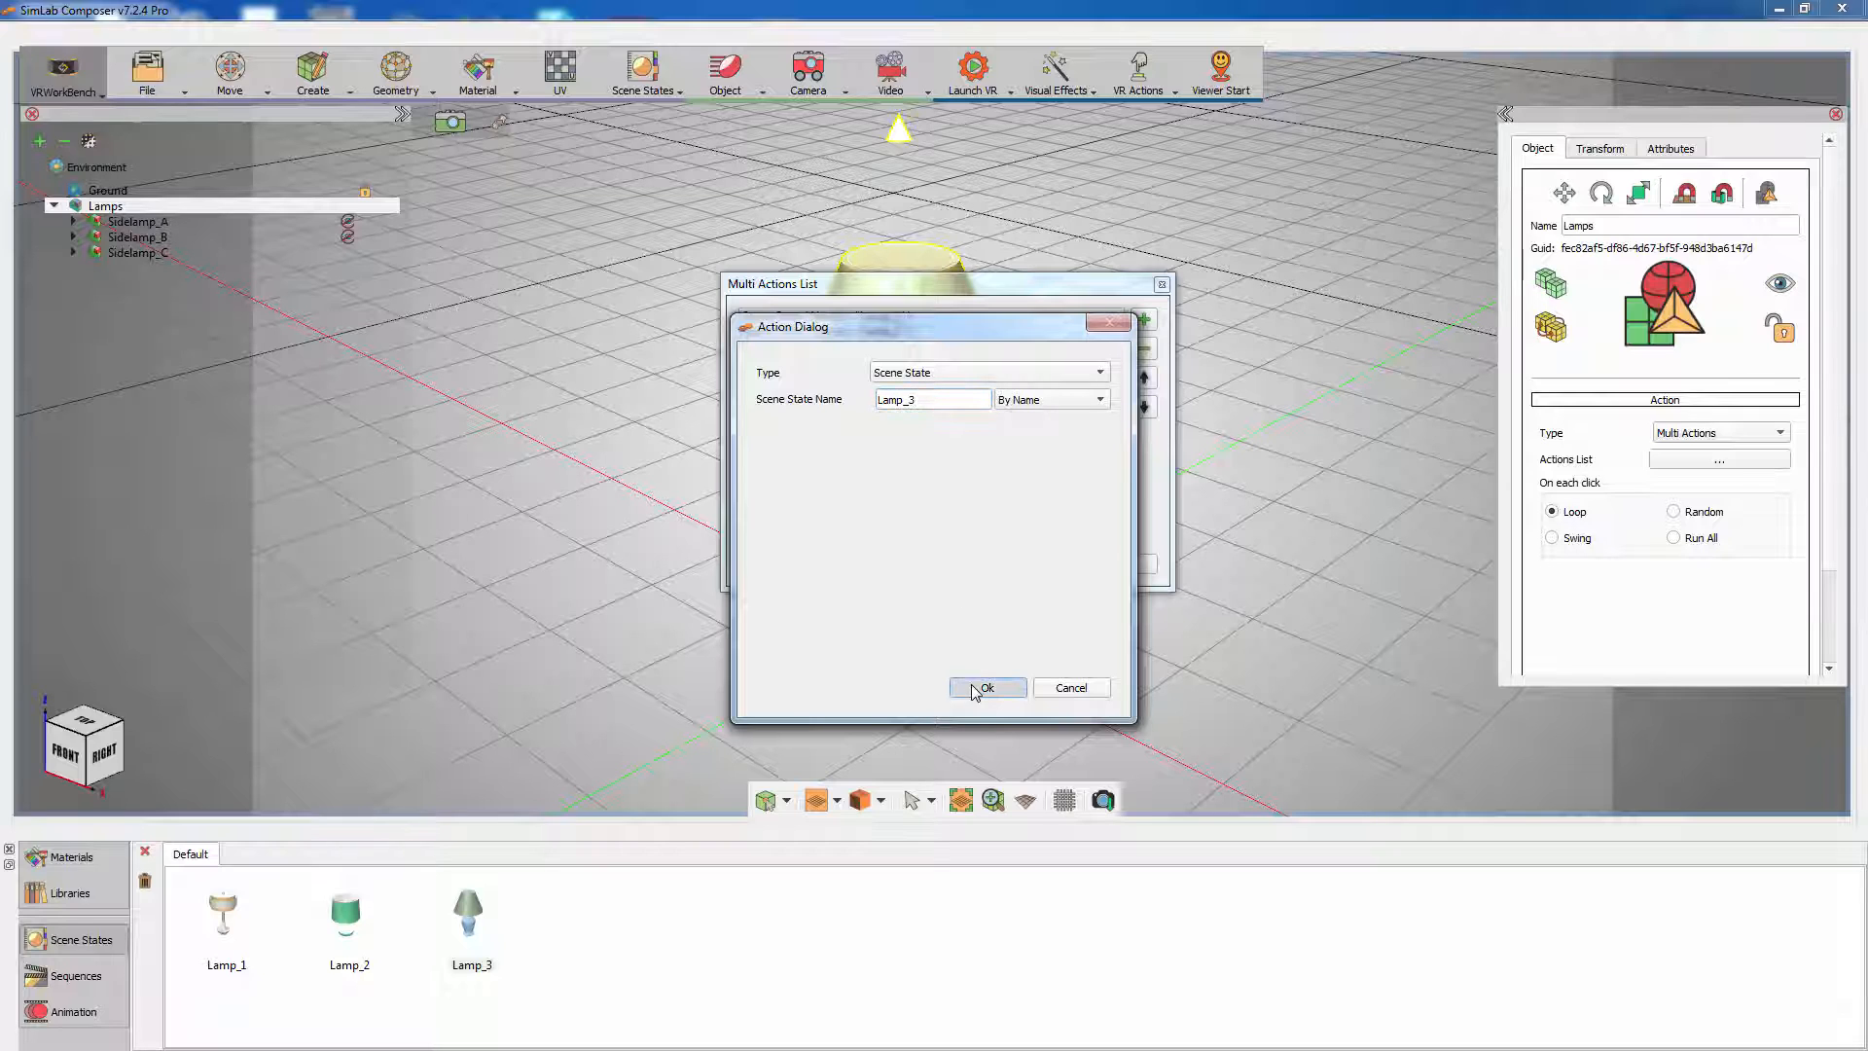
{"action": "left_click", "coordinate": [983, 688]}
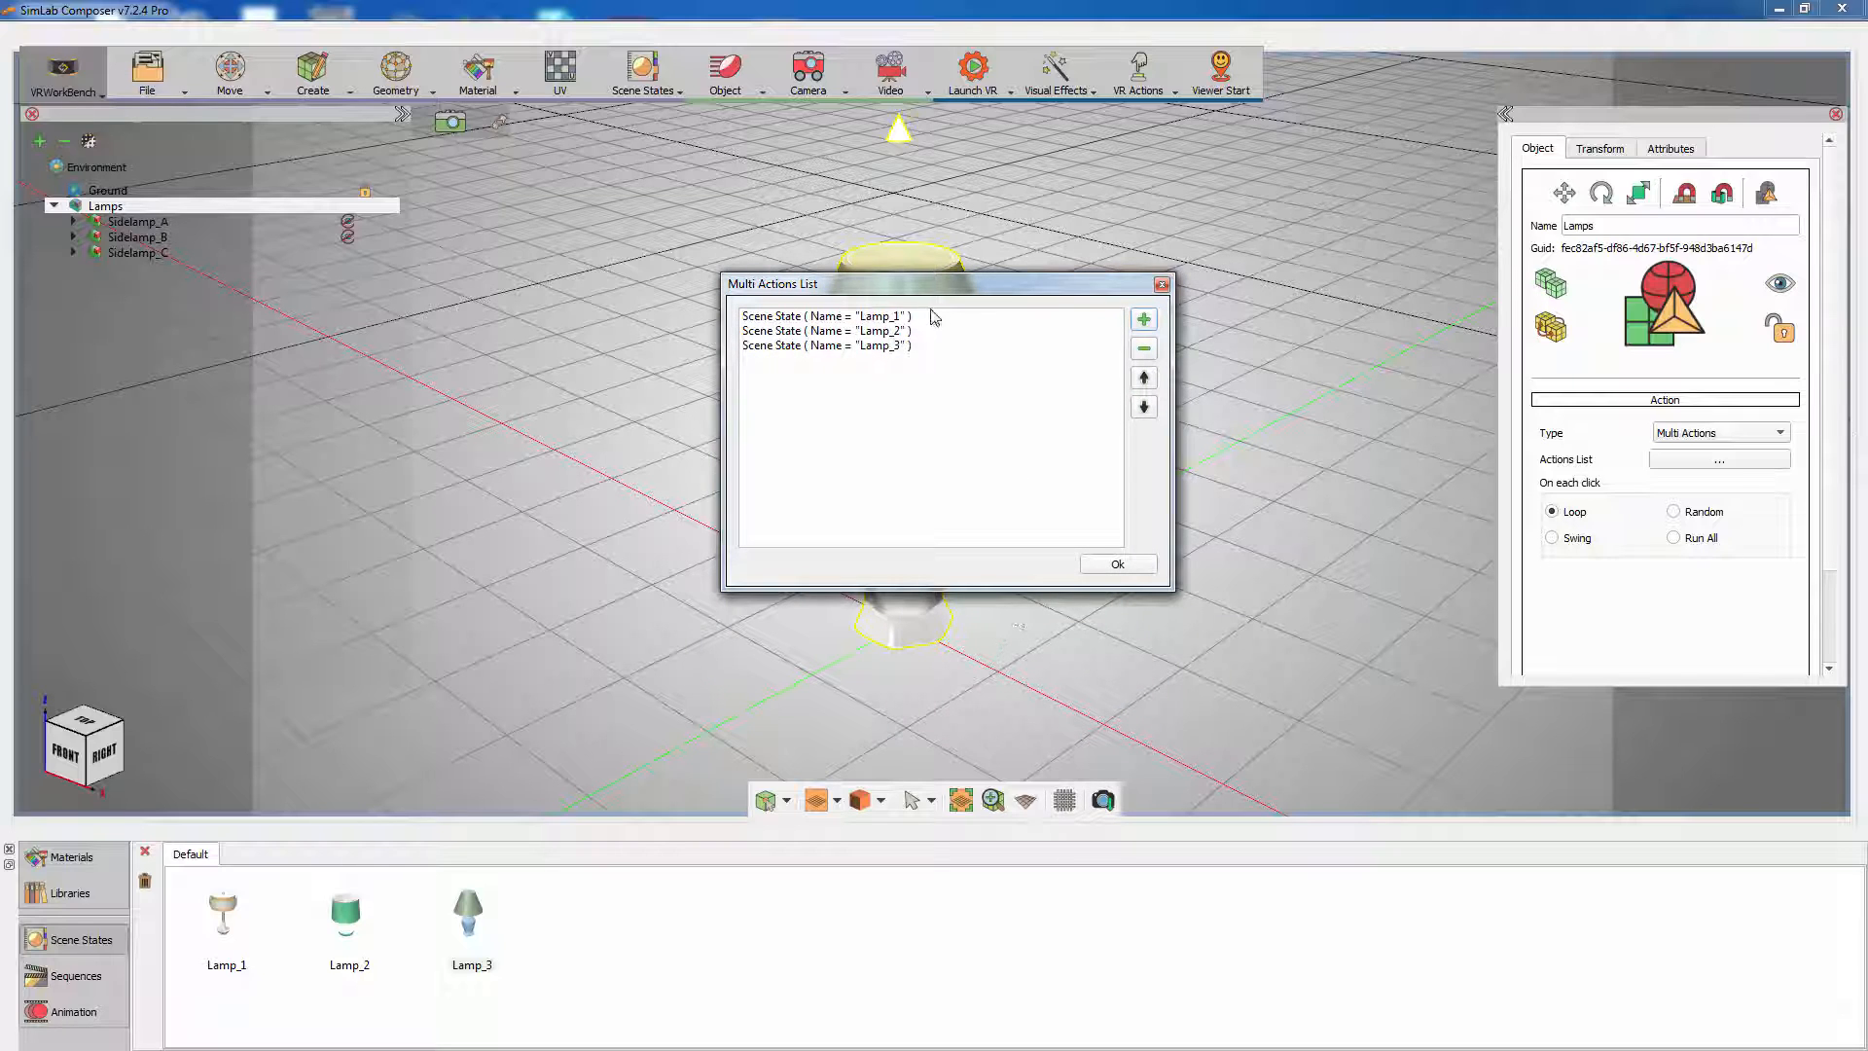
{"action": "left_click", "coordinate": [1116, 563]}
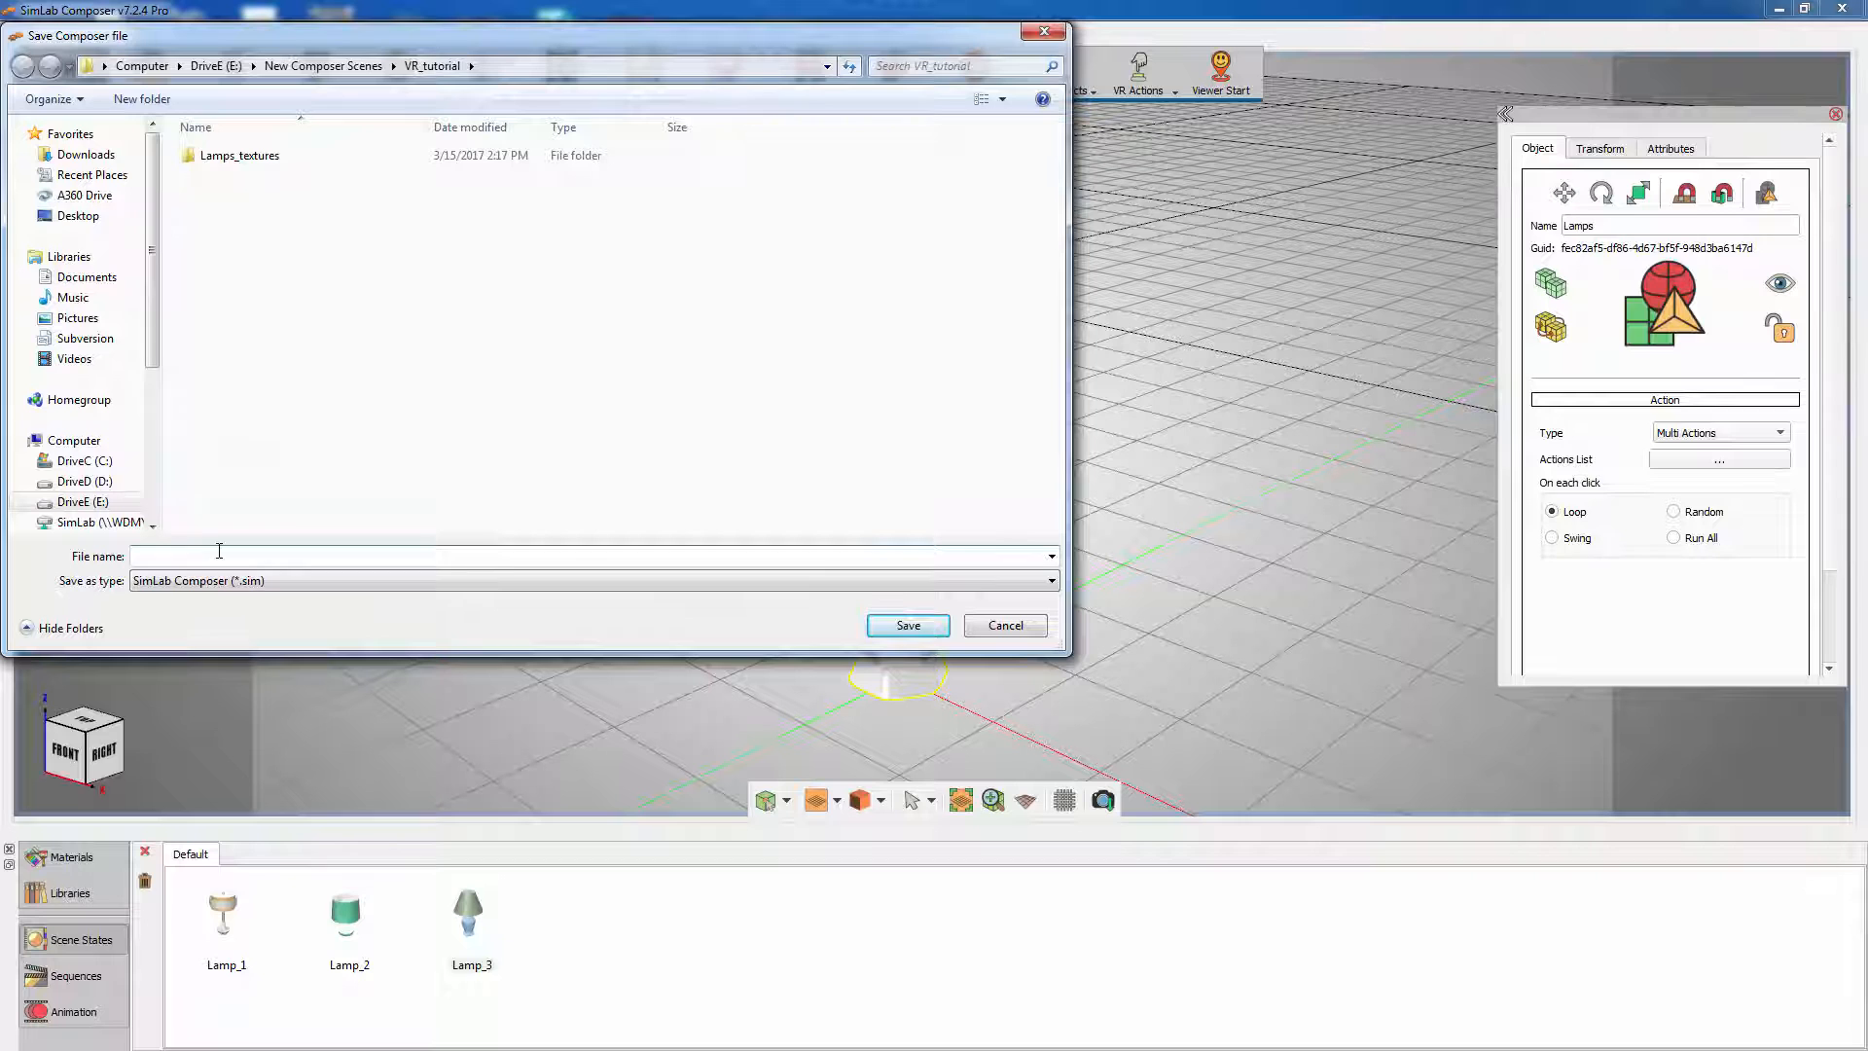
Step: Save the scene as Lamp_sceneStates.sim
{"action": "type", "text": "Lamp_scene"}
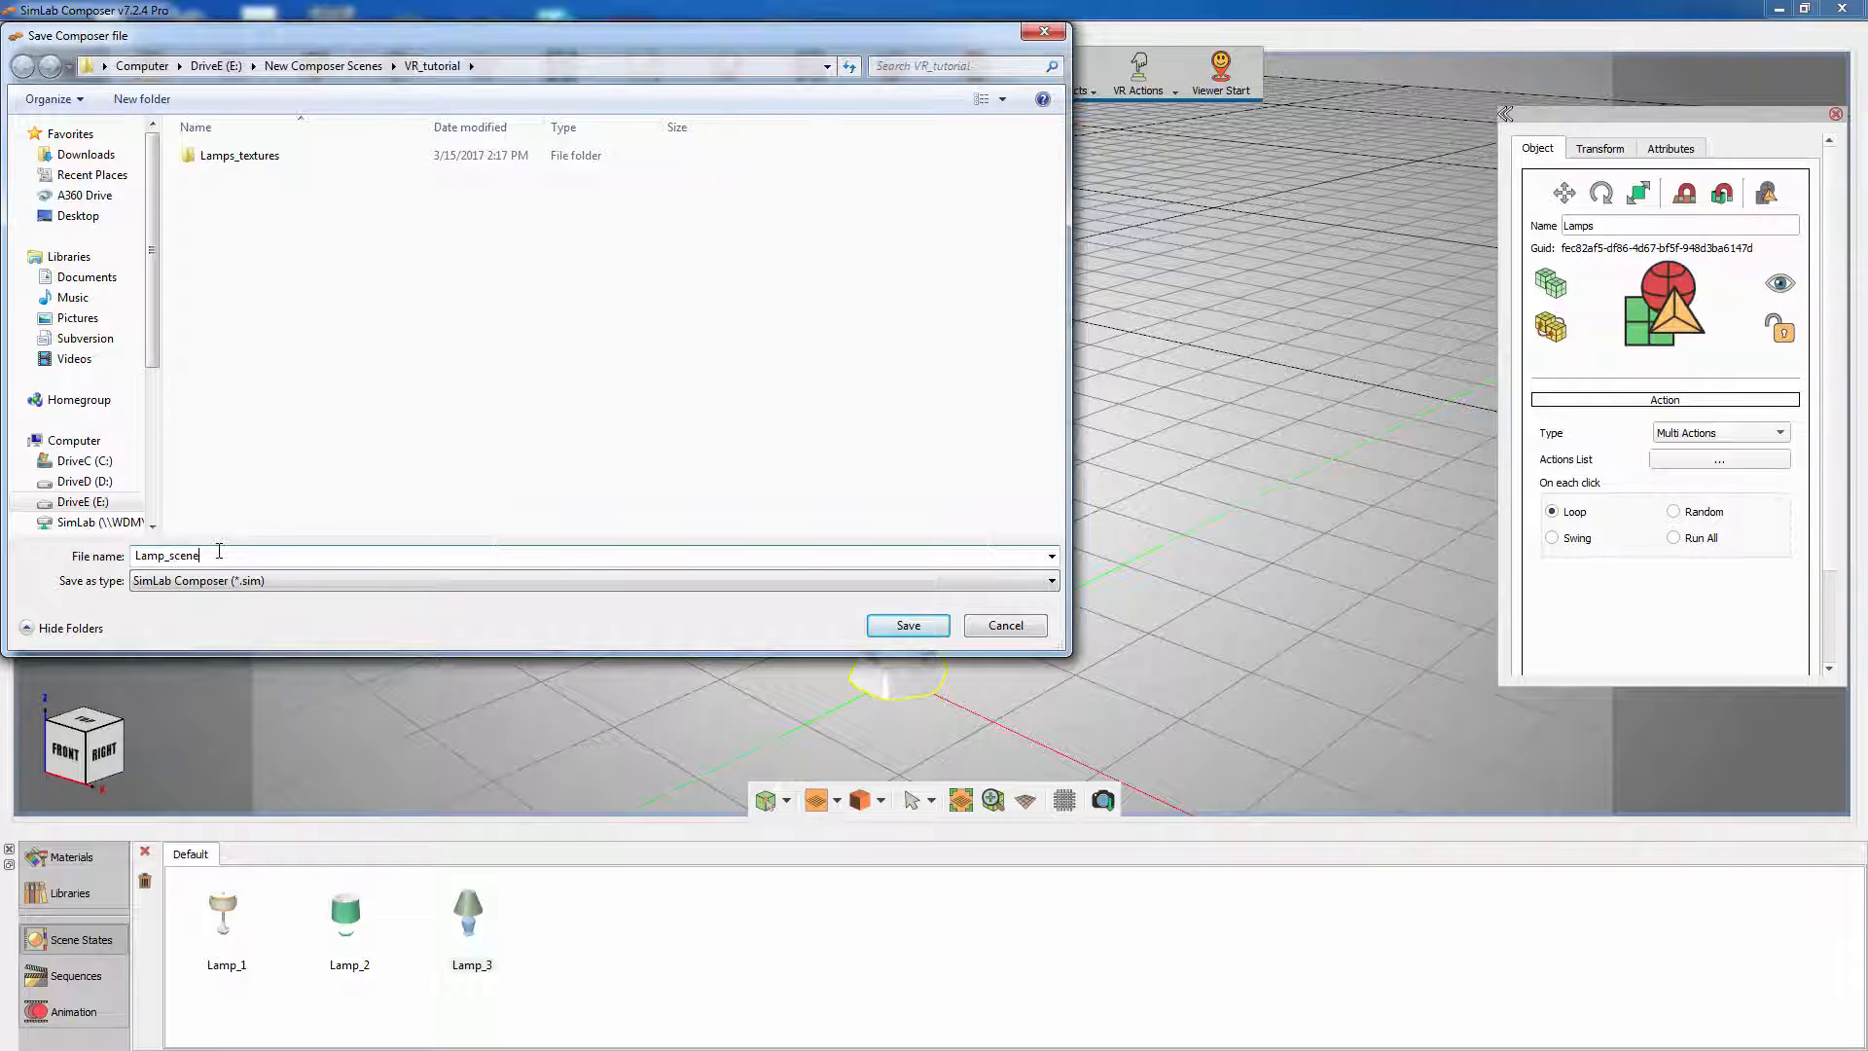
{"action": "type", "text": "States"}
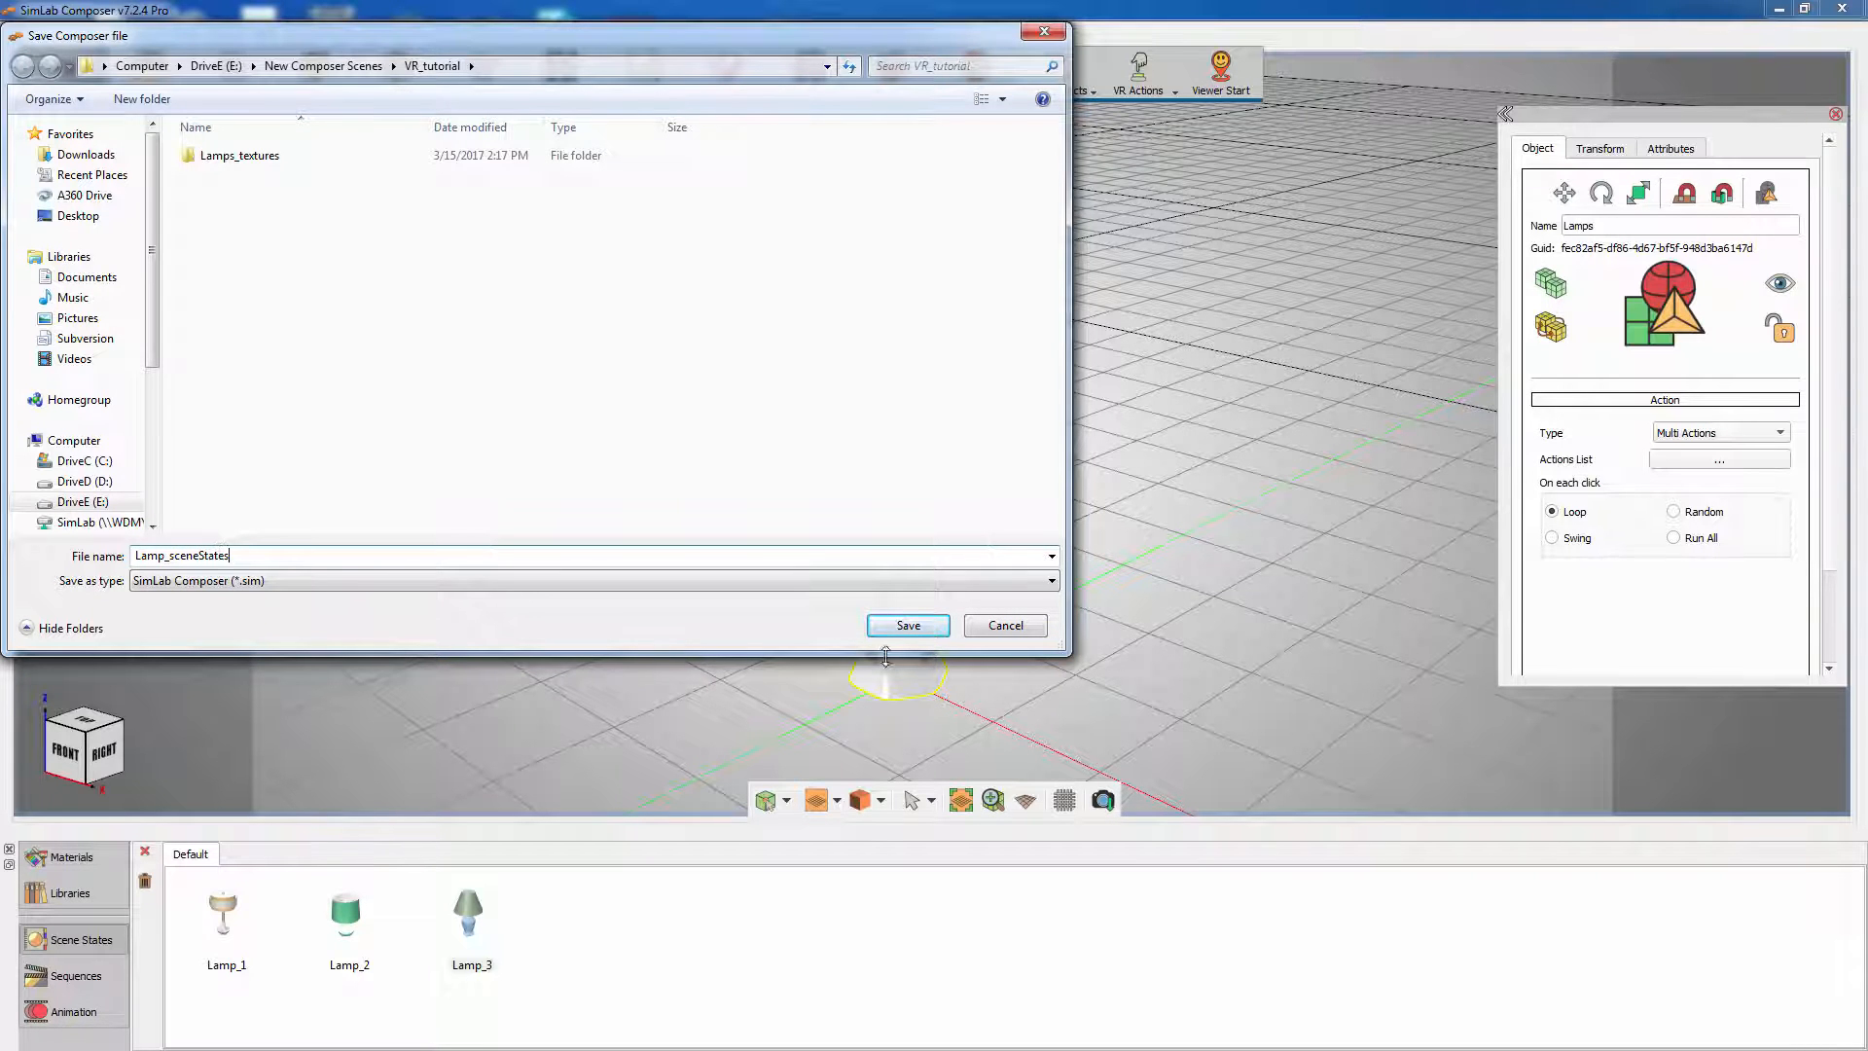
{"action": "left_click", "coordinate": [907, 625]}
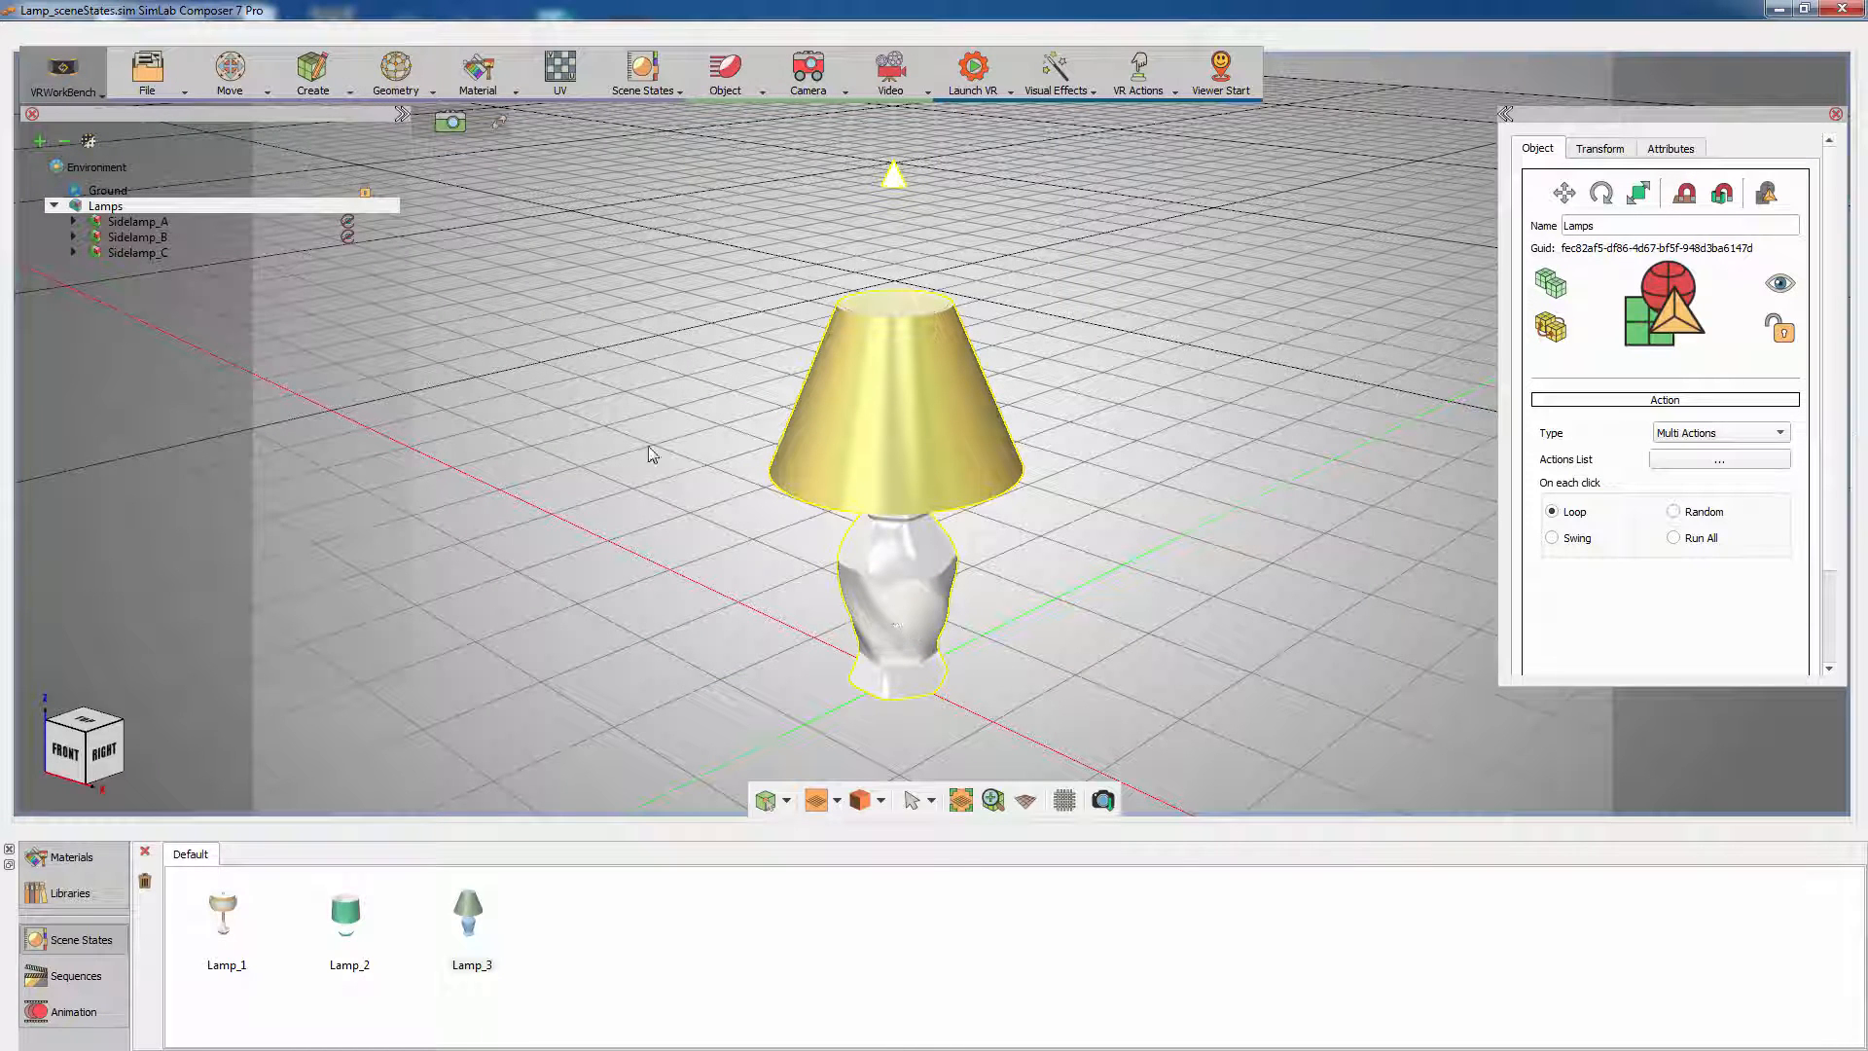
Step: Open the Living_room_tut.sim scene file
{"action": "left_click", "coordinate": [147, 73]}
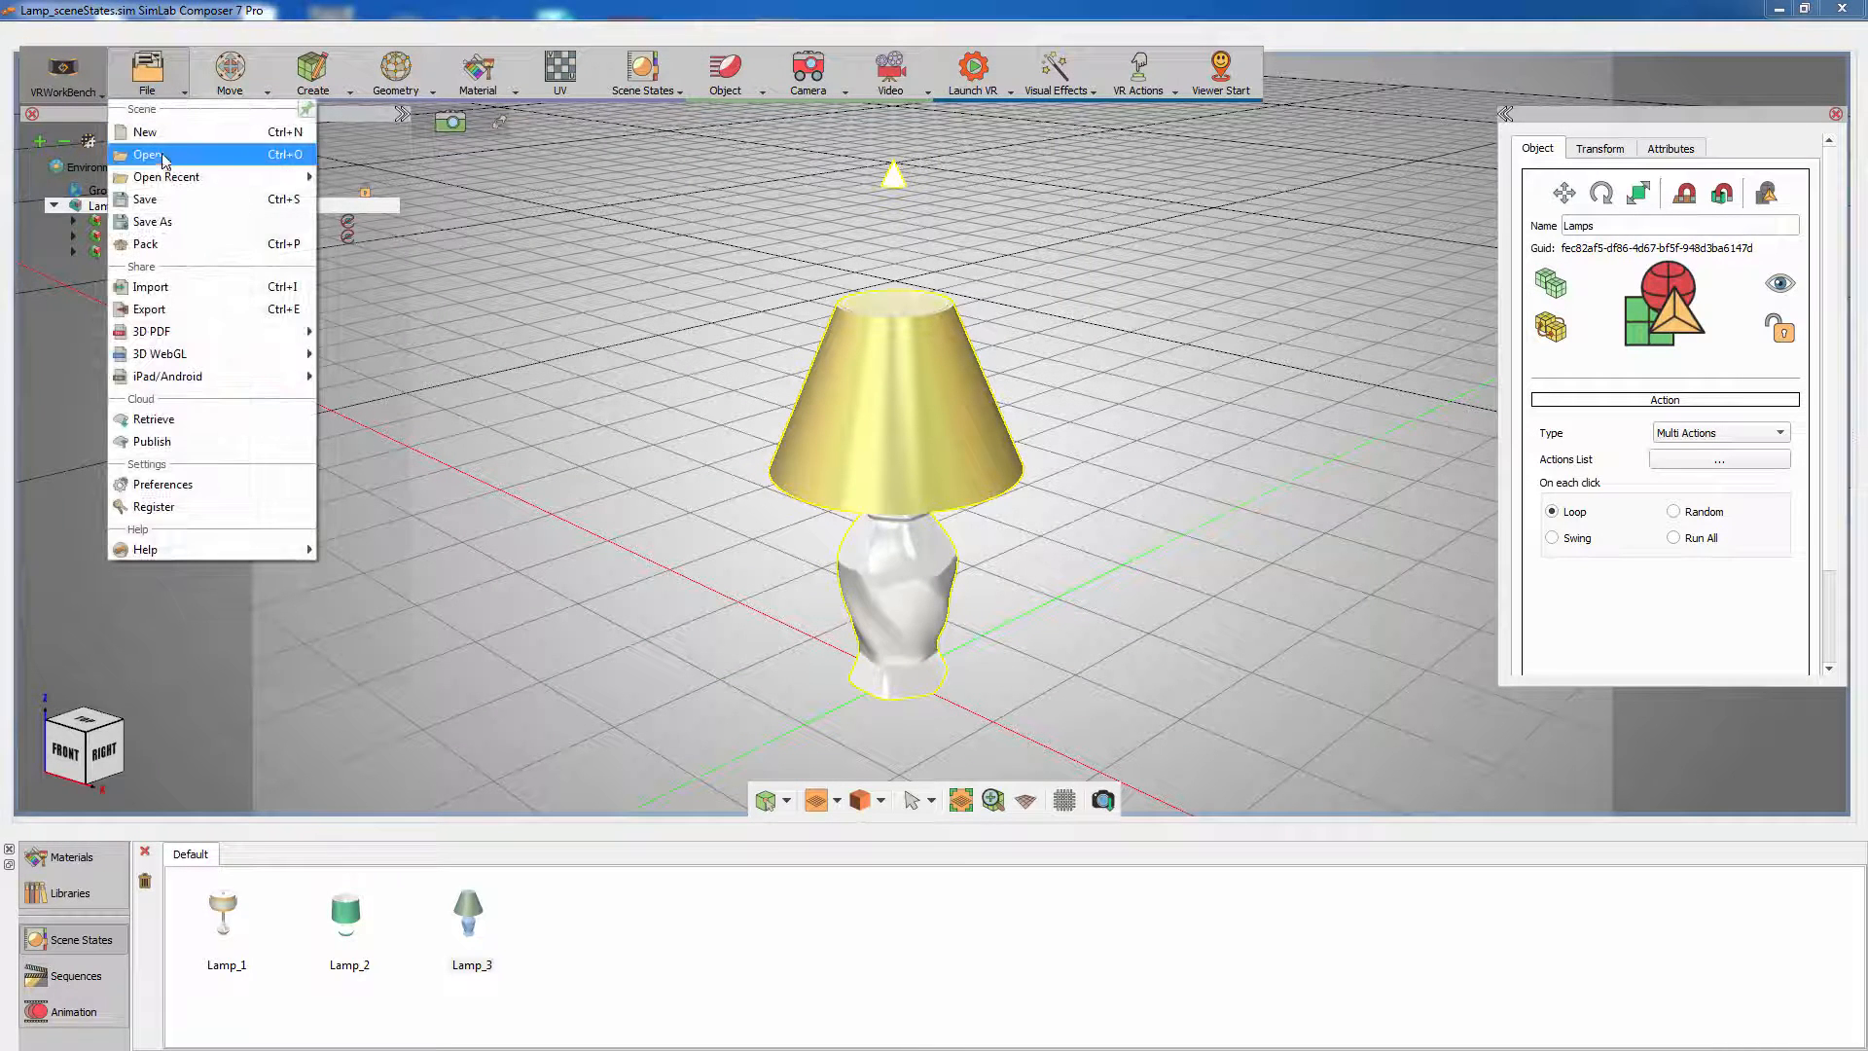
{"action": "left_click", "coordinate": [148, 154]}
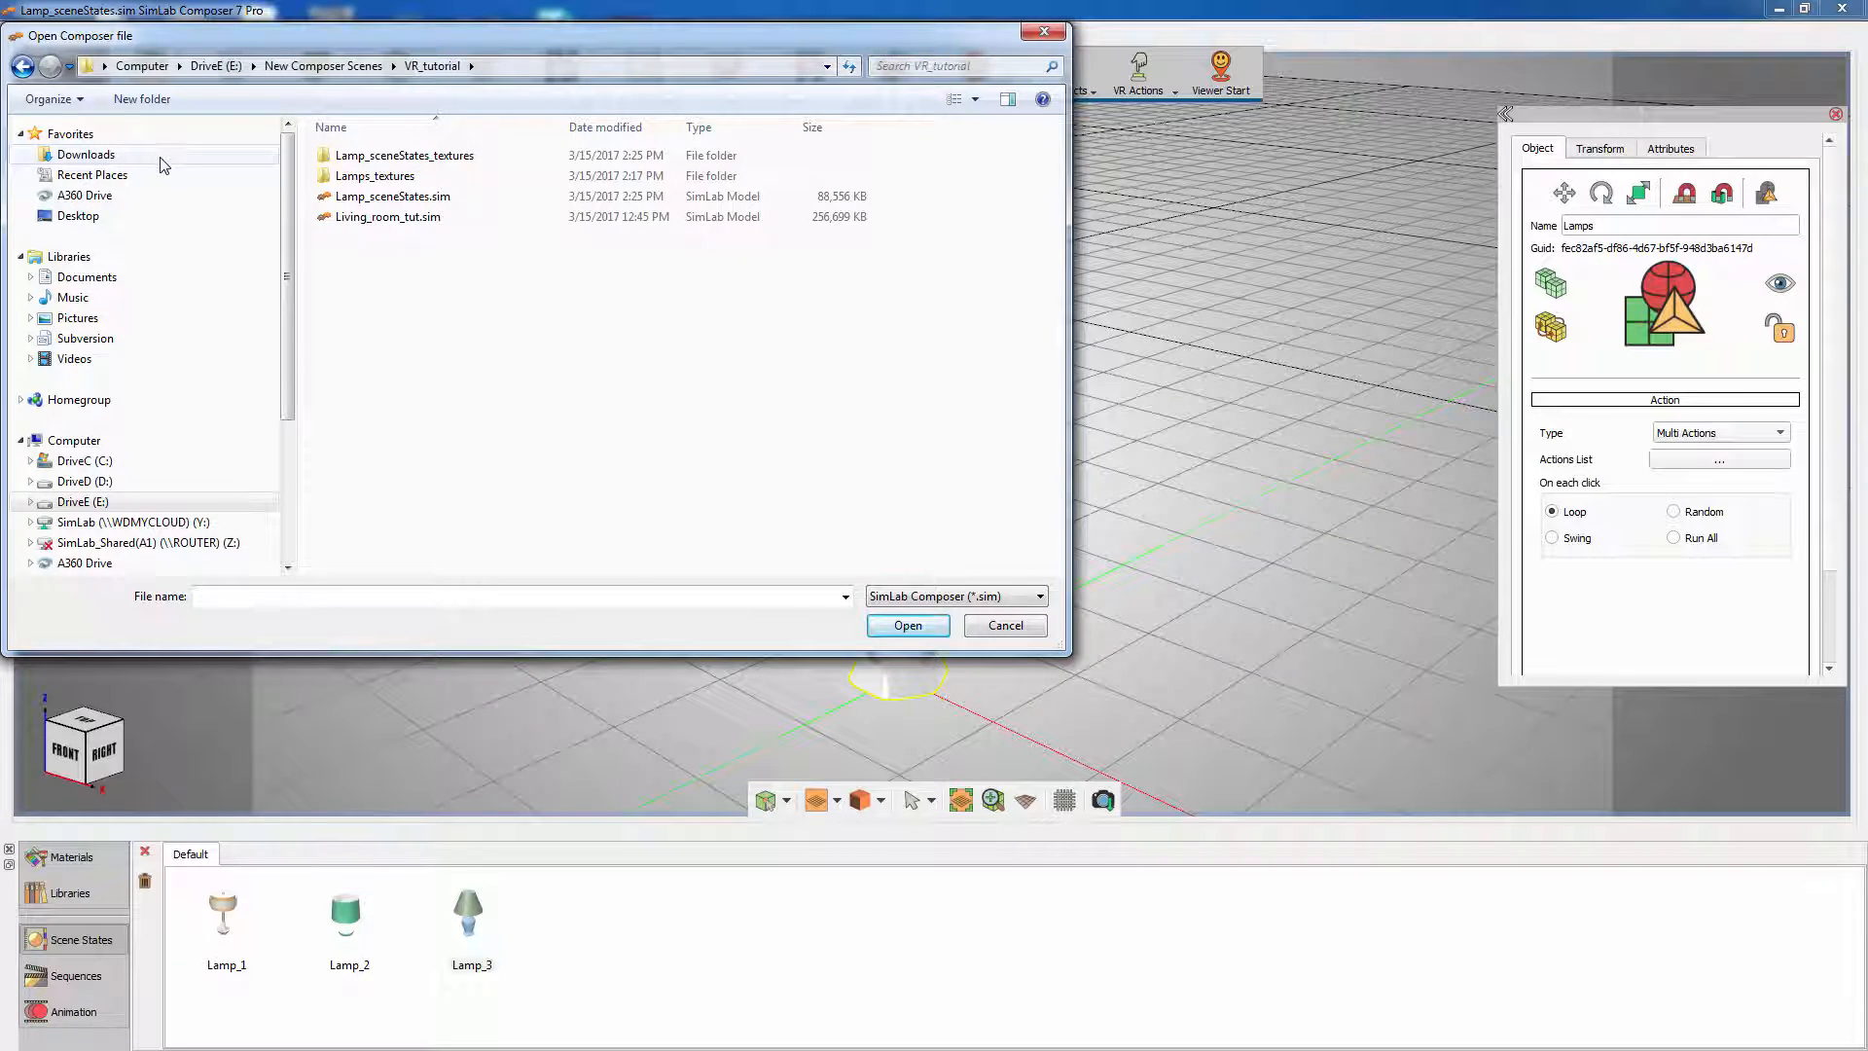
{"action": "mouse_move", "coordinate": [387, 217]}
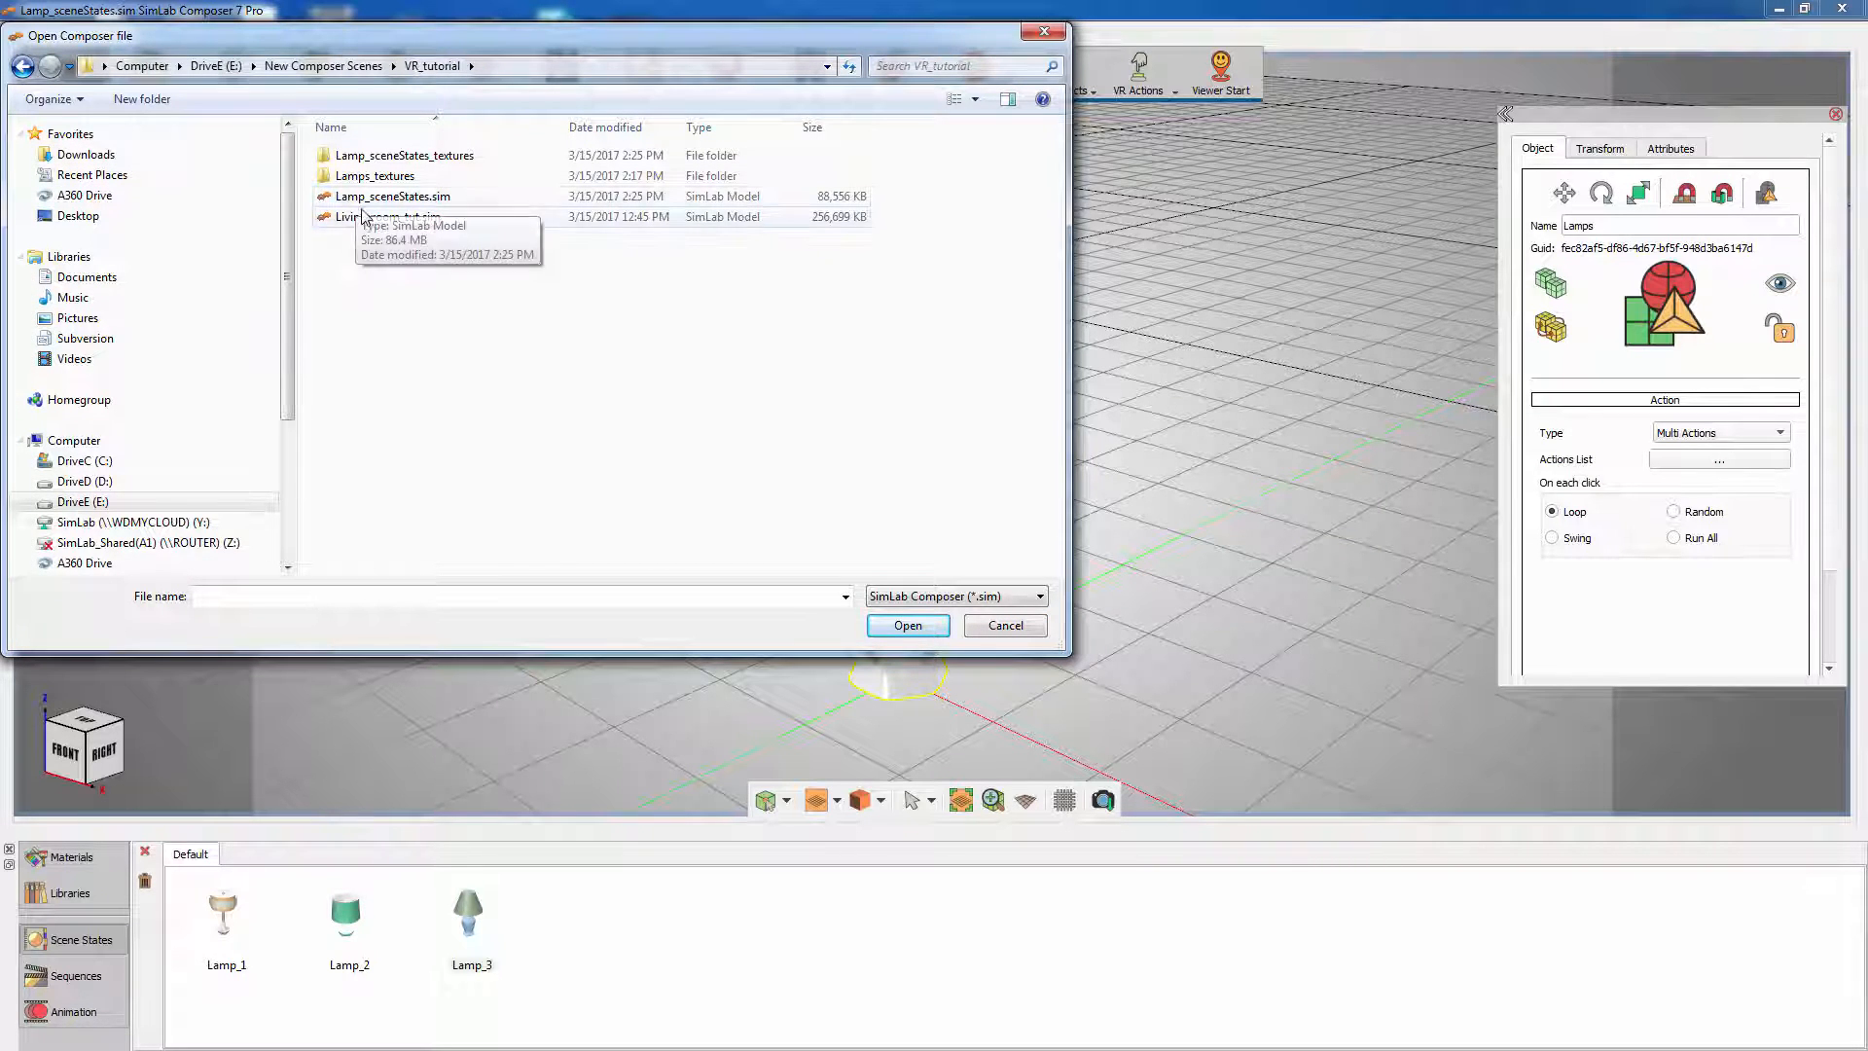
{"action": "left_click", "coordinate": [387, 216]}
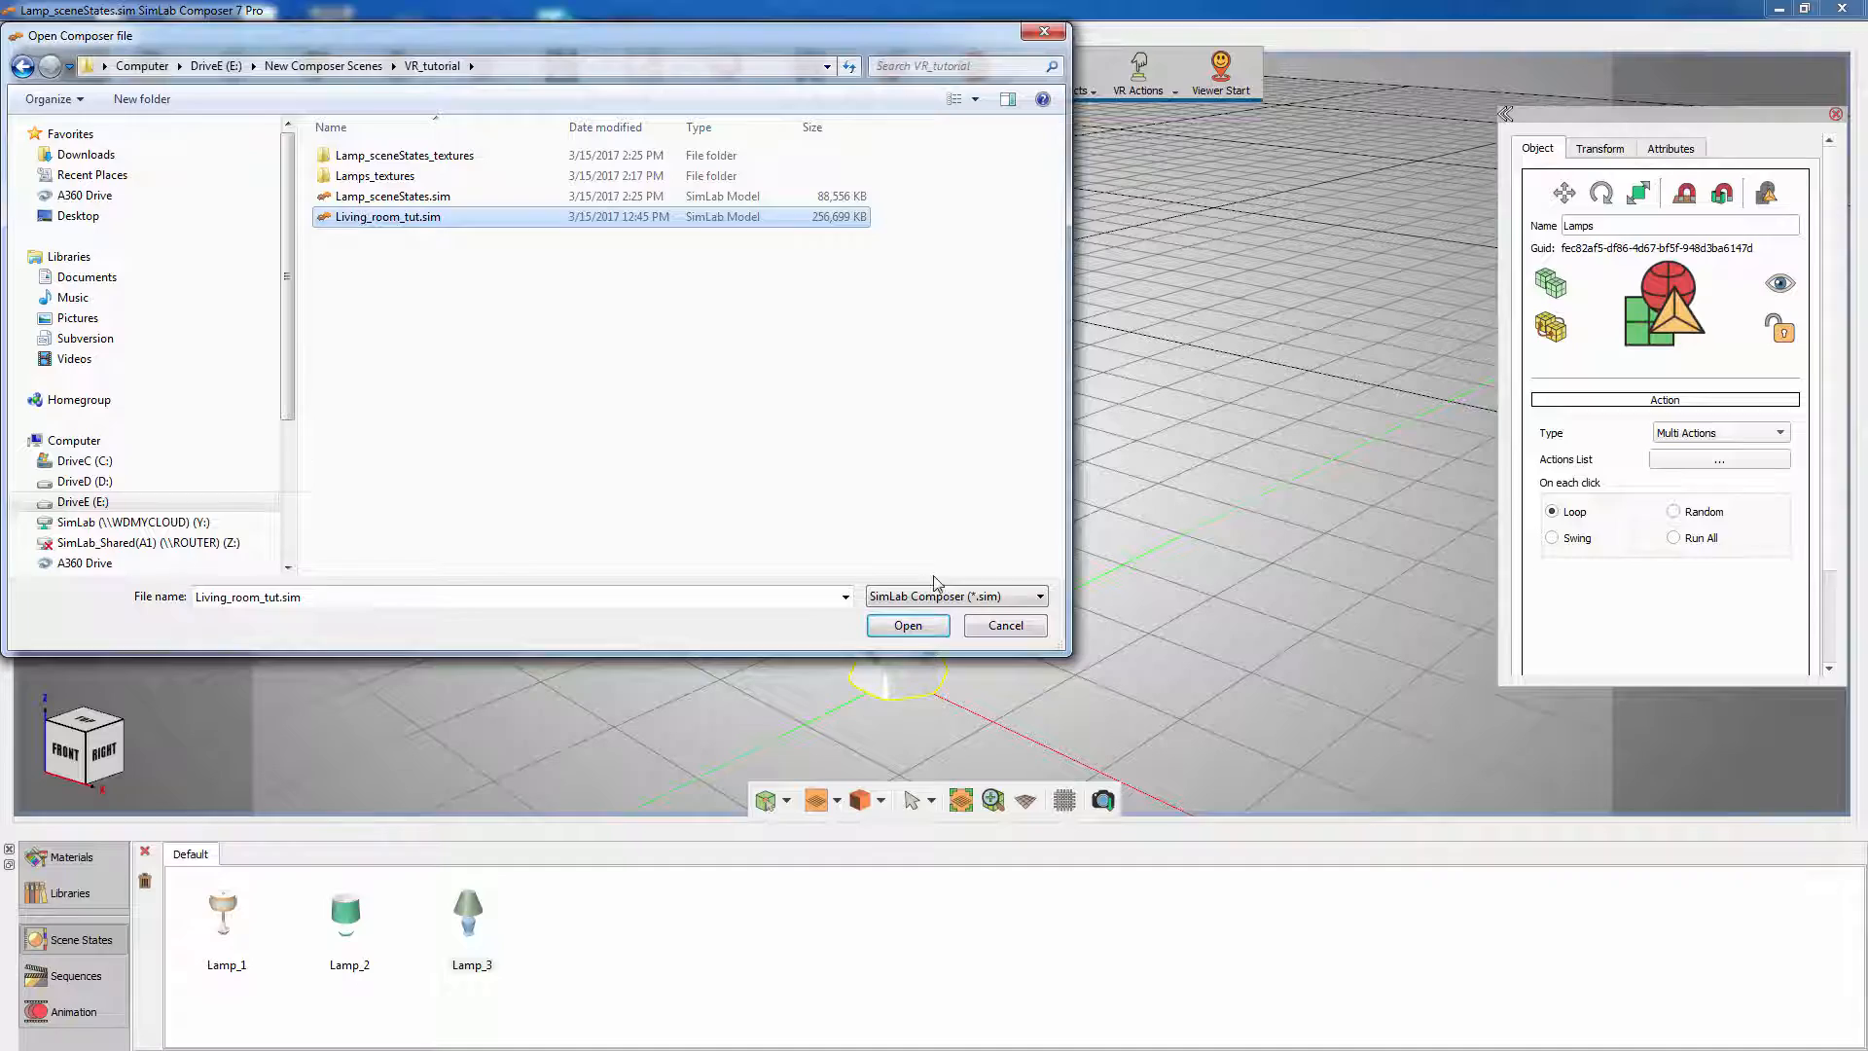
{"action": "left_click", "coordinate": [906, 626]}
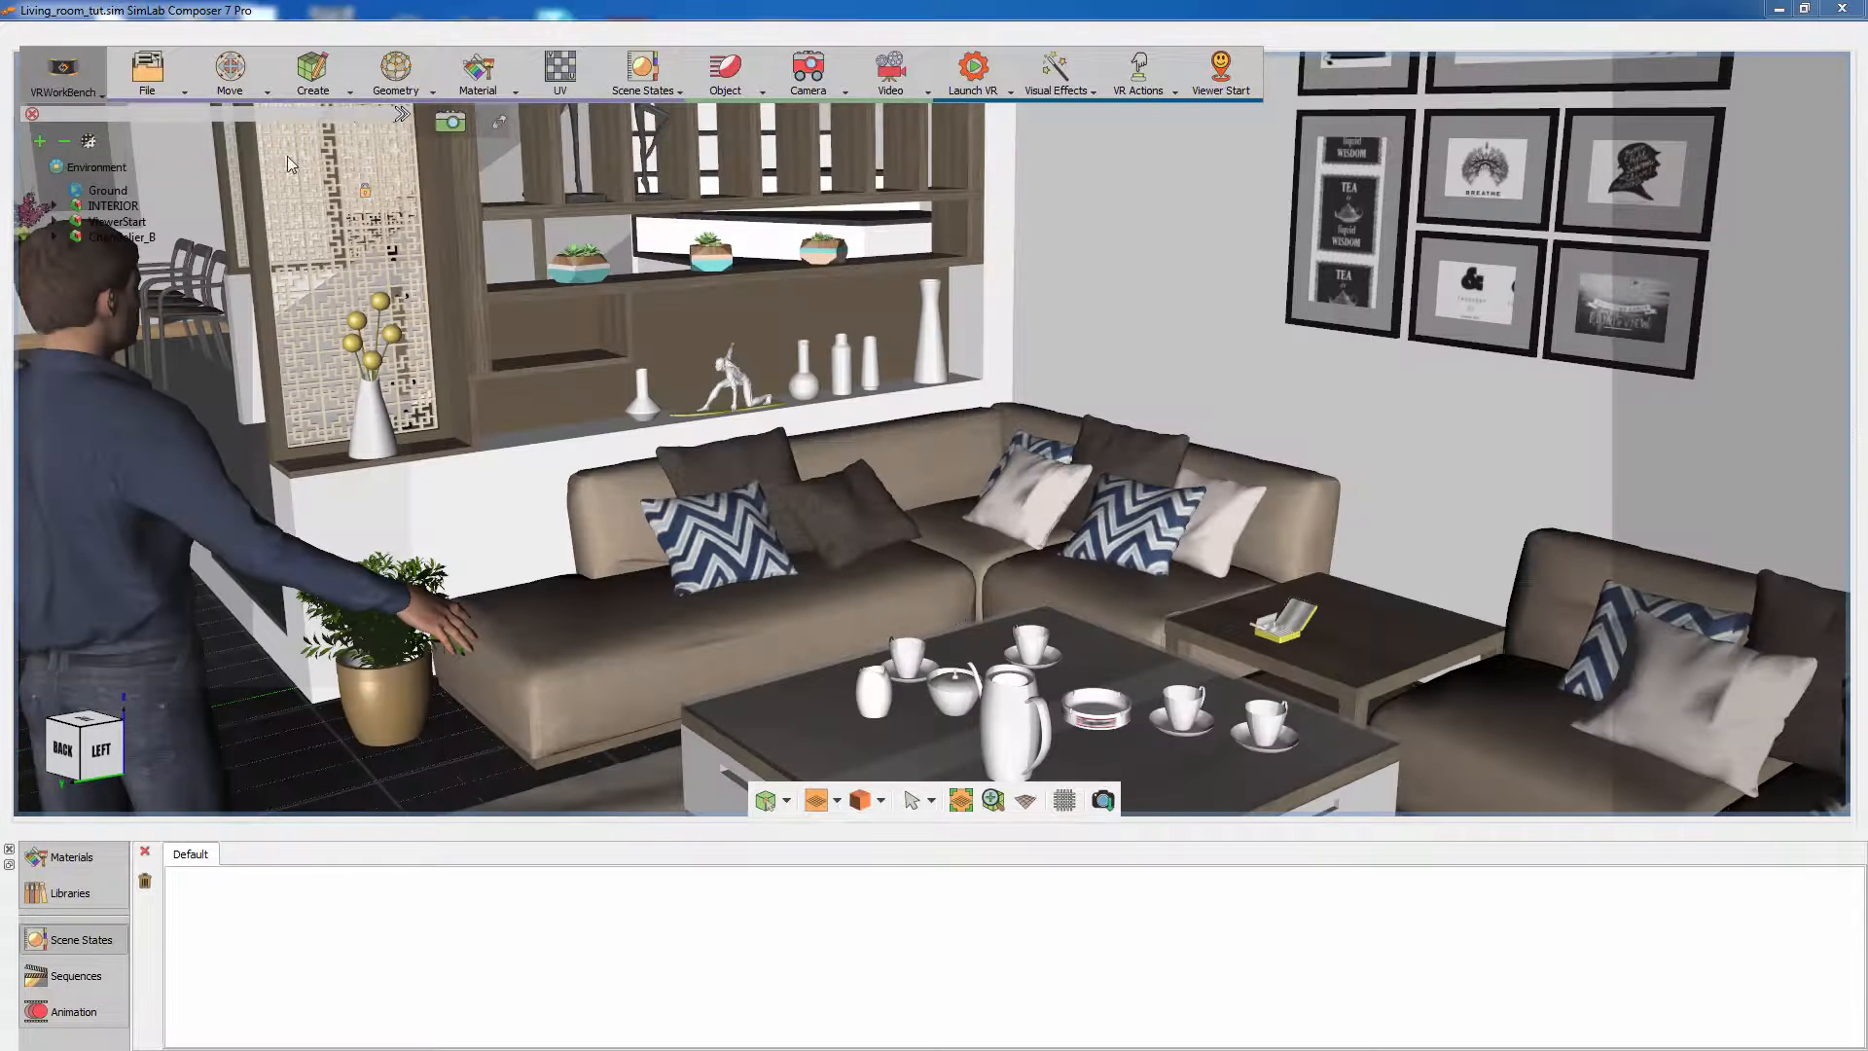
Step: Import Lamp_sceneStates.sim into the living room, accepting the default import options
{"action": "left_click", "coordinate": [147, 71]}
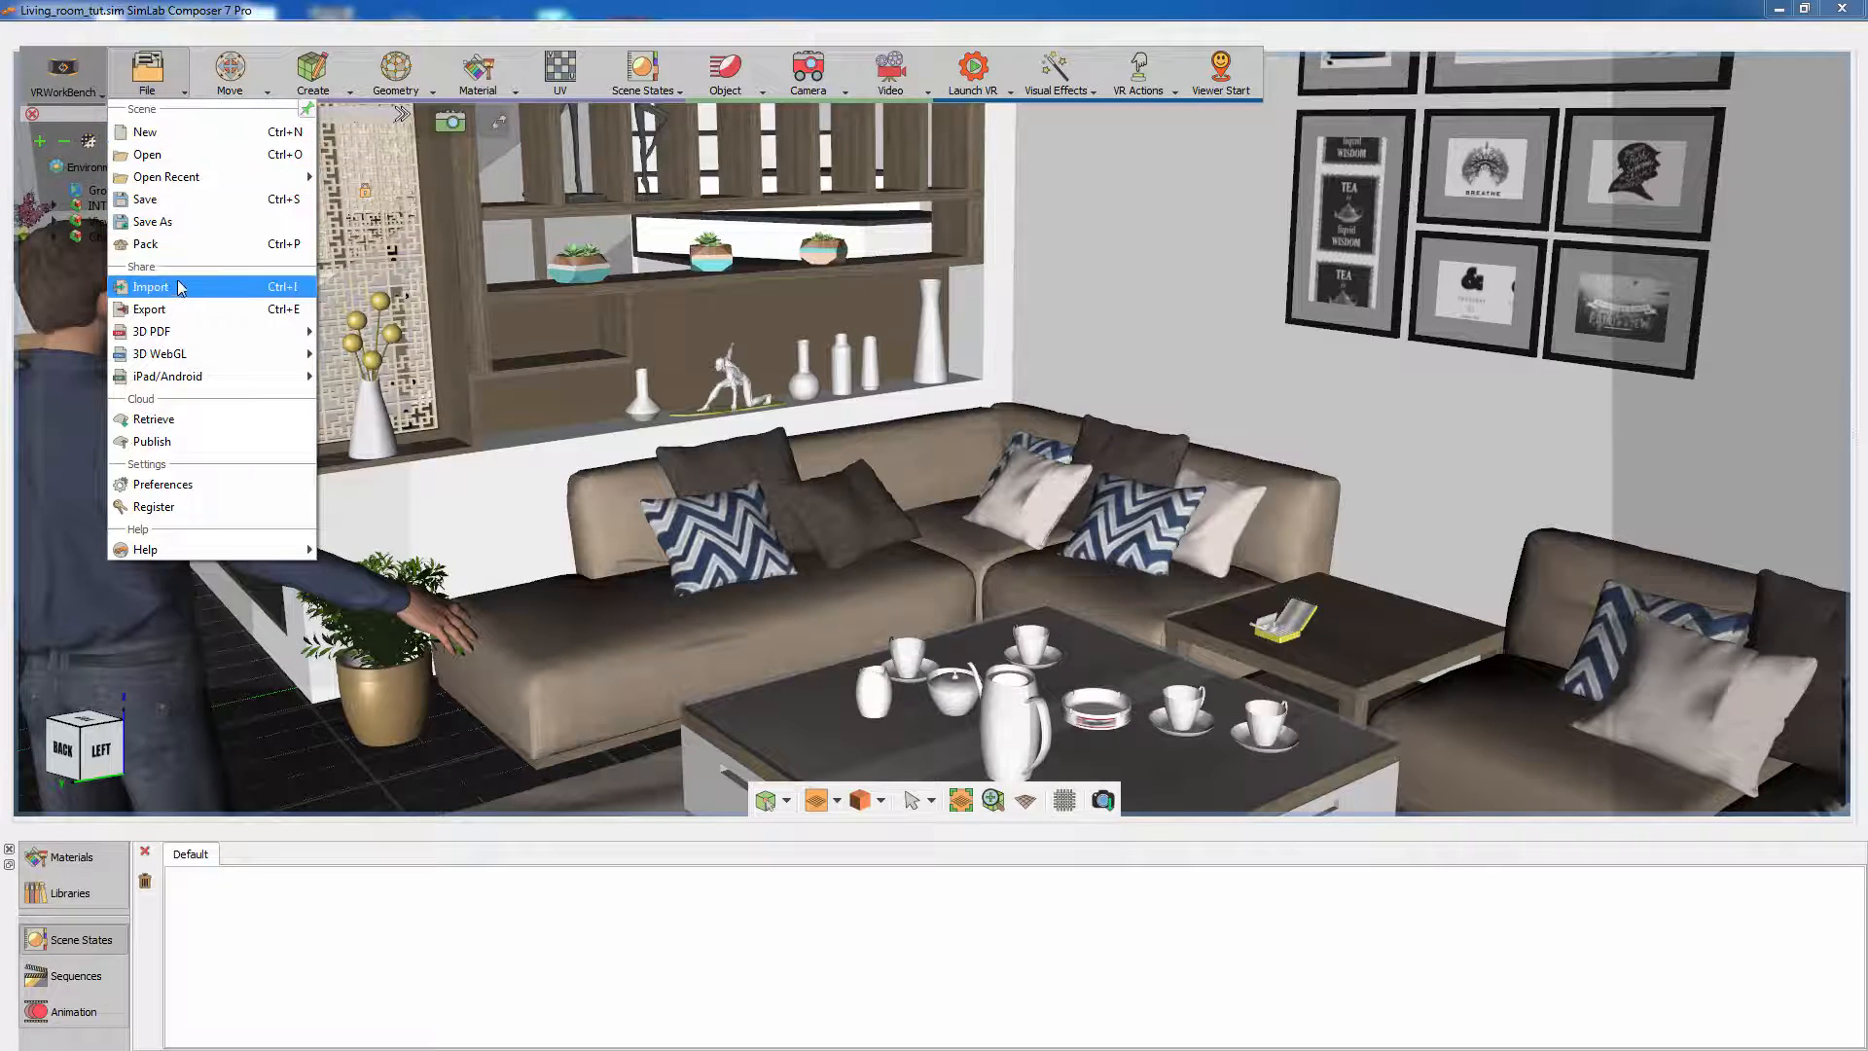
{"action": "left_click", "coordinate": [150, 286]}
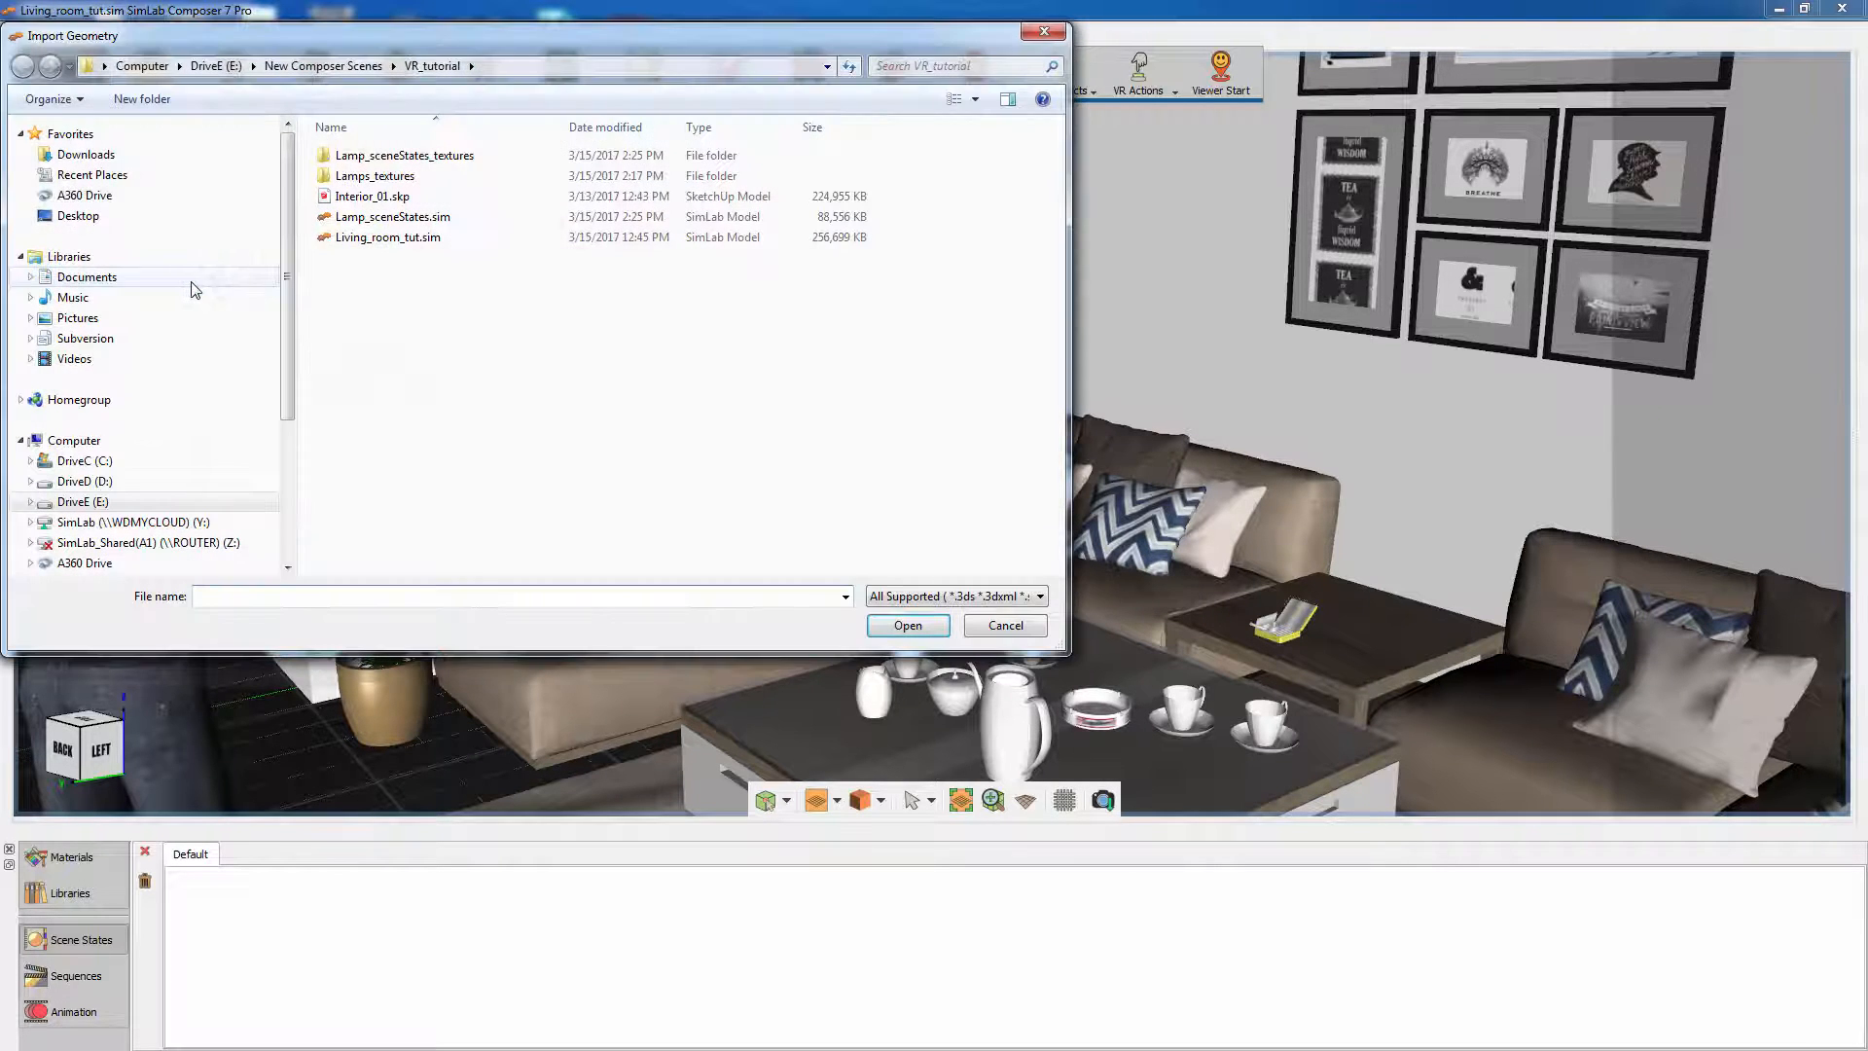
{"action": "left_click", "coordinate": [391, 216]}
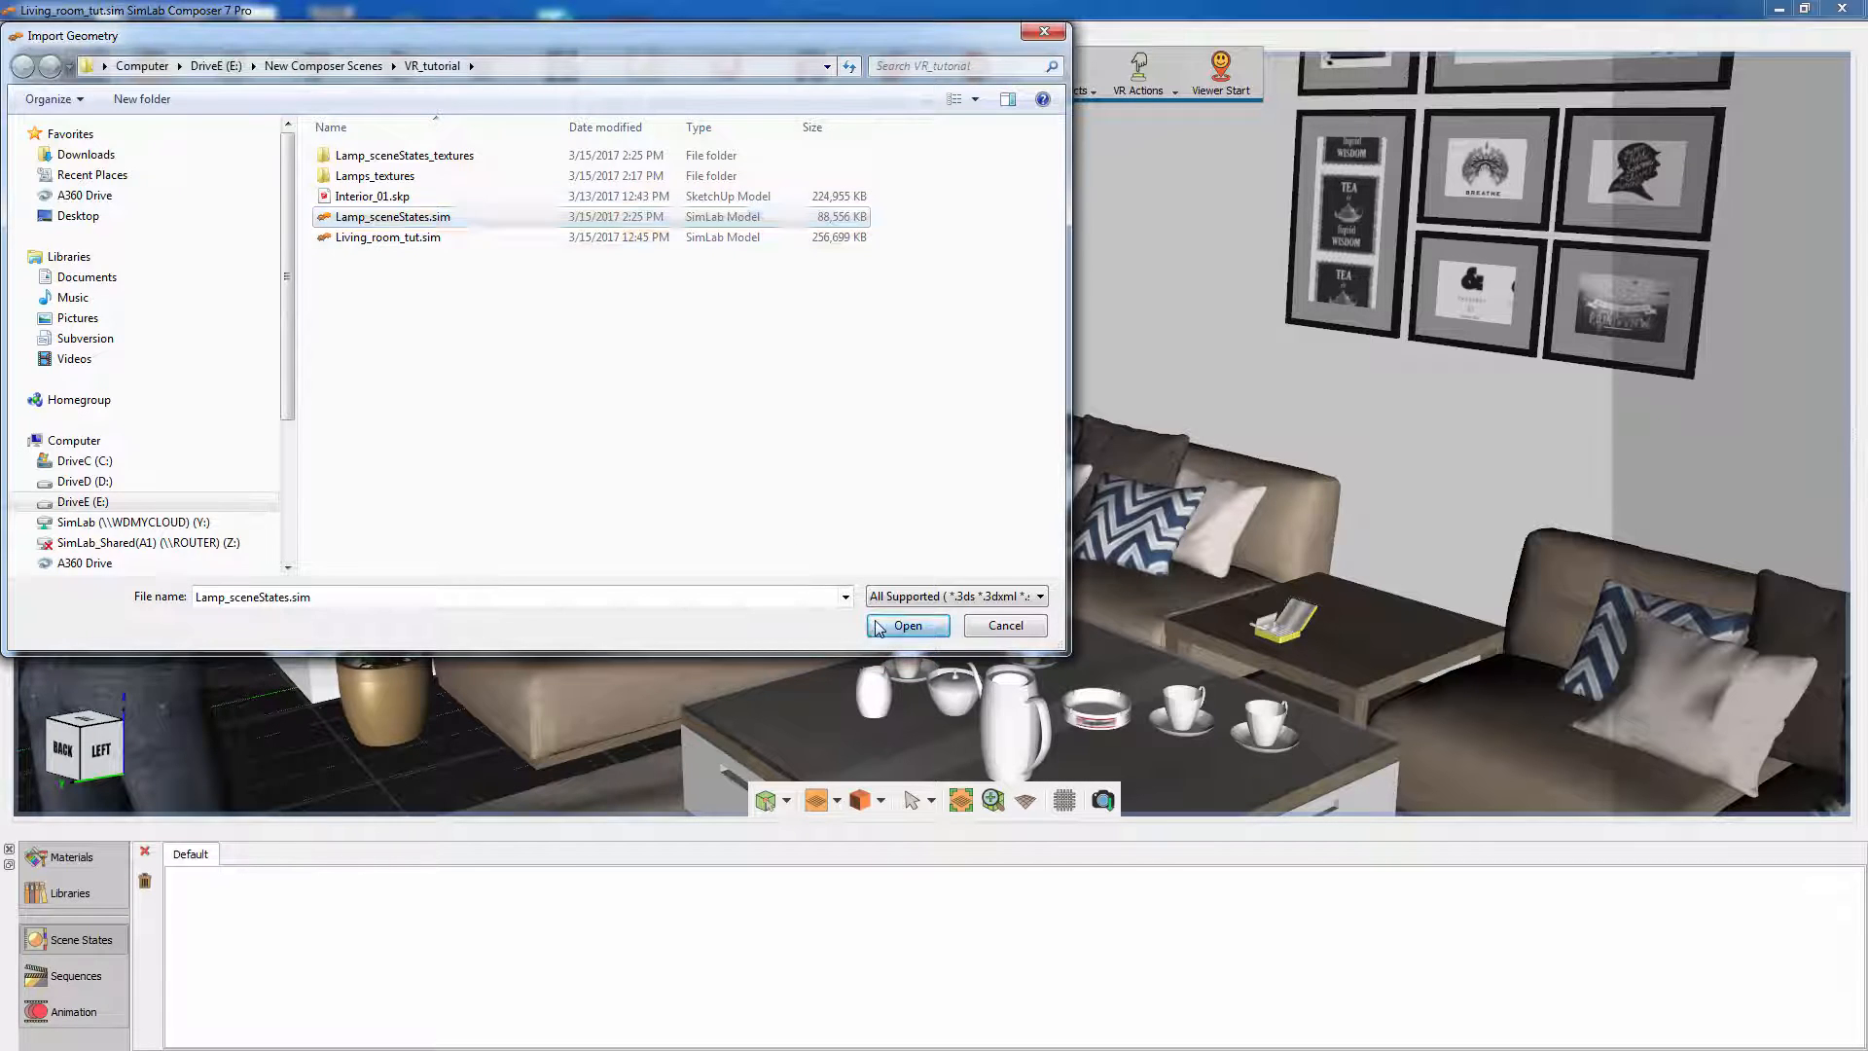
{"action": "left_click", "coordinate": [907, 625]}
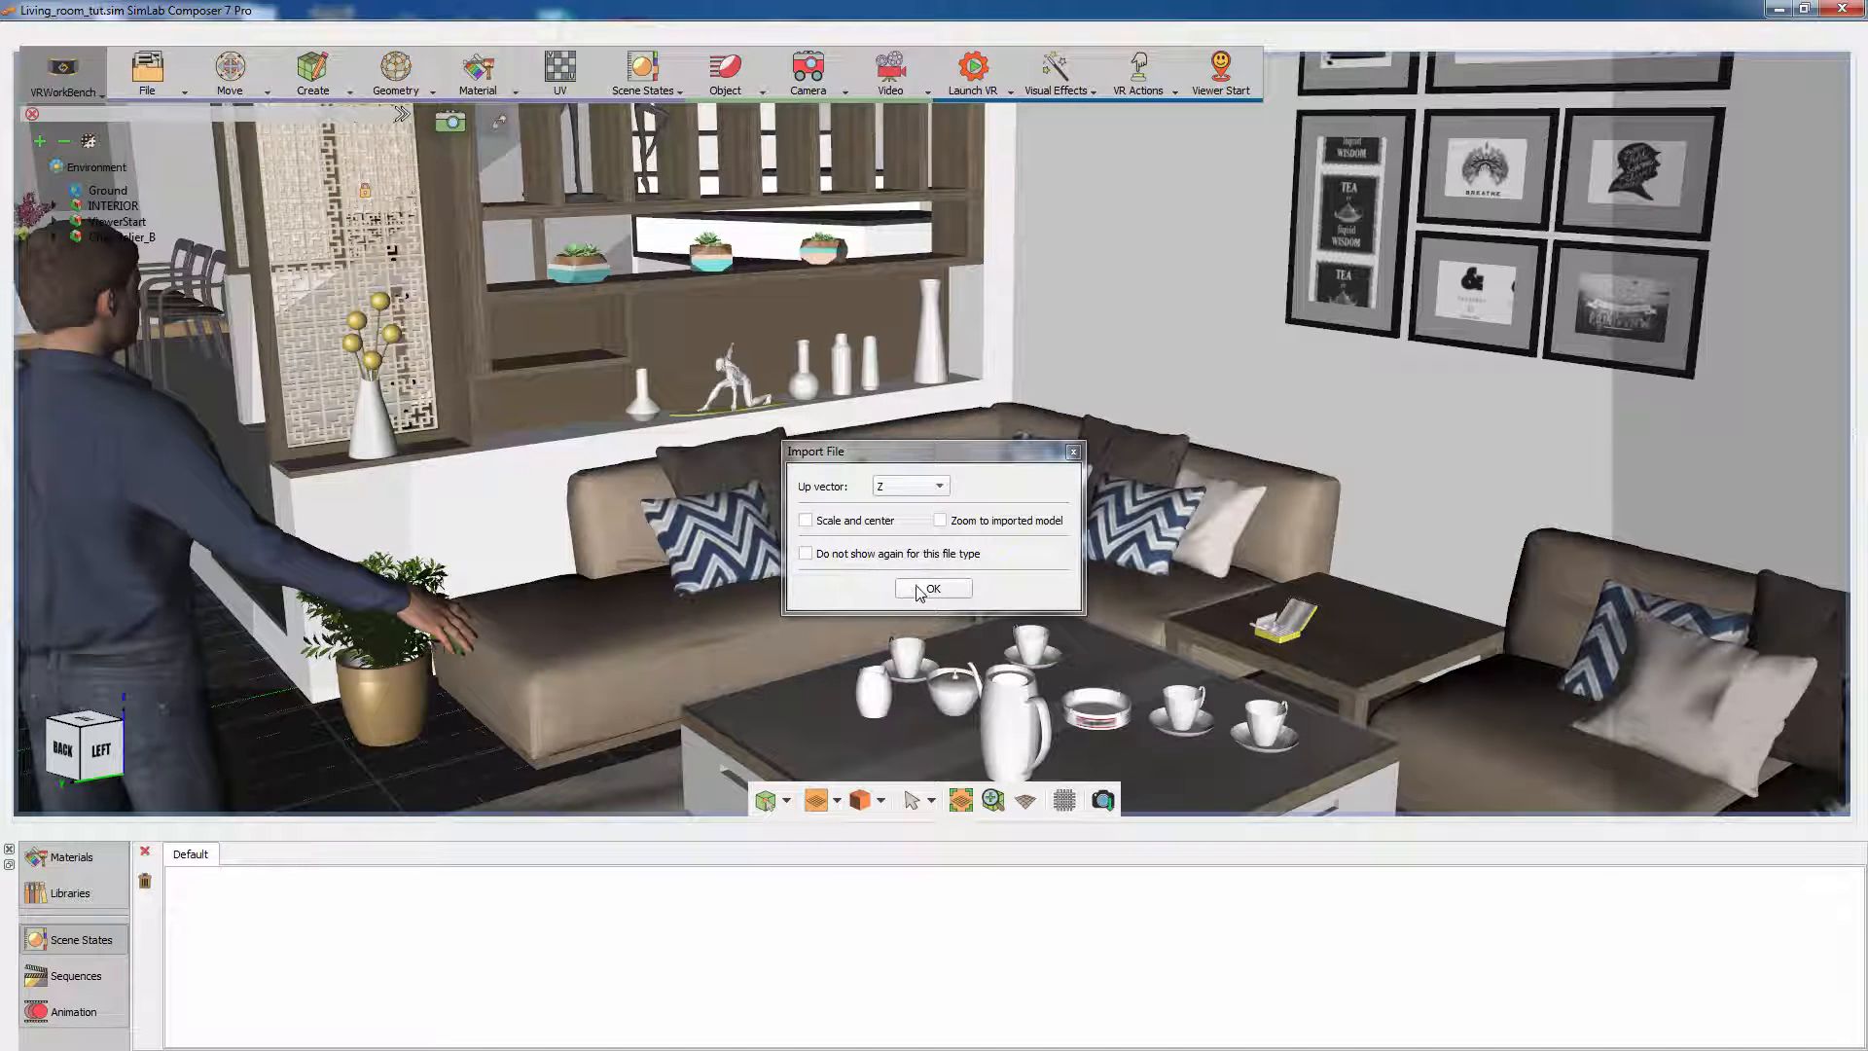
{"action": "left_click", "coordinate": [933, 587]}
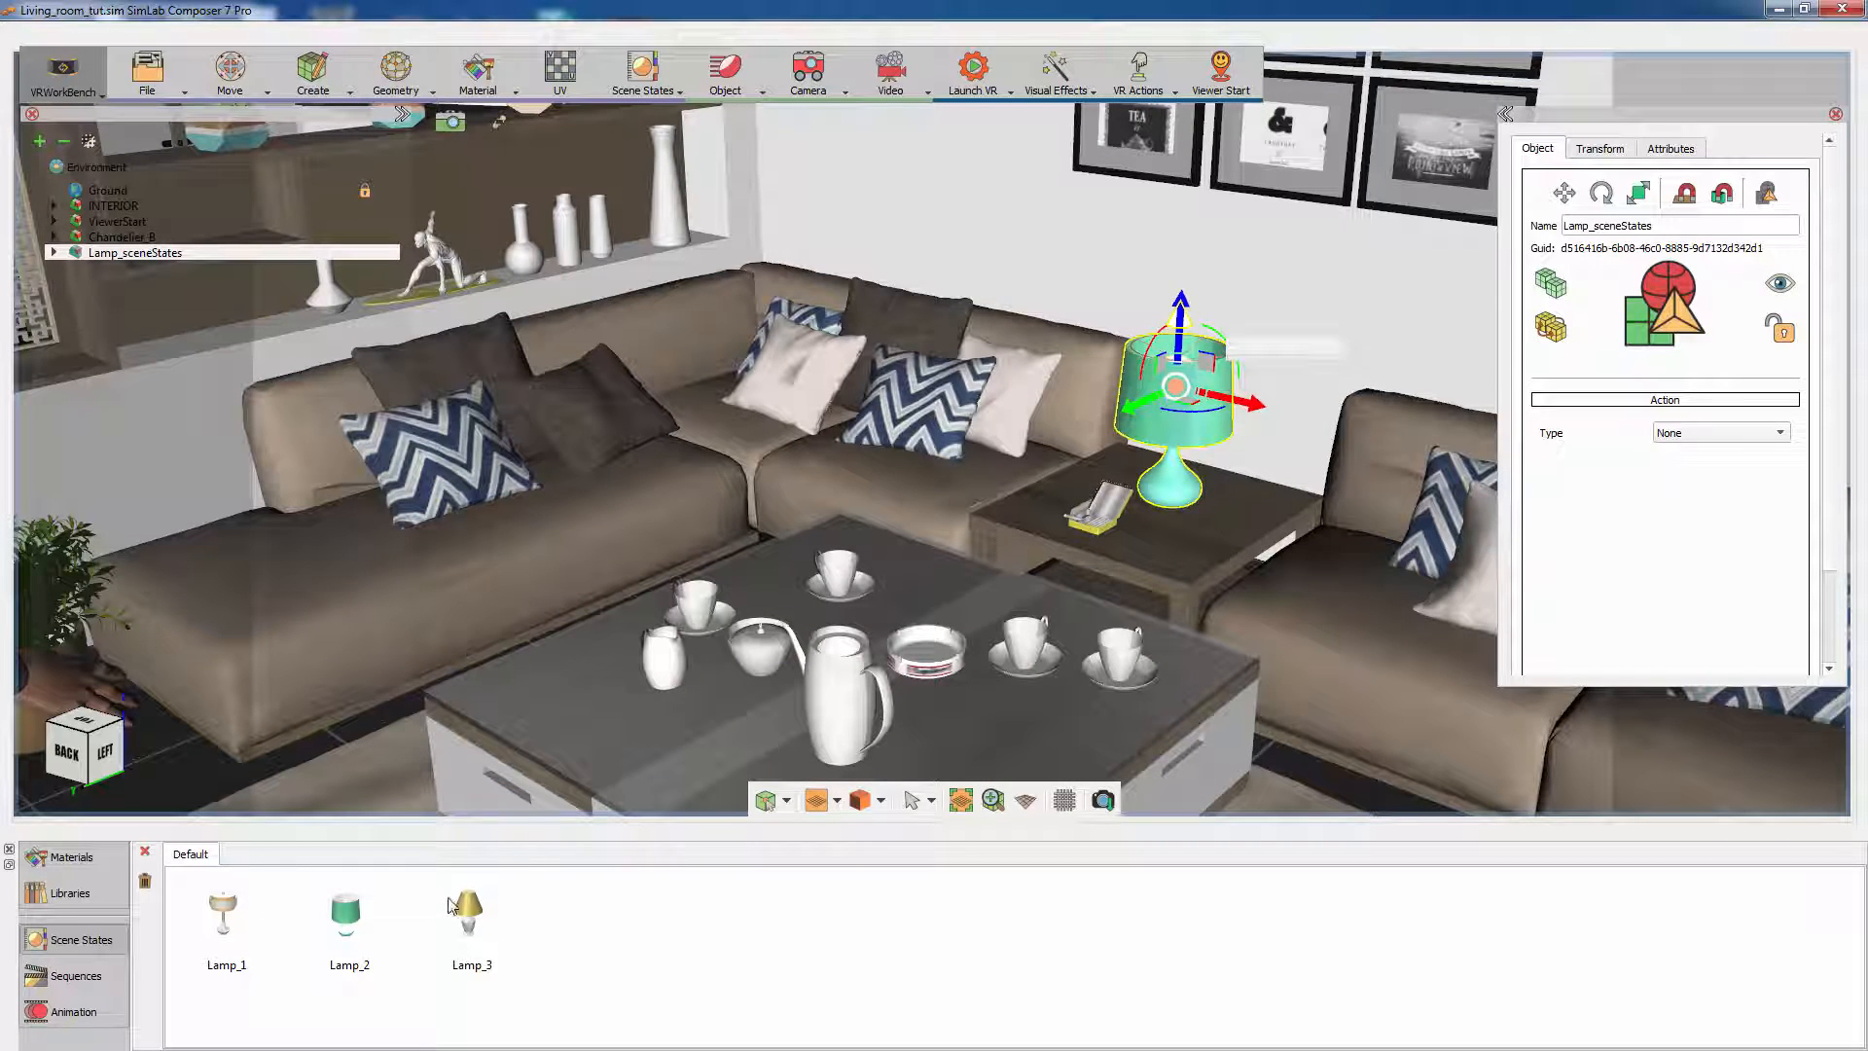
{"action": "mouse_move", "coordinate": [1304, 639]}
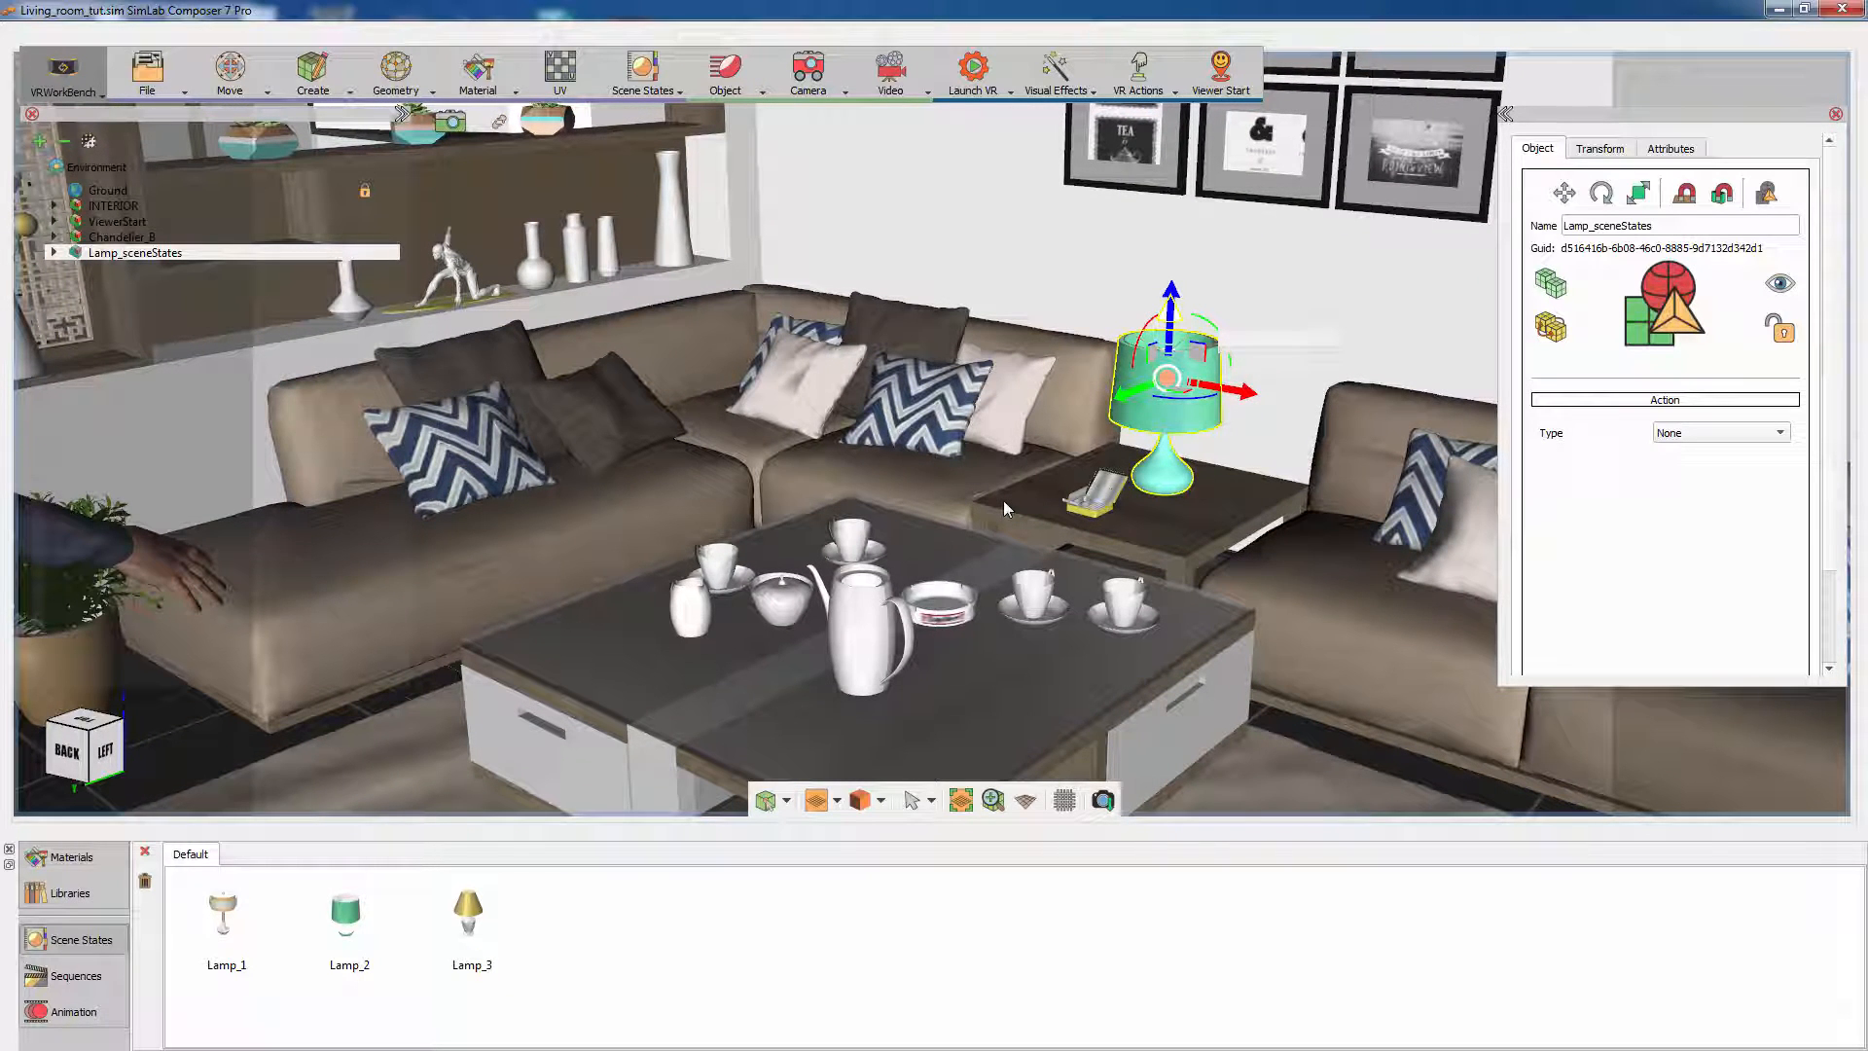
Step: Select the Lamps group and confirm its looping Lamp_1–Lamp_3 scene state list
{"action": "left_click", "coordinate": [55, 253]}
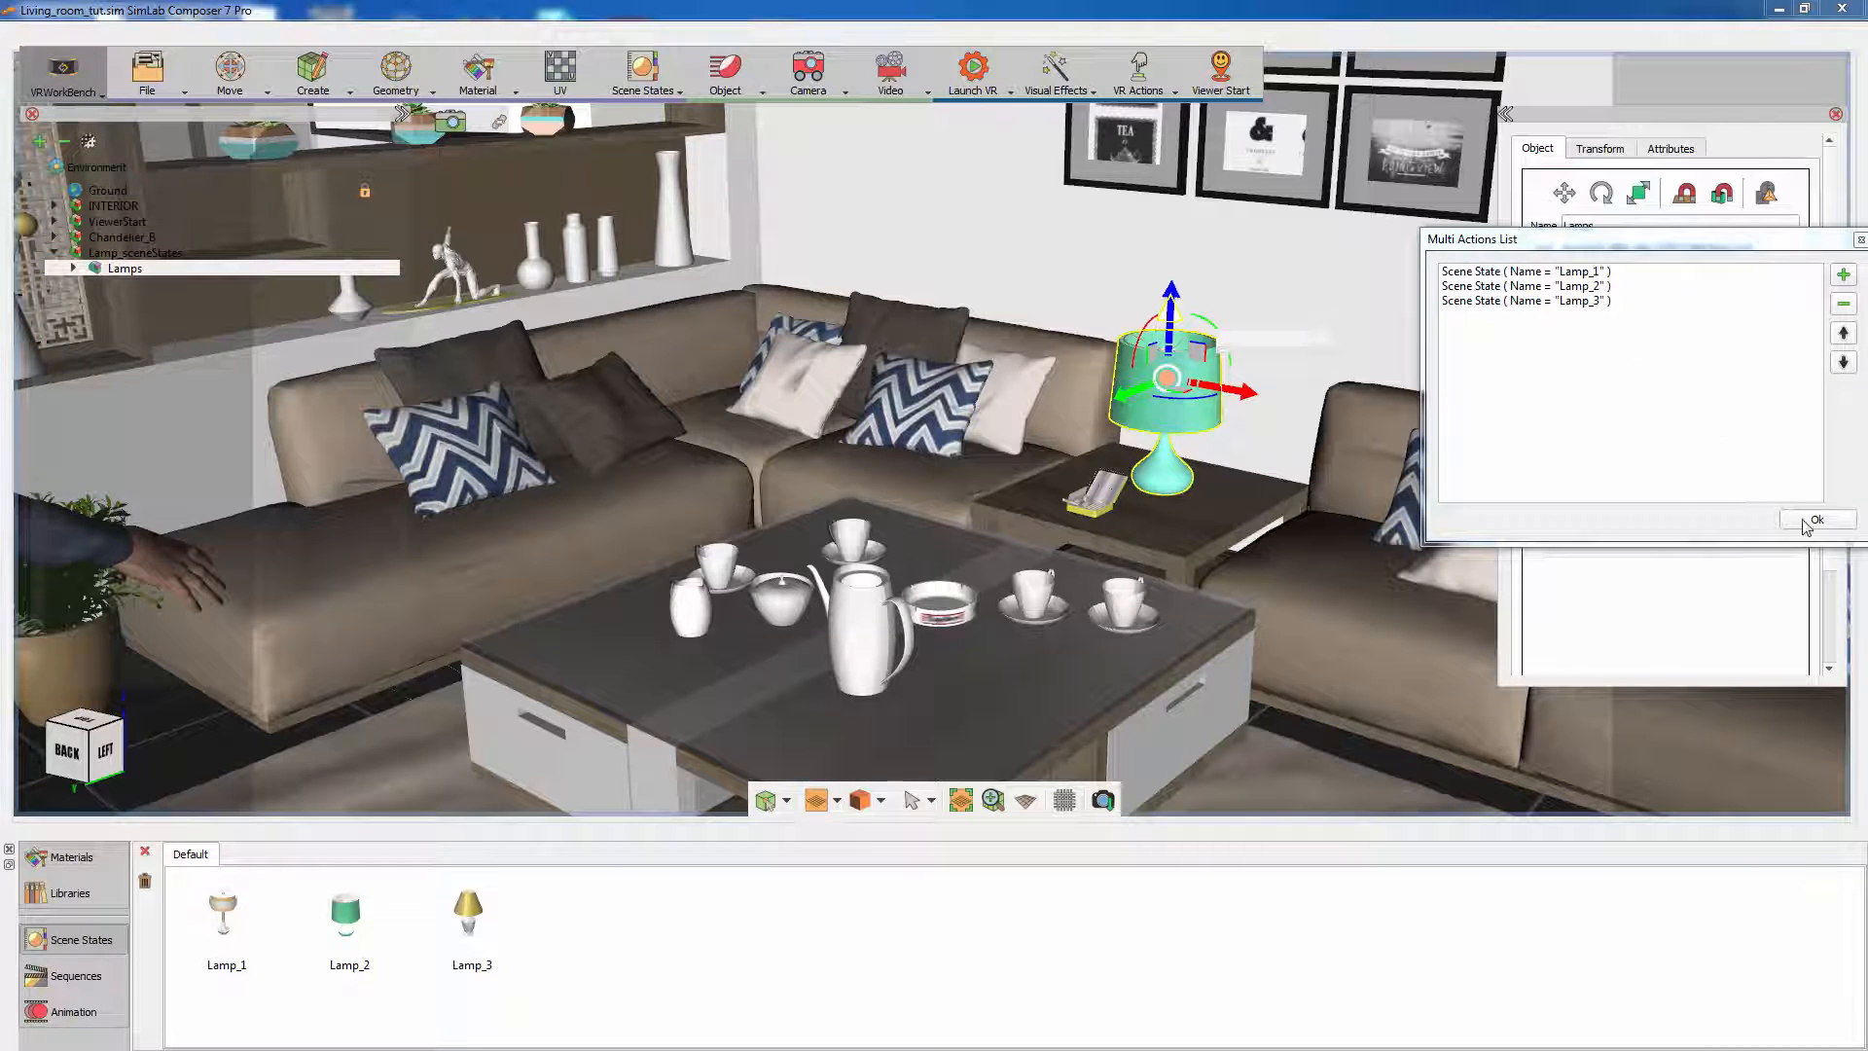
{"action": "left_click", "coordinate": [1815, 520]}
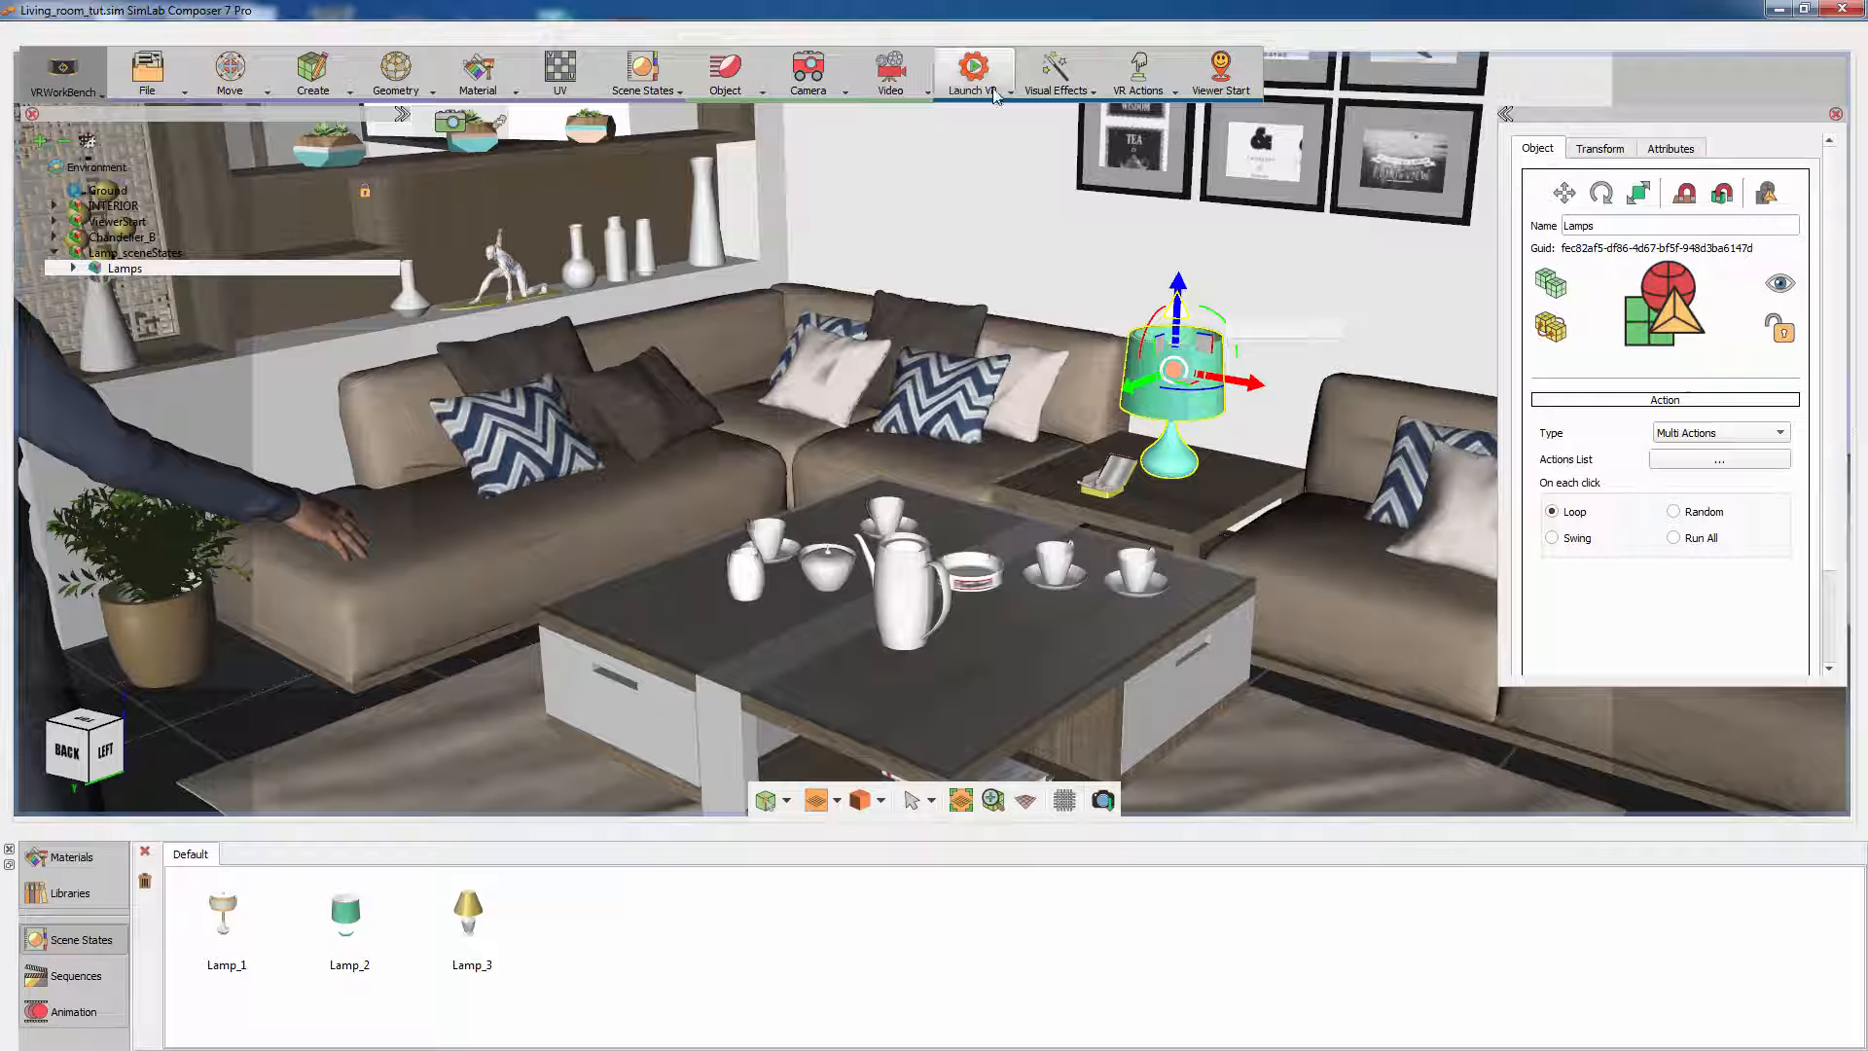
Step: Launch the living room scene in the desktop VR viewer
{"action": "left_click", "coordinate": [973, 71]}
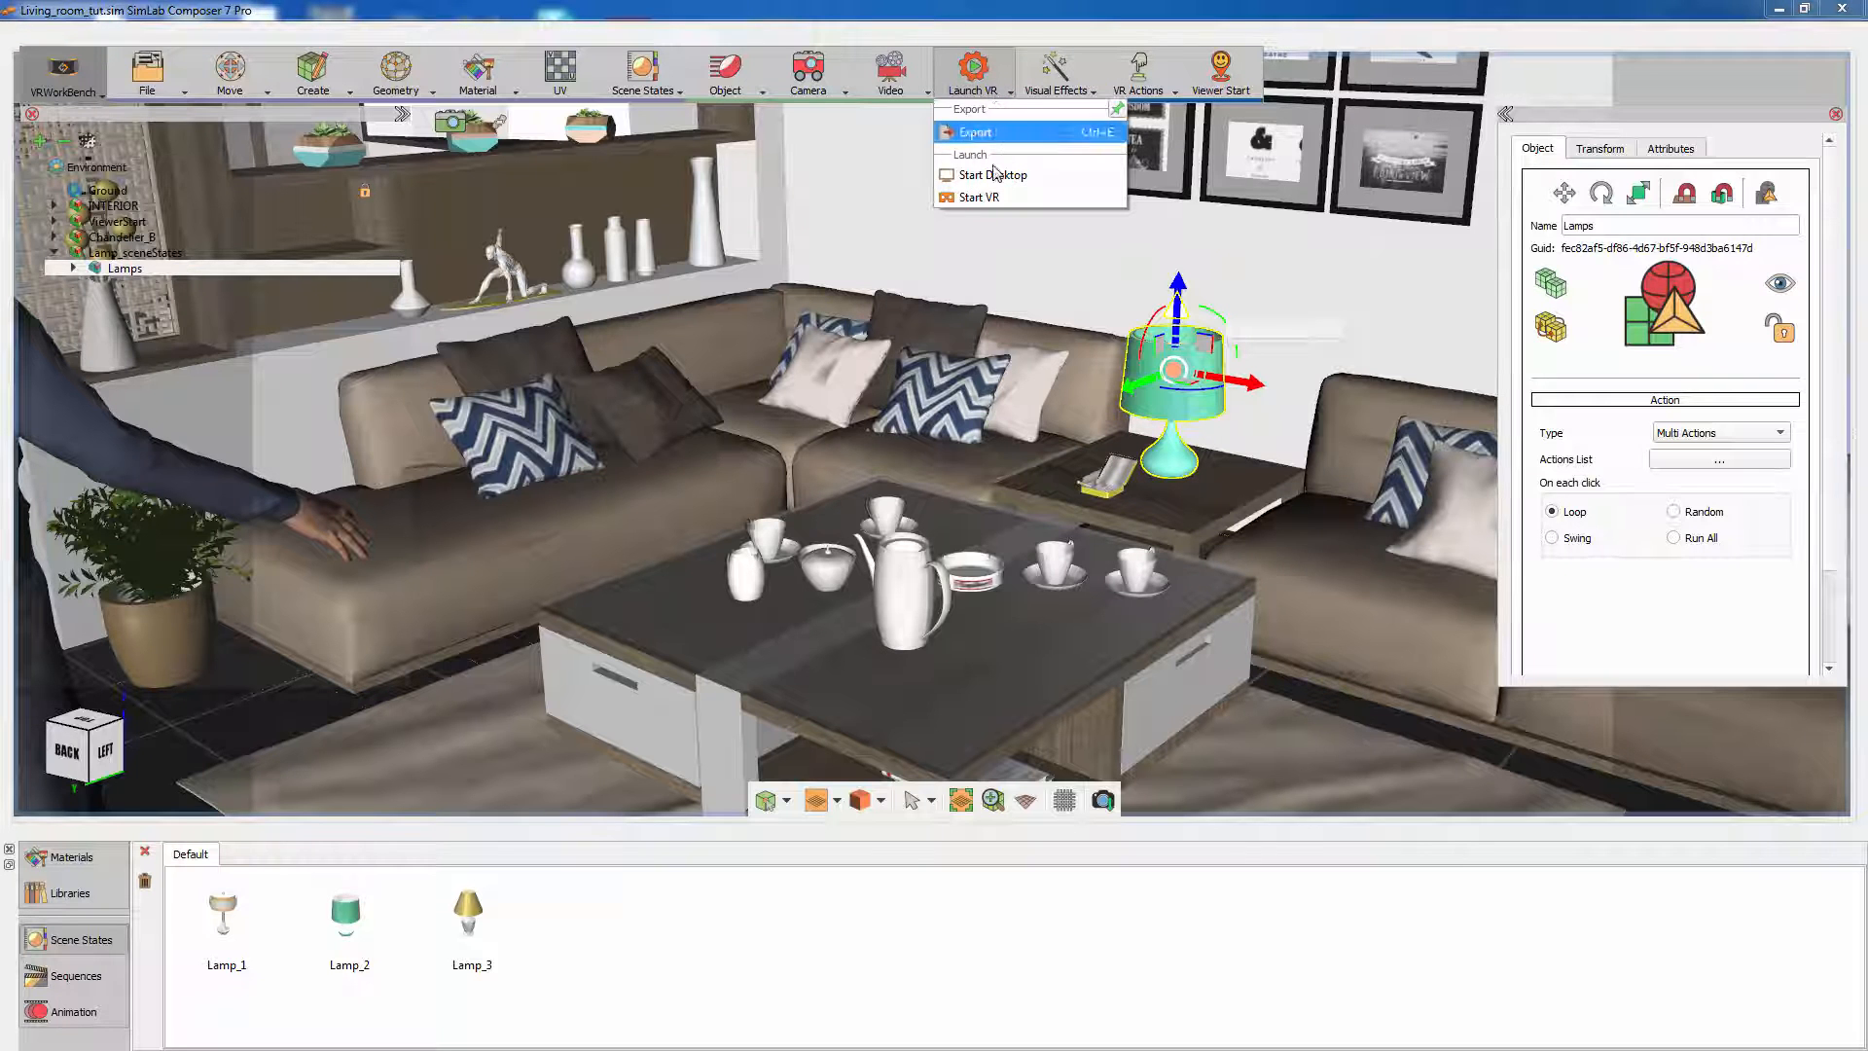
{"action": "left_click", "coordinate": [970, 131]}
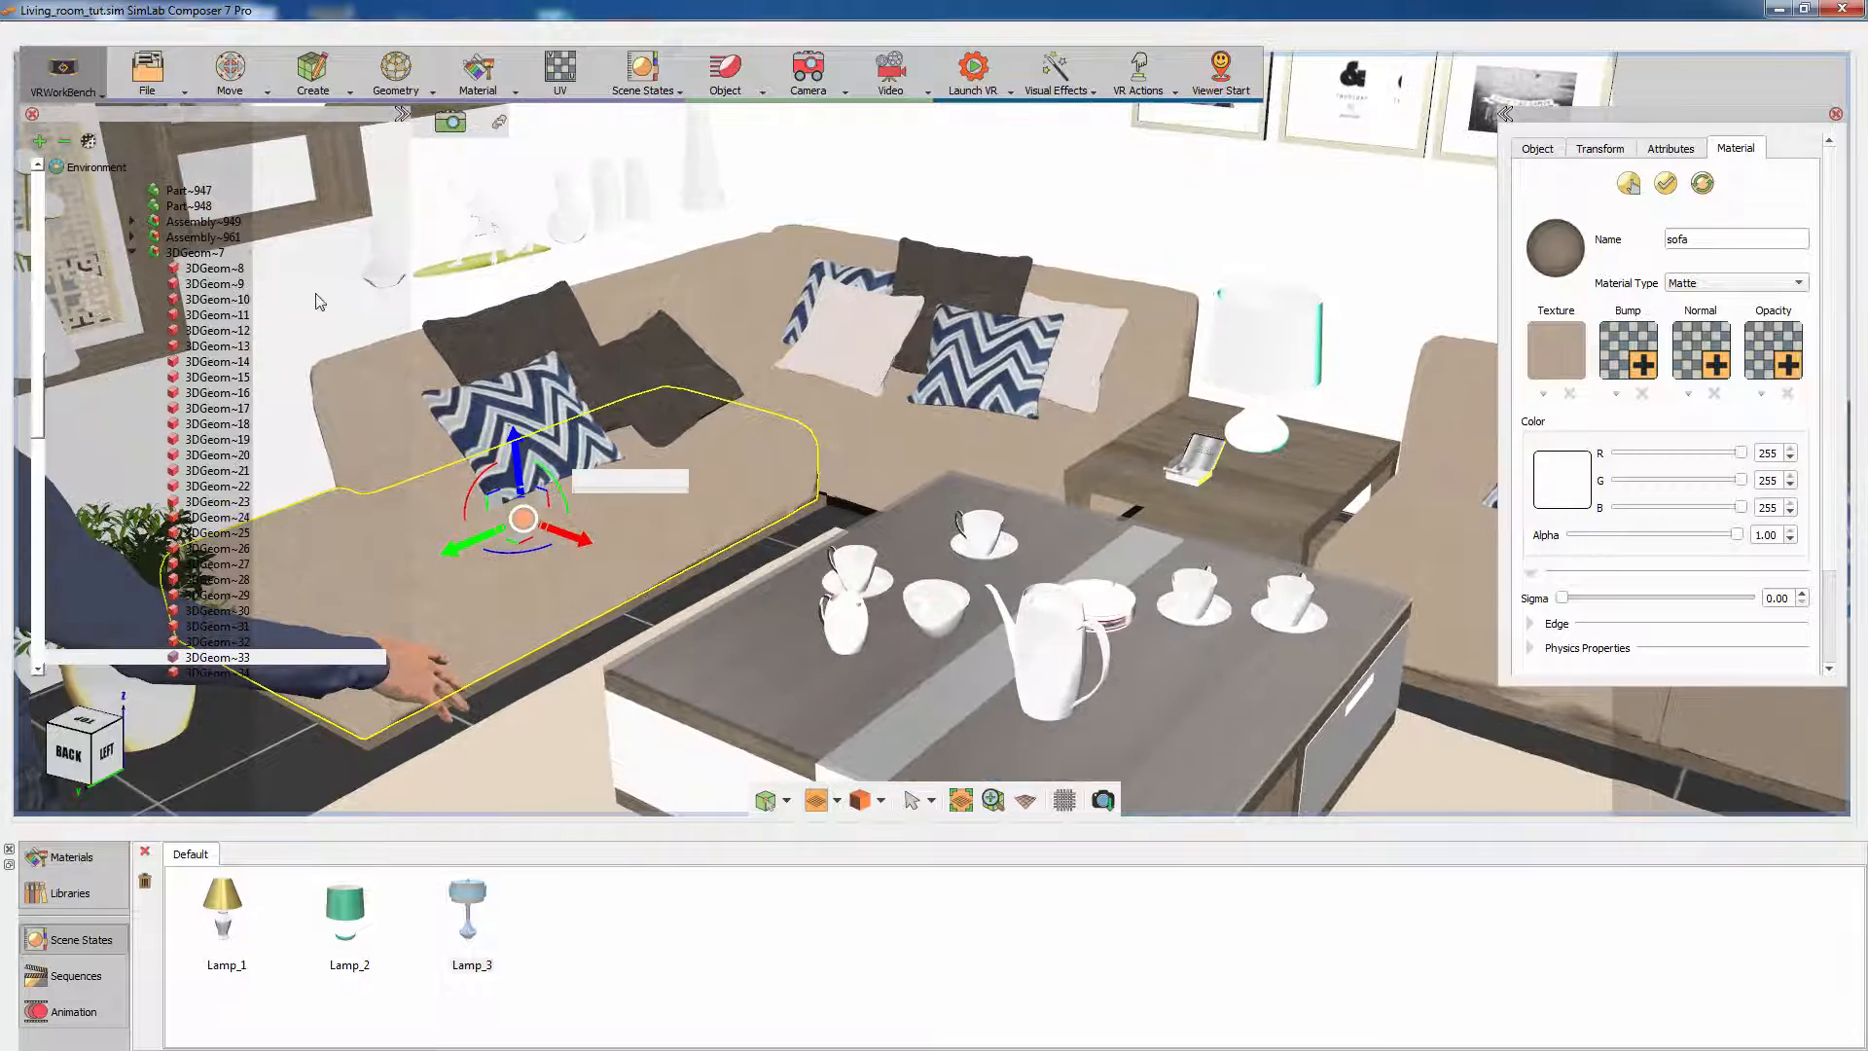
Step: Capture the sofa's current material as a scene state, excluding transforms and lights
{"action": "left_click", "coordinate": [197, 251]}
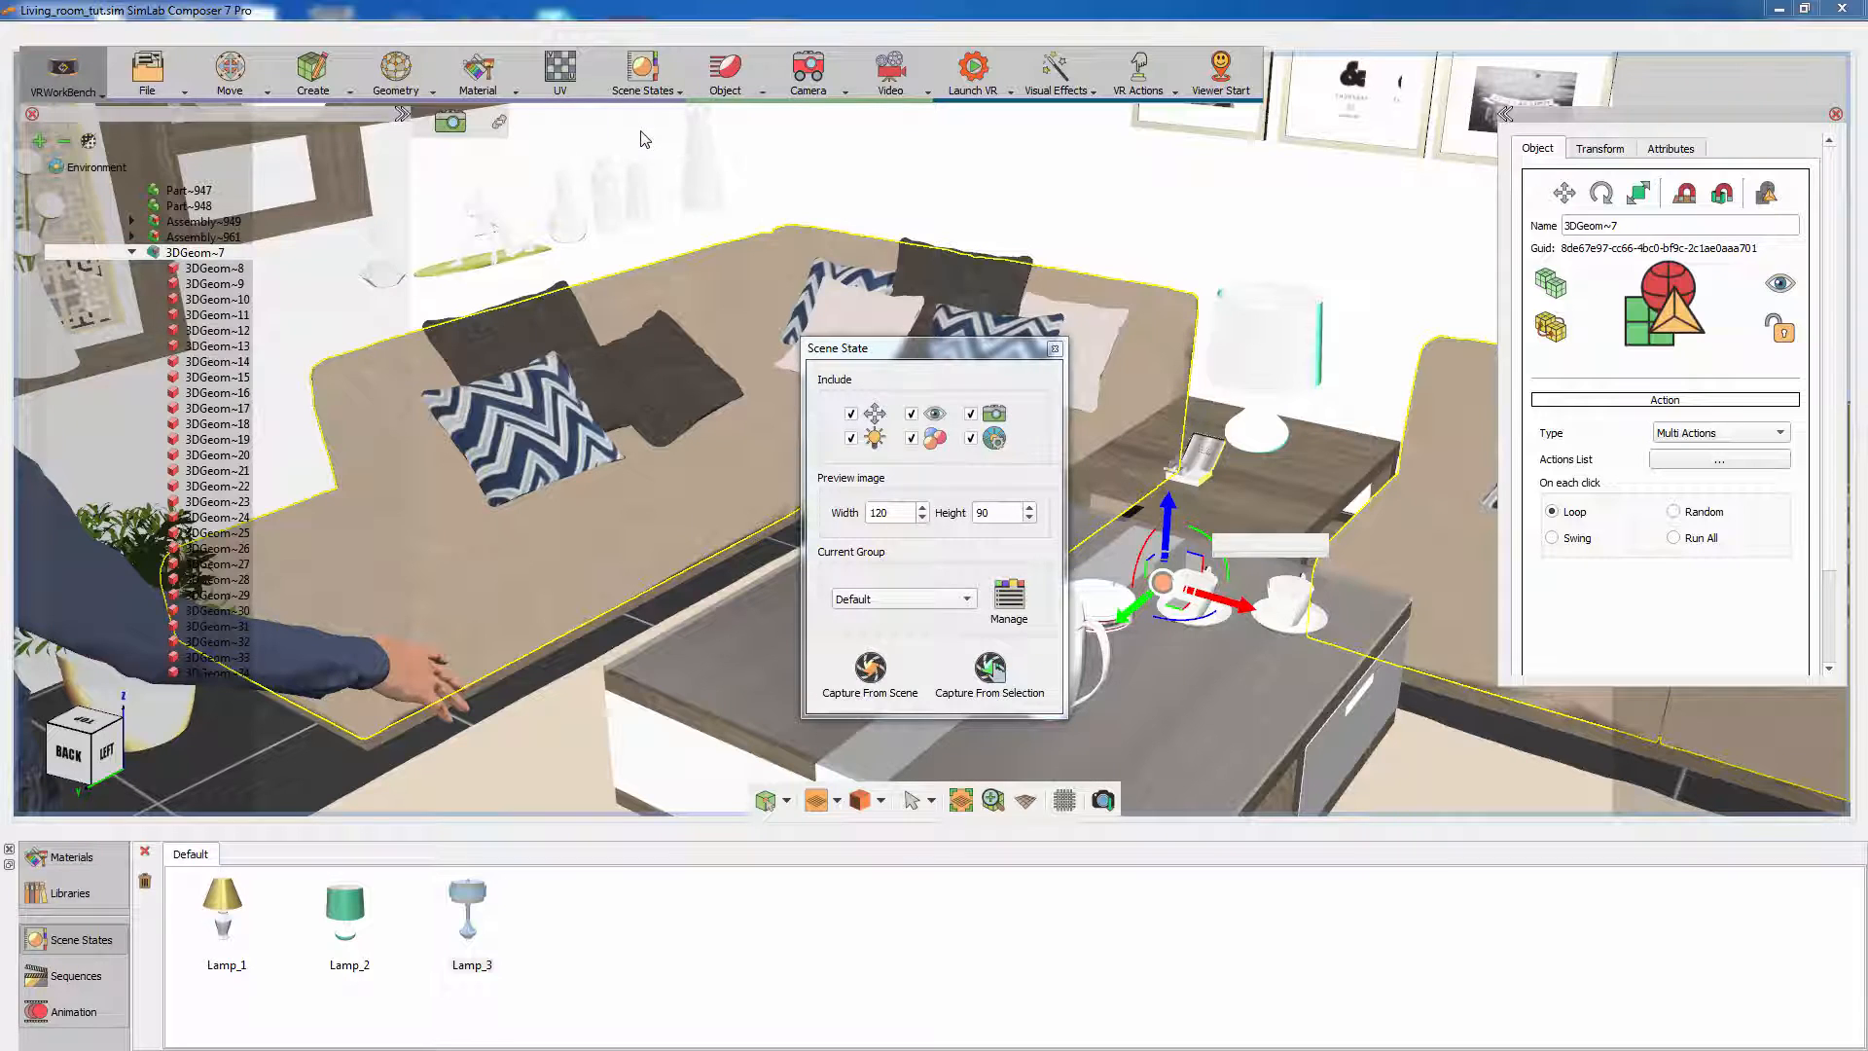
{"action": "left_click", "coordinate": [851, 414]}
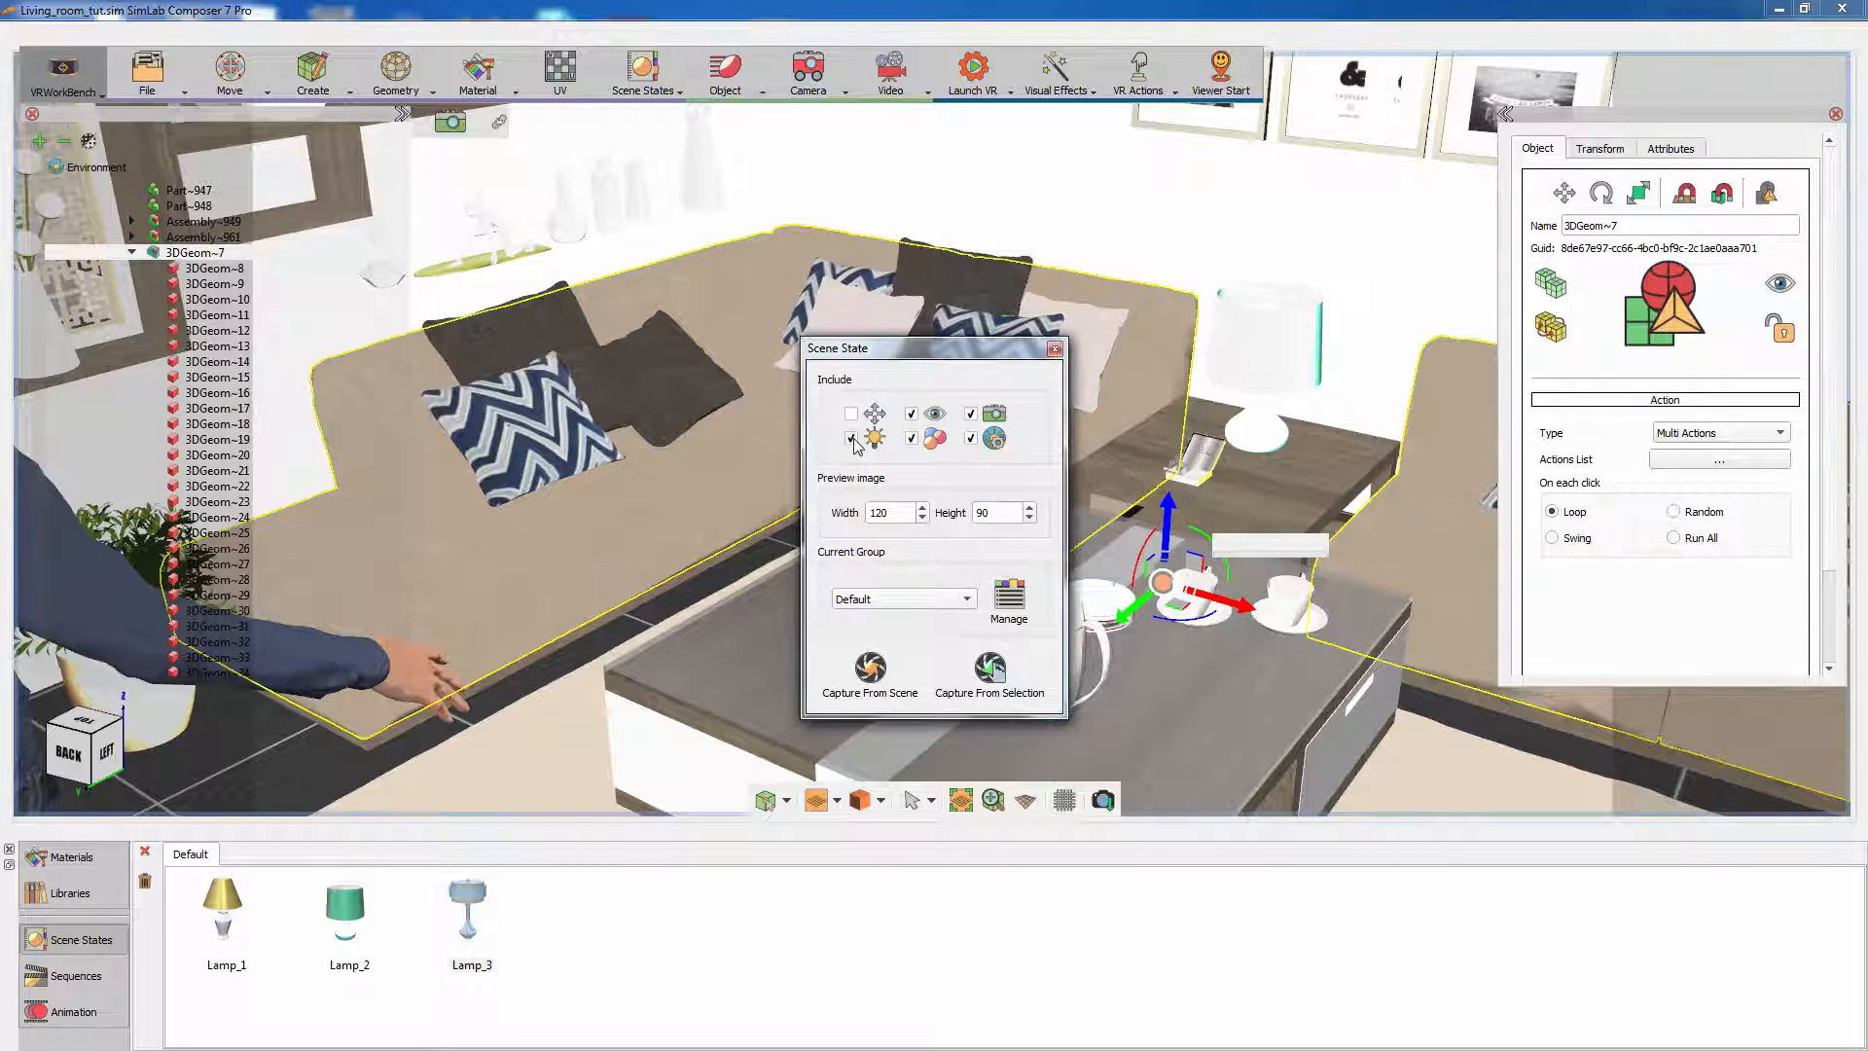
{"action": "left_click", "coordinate": [912, 437]}
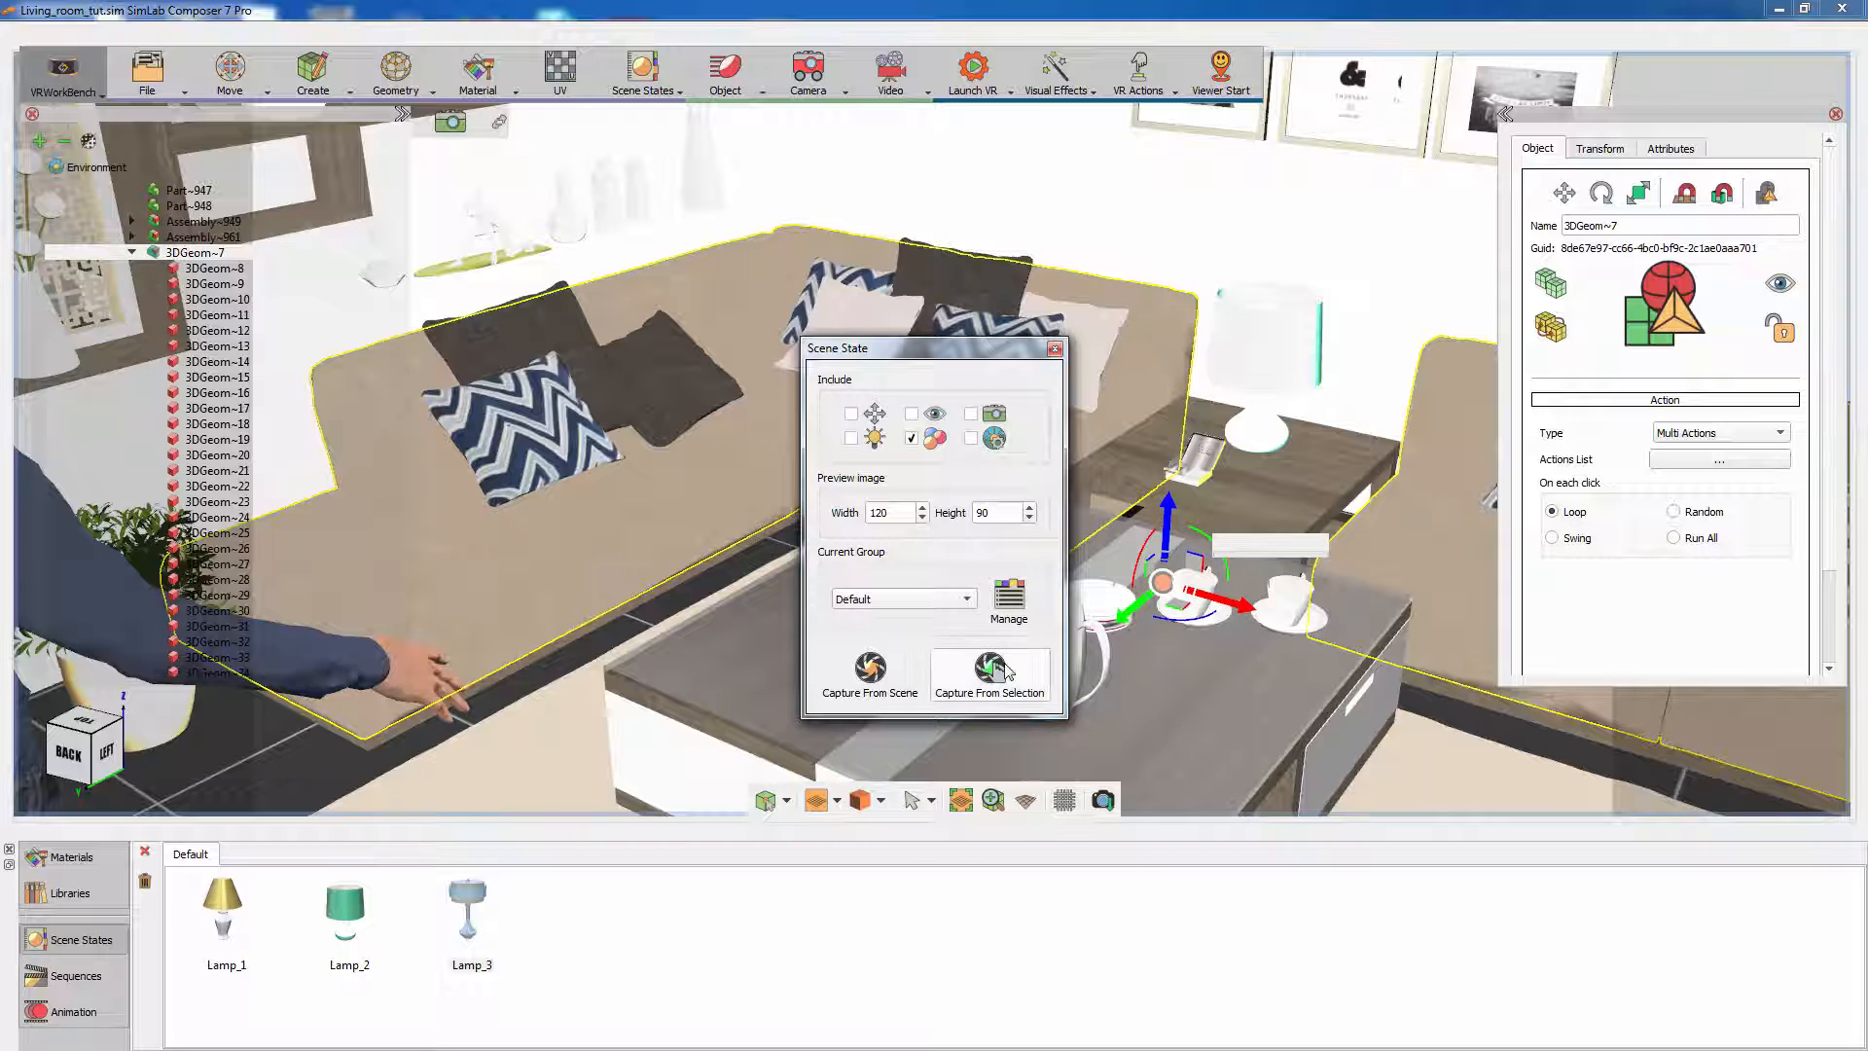
{"action": "left_click", "coordinate": [988, 673]}
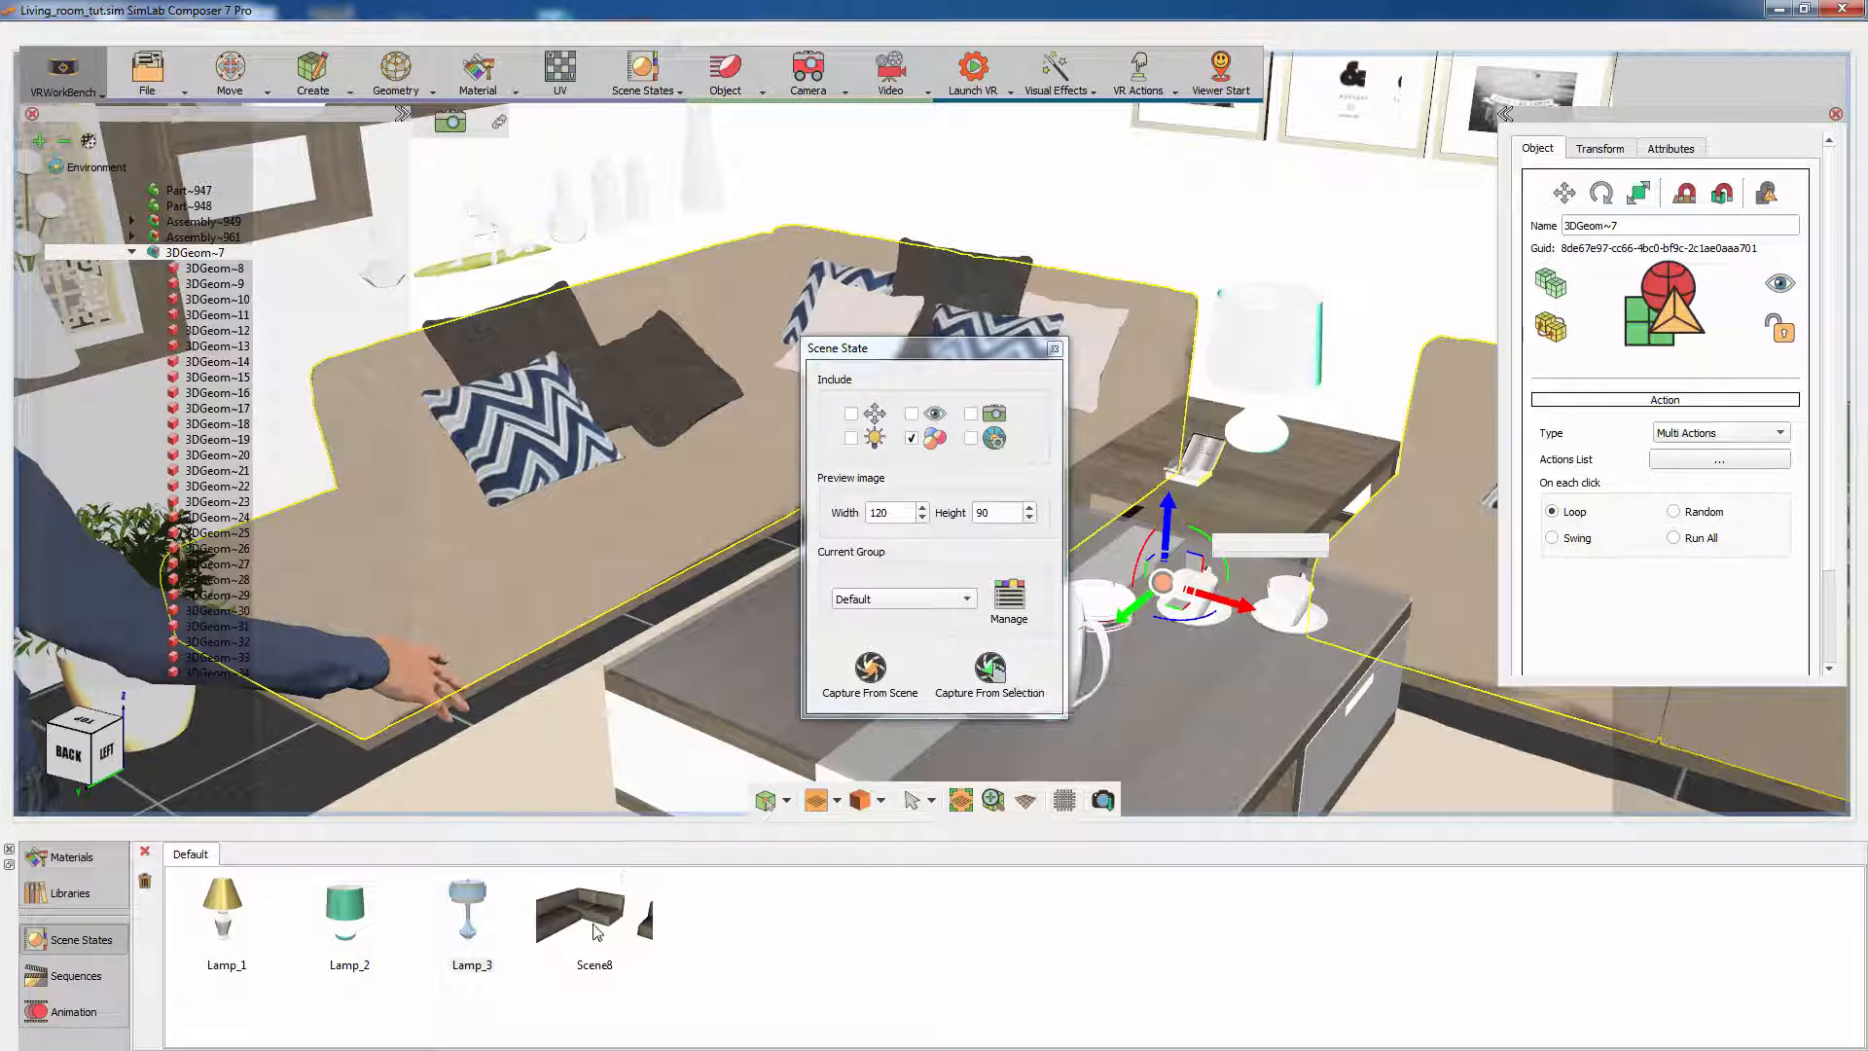
Step: Give the sofa the Blue Seamless fabric and capture that look as another scene state
{"action": "left_click", "coordinate": [70, 856]}
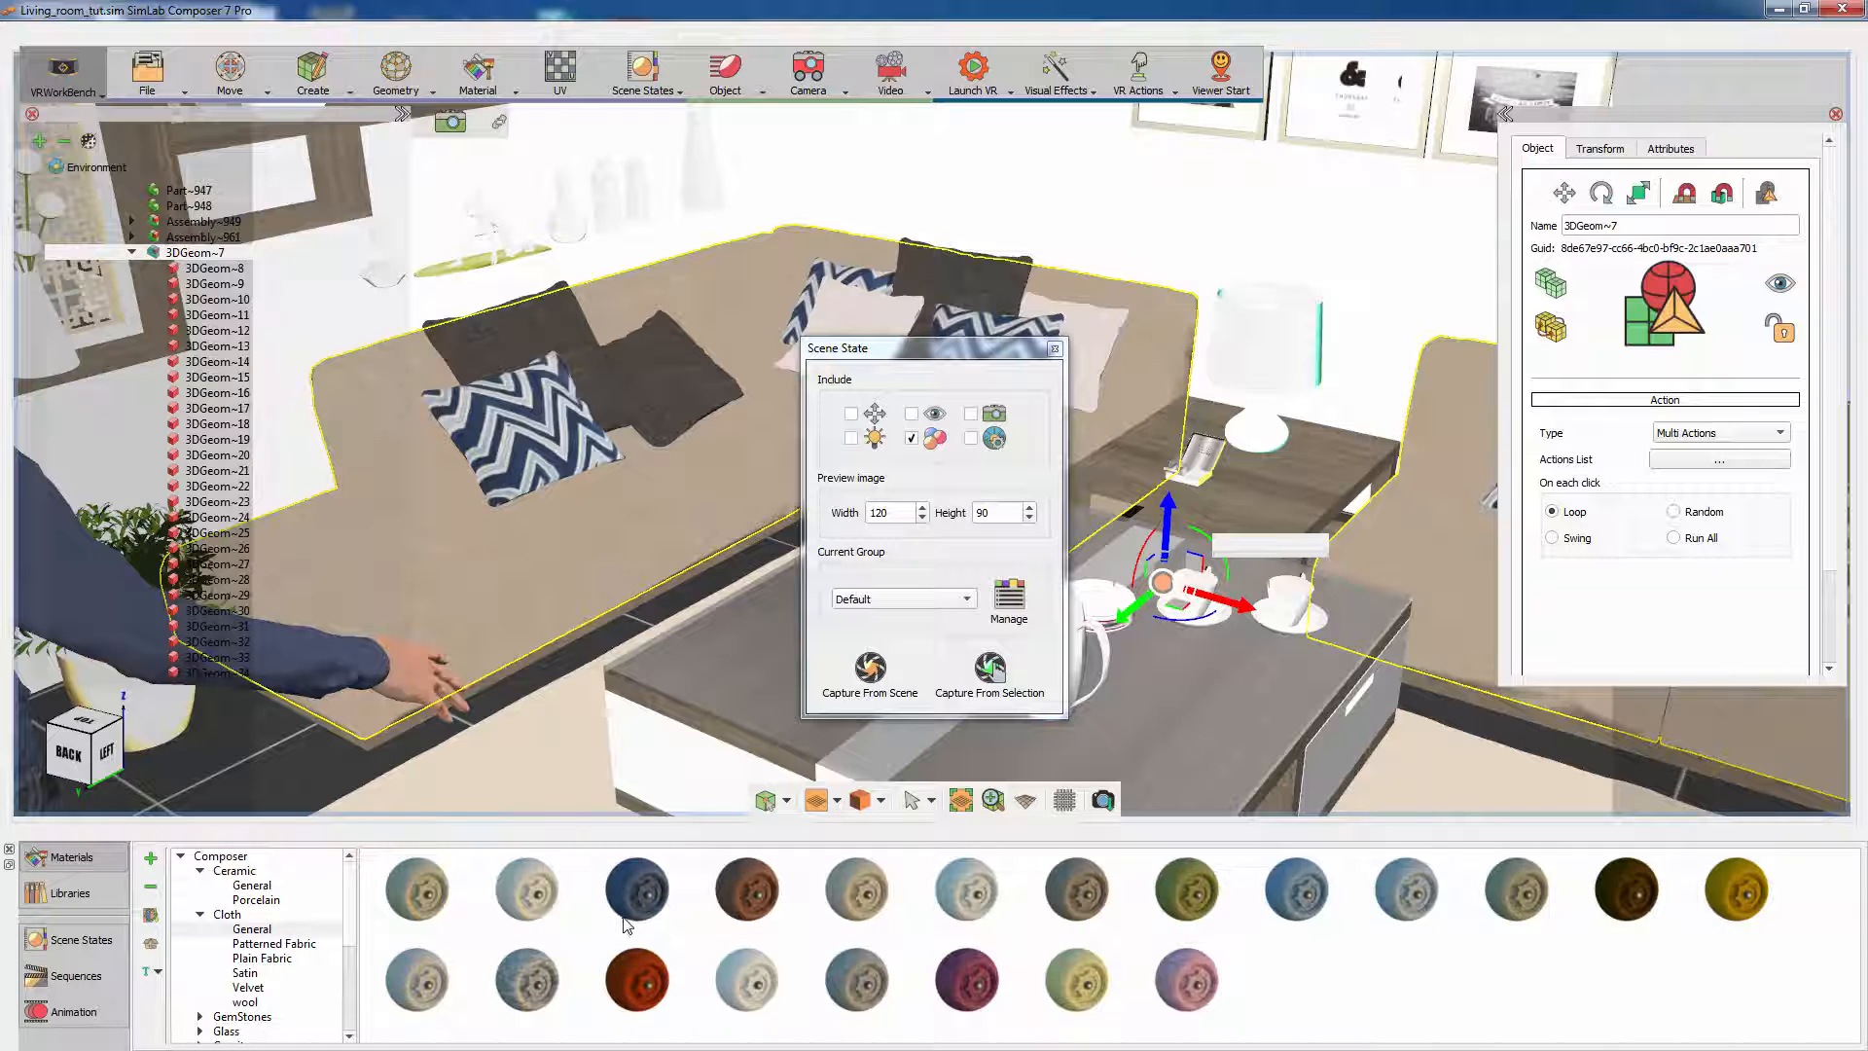
{"action": "mouse_move", "coordinate": [654, 560]}
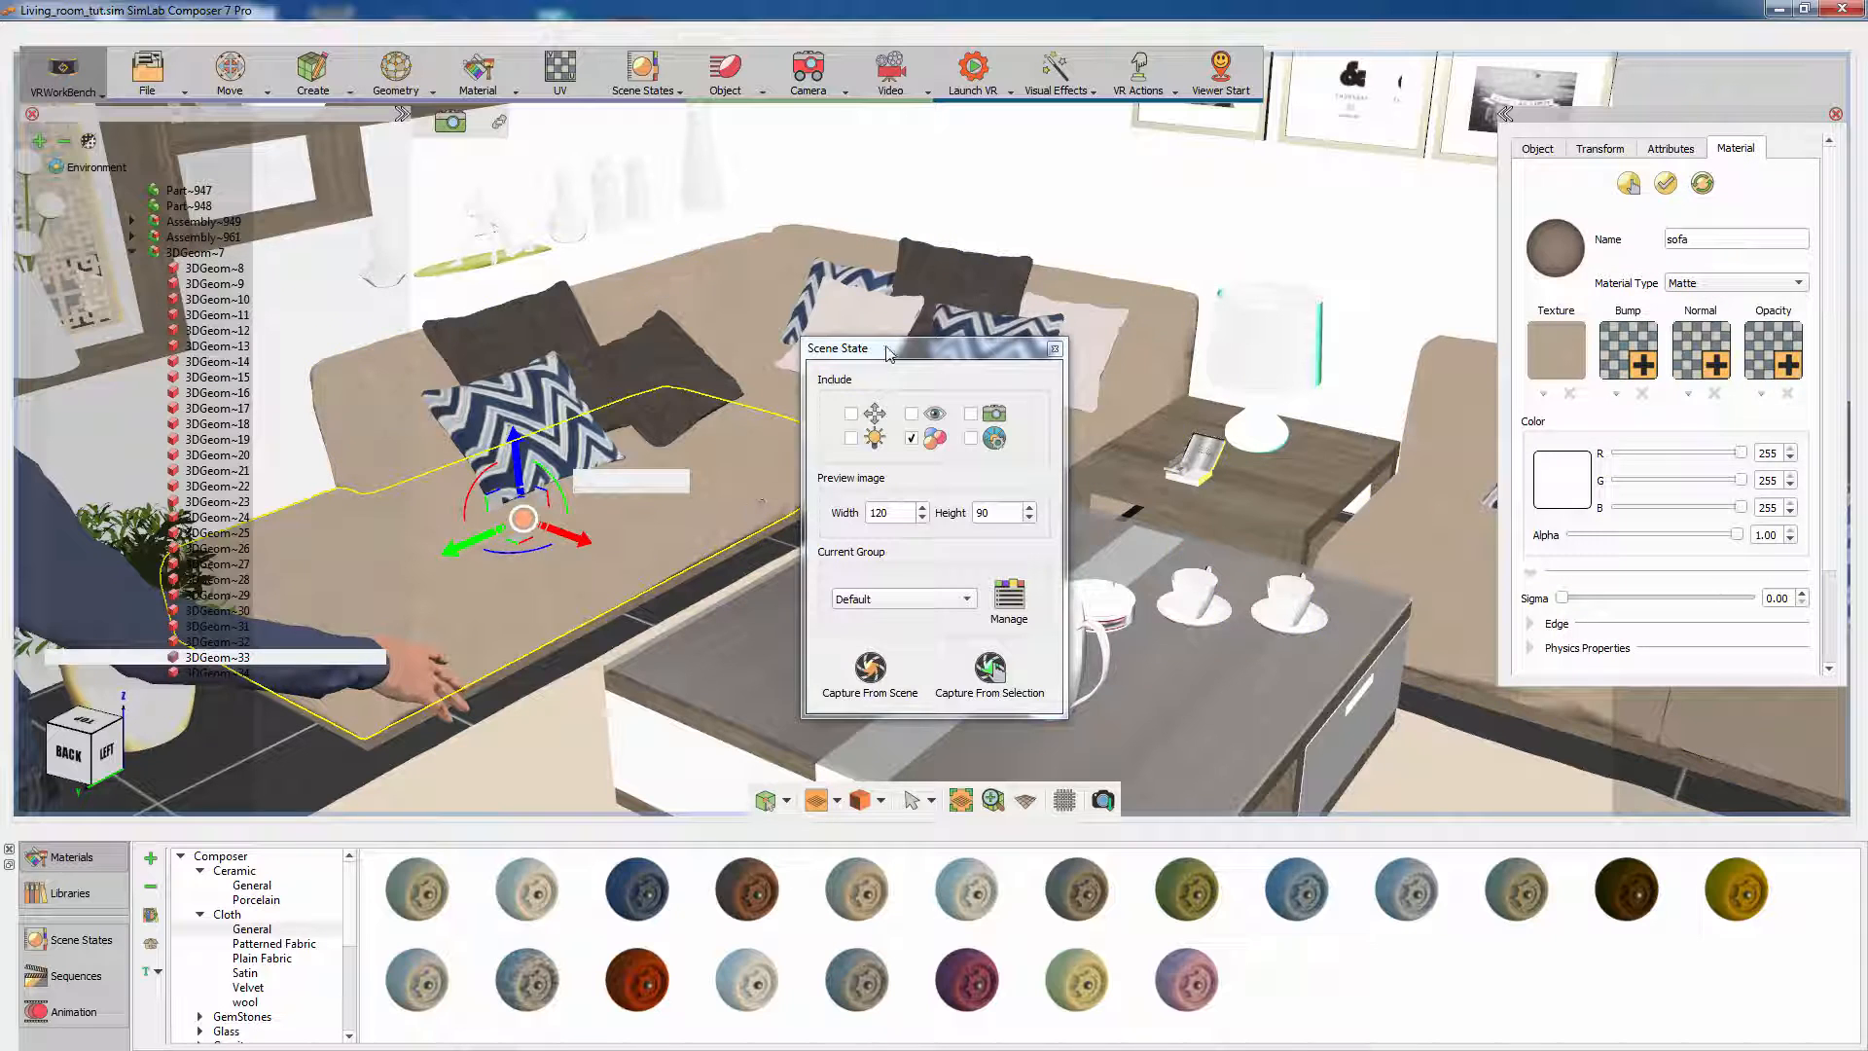
{"action": "left_click_drag", "start_coordinate": [838, 348], "coordinate": [1167, 340]}
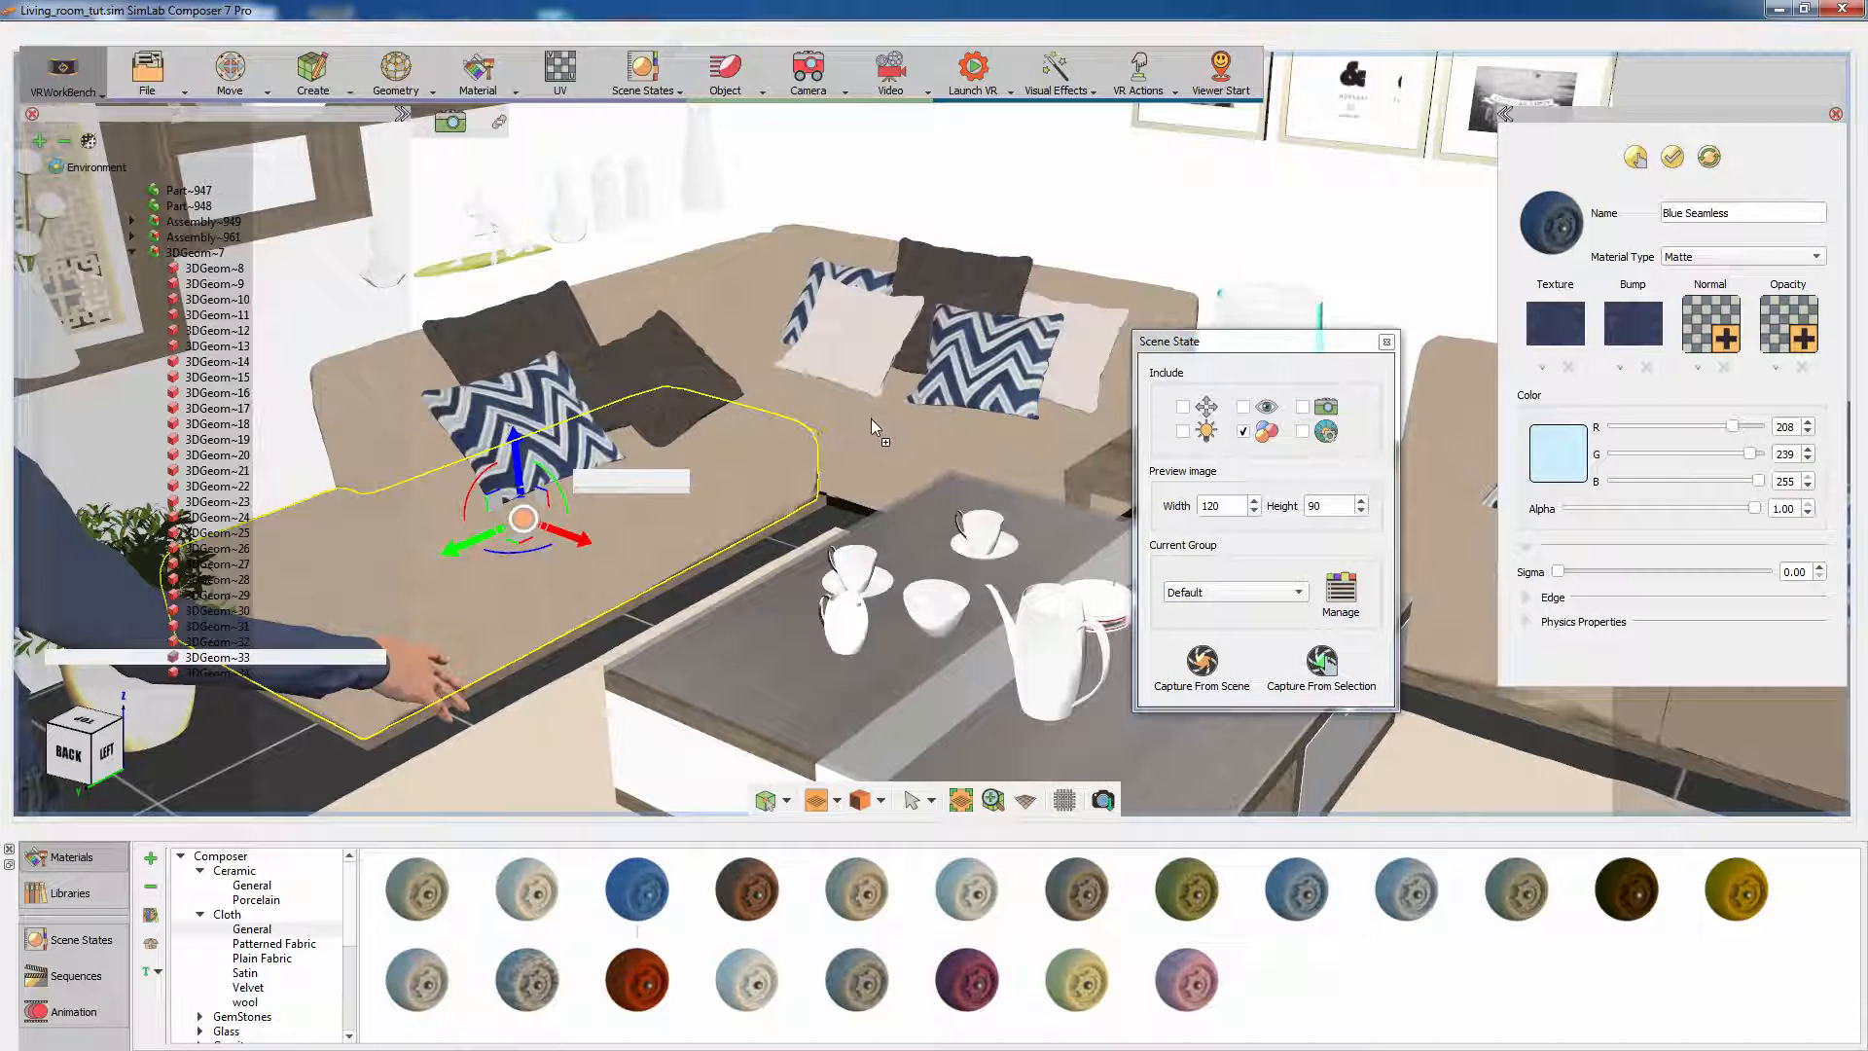
{"action": "left_click", "coordinate": [196, 251]}
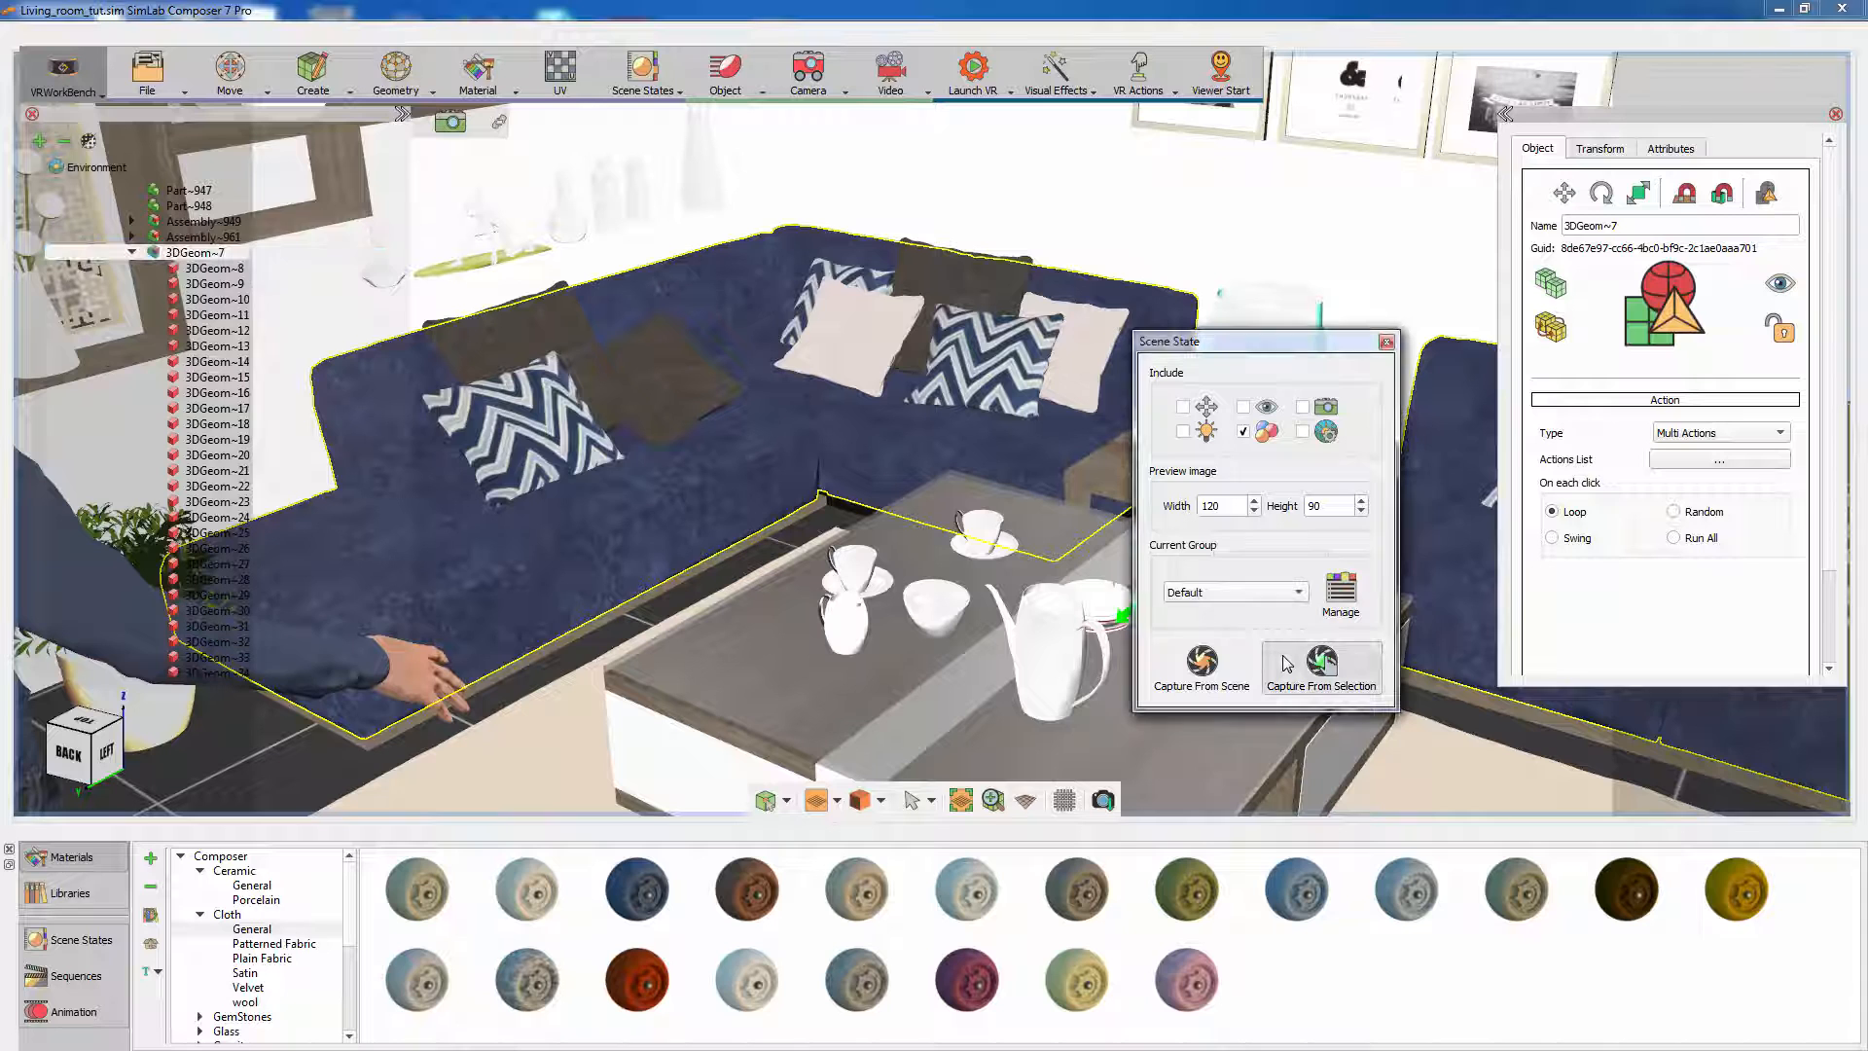
{"action": "mouse_move", "coordinate": [971, 463]}
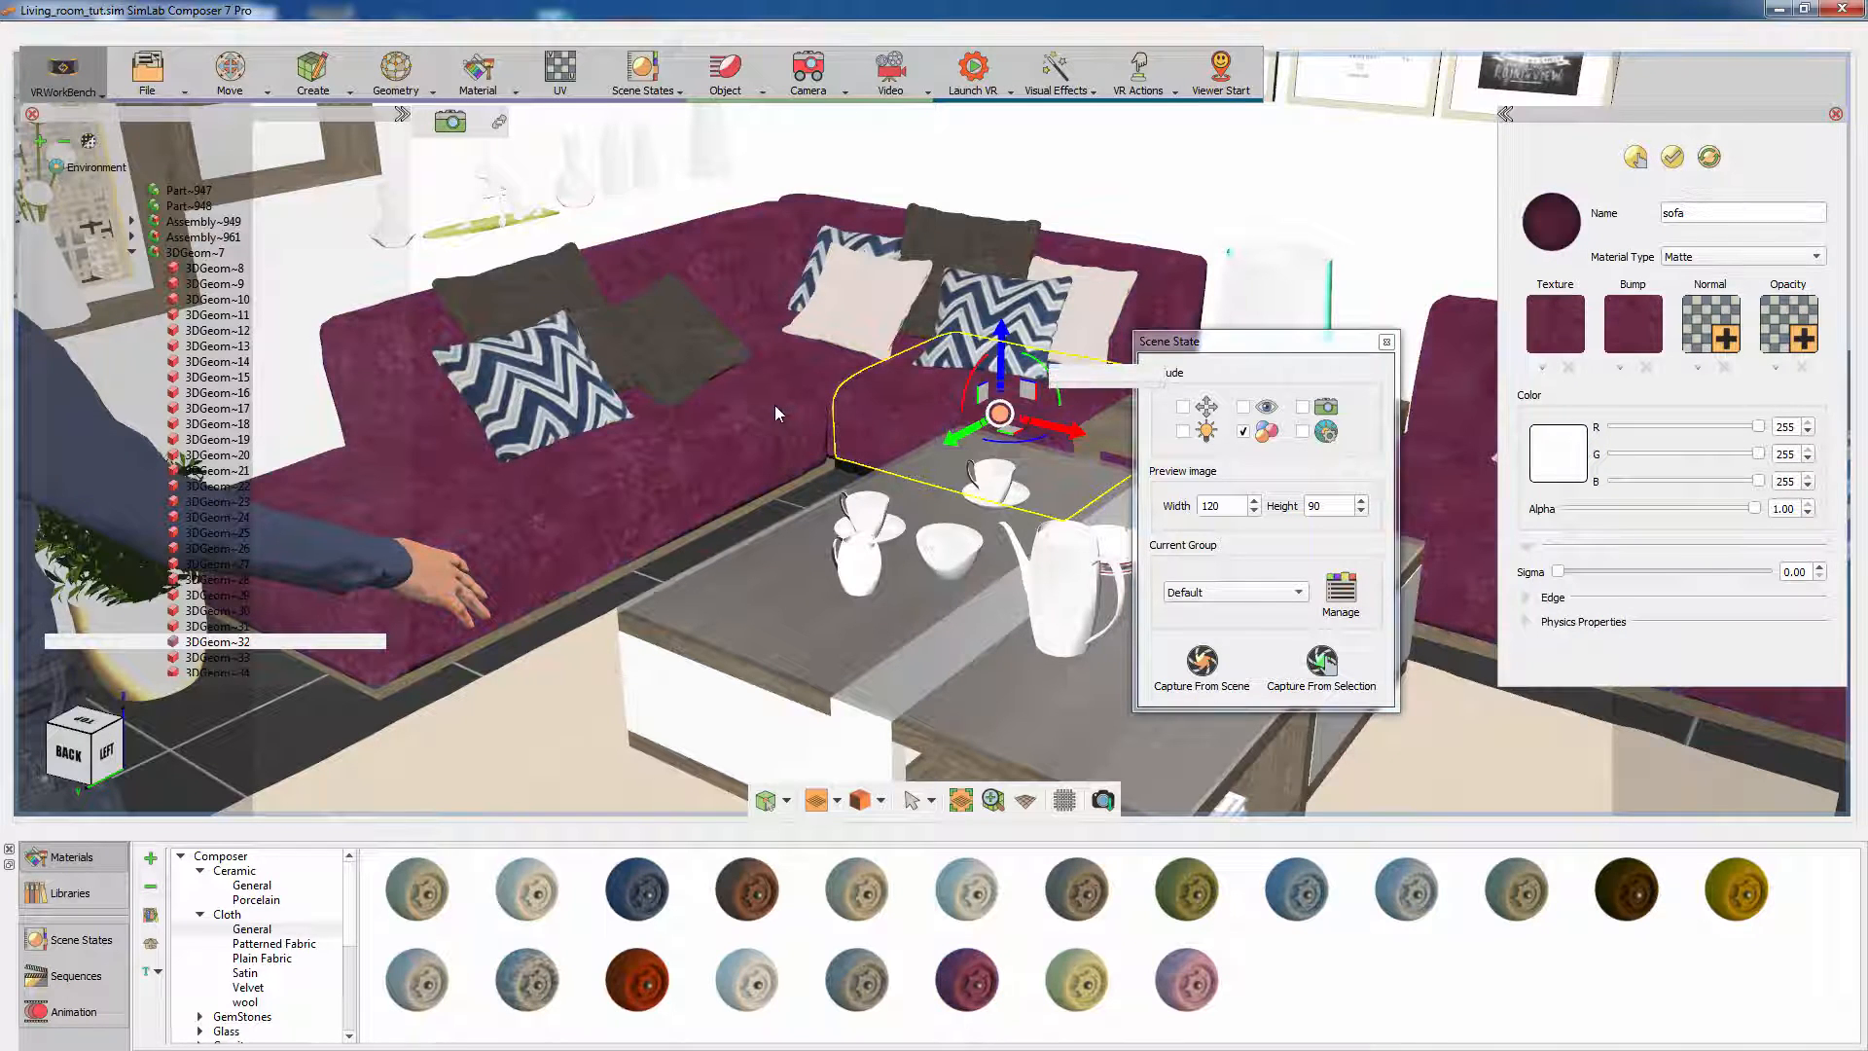
{"action": "left_click", "coordinate": [197, 253]}
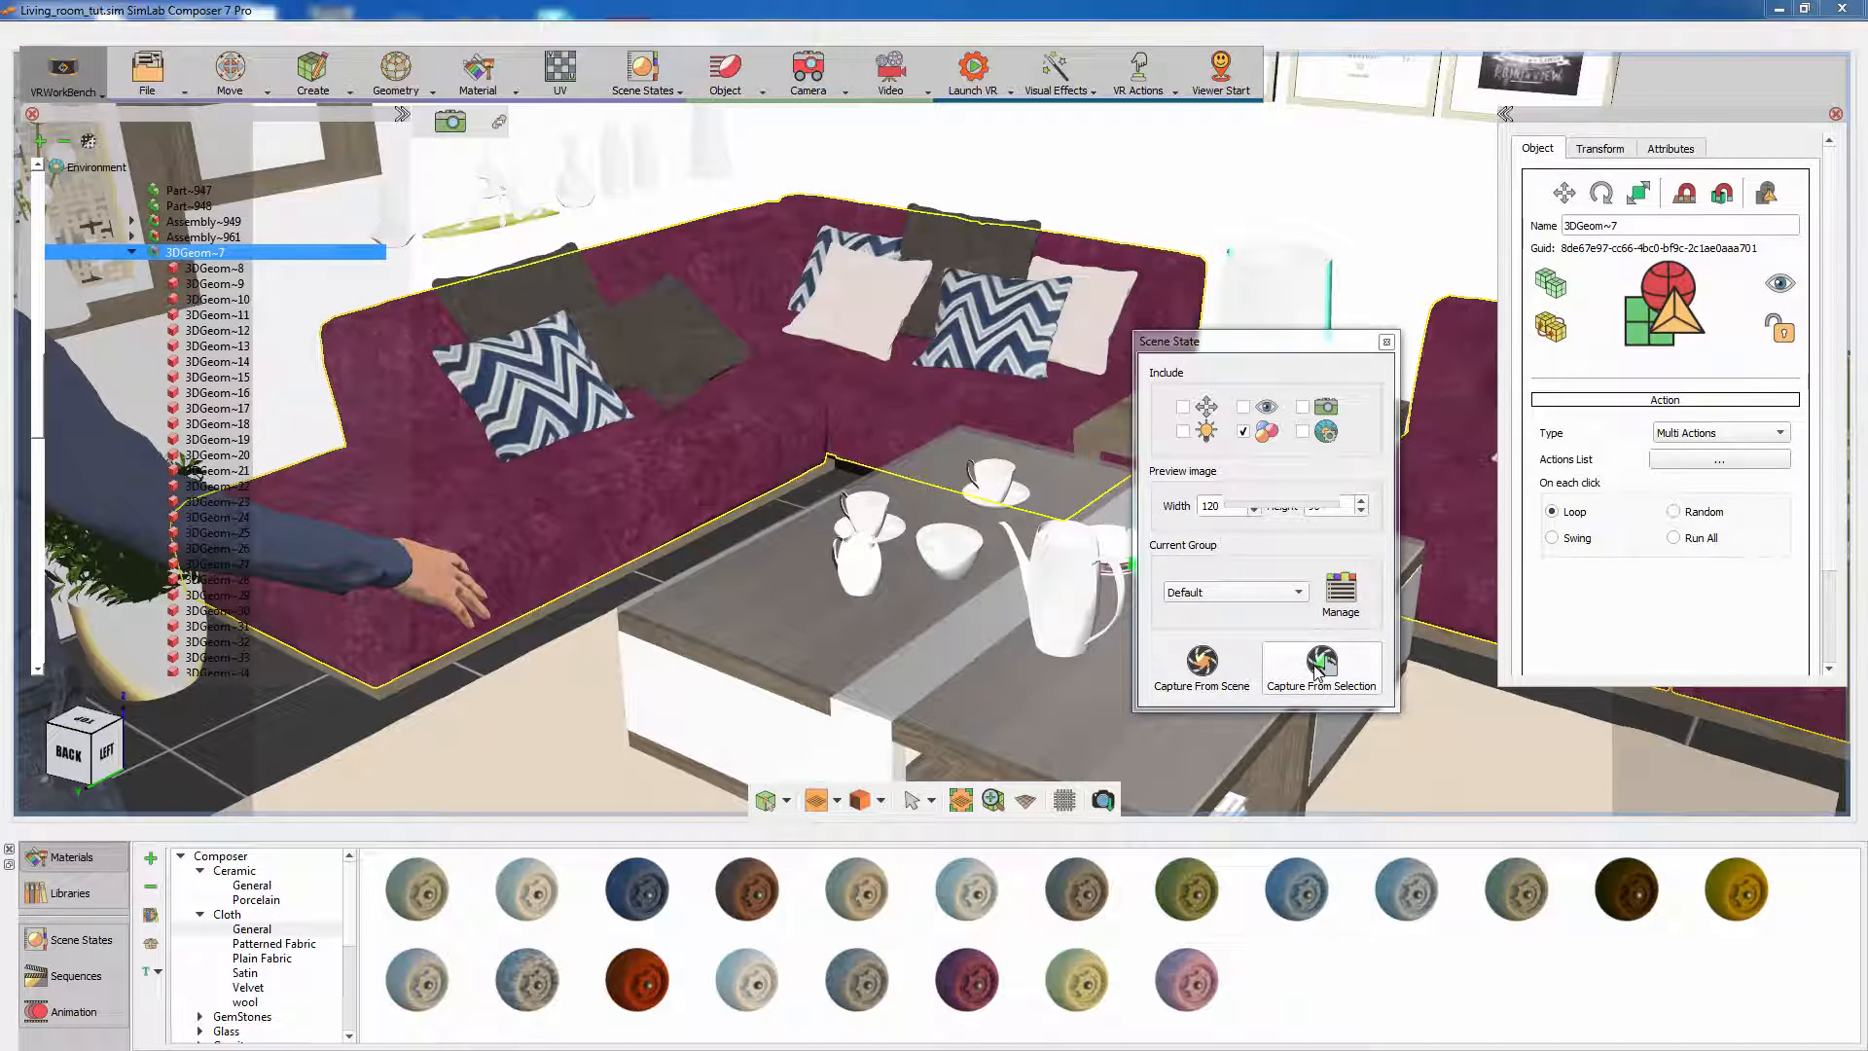
{"action": "left_click", "coordinate": [1320, 667]}
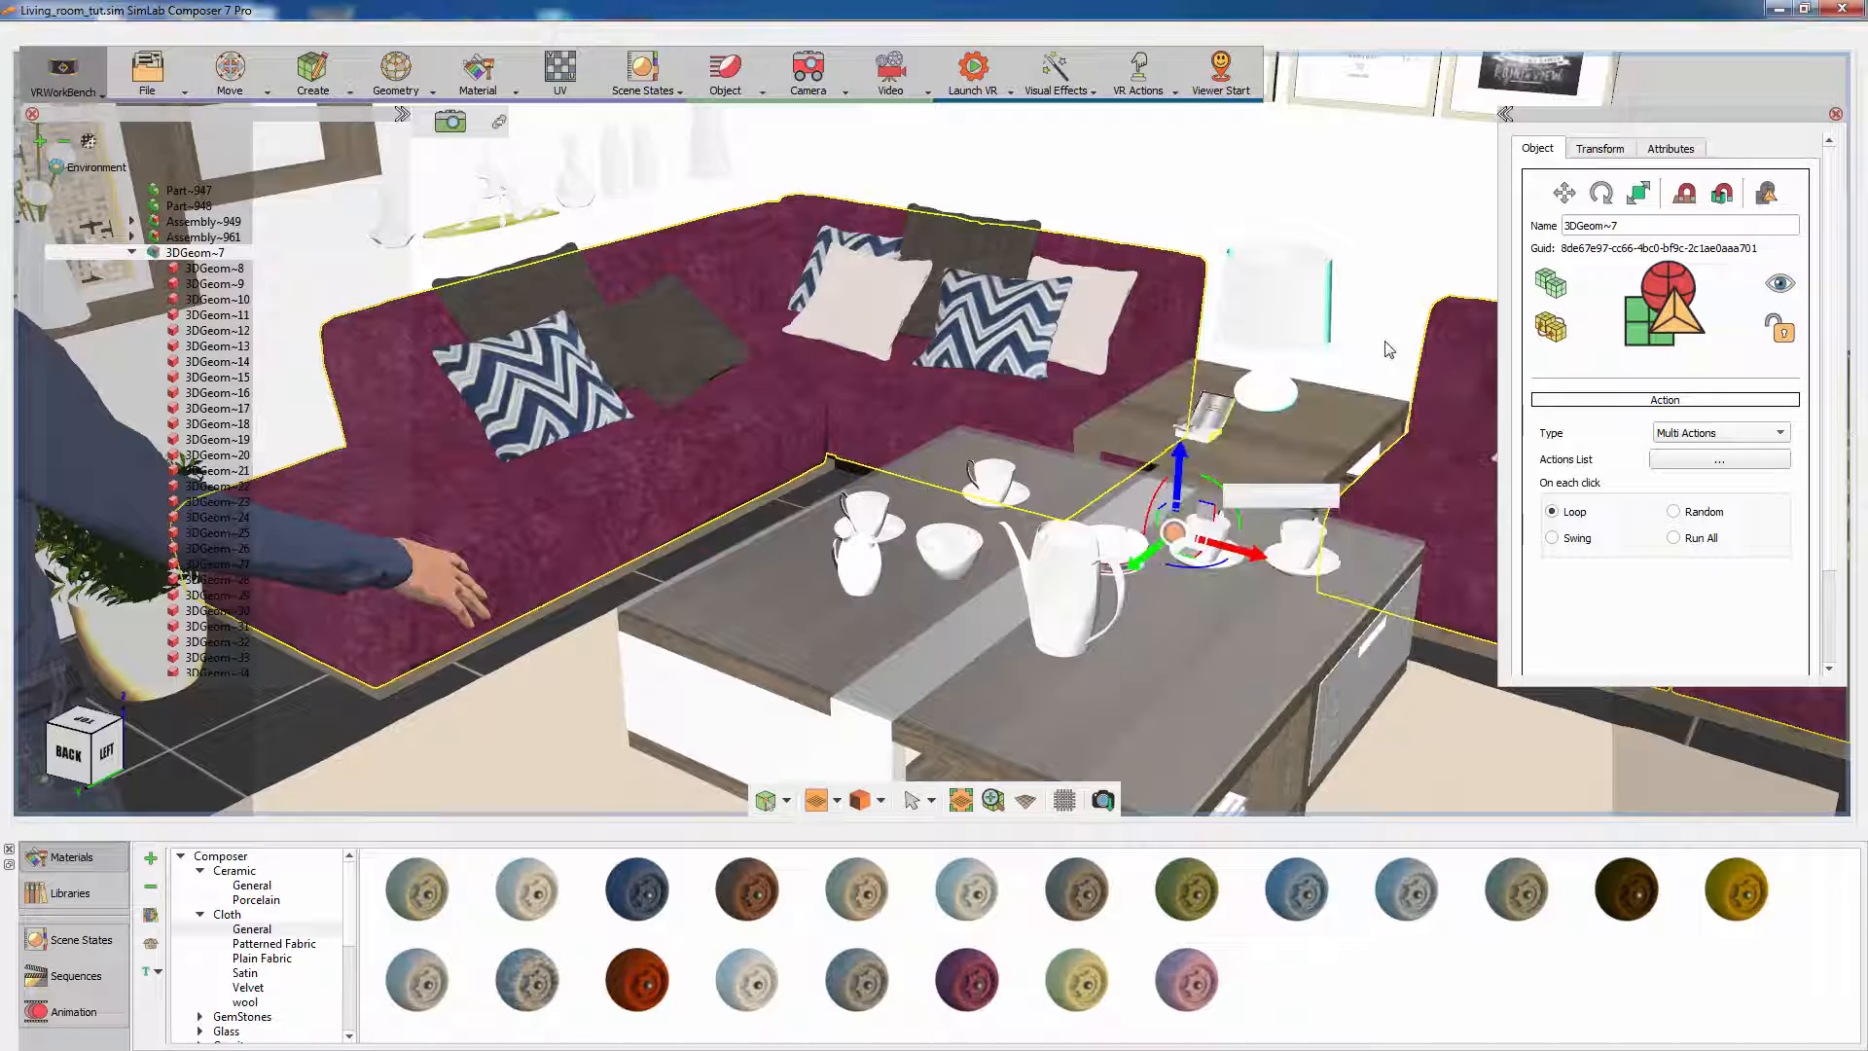
{"action": "left_click", "coordinate": [75, 940]}
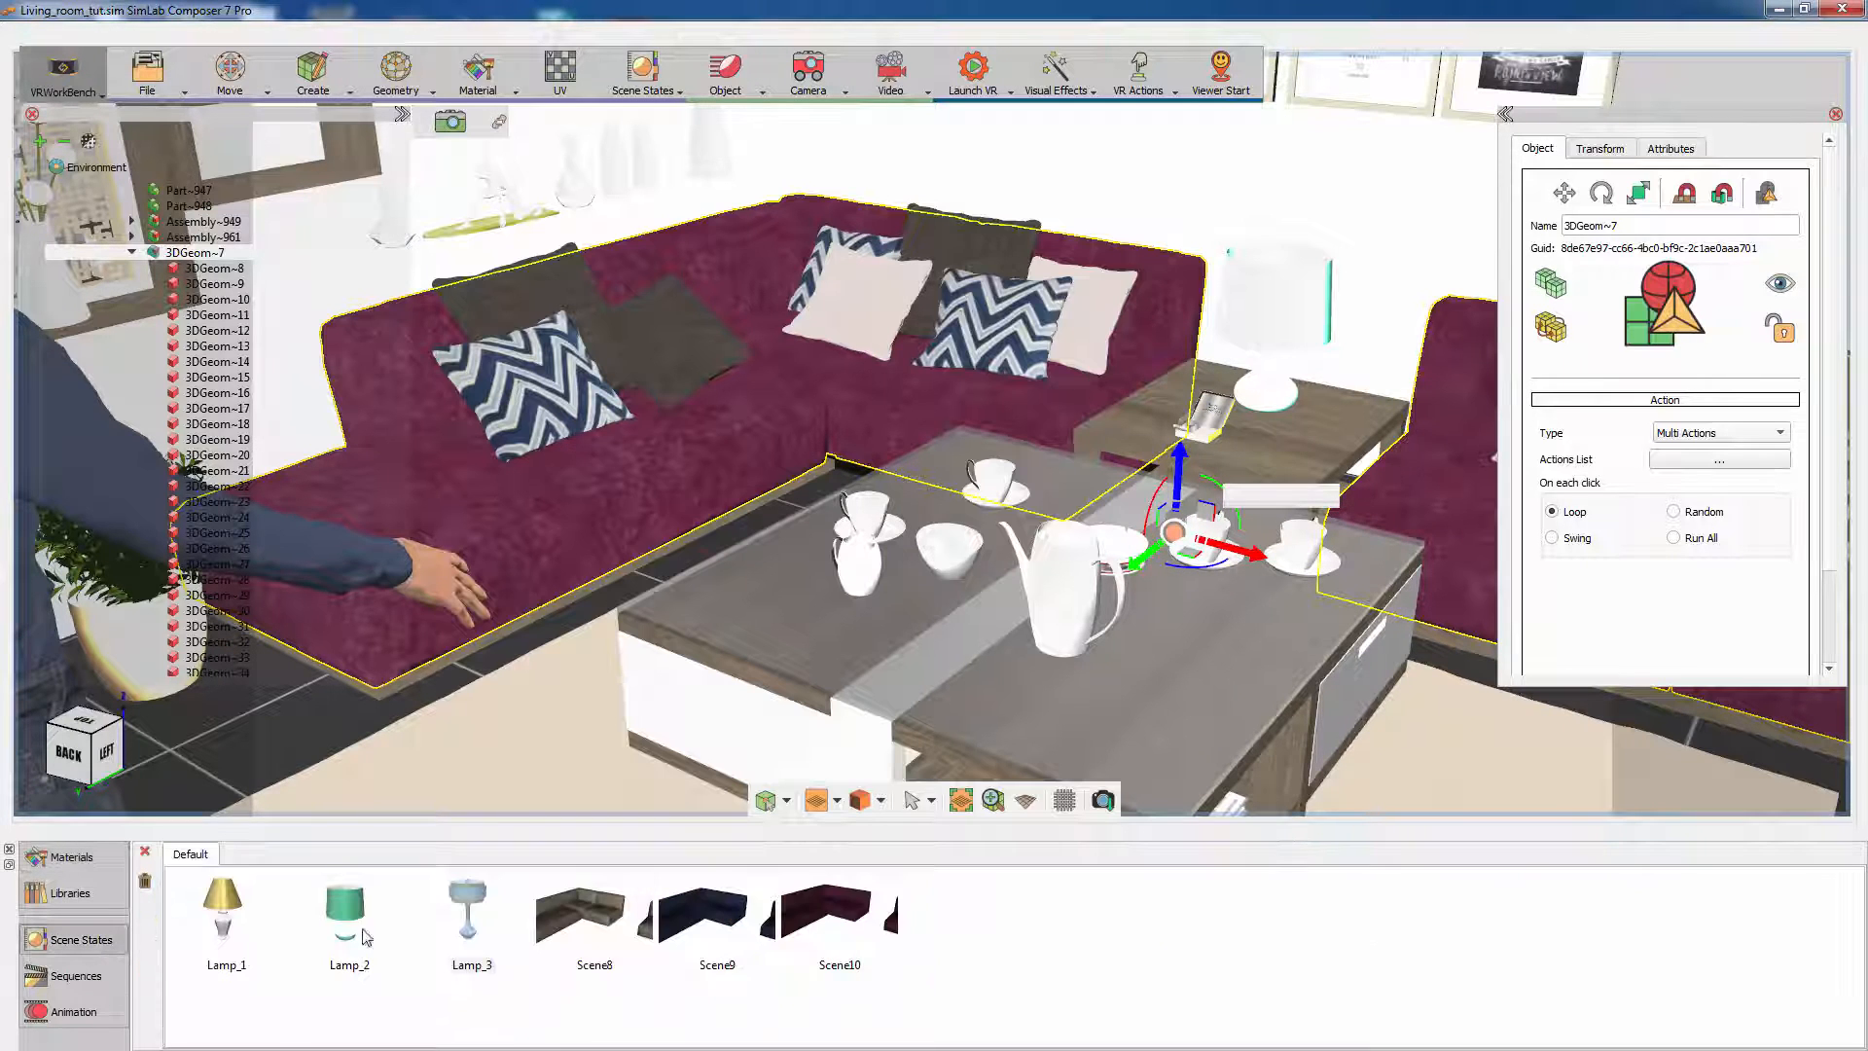
{"action": "mouse_move", "coordinate": [834, 935]}
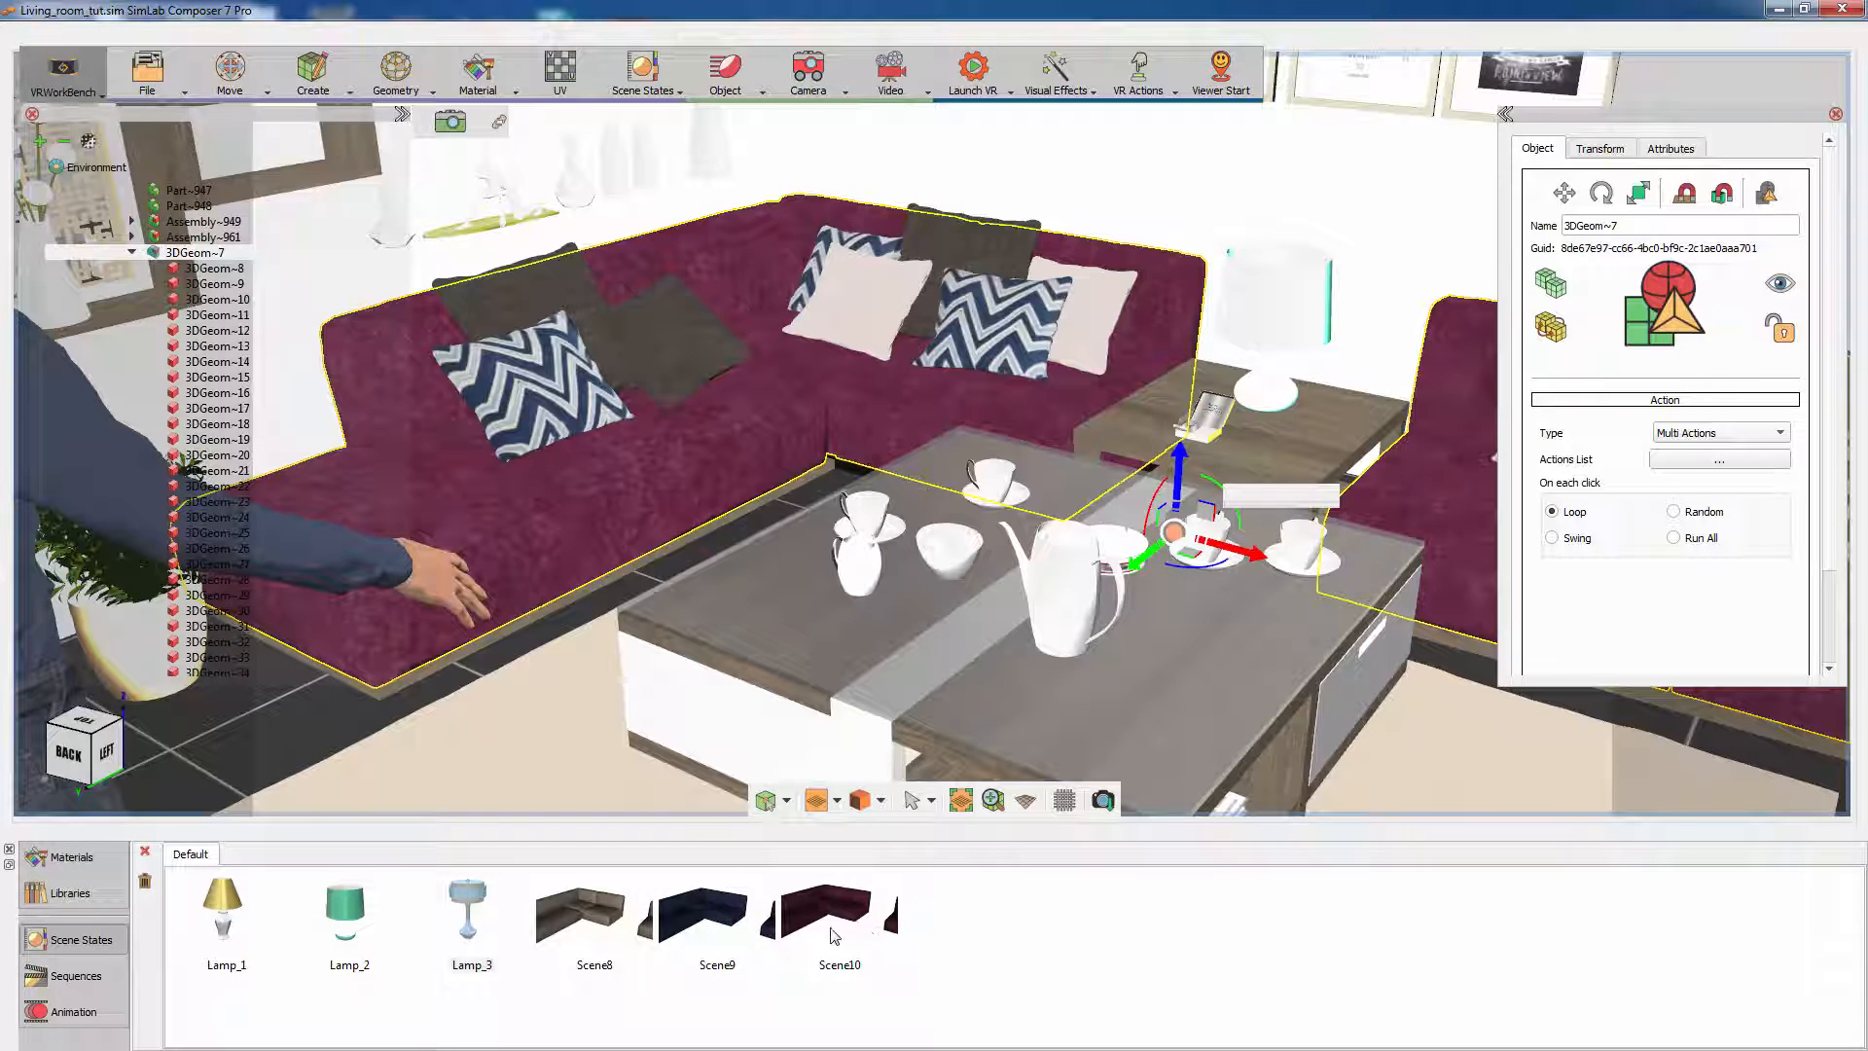
Step: Rename the Scene10 state to Sofa_3 and reselect the sofa geometry
{"action": "left_click", "coordinate": [594, 917]}
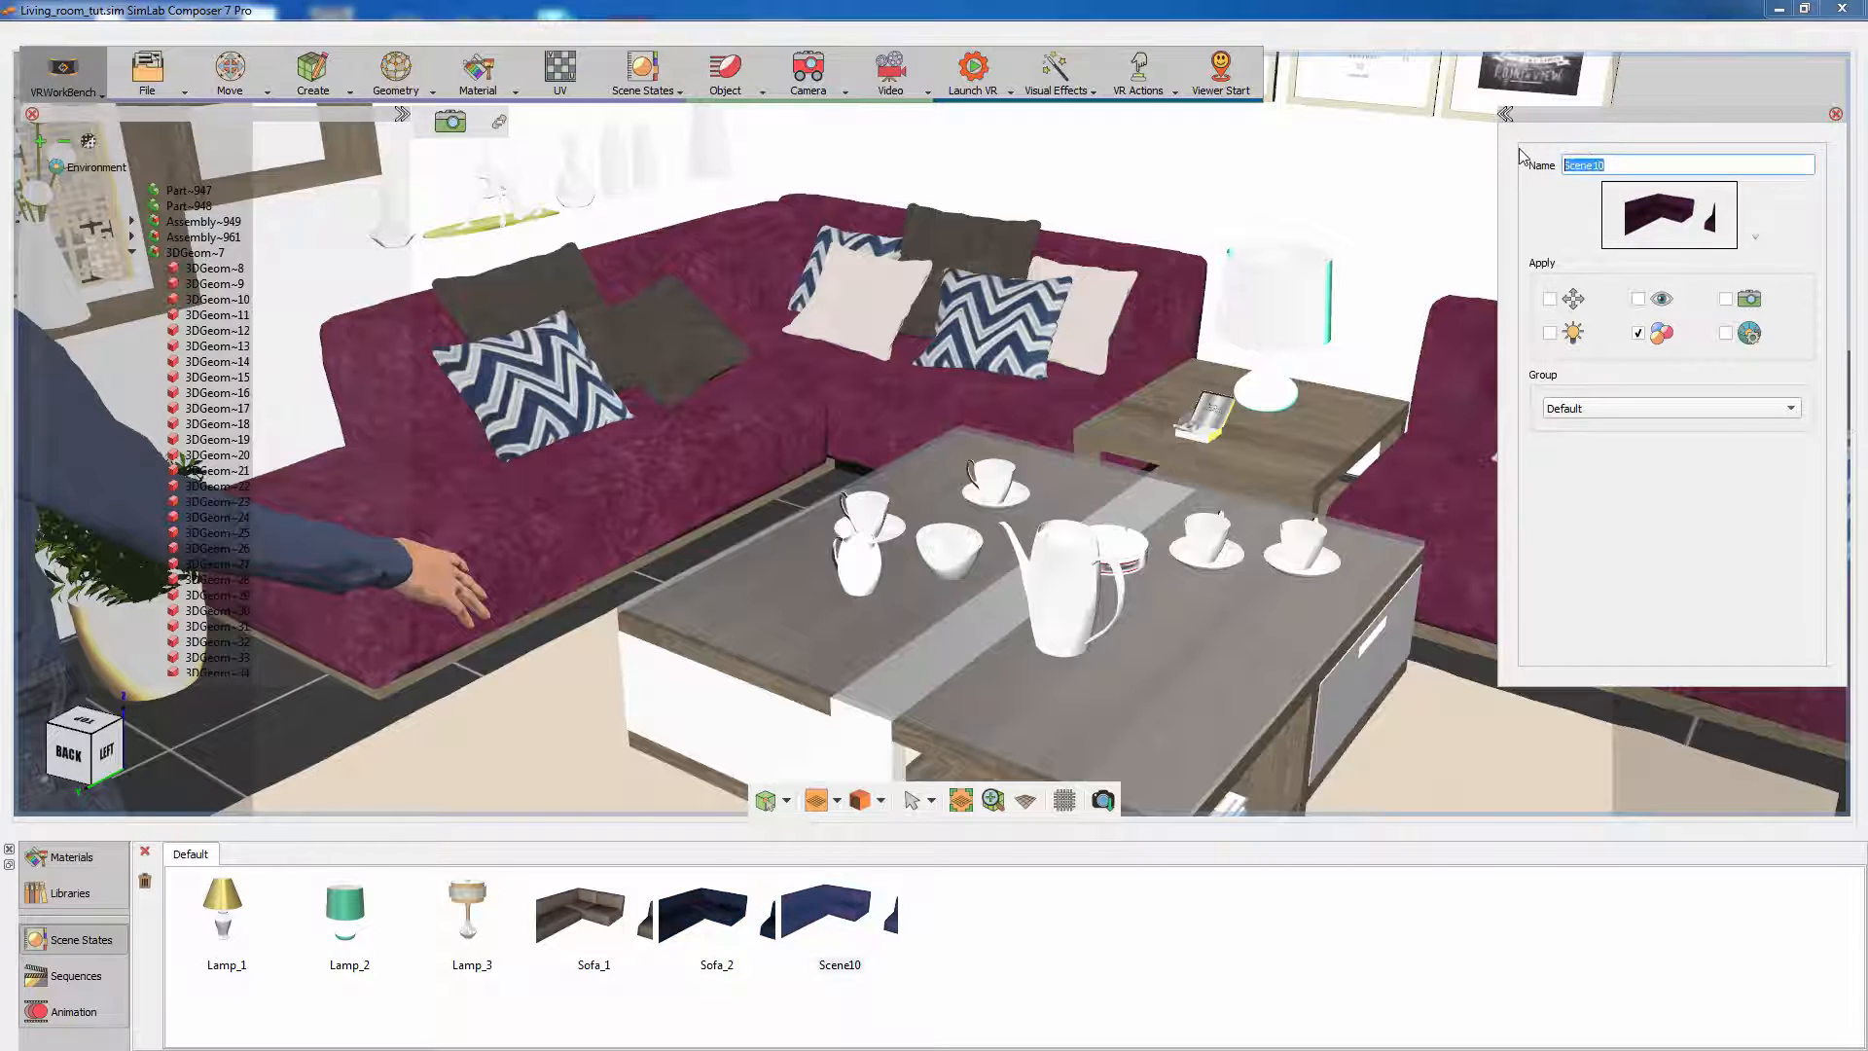
{"action": "type", "text": "Sofa_3"}
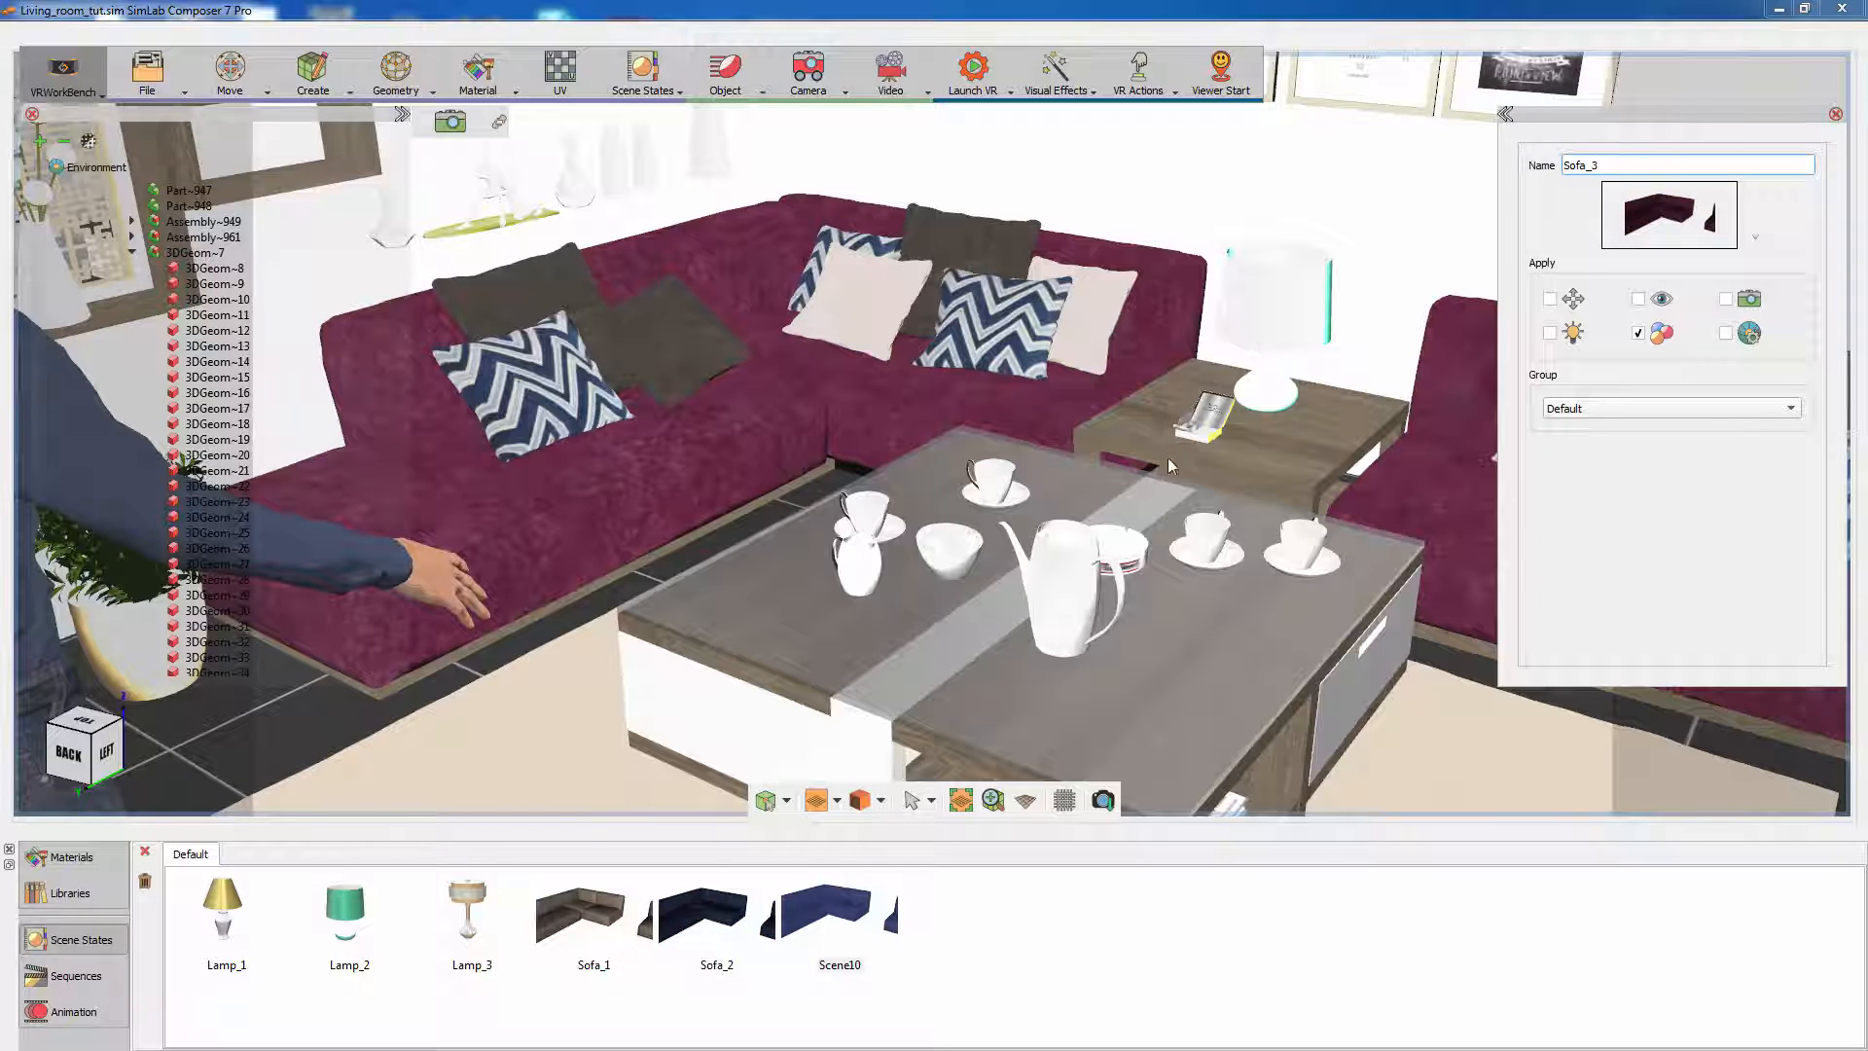
{"action": "left_click", "coordinate": [197, 253]}
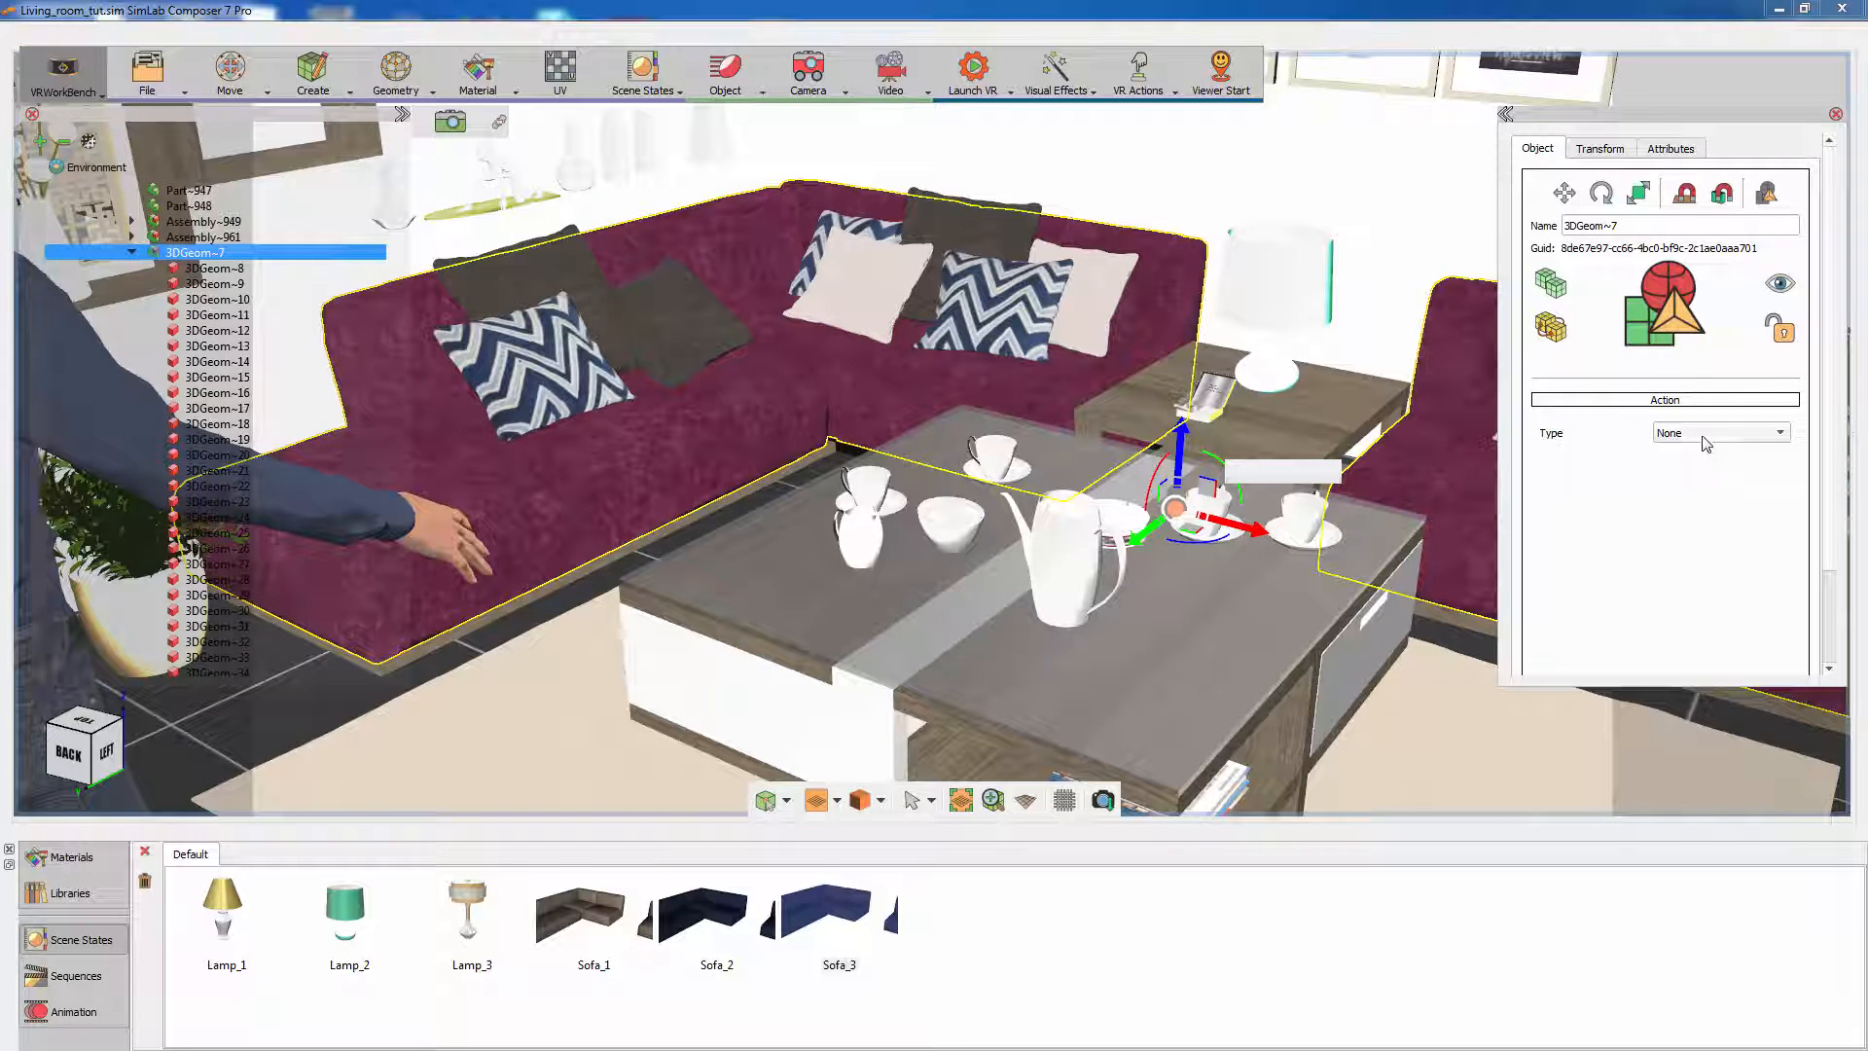
Step: Set the sofa's action to Multi Actions and add a Sofa_1 scene state action
{"action": "left_click", "coordinate": [1775, 432]}
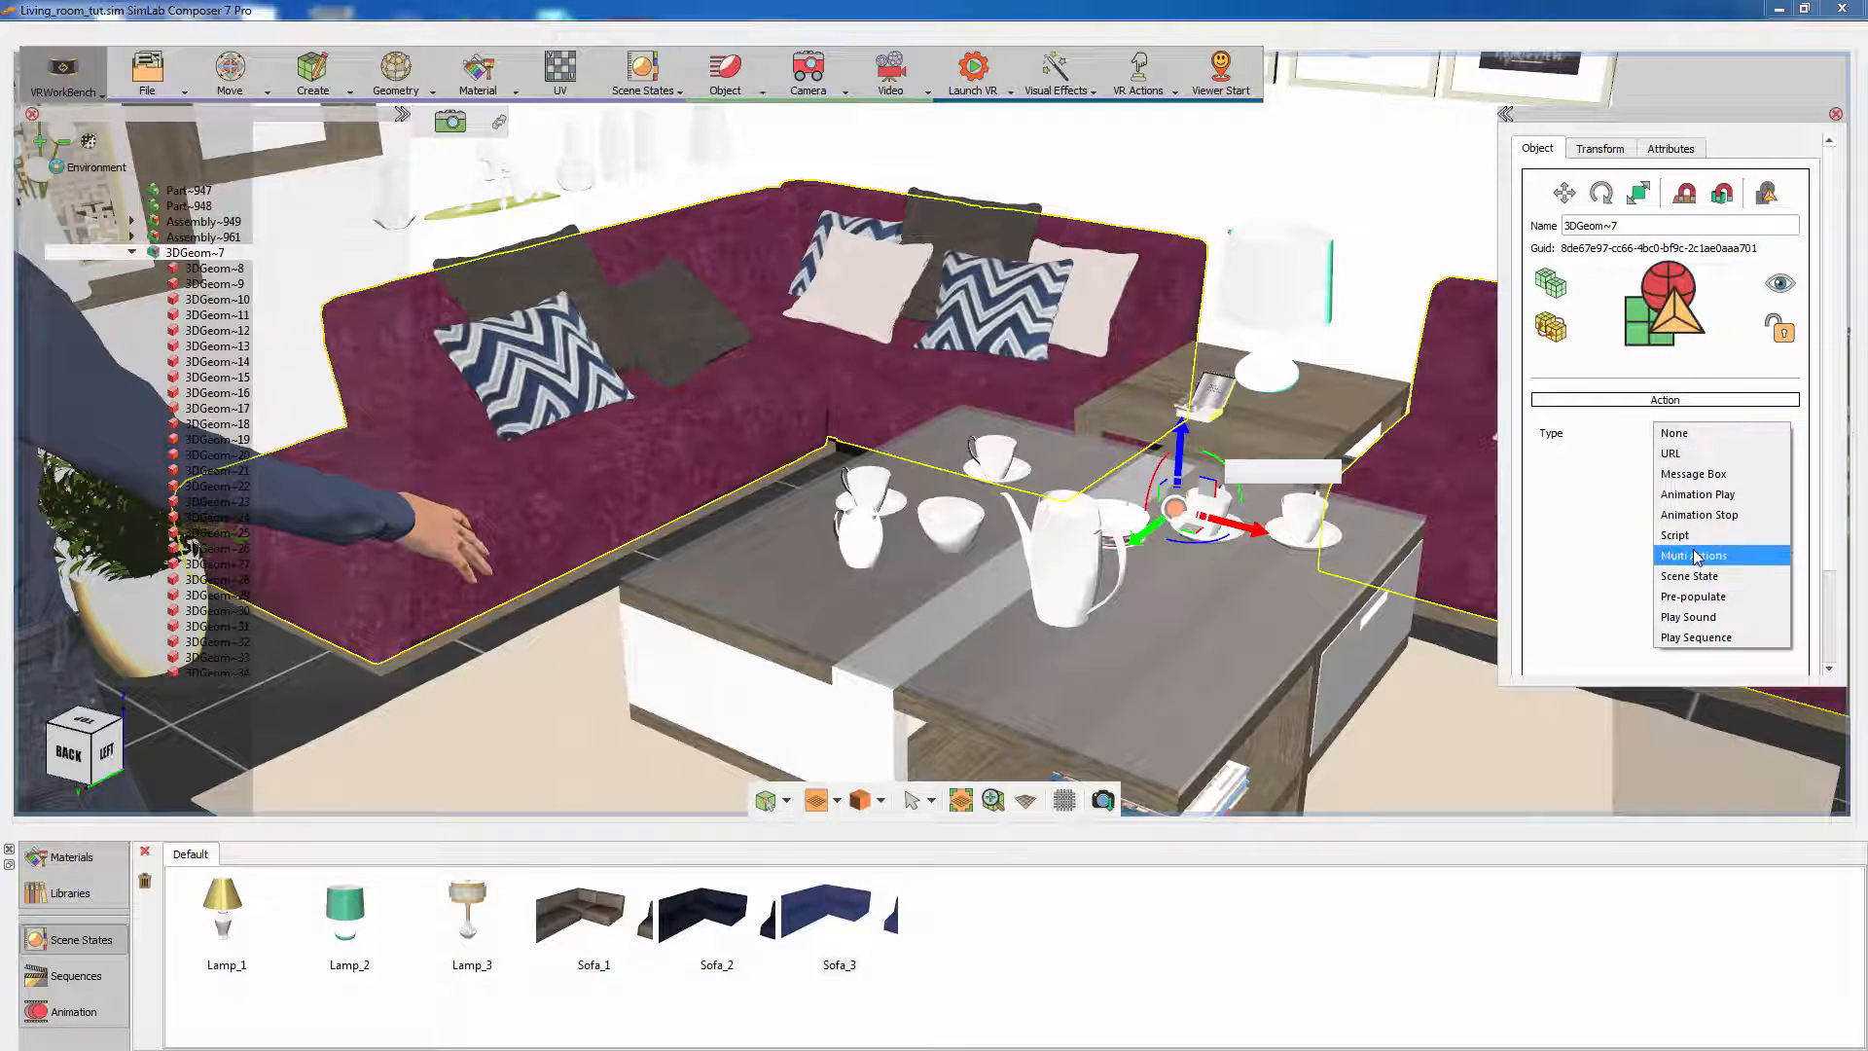
{"action": "left_click", "coordinate": [1694, 556]}
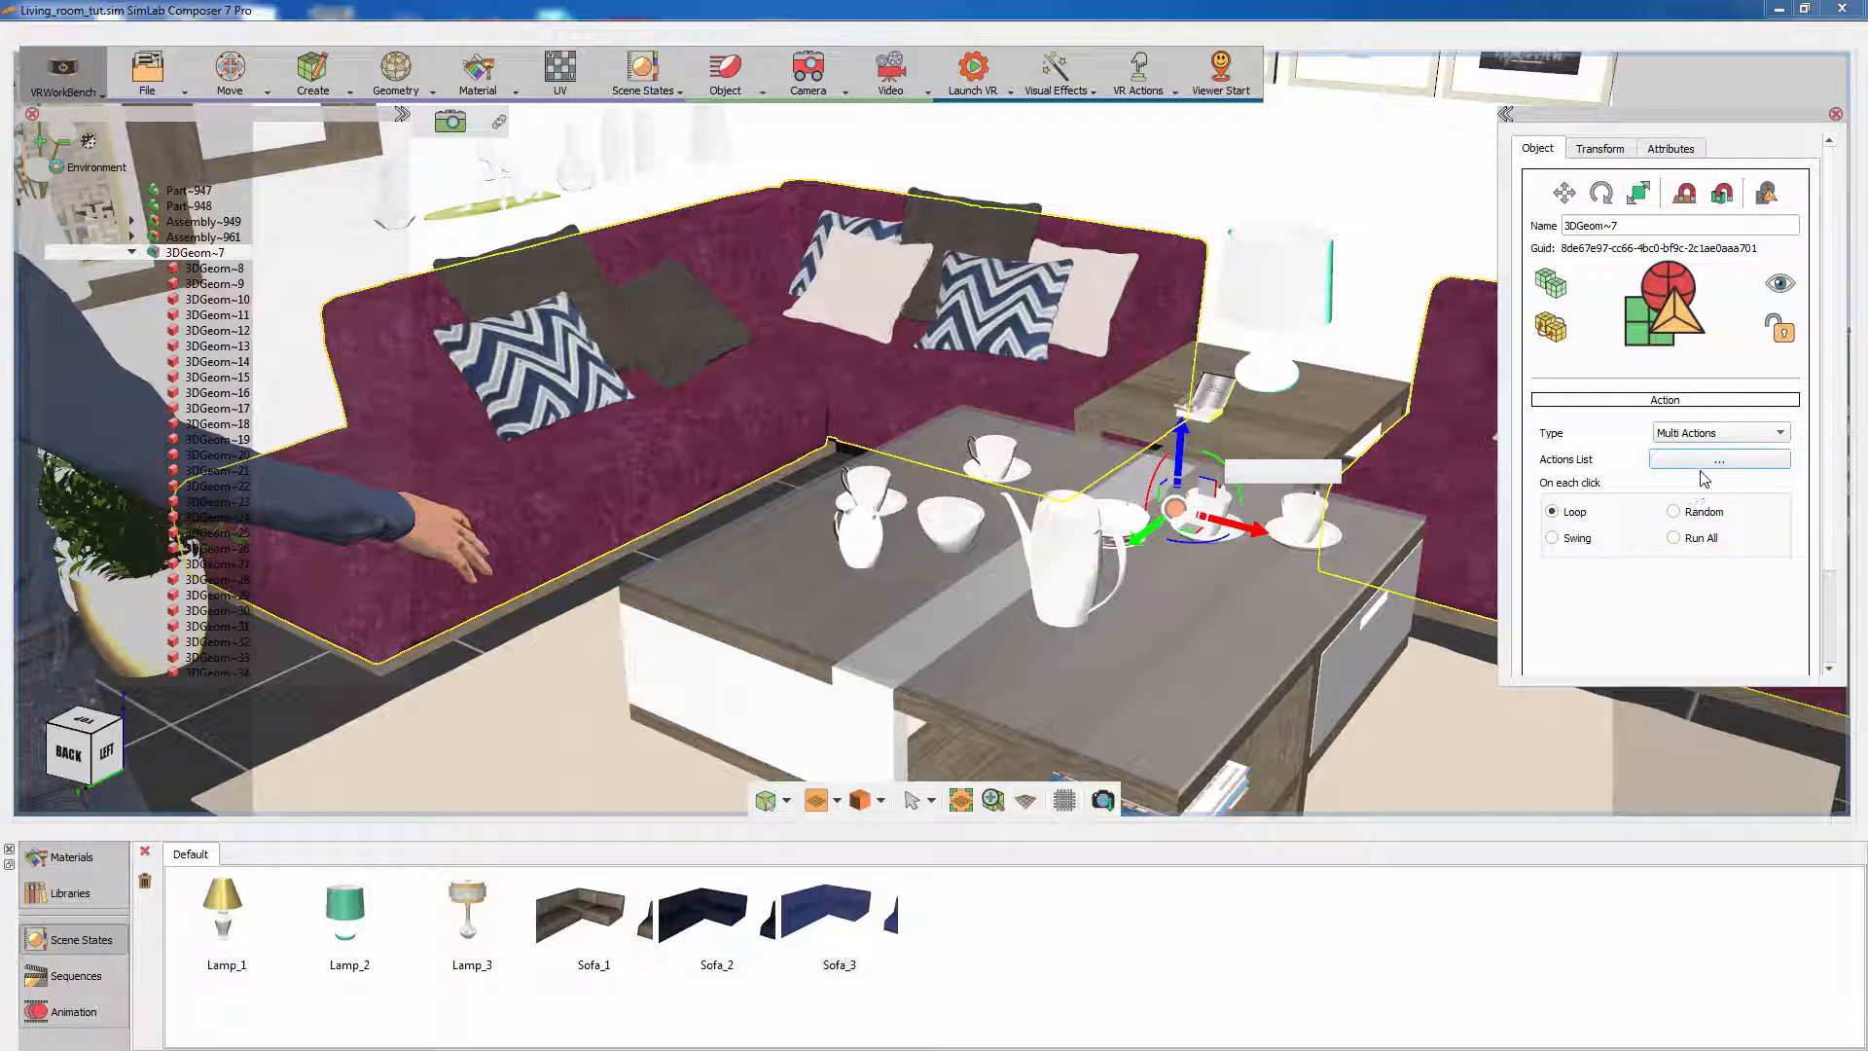
{"action": "left_click", "coordinate": [1772, 458]}
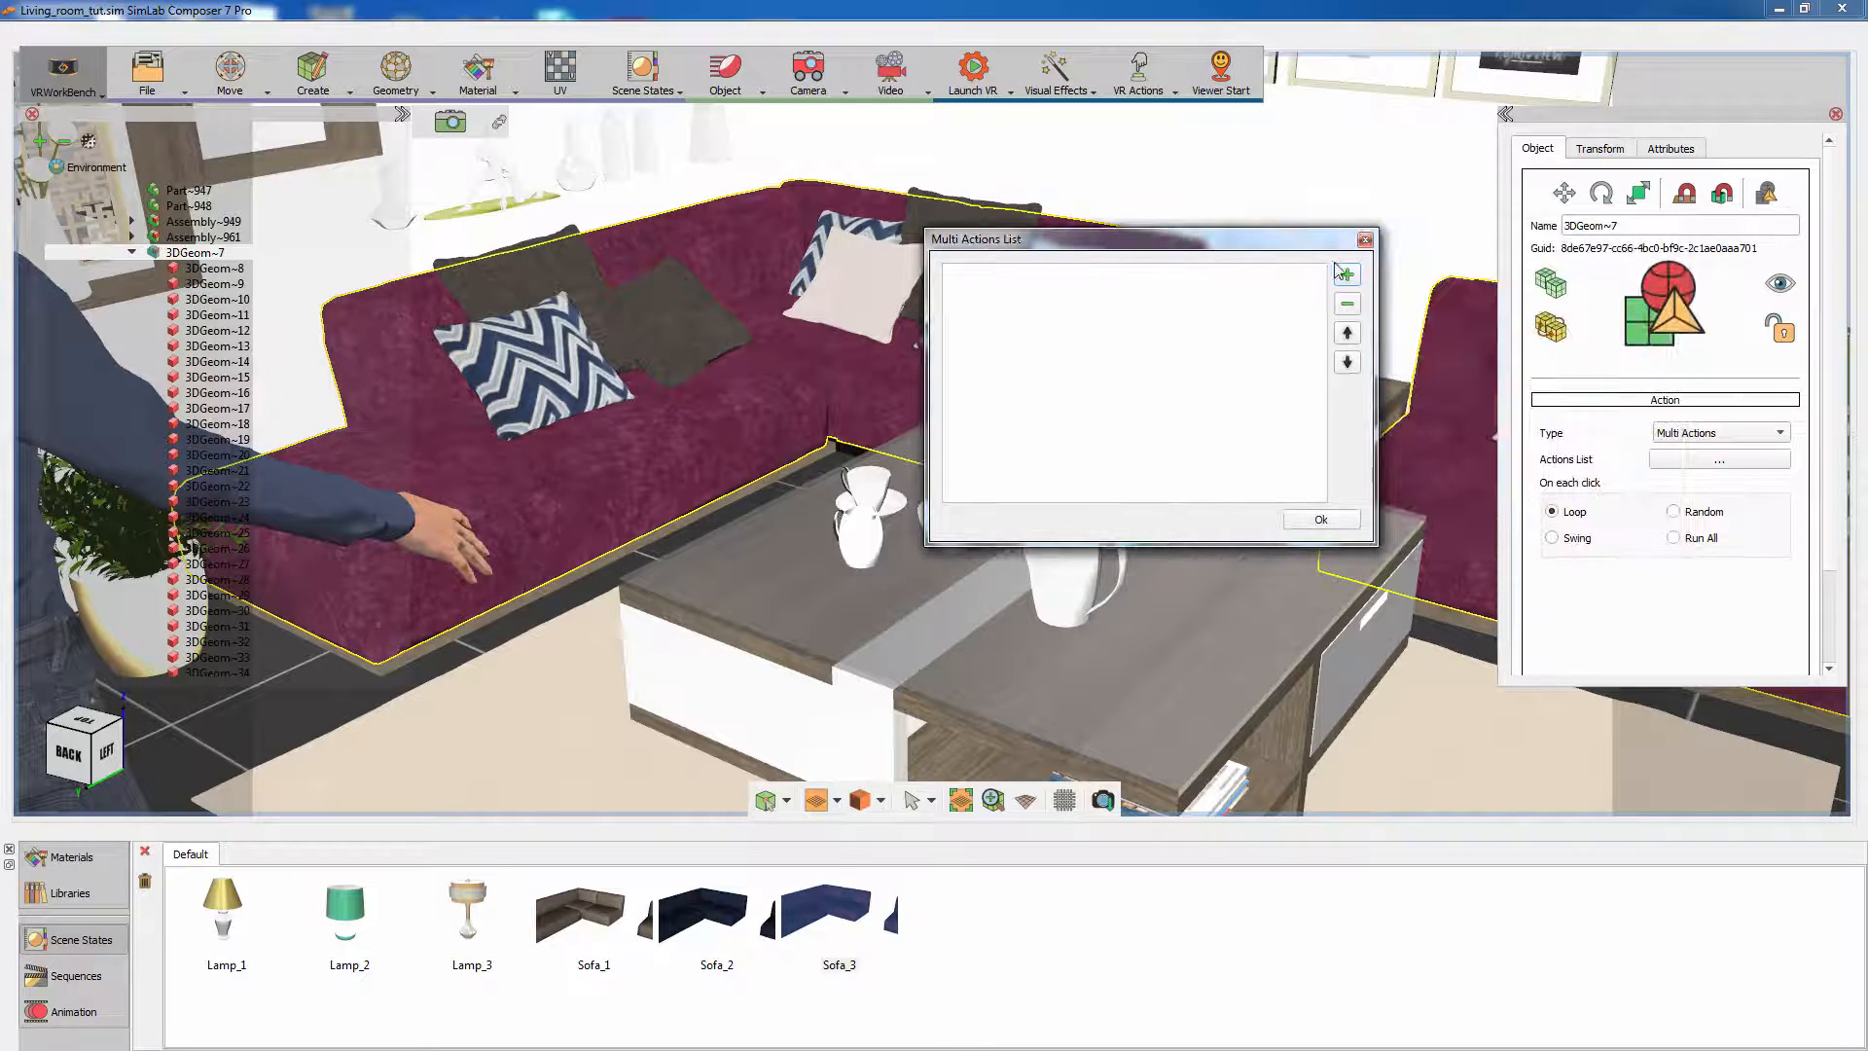
{"action": "left_click", "coordinate": [1348, 274]}
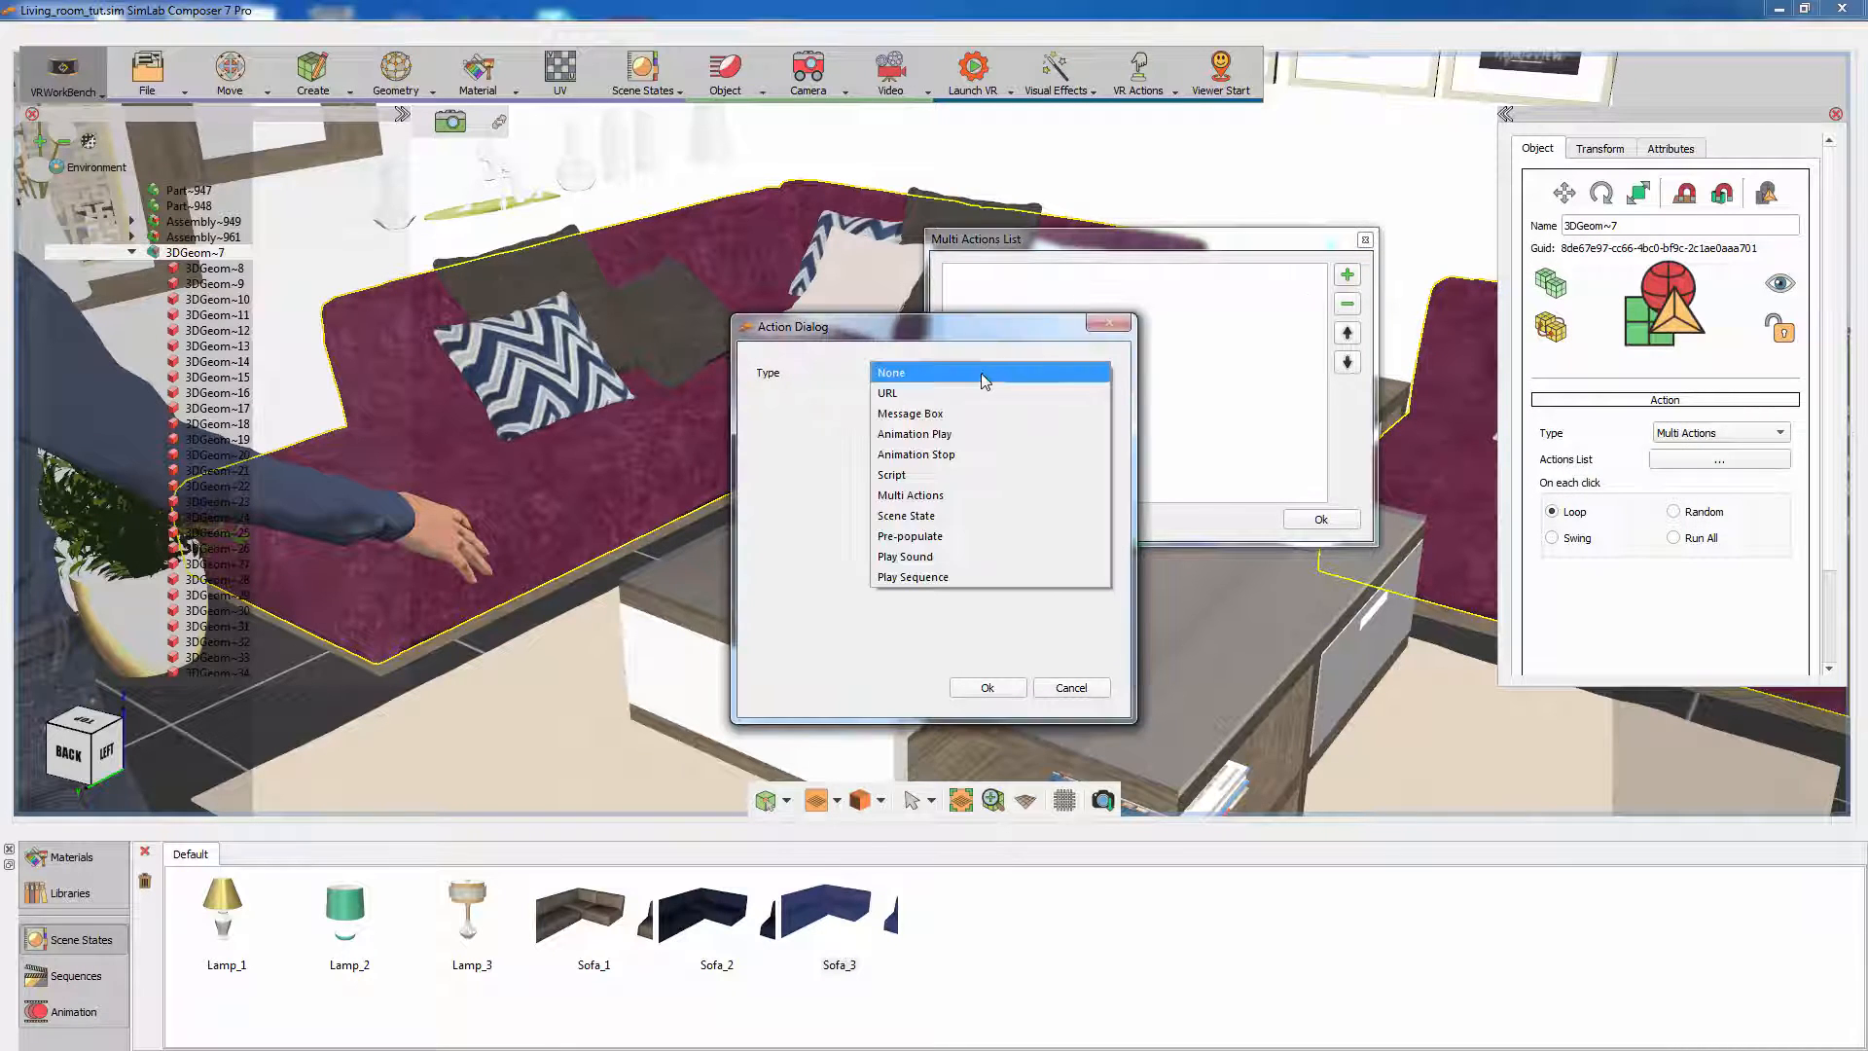
{"action": "left_click", "coordinate": [906, 515]}
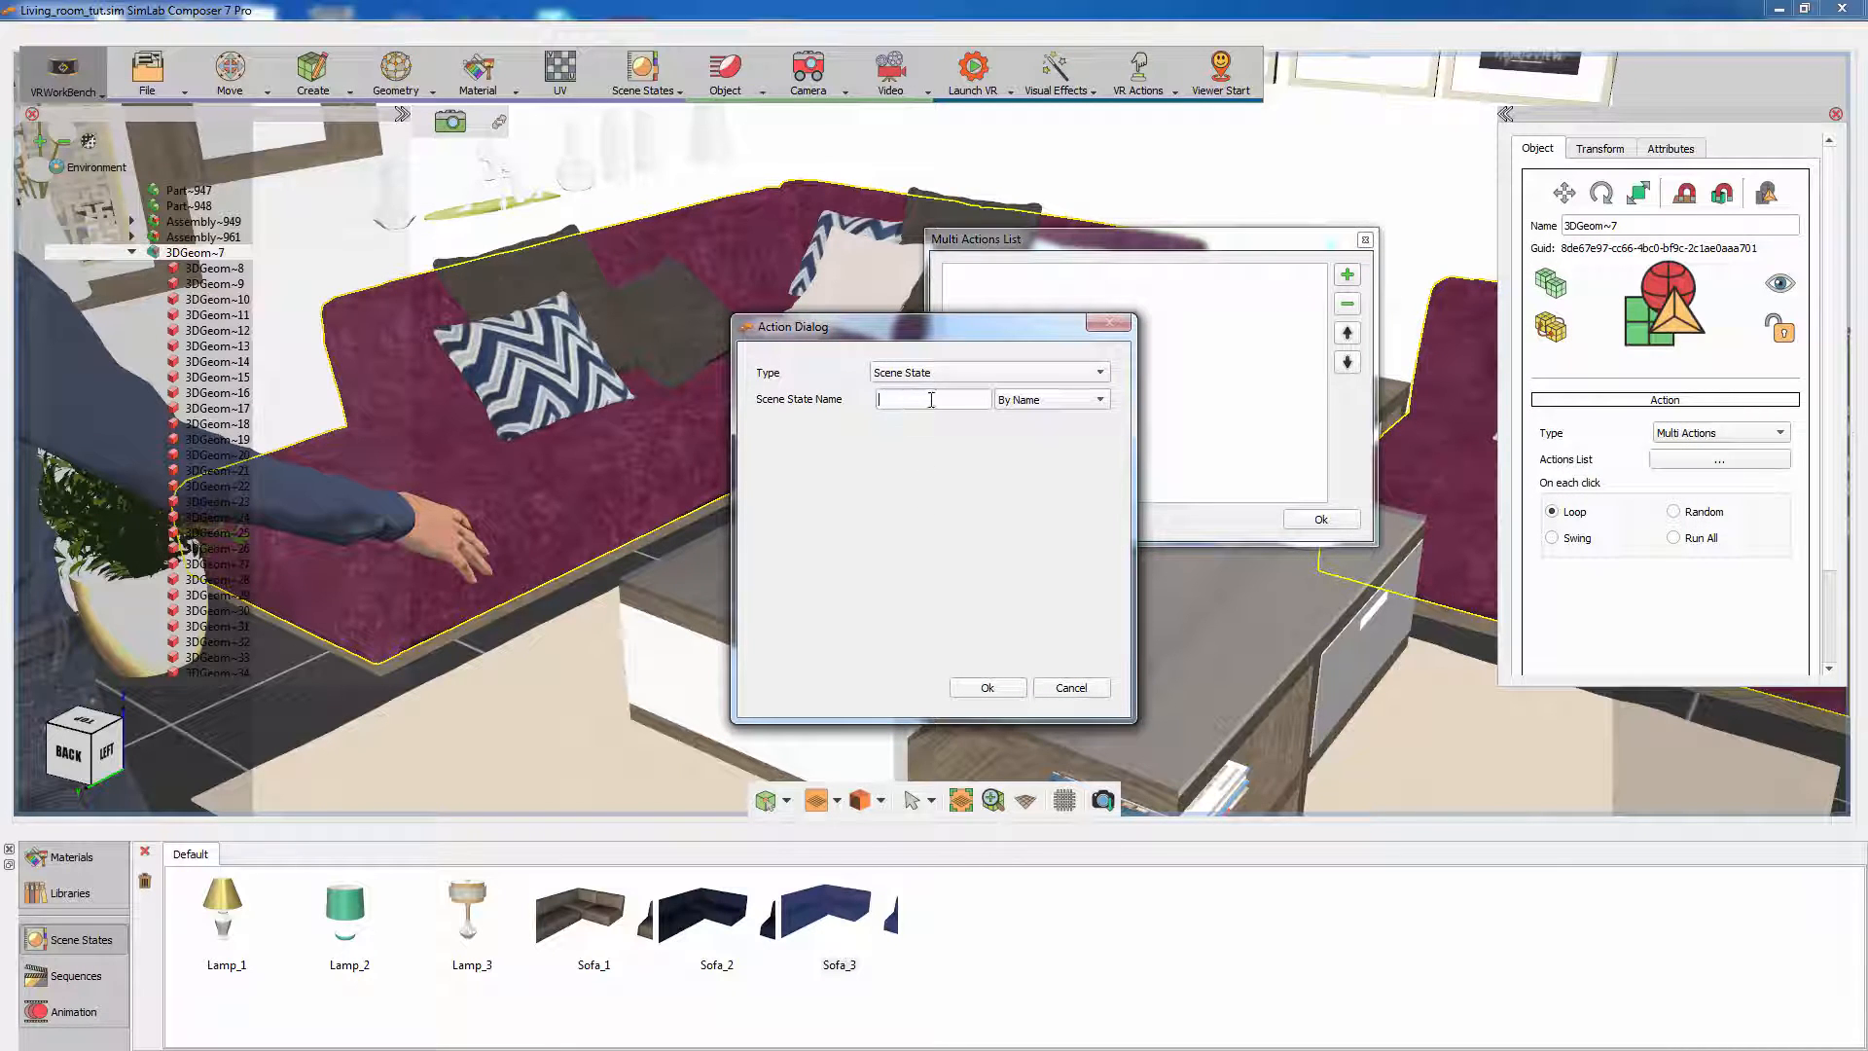
{"action": "type", "text": "Sofa_1"}
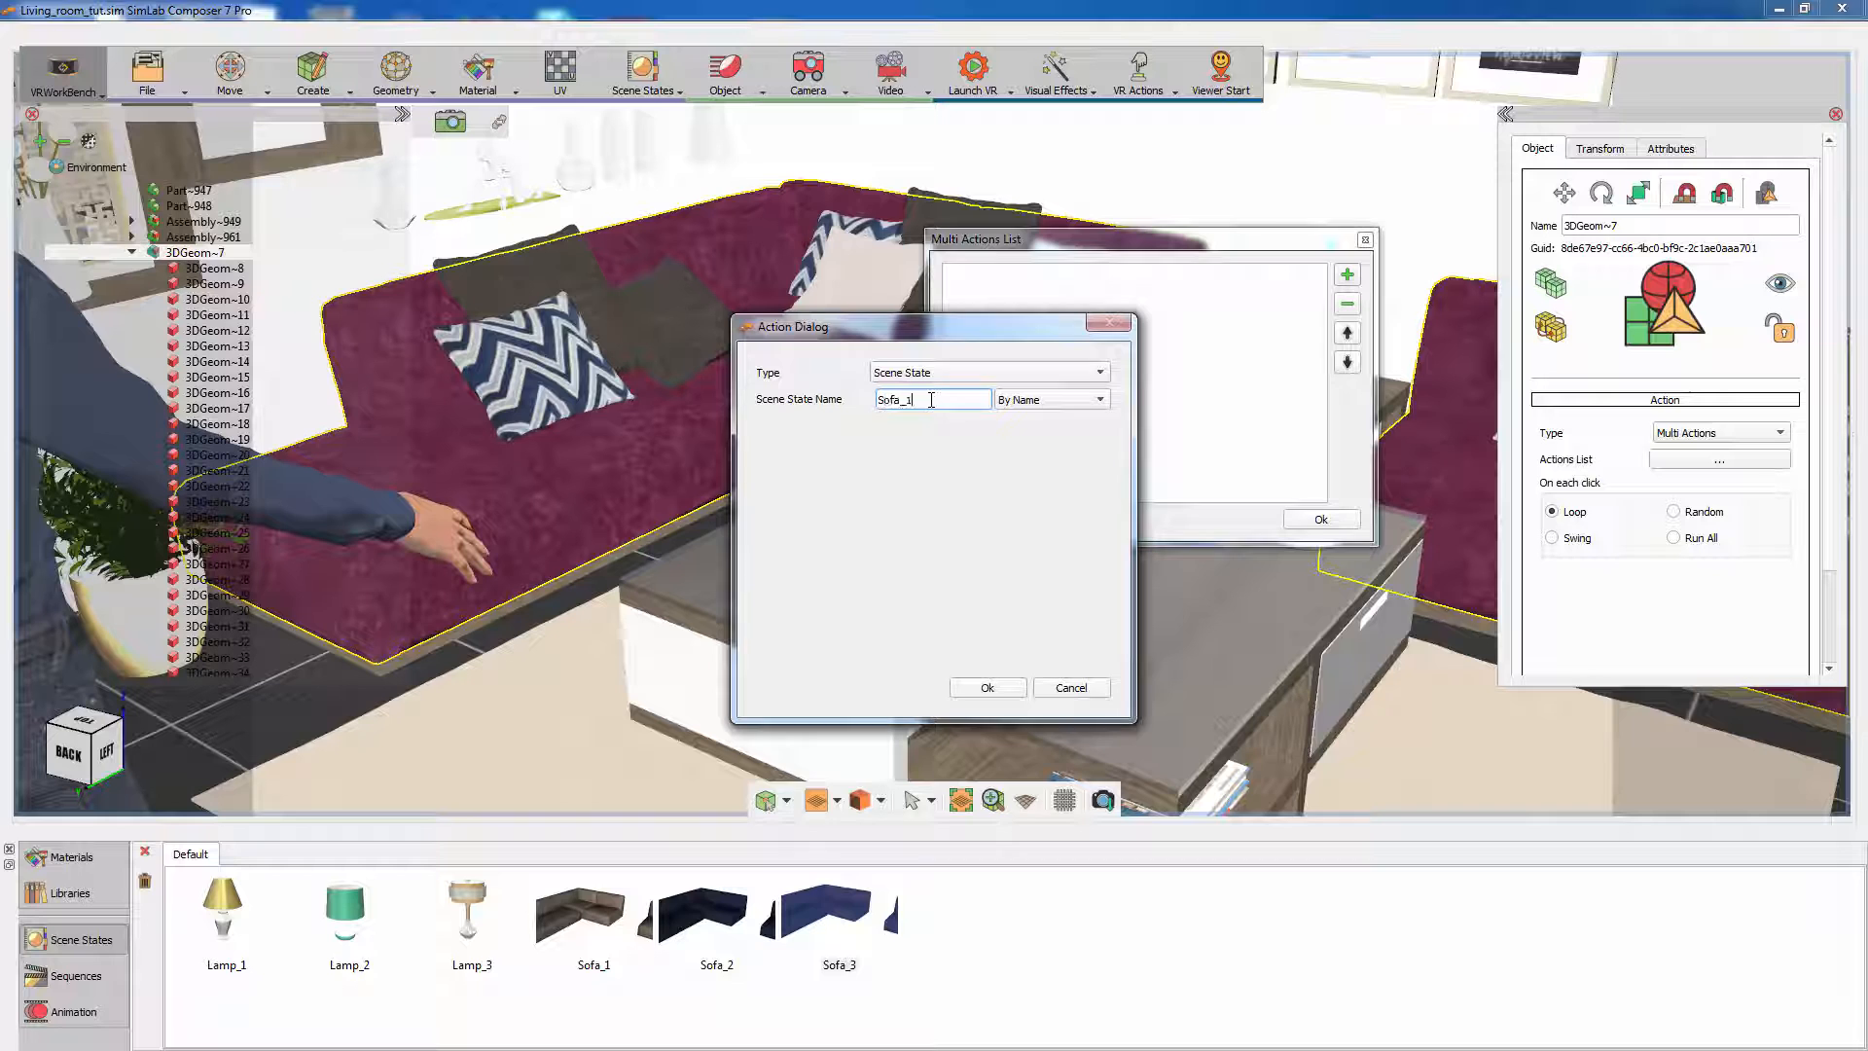
{"action": "left_click", "coordinate": [987, 687]}
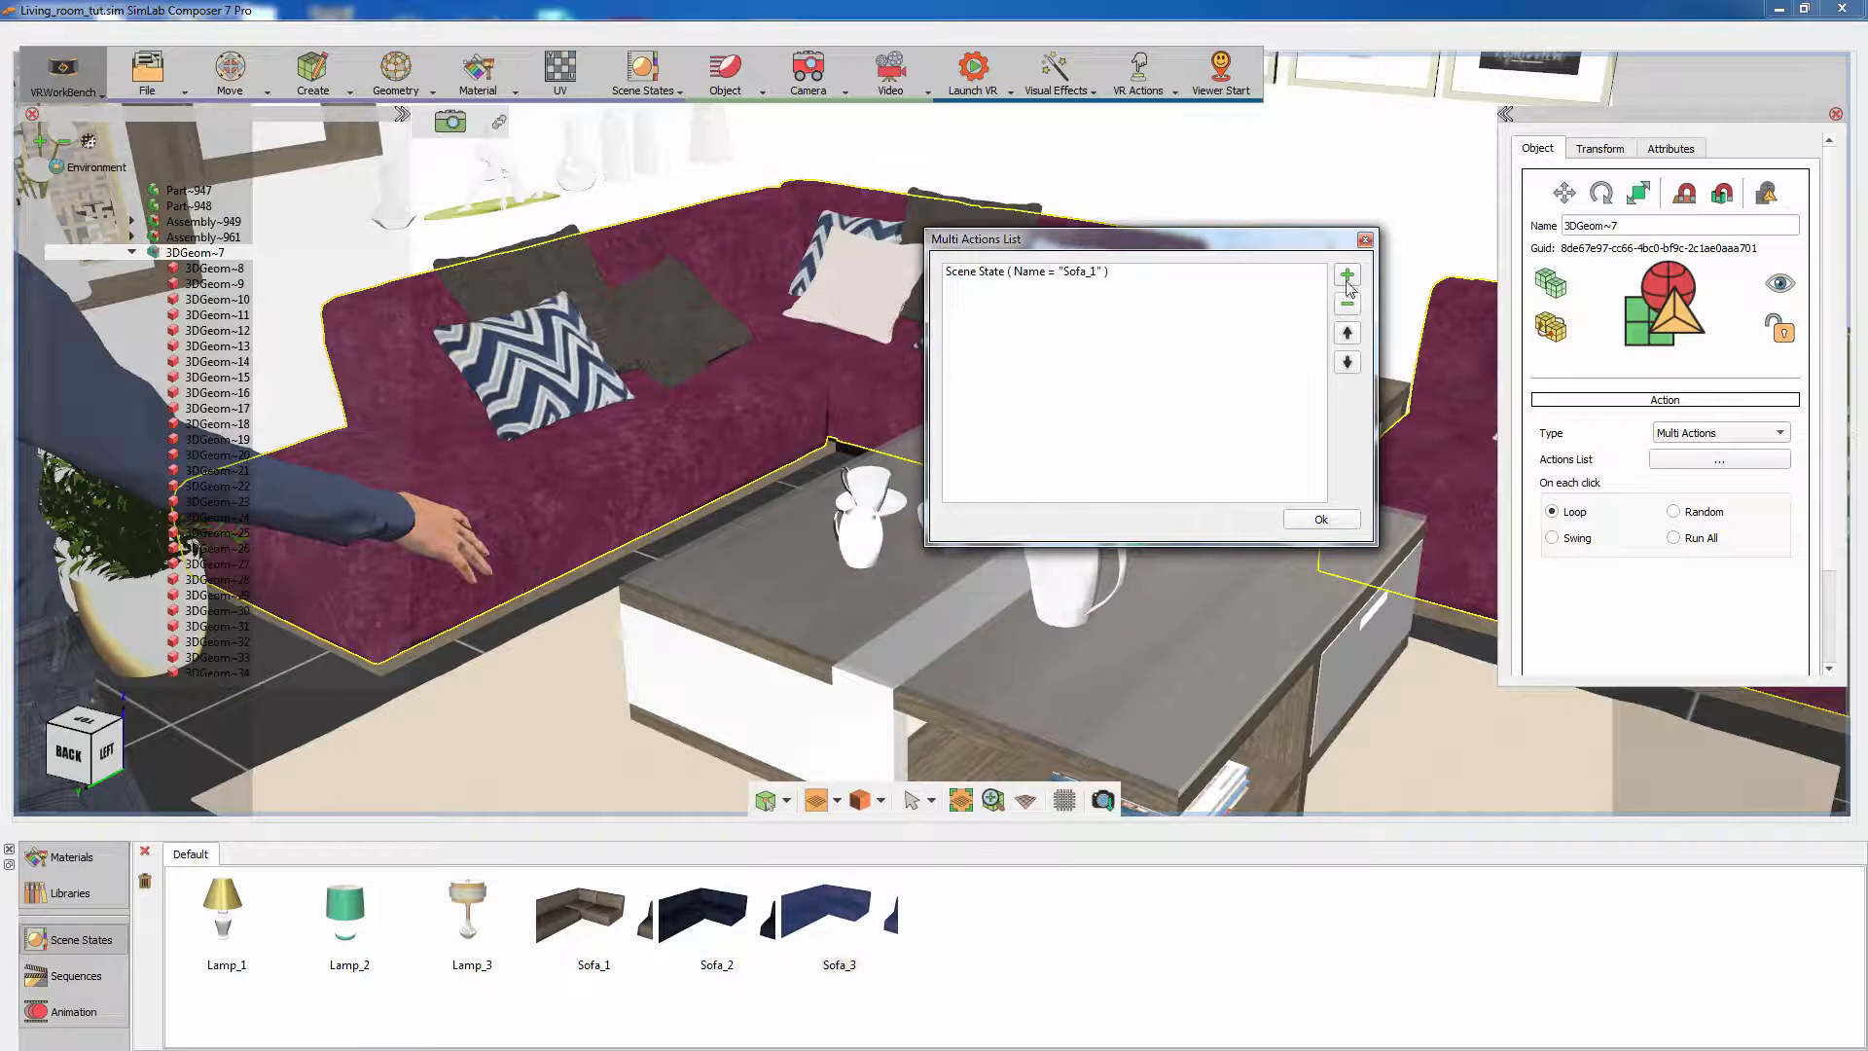
Step: Add Sofa_2 and Sofa_3 scene state actions and accept the actions list
{"action": "left_click", "coordinate": [1346, 274]}
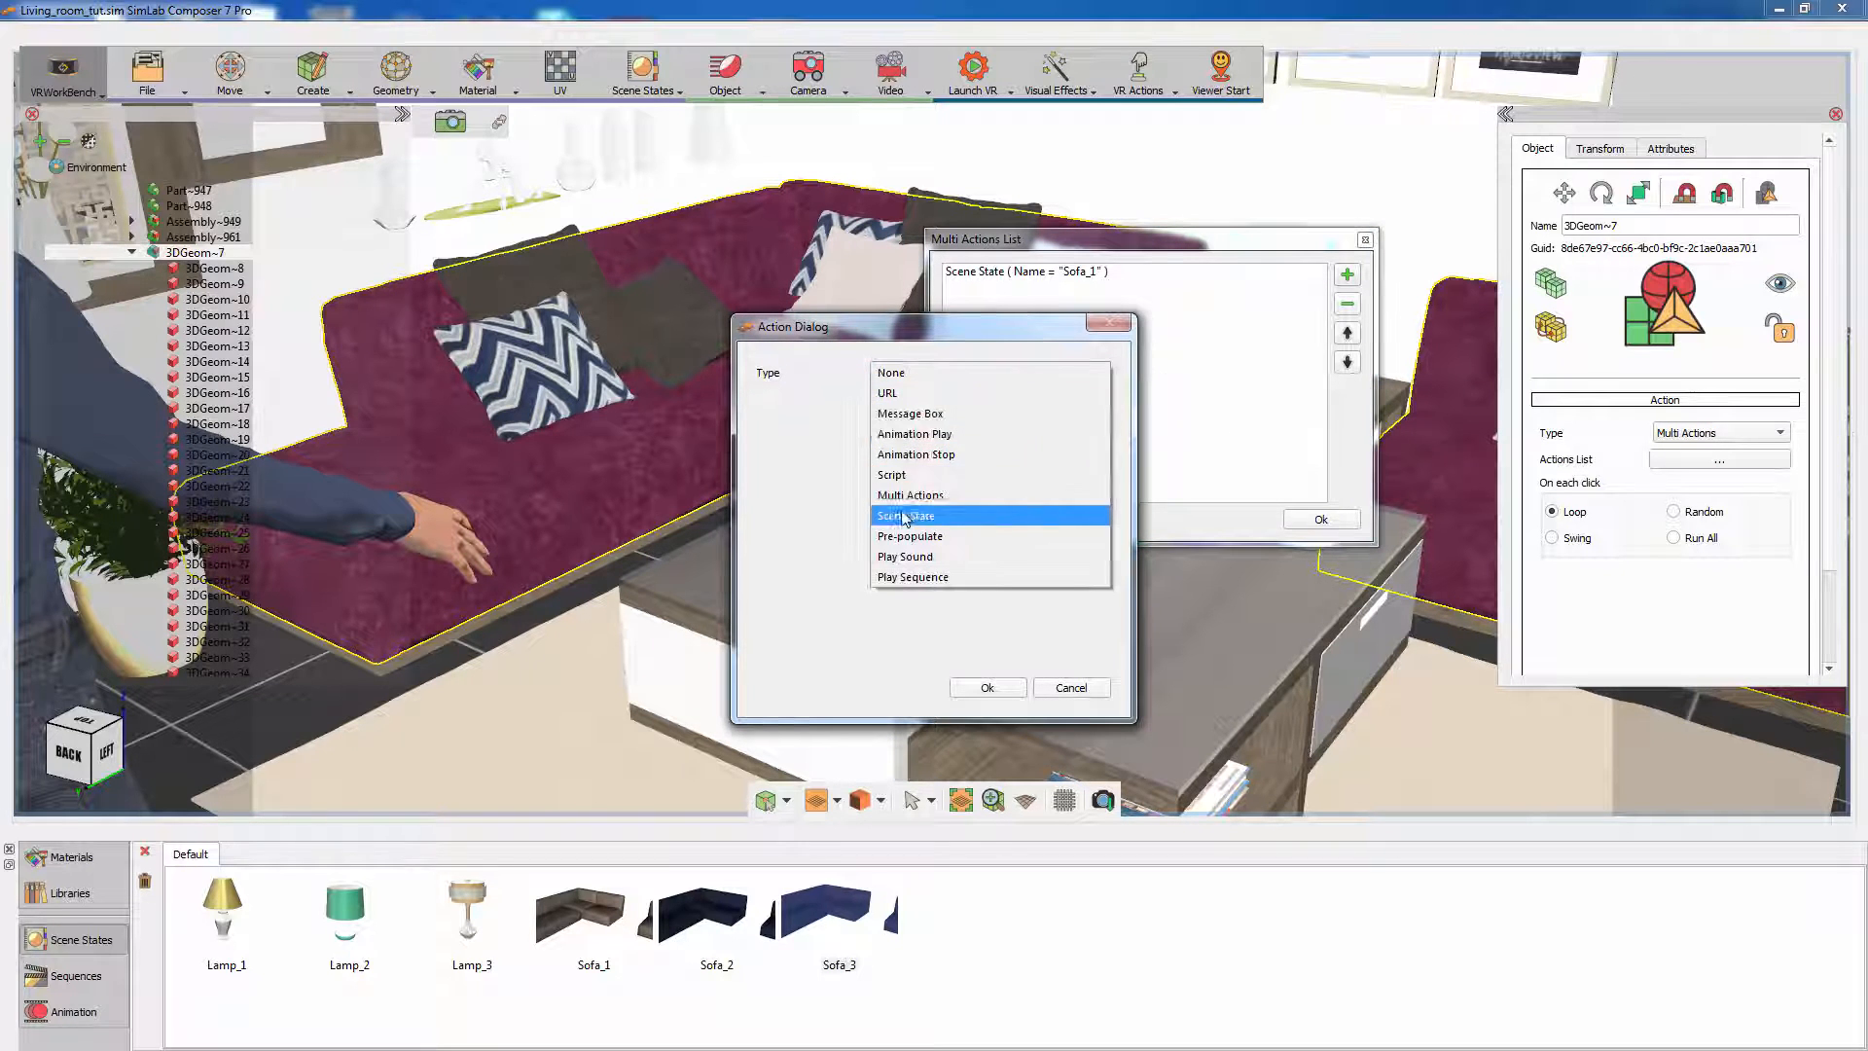
{"action": "left_click", "coordinate": [904, 515]}
{"action": "type", "text": "Sofa_2"}
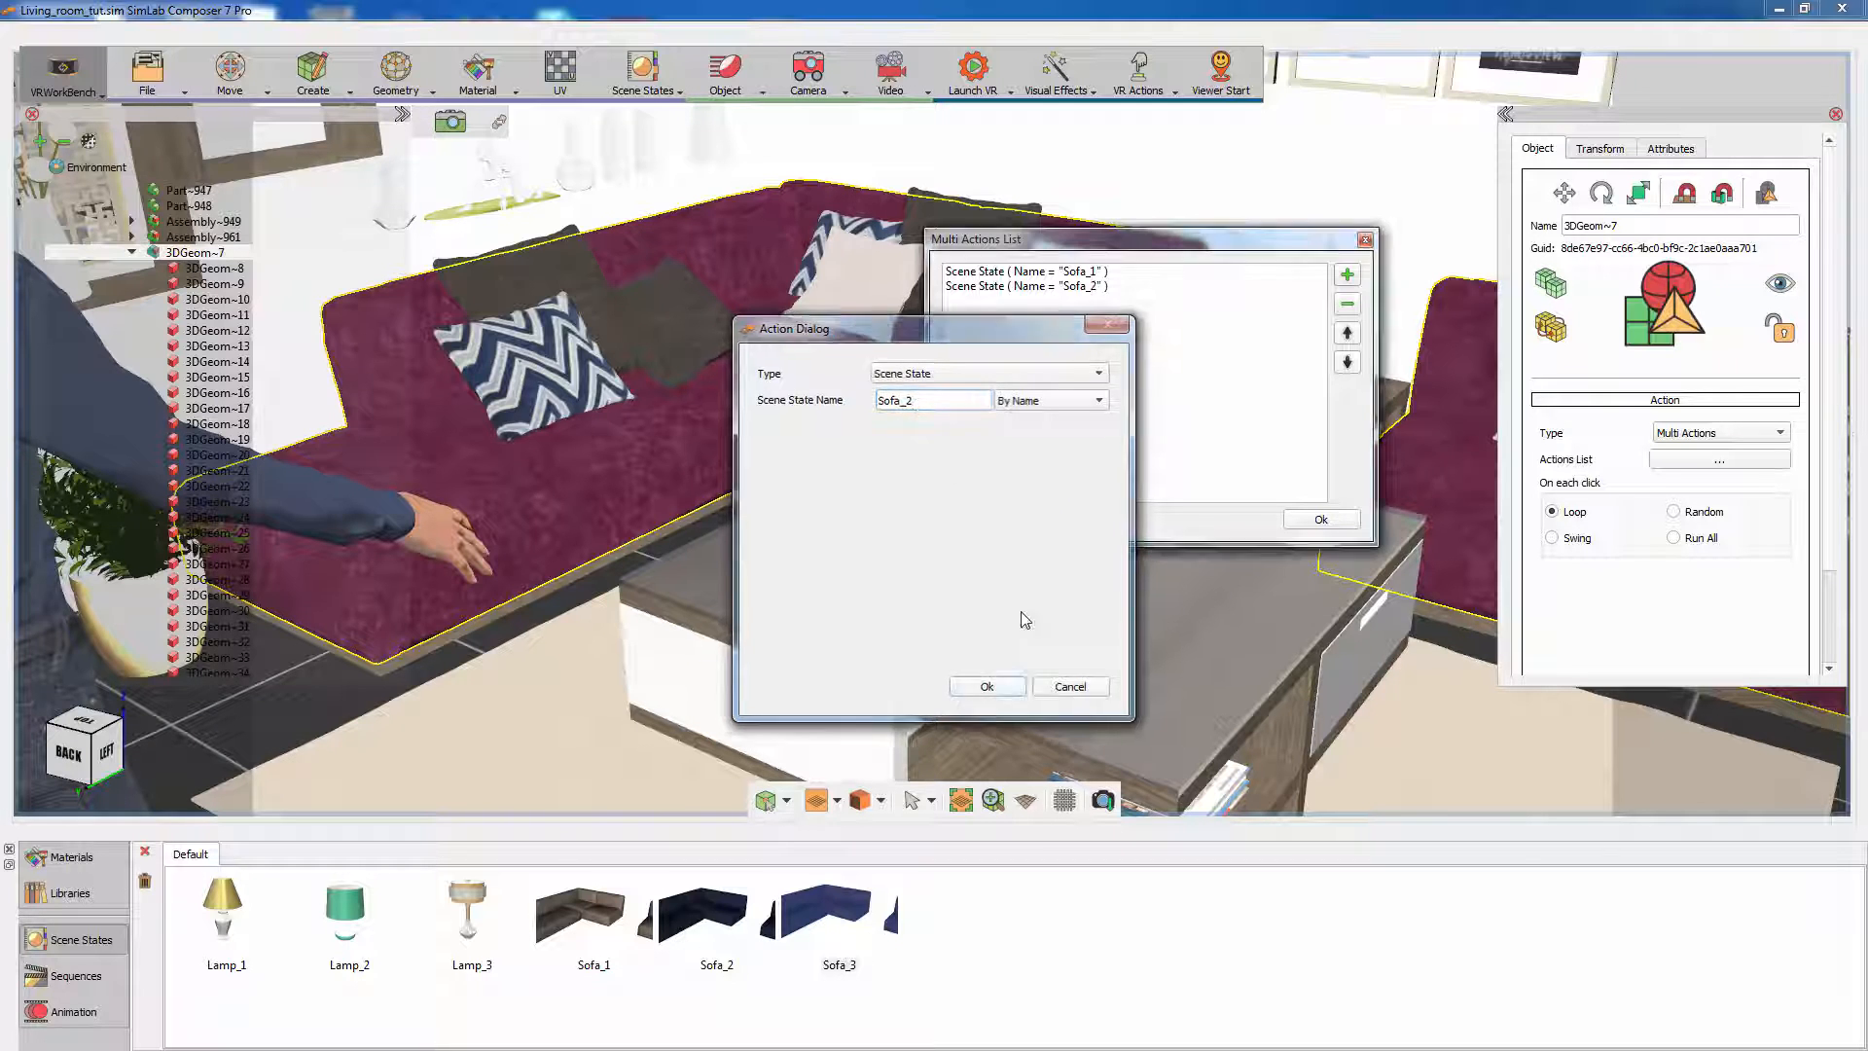
{"action": "left_click", "coordinate": [1090, 373]}
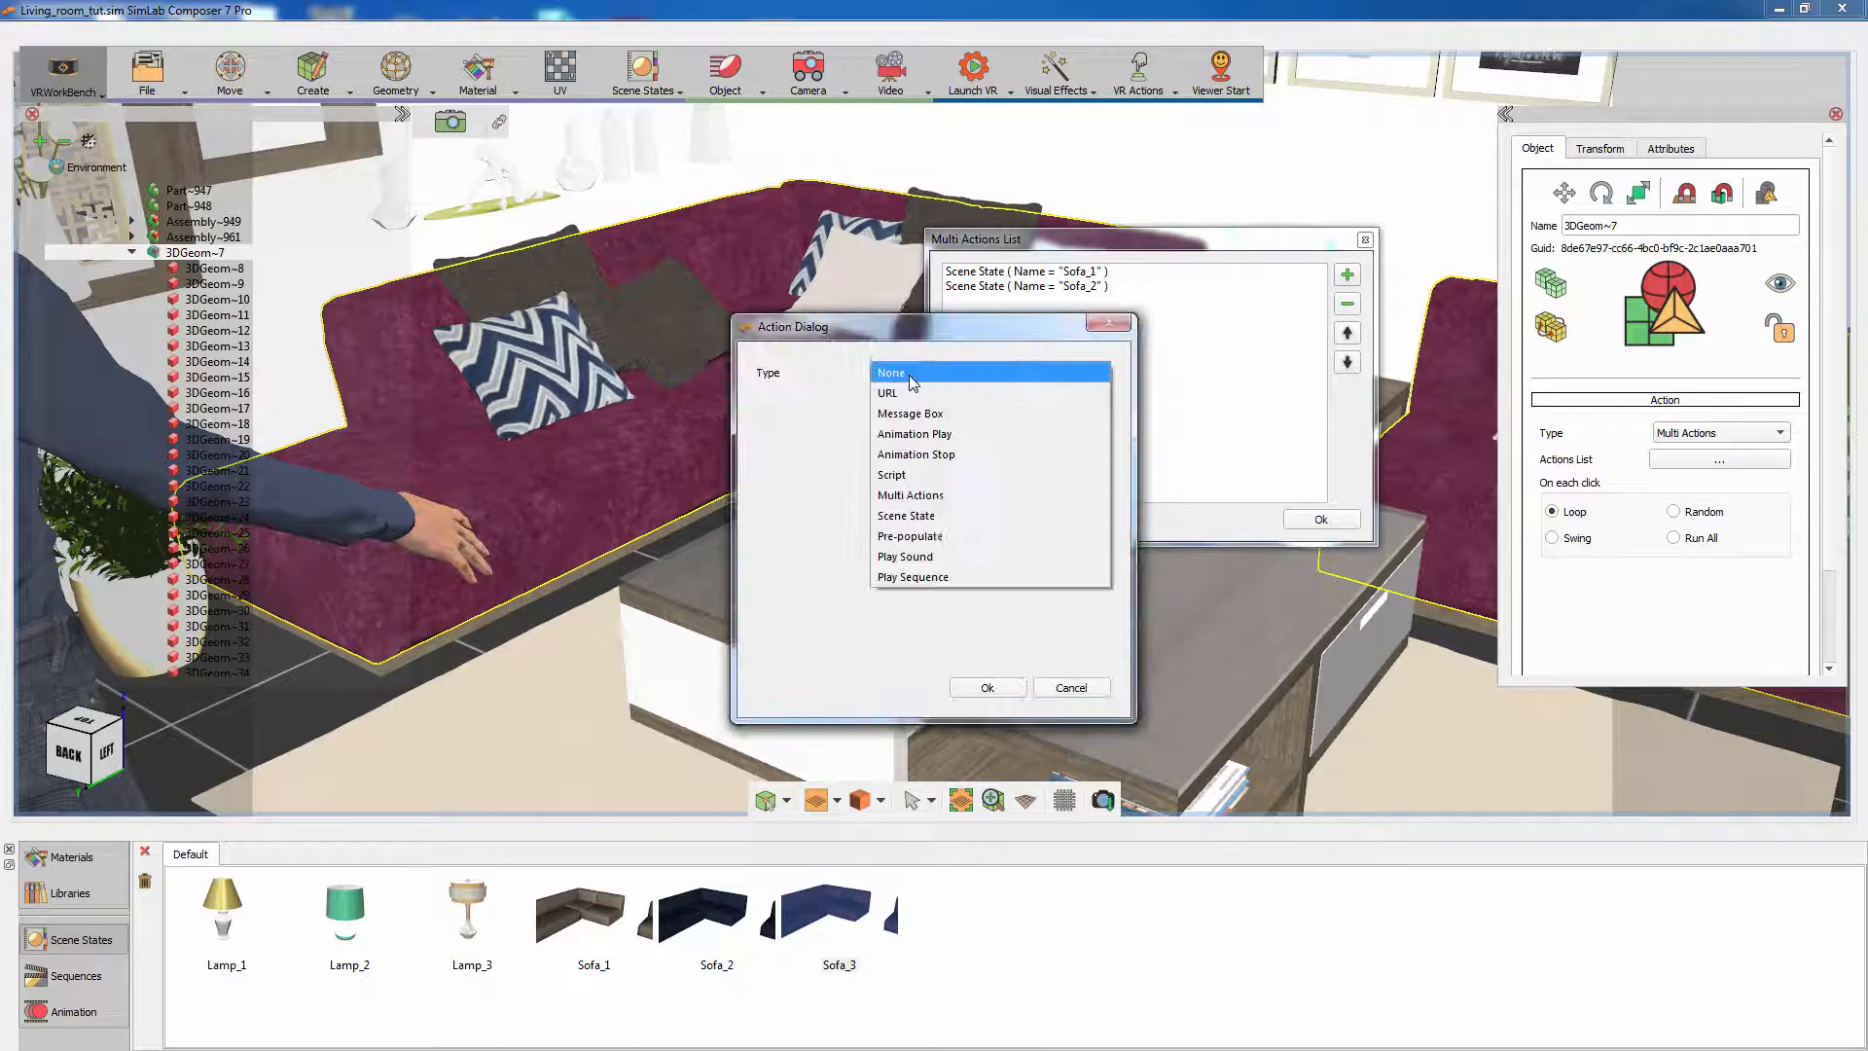
{"action": "left_click", "coordinate": [906, 515]}
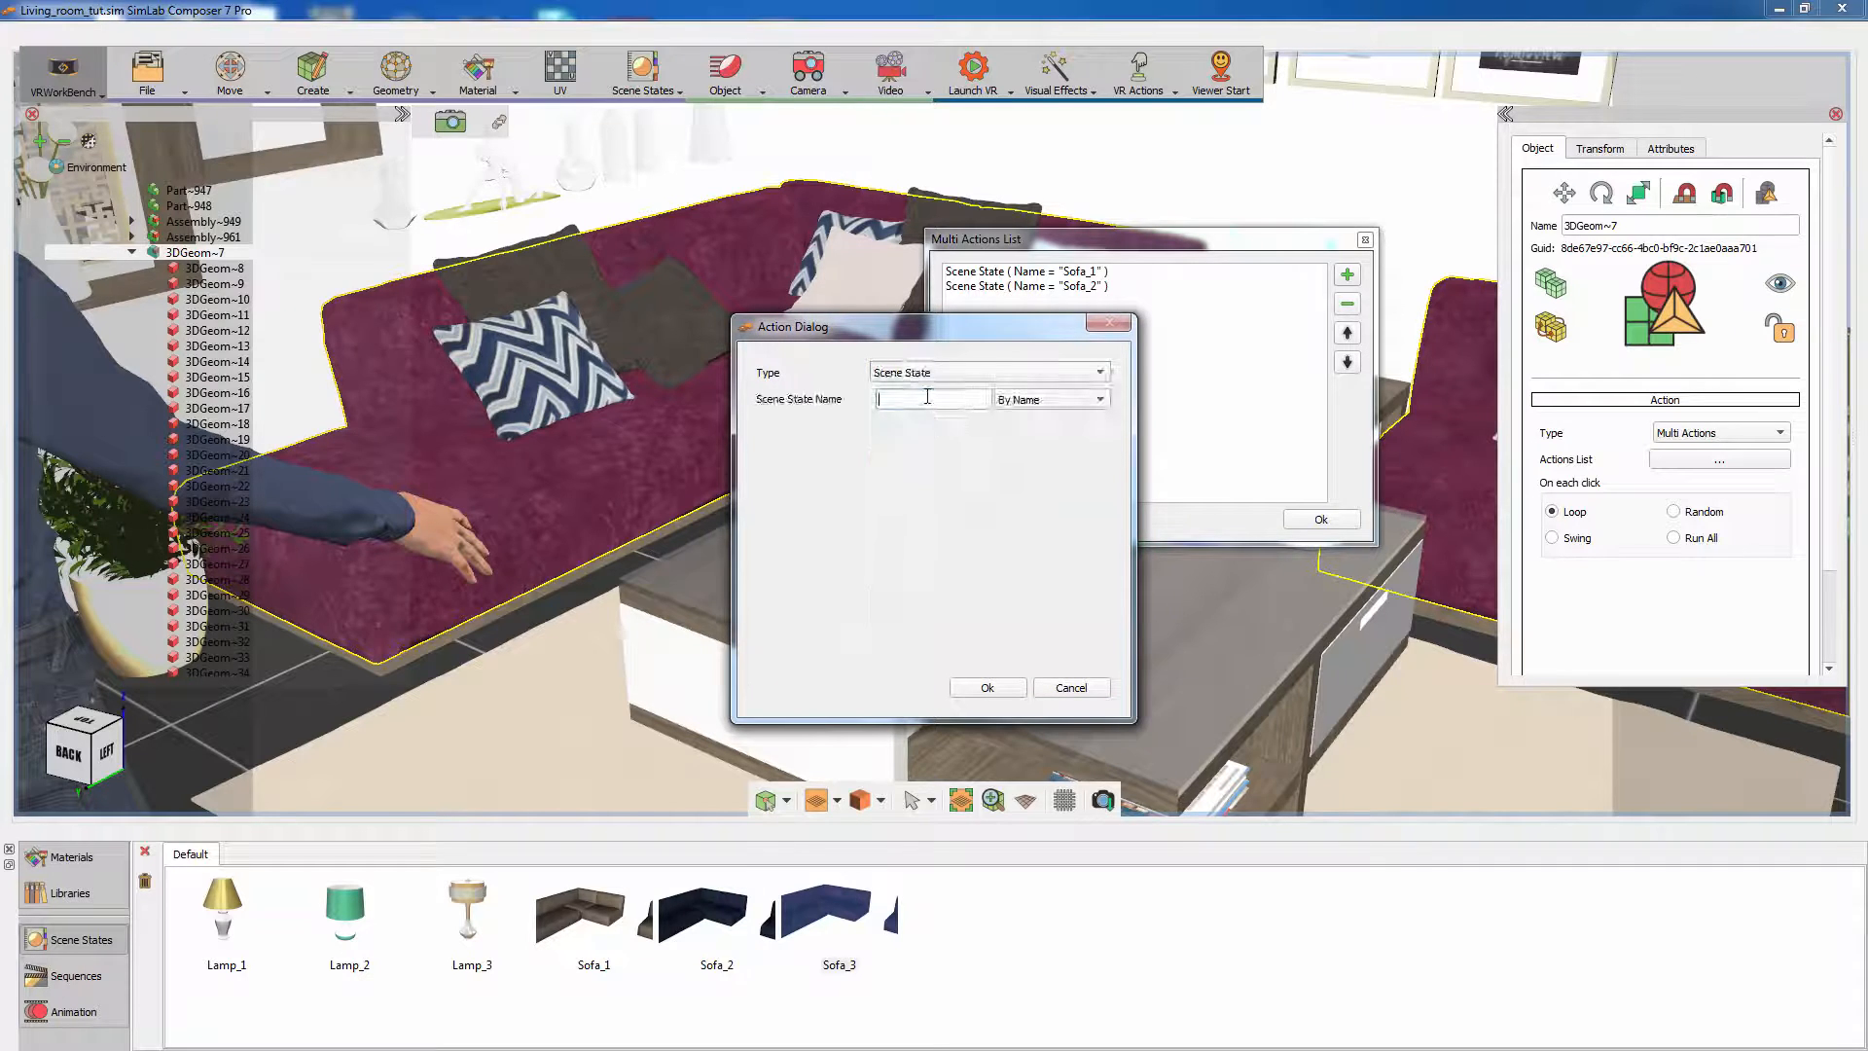
{"action": "type", "text": "Sofa_"}
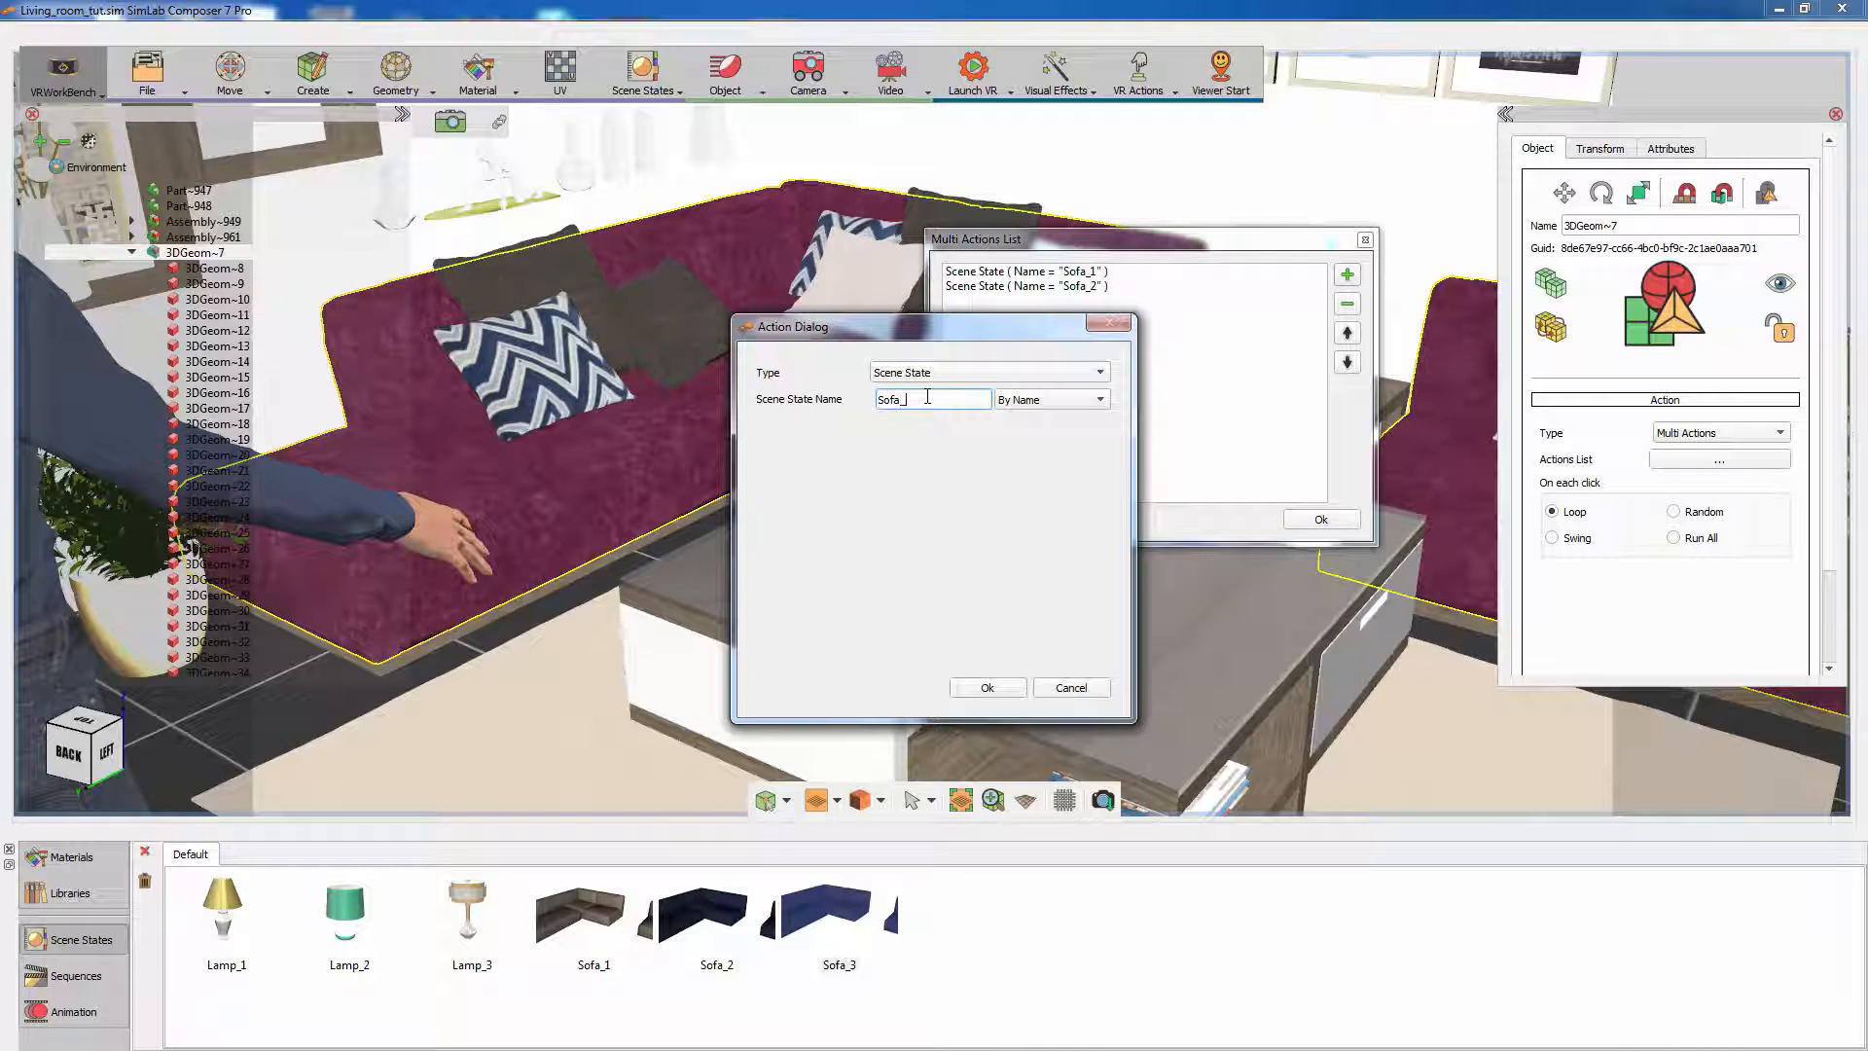
{"action": "left_click", "coordinate": [986, 688]}
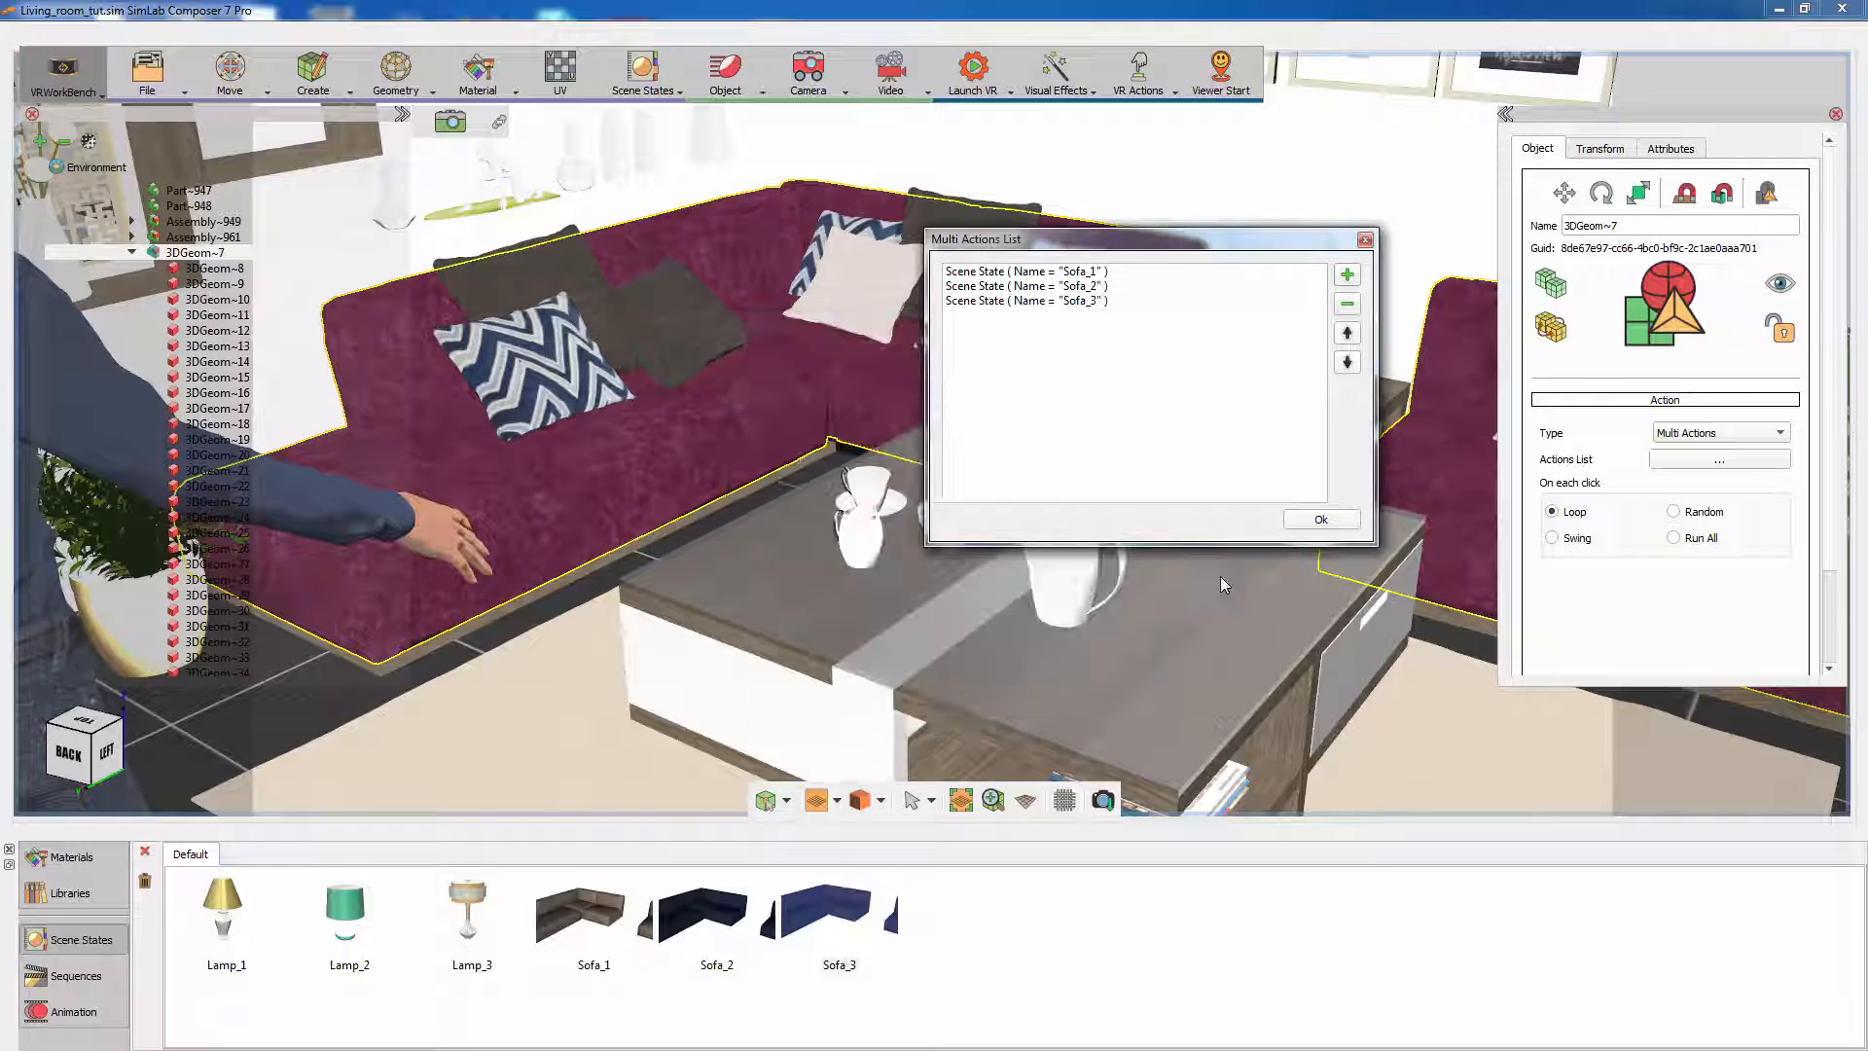
{"action": "left_click", "coordinate": [1321, 518]}
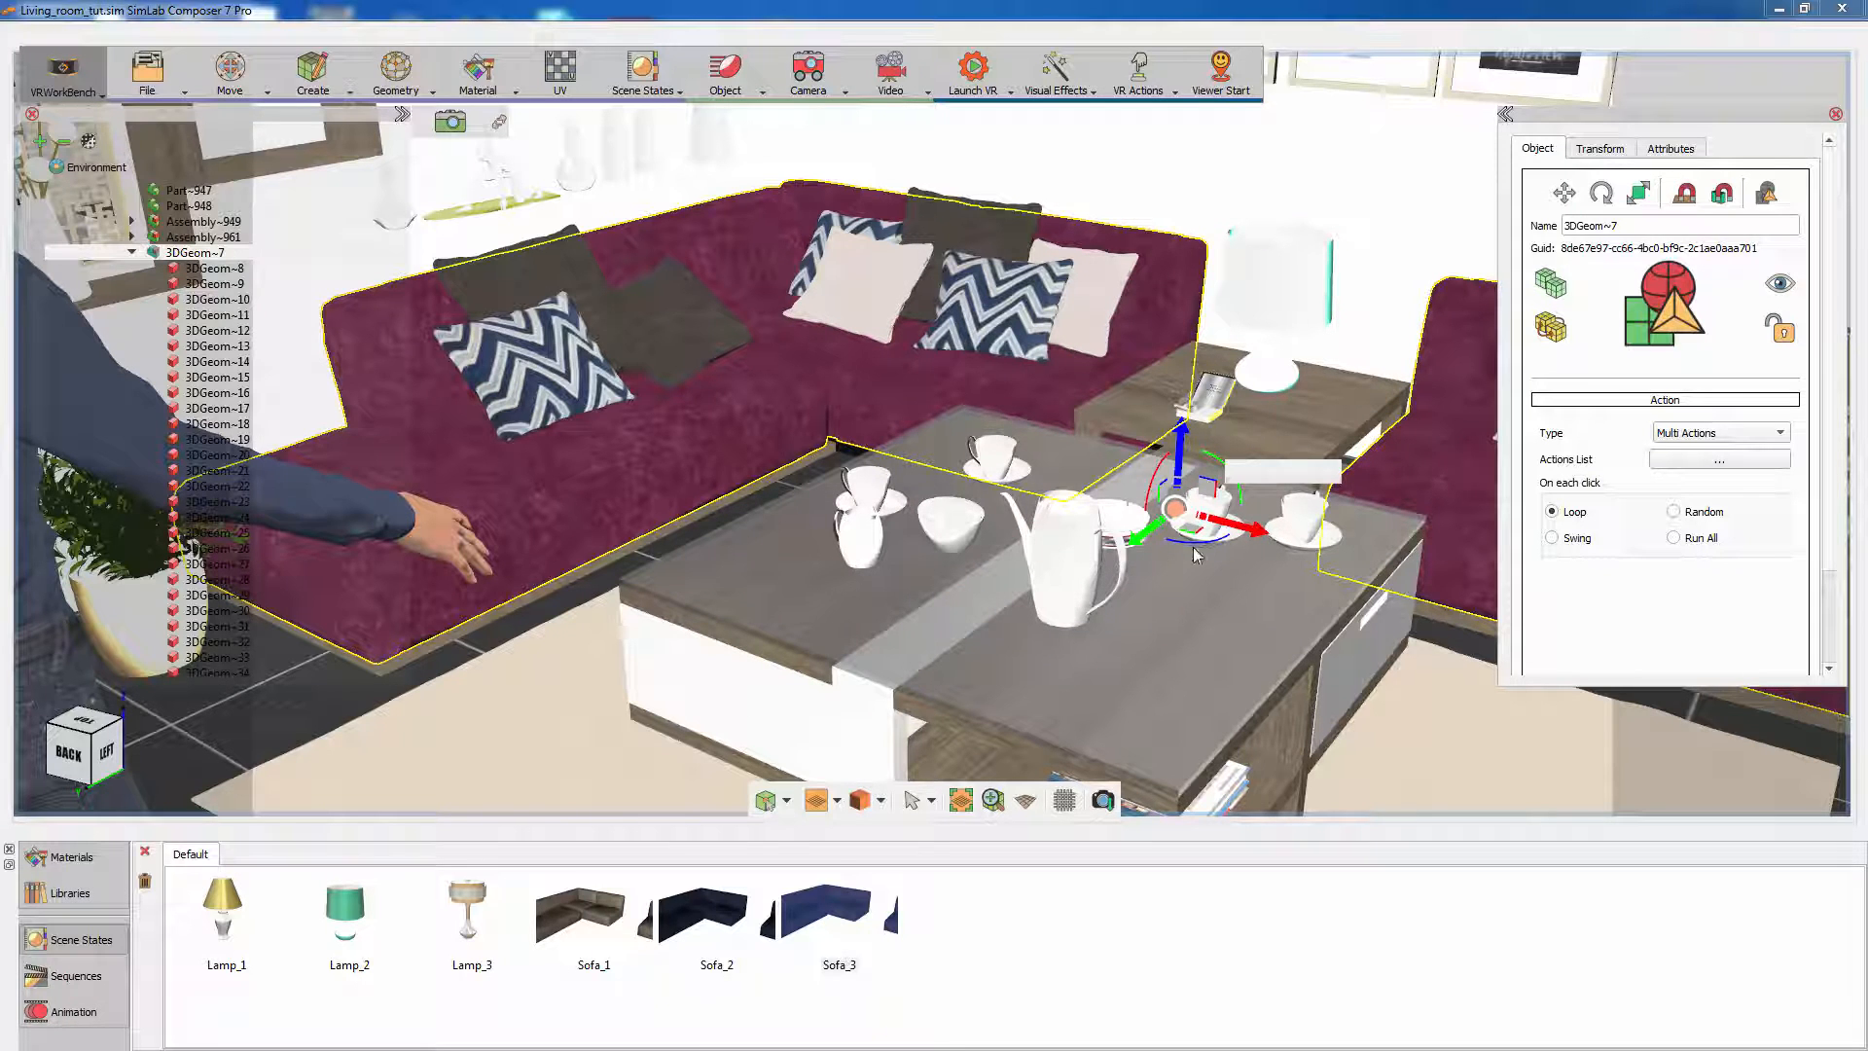
Step: Export the scene to the desktop VR viewer with Start Desktop
{"action": "left_click", "coordinate": [972, 74]}
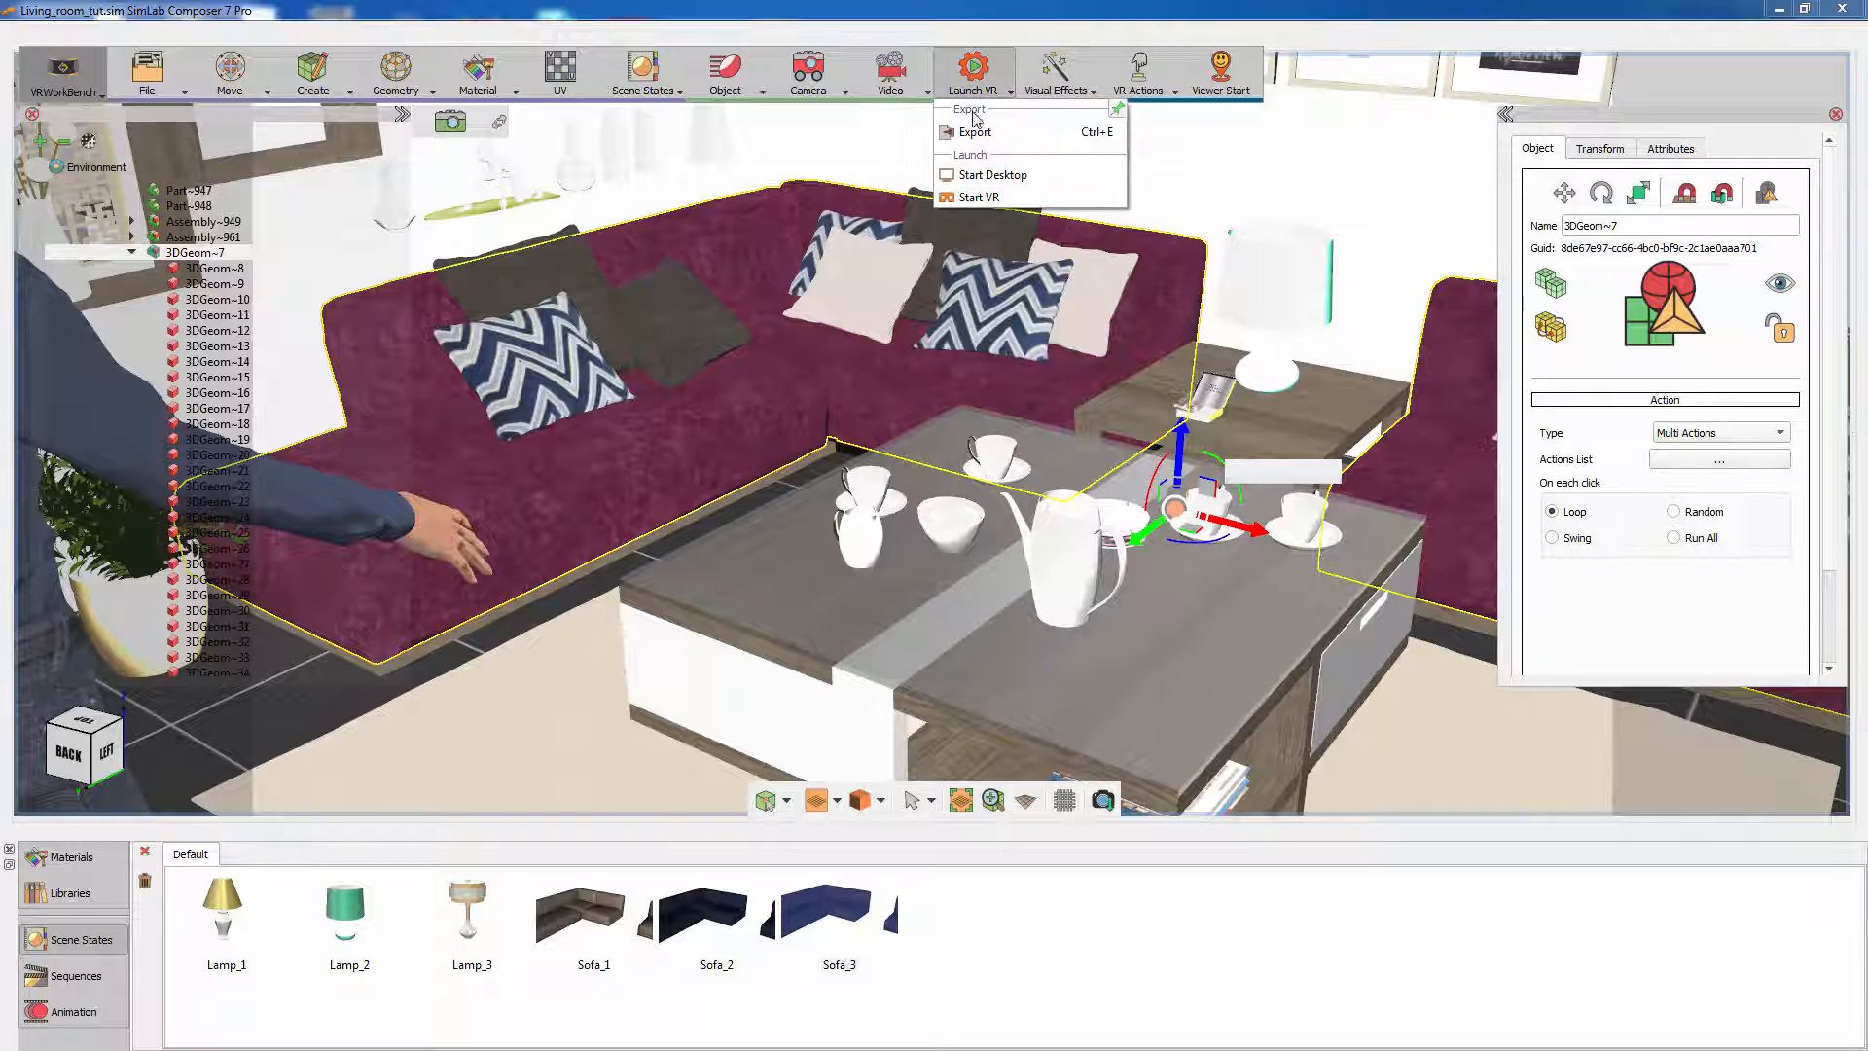
{"action": "left_click", "coordinate": [975, 132]}
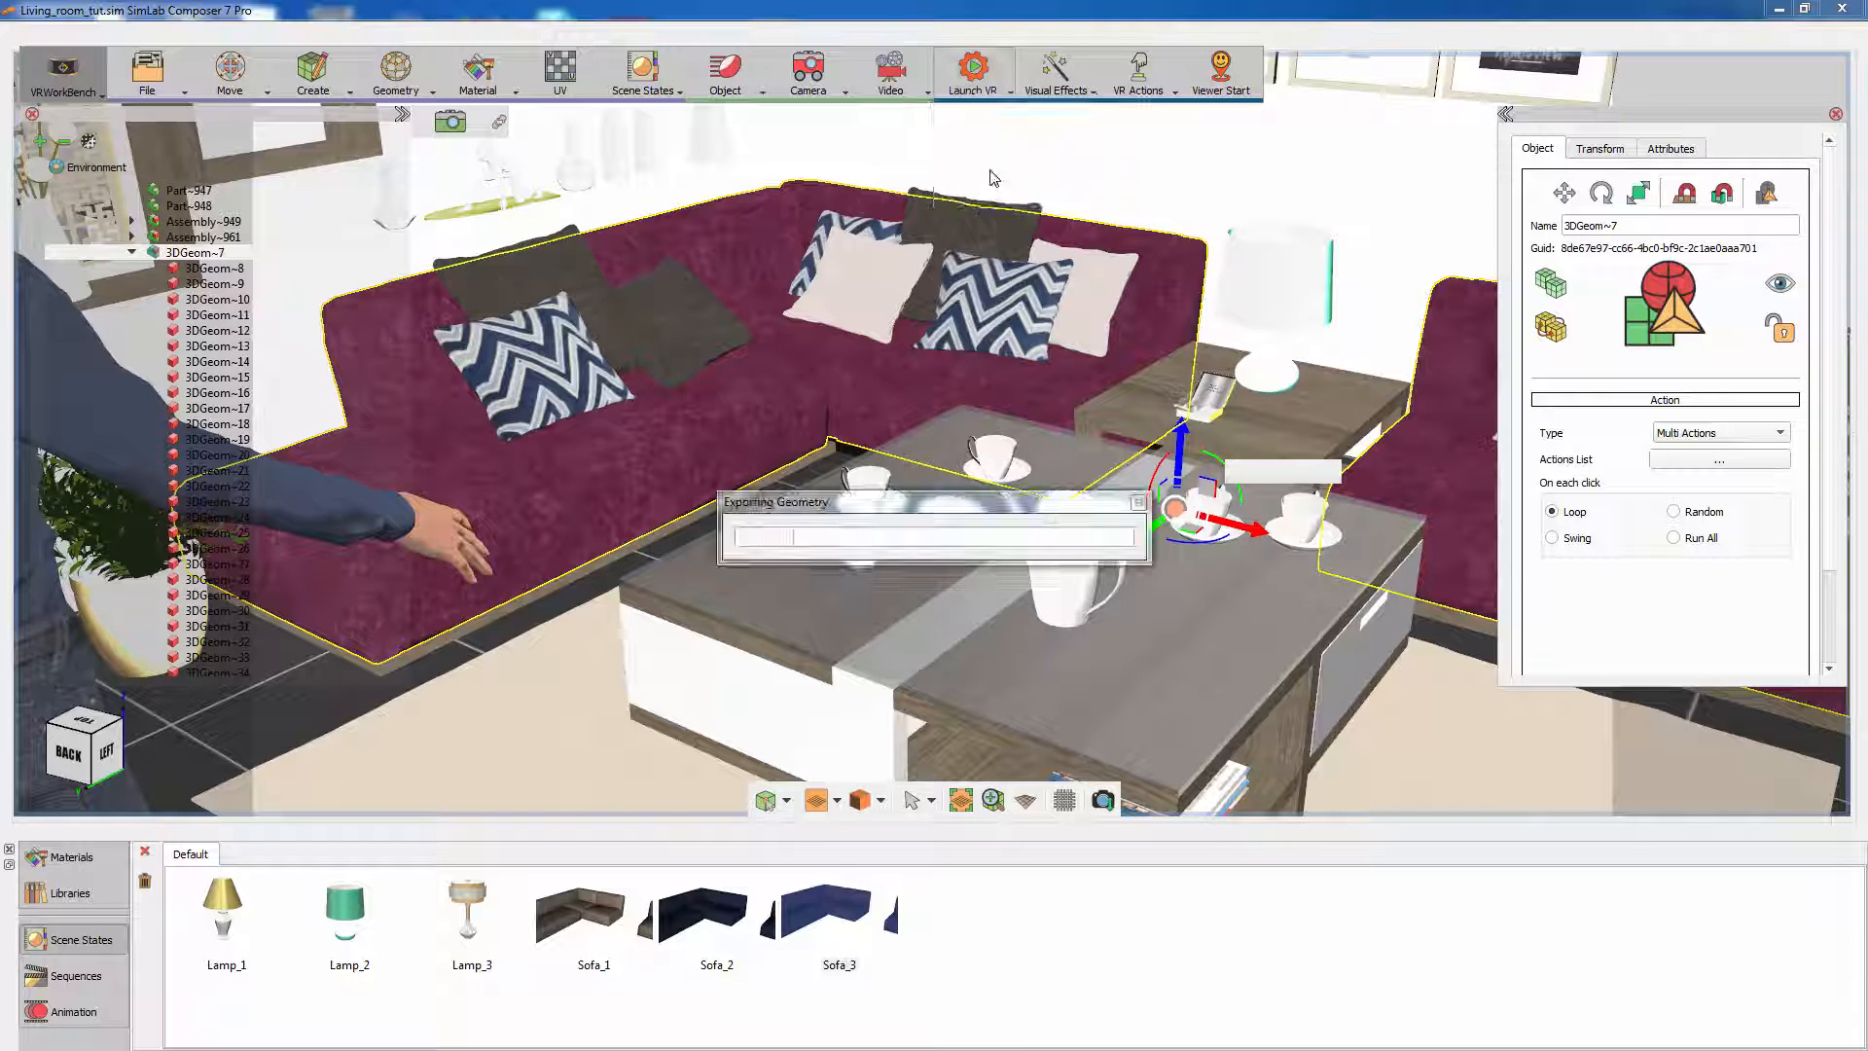